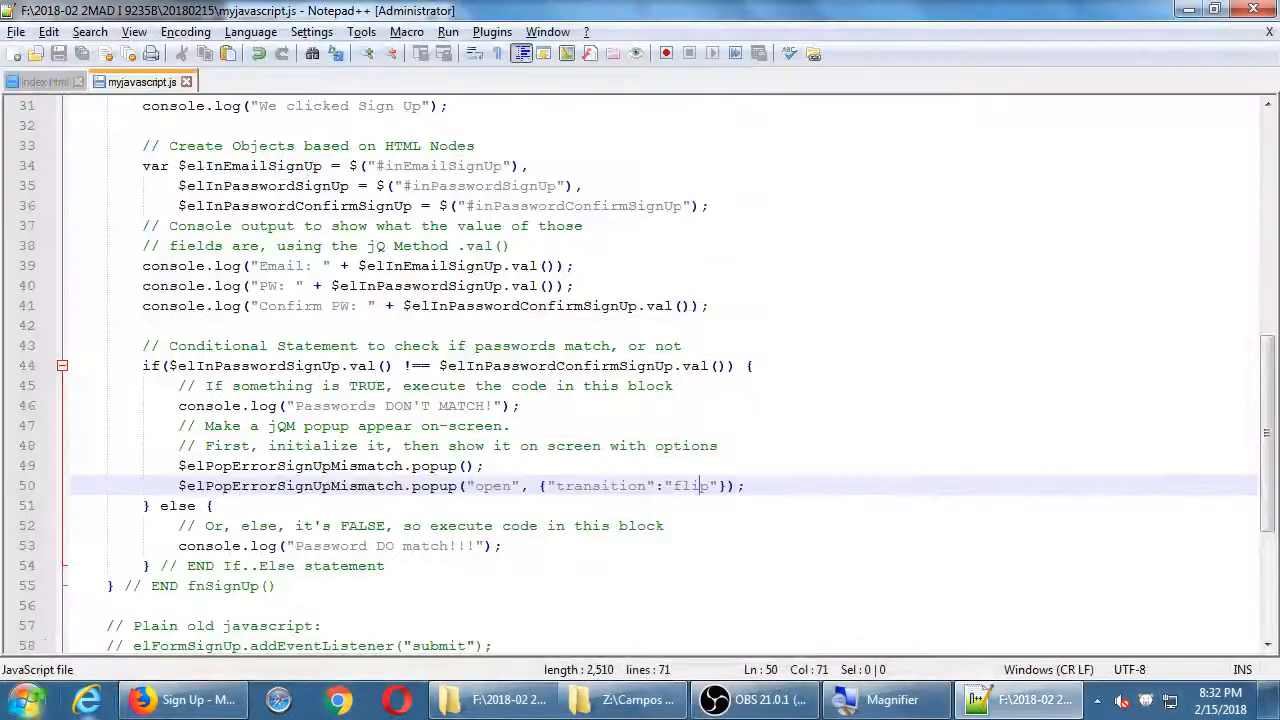
Switch from Notepad++ to the Sign Up page in Firefox.
left_click(183, 699)
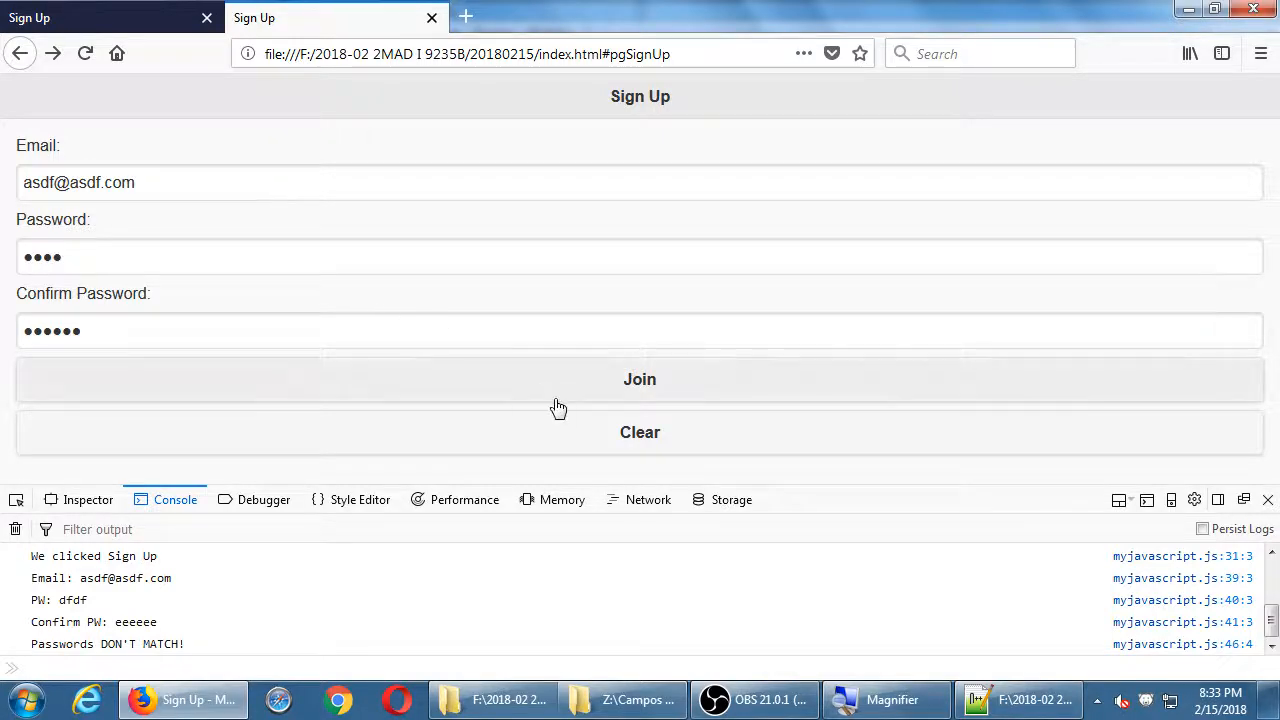
Retype Password and Confirm Password with different values and submit with Join.
left_click(639, 378)
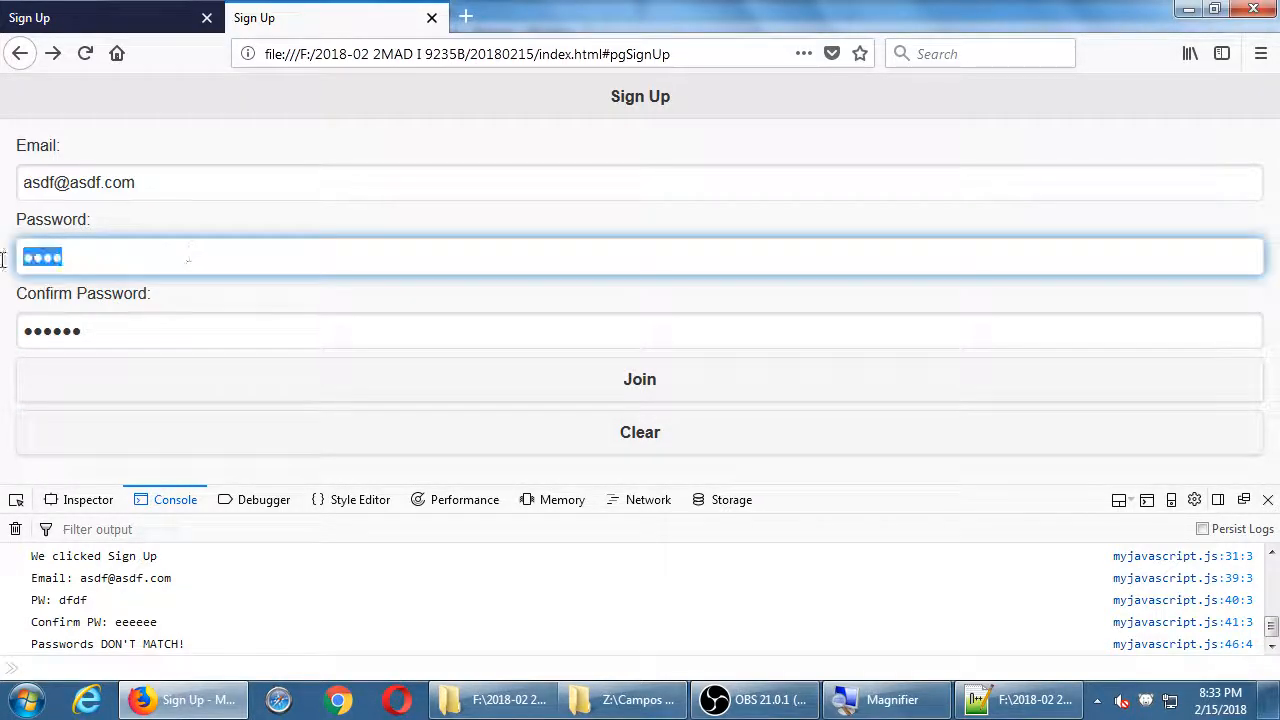
left_click(640, 331)
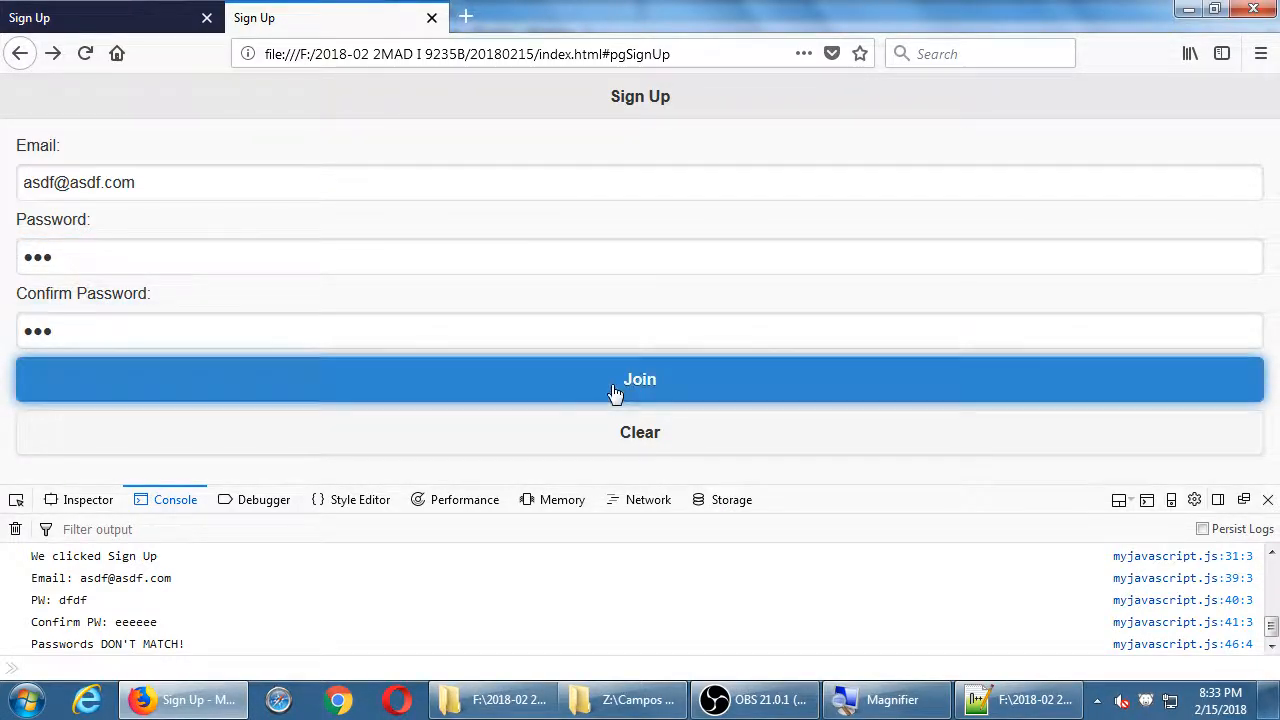
left_click(640, 379)
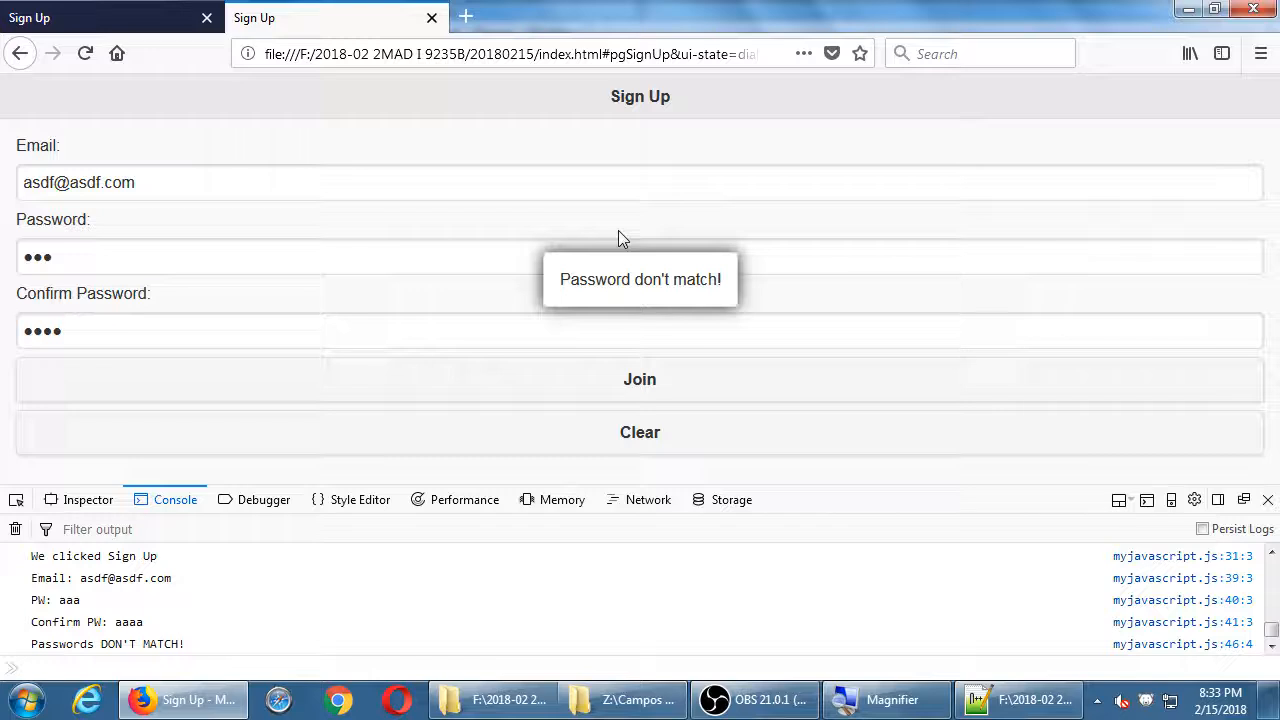
left_click(1018, 699)
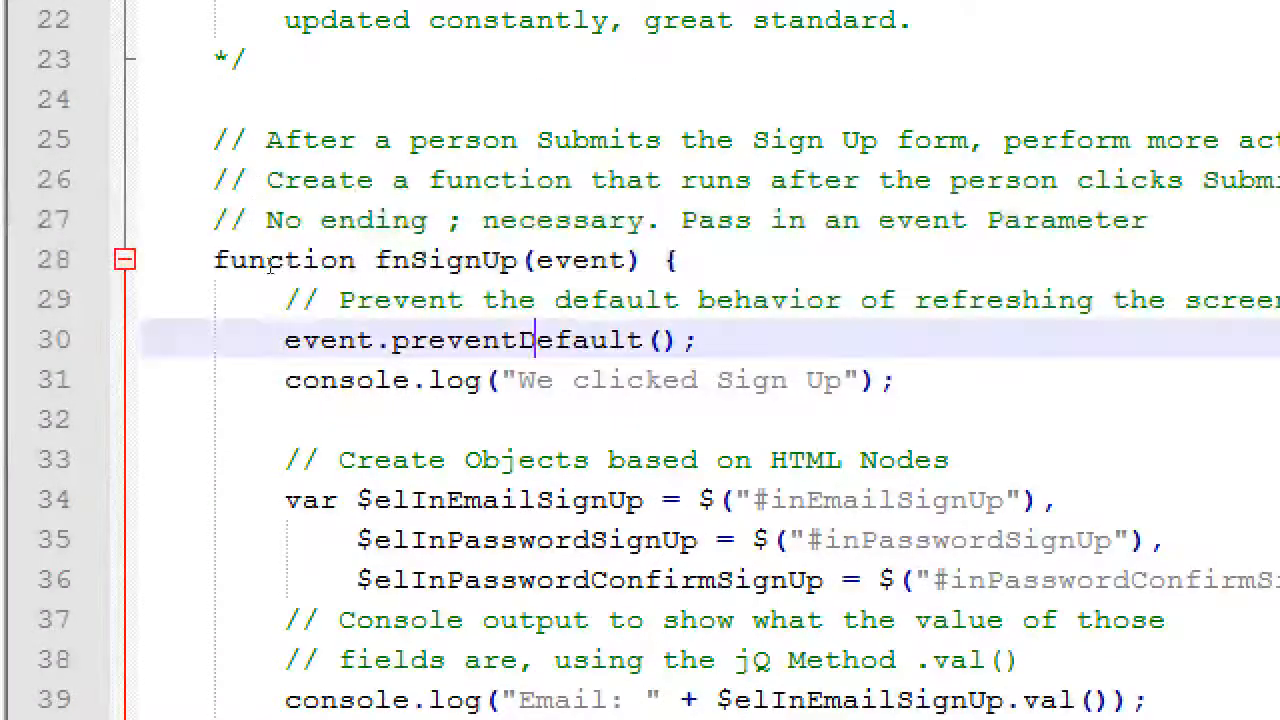
double_click(517, 340)
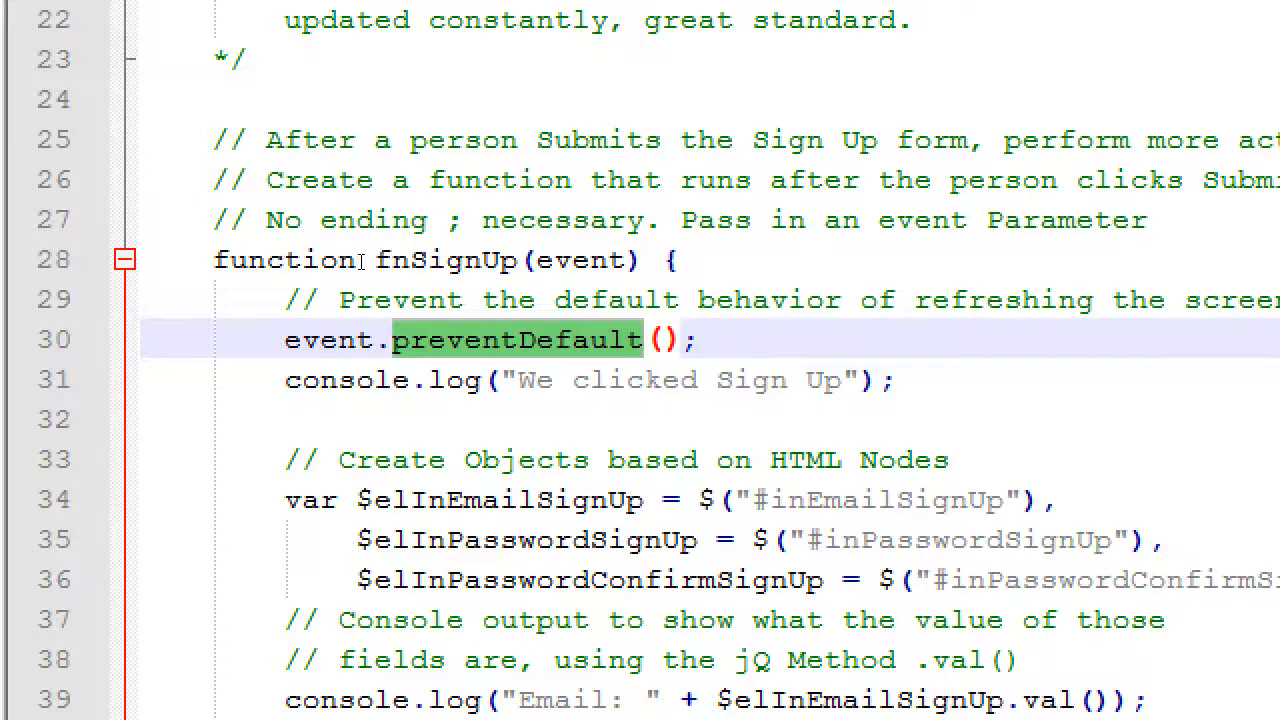
scroll("down", 3)
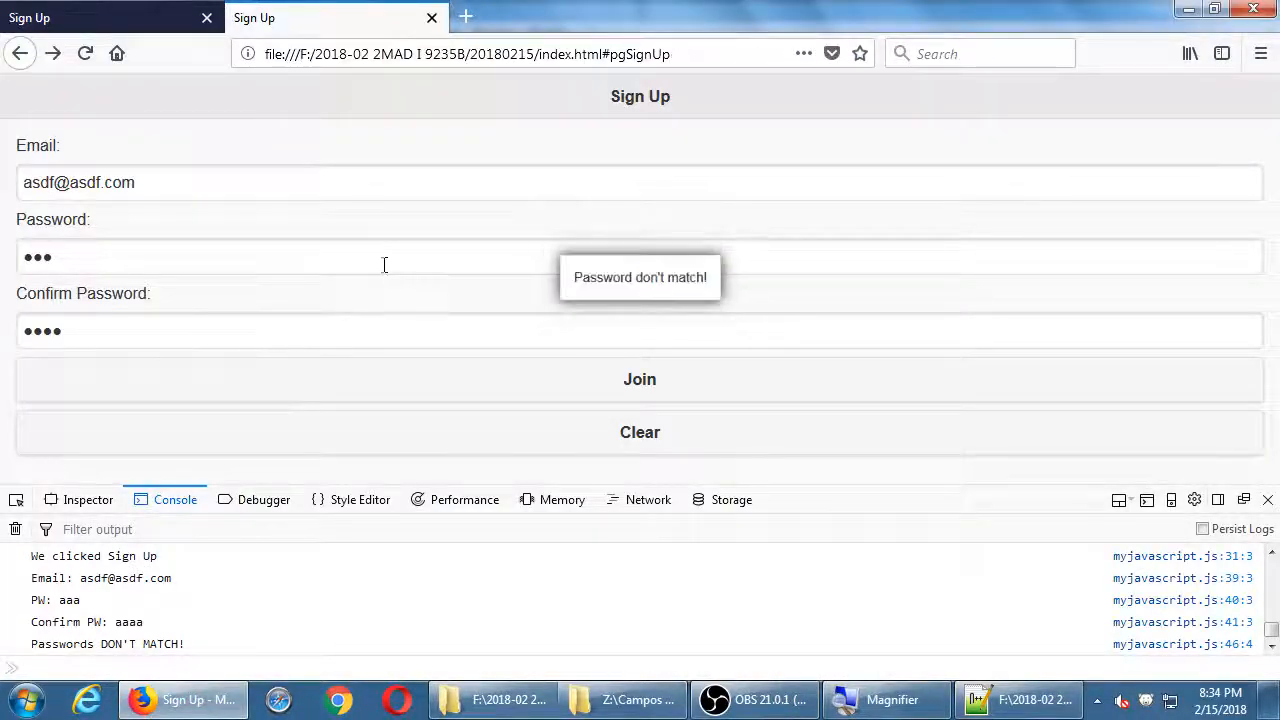
Change the Password, resubmit, and dismiss the mismatch popup.
key("backspace")
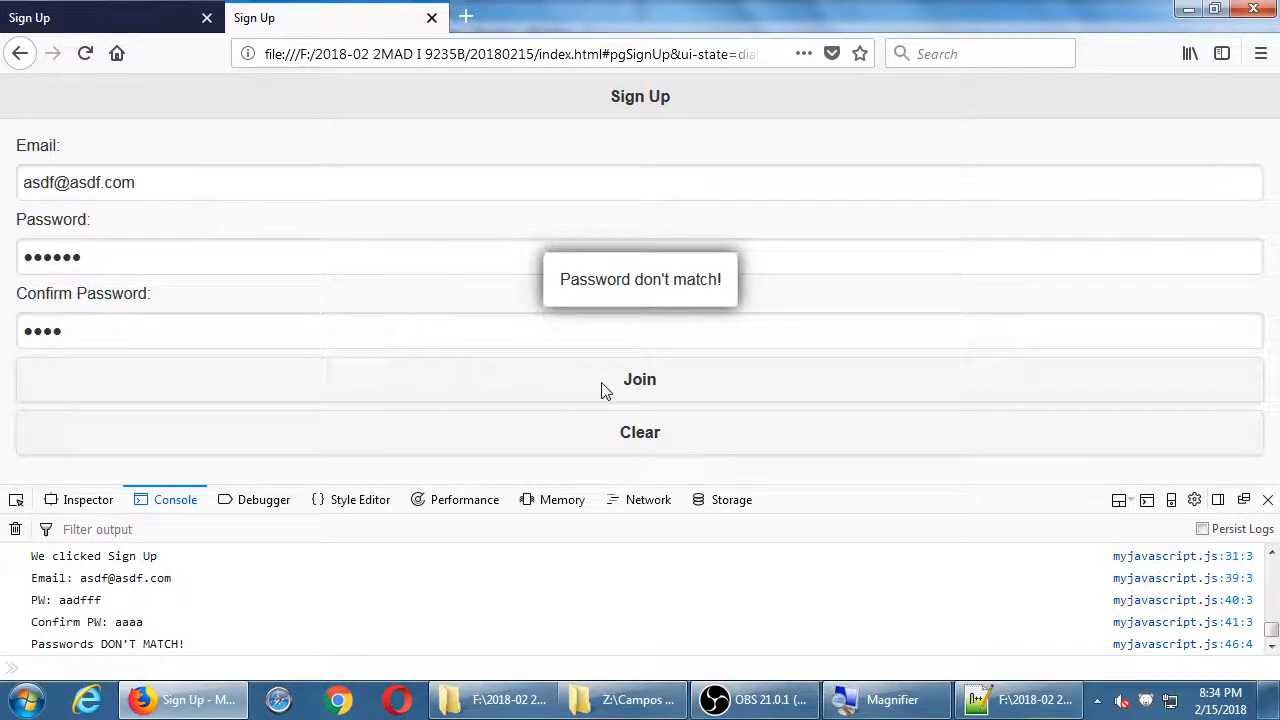
left_click(1253, 9)
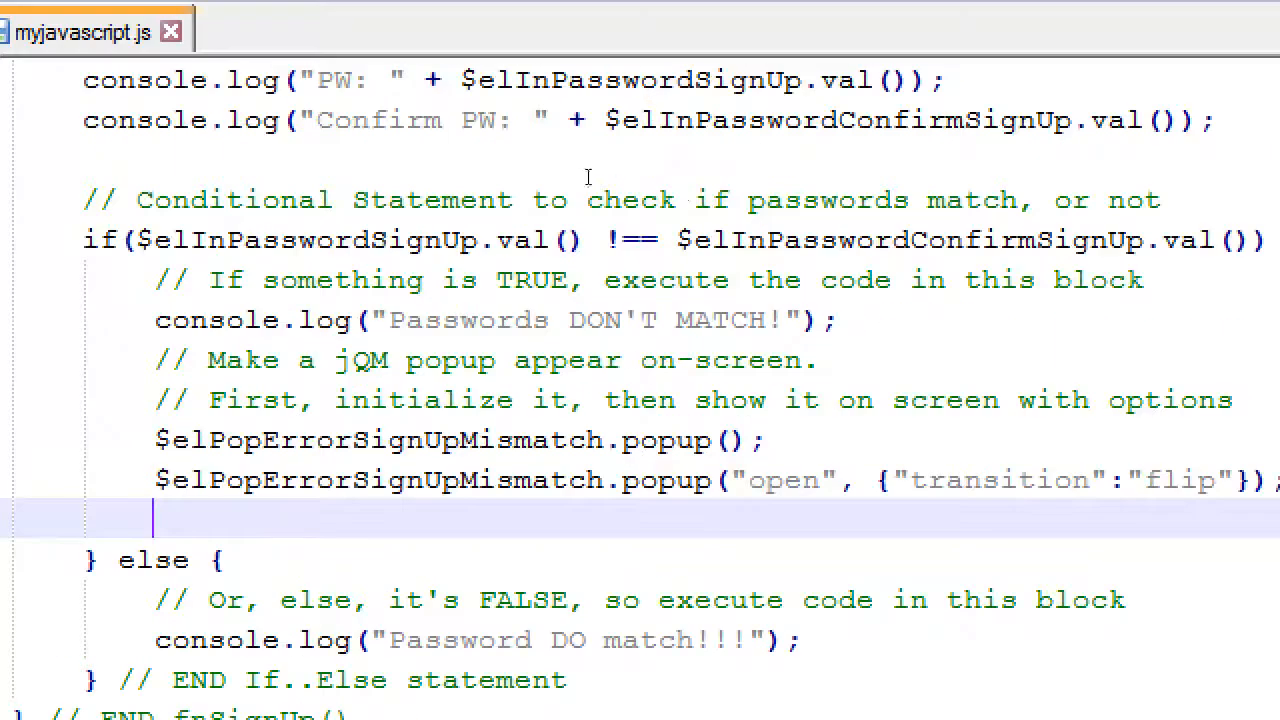
mouse_move(170, 180)
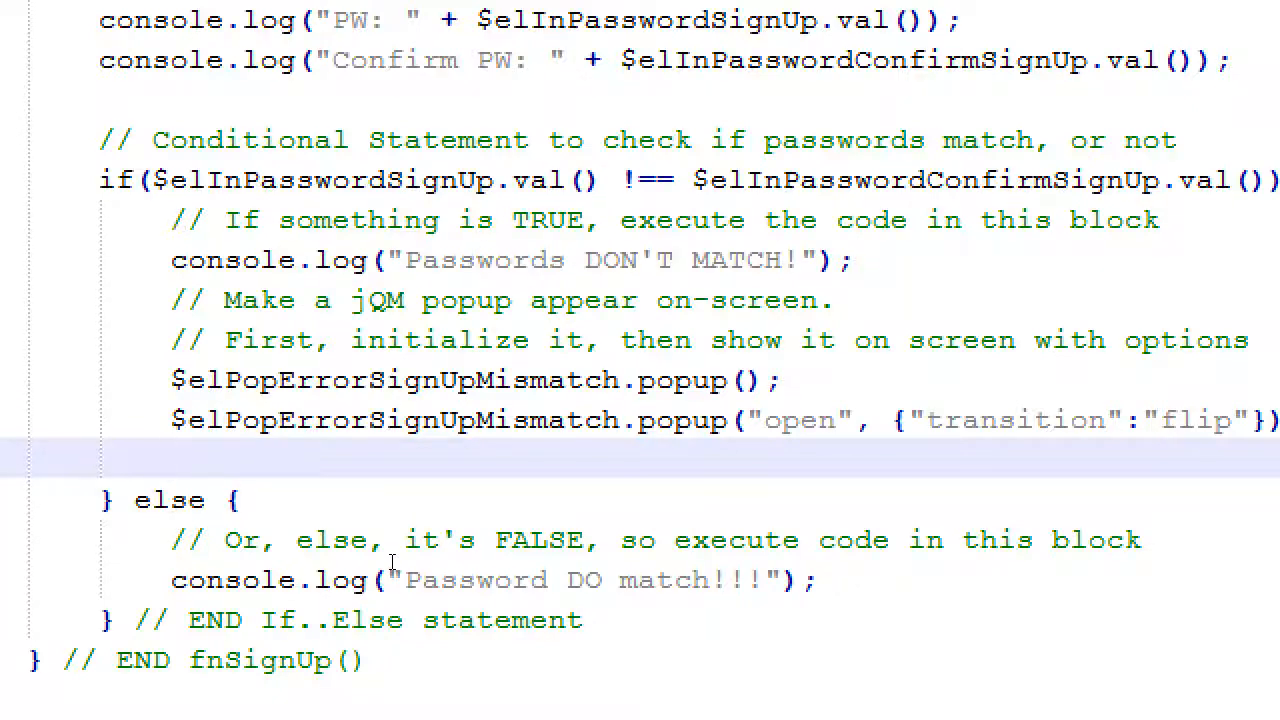
Type $elInPasswordSignUp on a new line below the popup-open call.
type("$el")
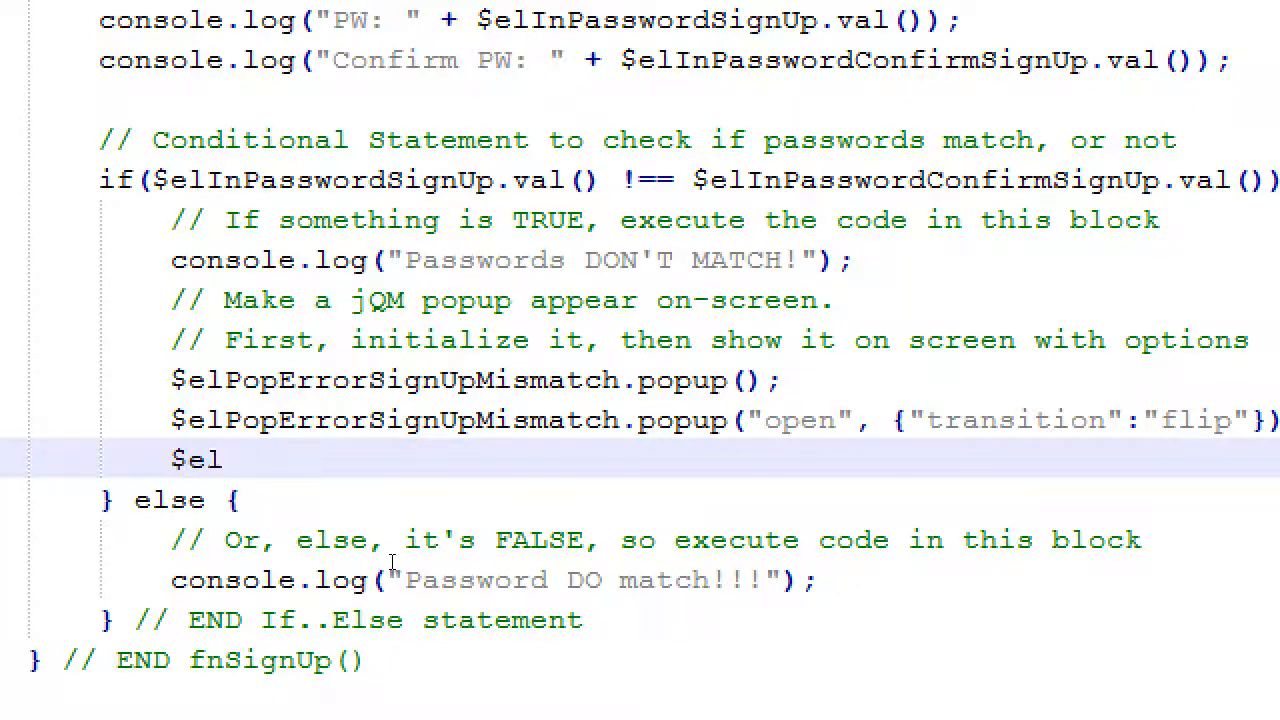
type("In")
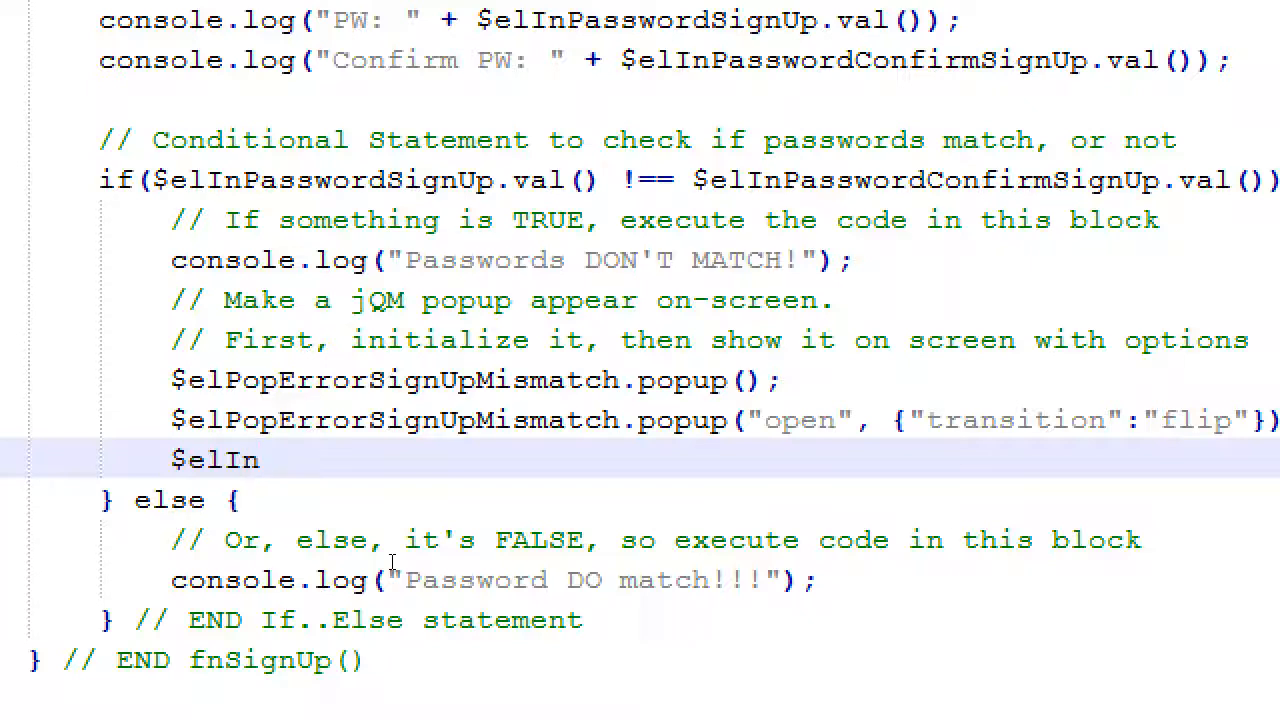
type("P")
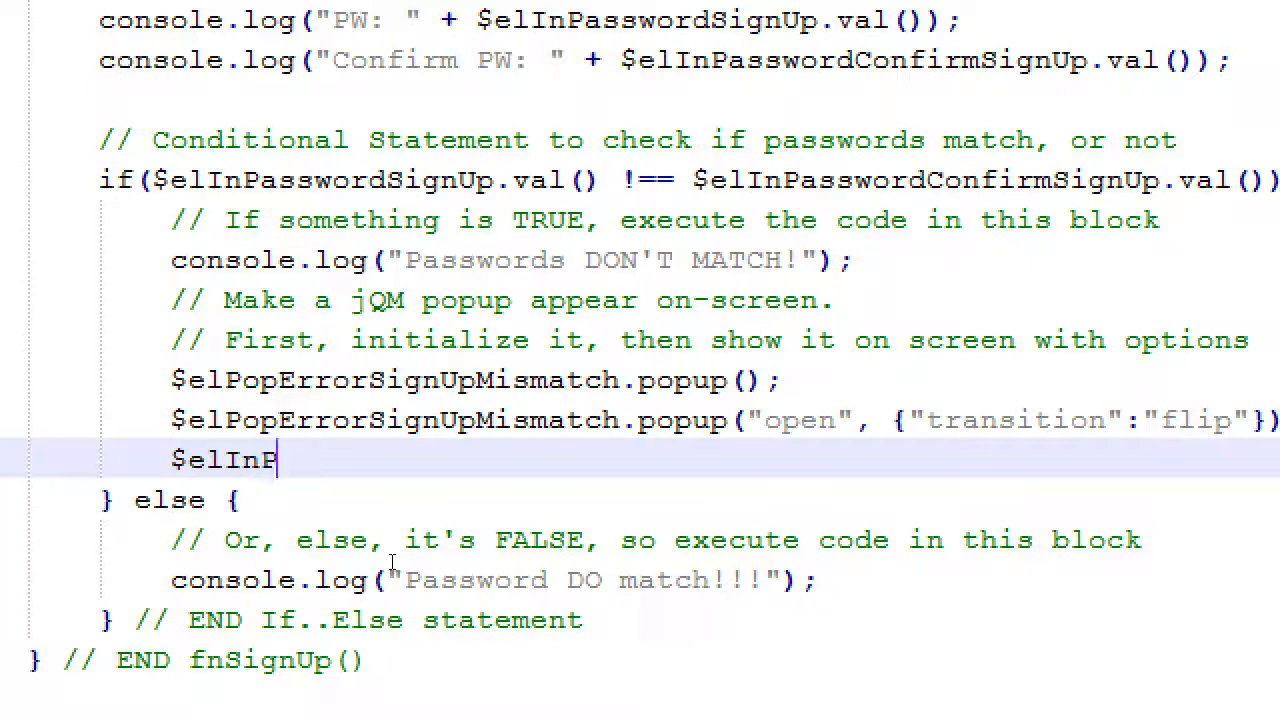
type("assword")
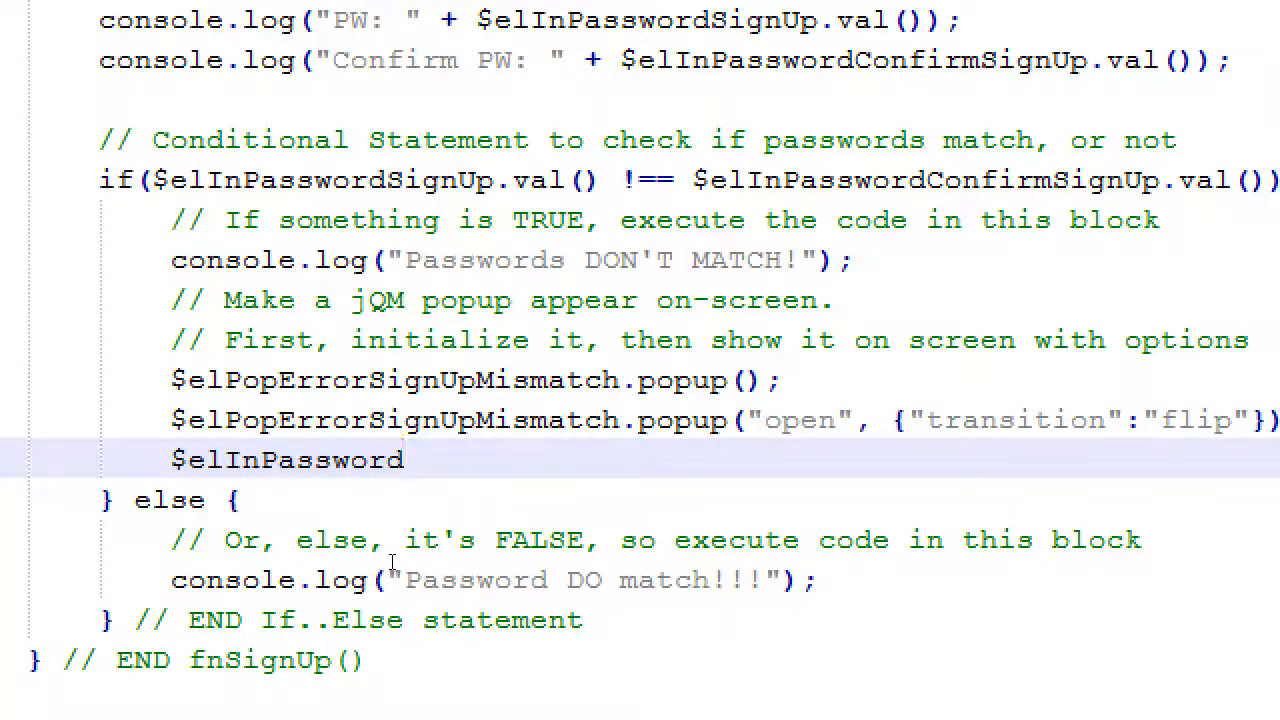
type("SignUp")
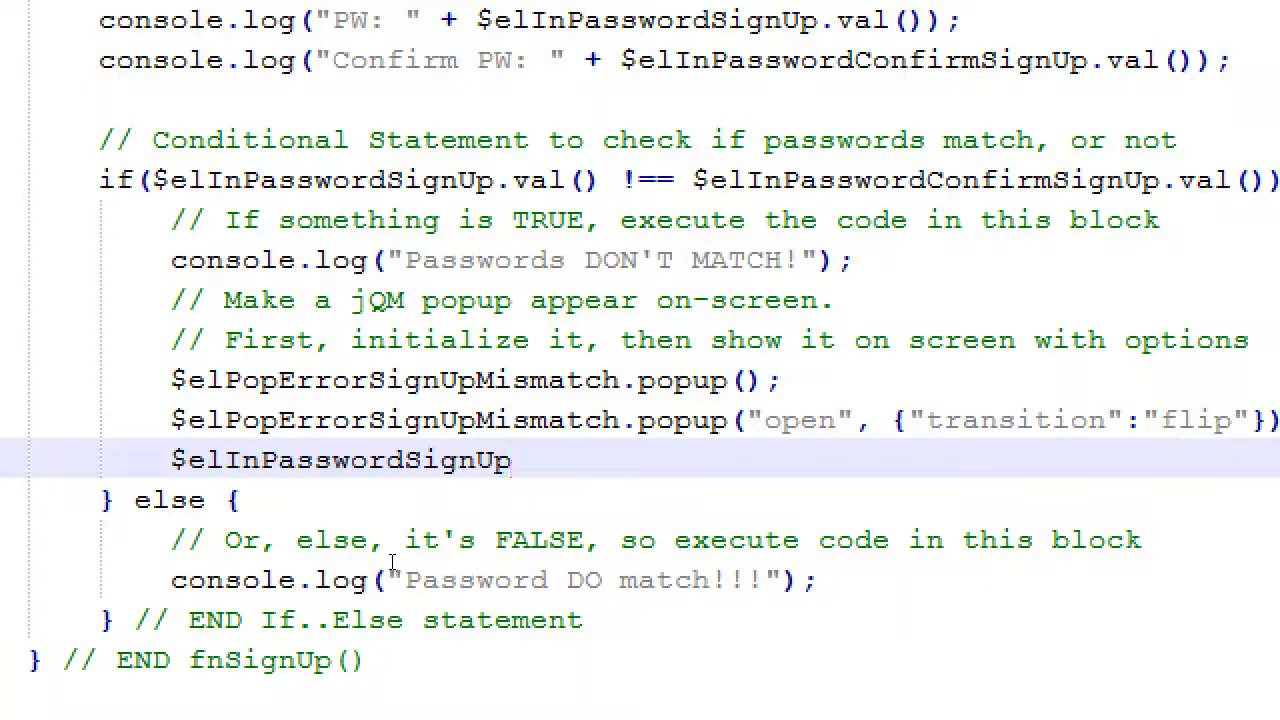
left_click(510, 460)
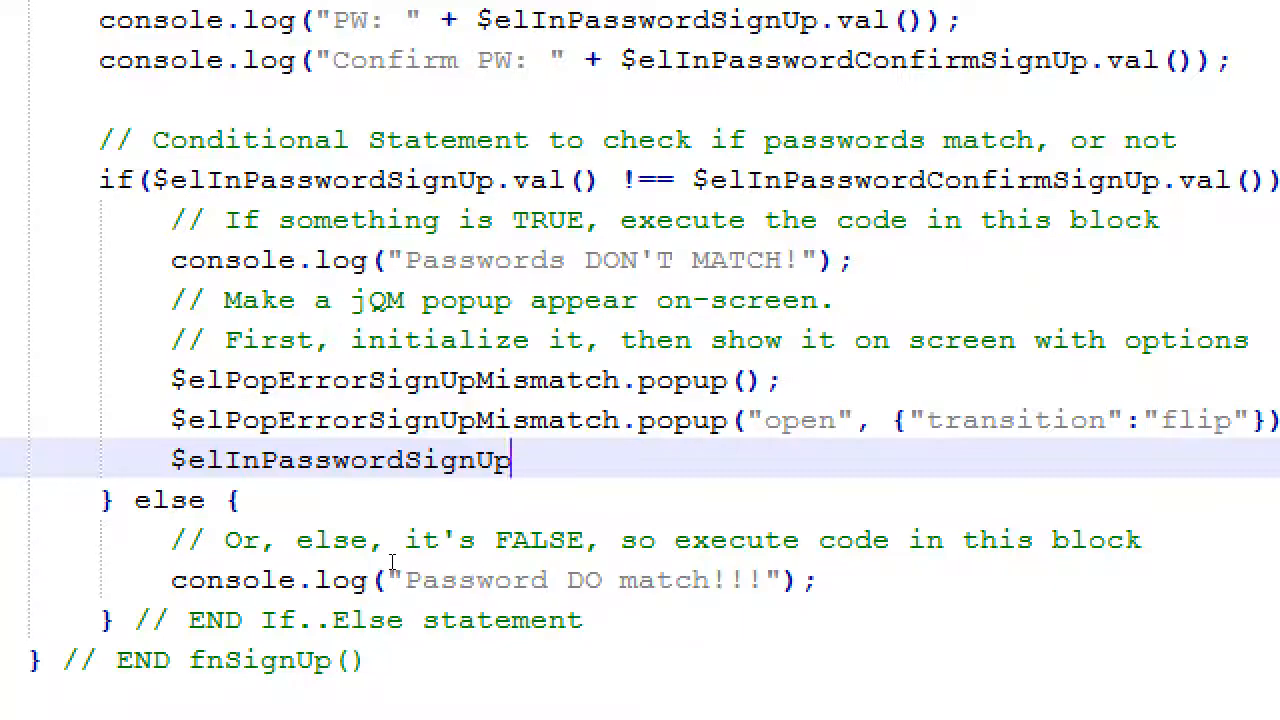
Complete the statement as .val(""); so the password field is emptied.
type(".")
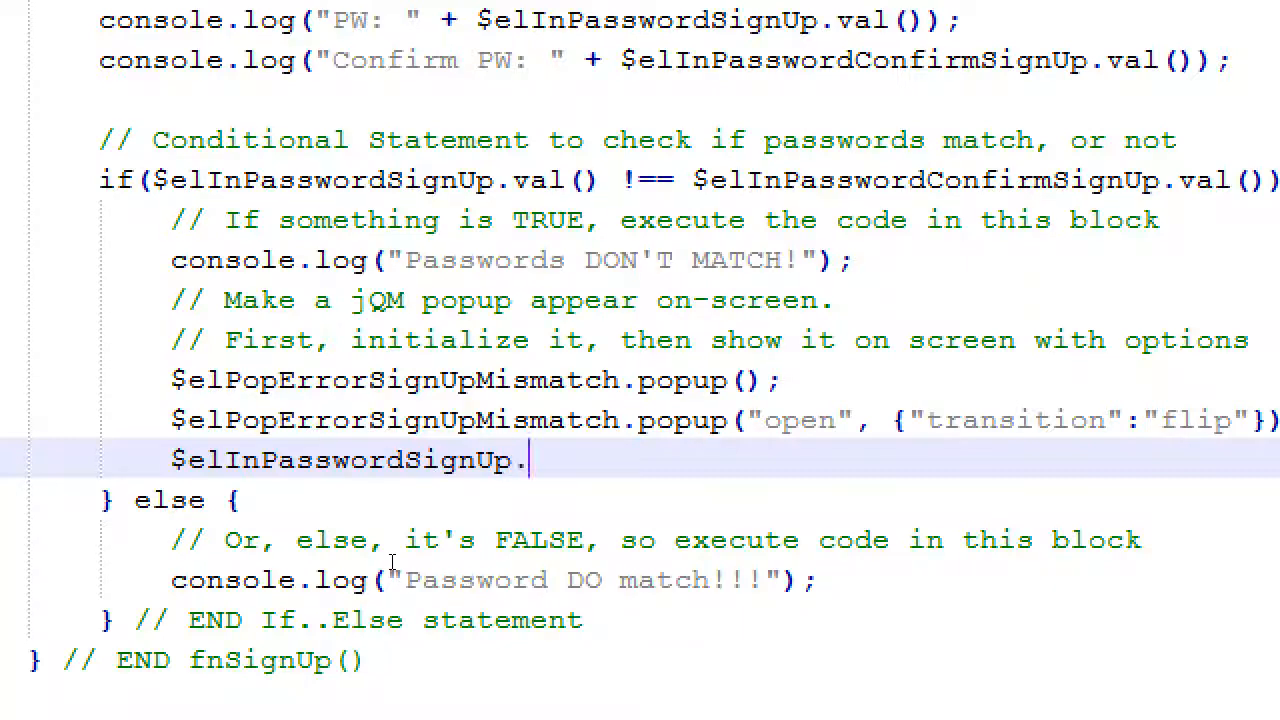
type("val();")
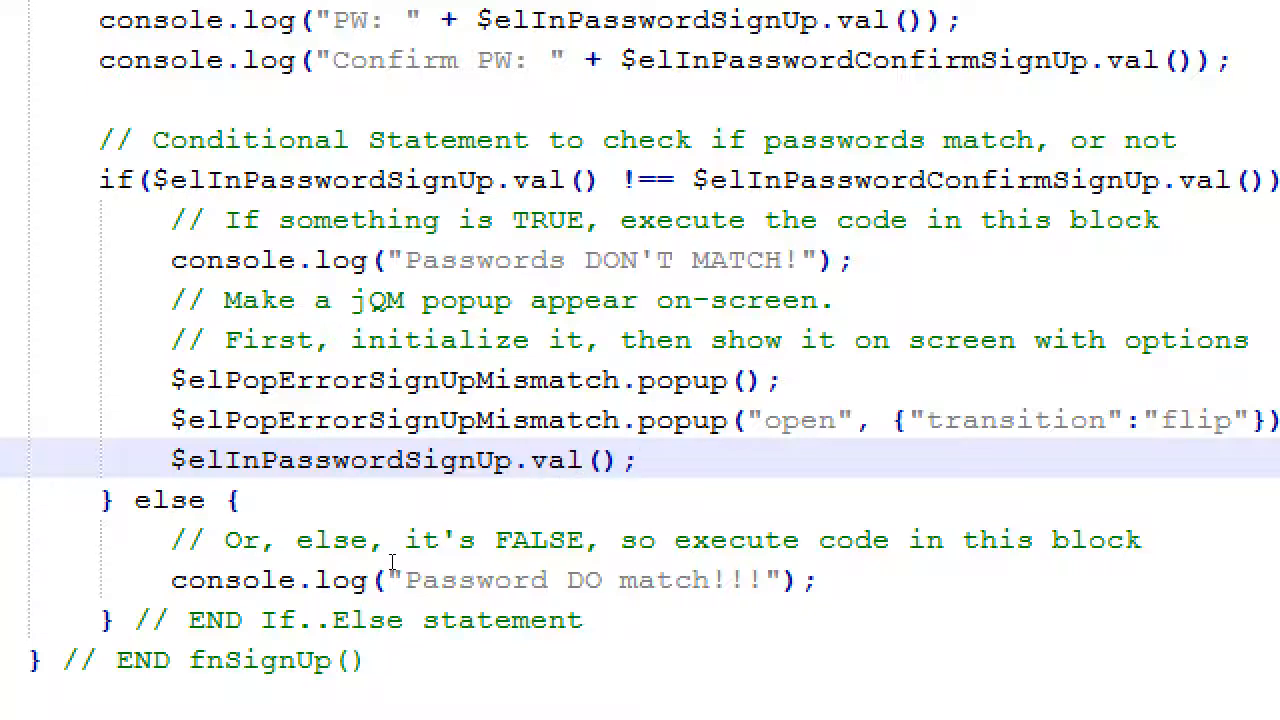
type("\"\"")
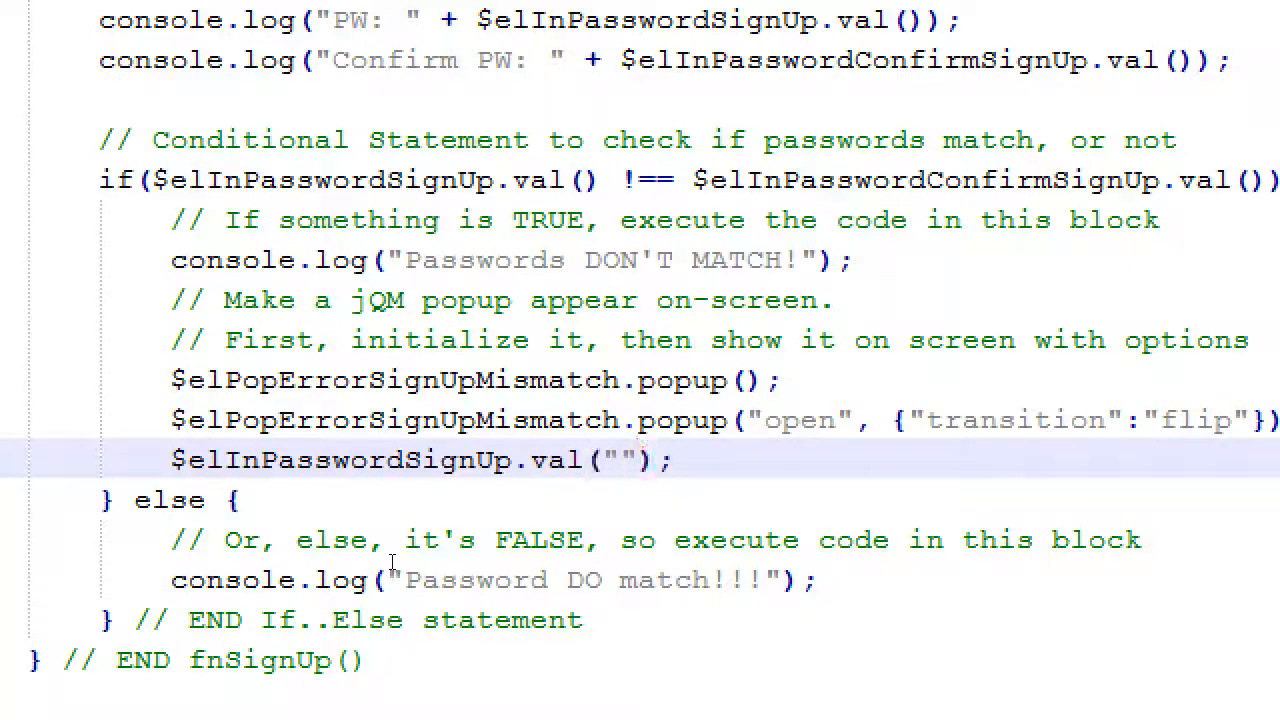
type("lkjkljkljkljkljlk")
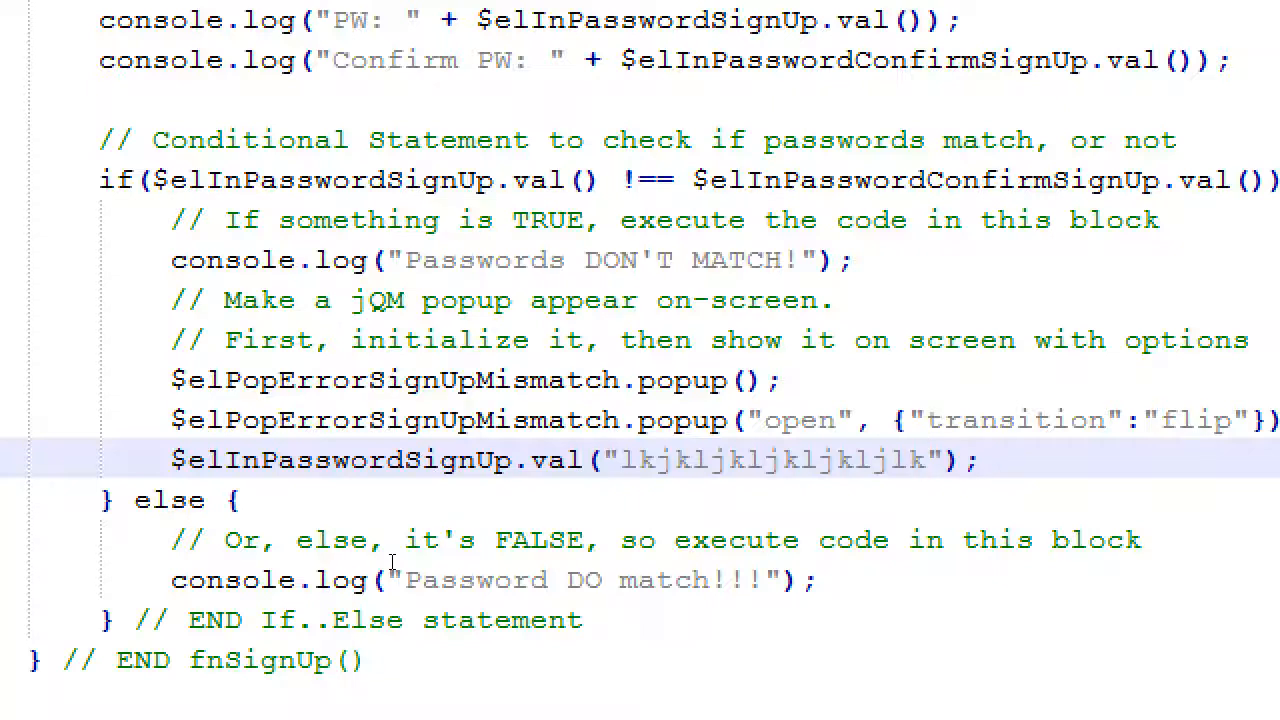
type("=")
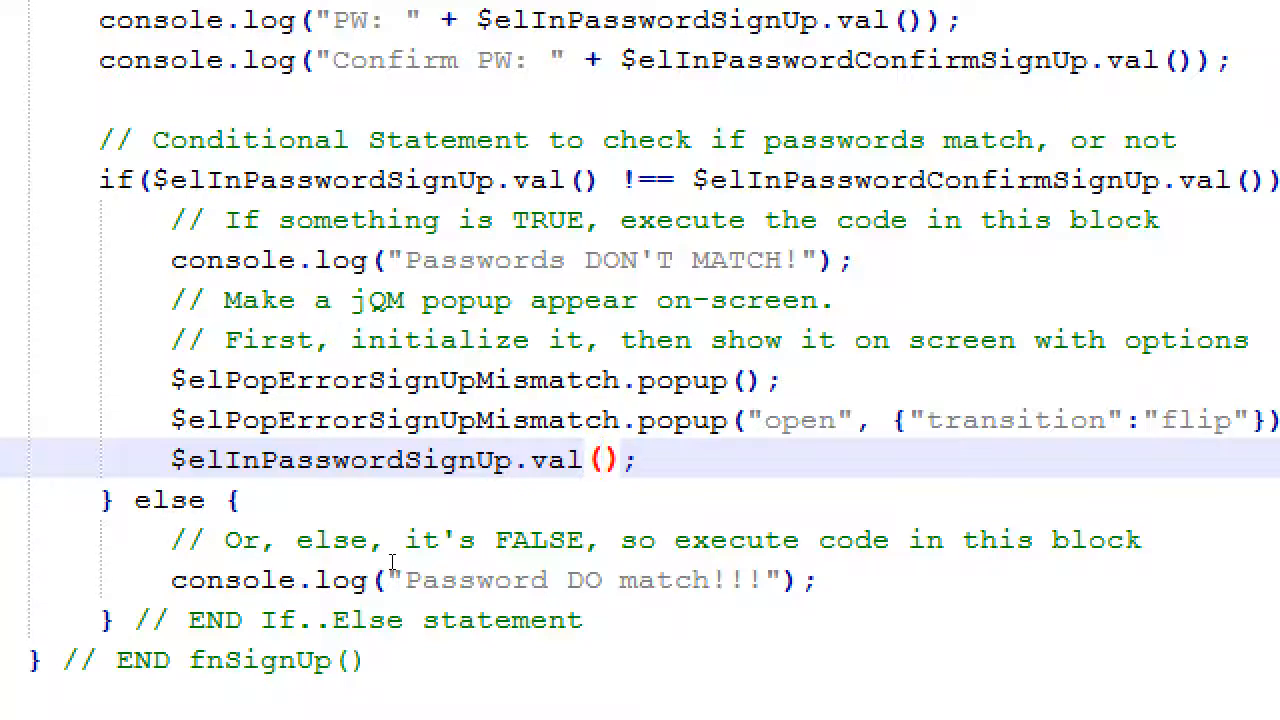
left_click(595, 459)
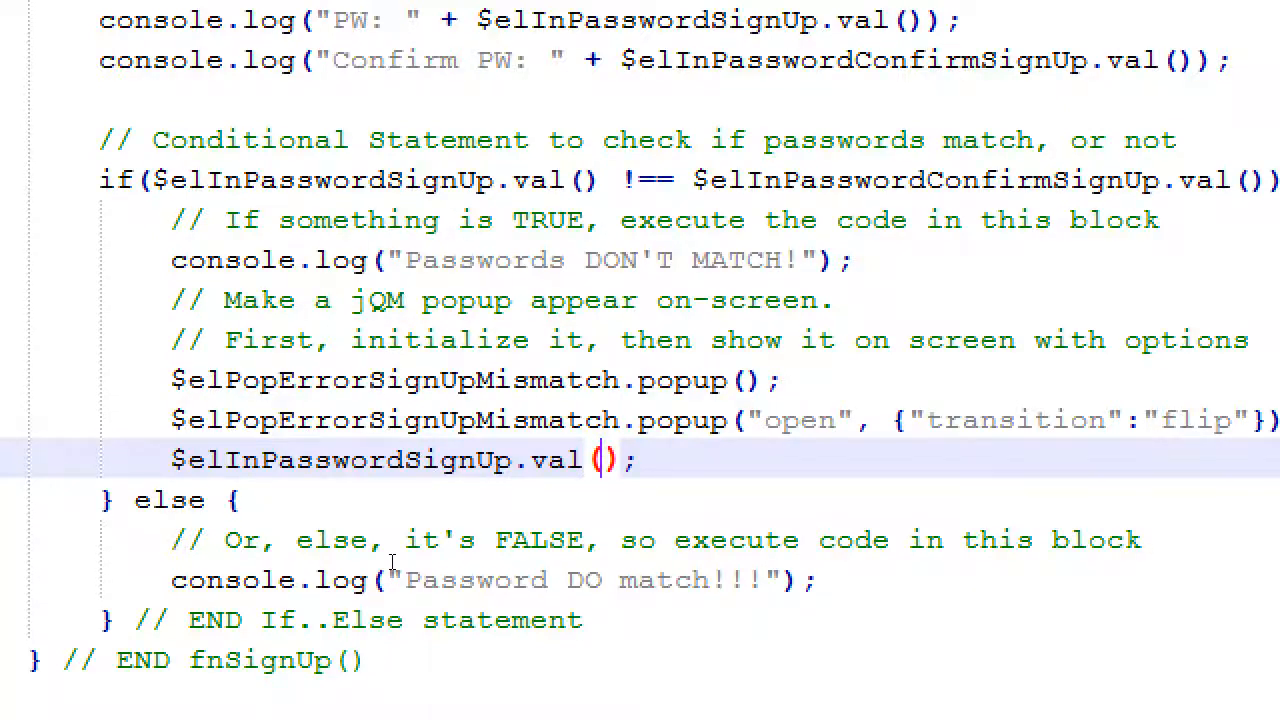
type("\"")
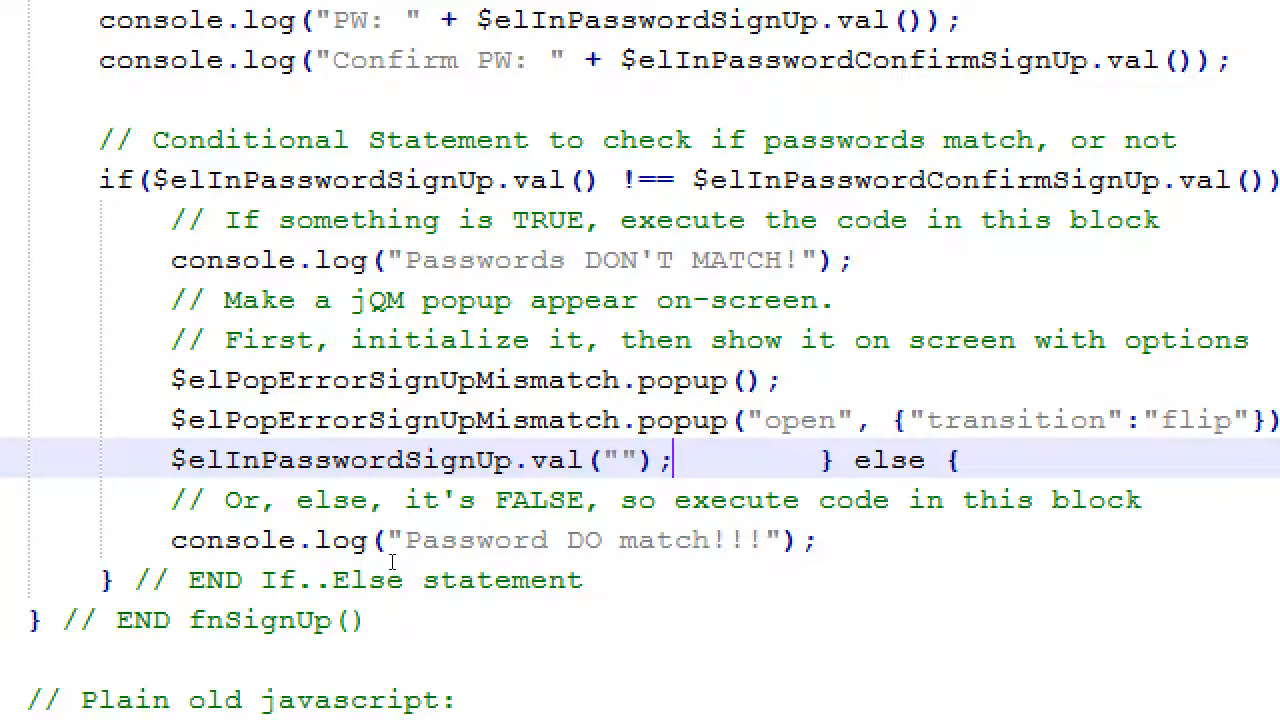
Add $elInPasswordConfirmSignUp.val(); on a new line below the password-clearing statement.
key("Enter")
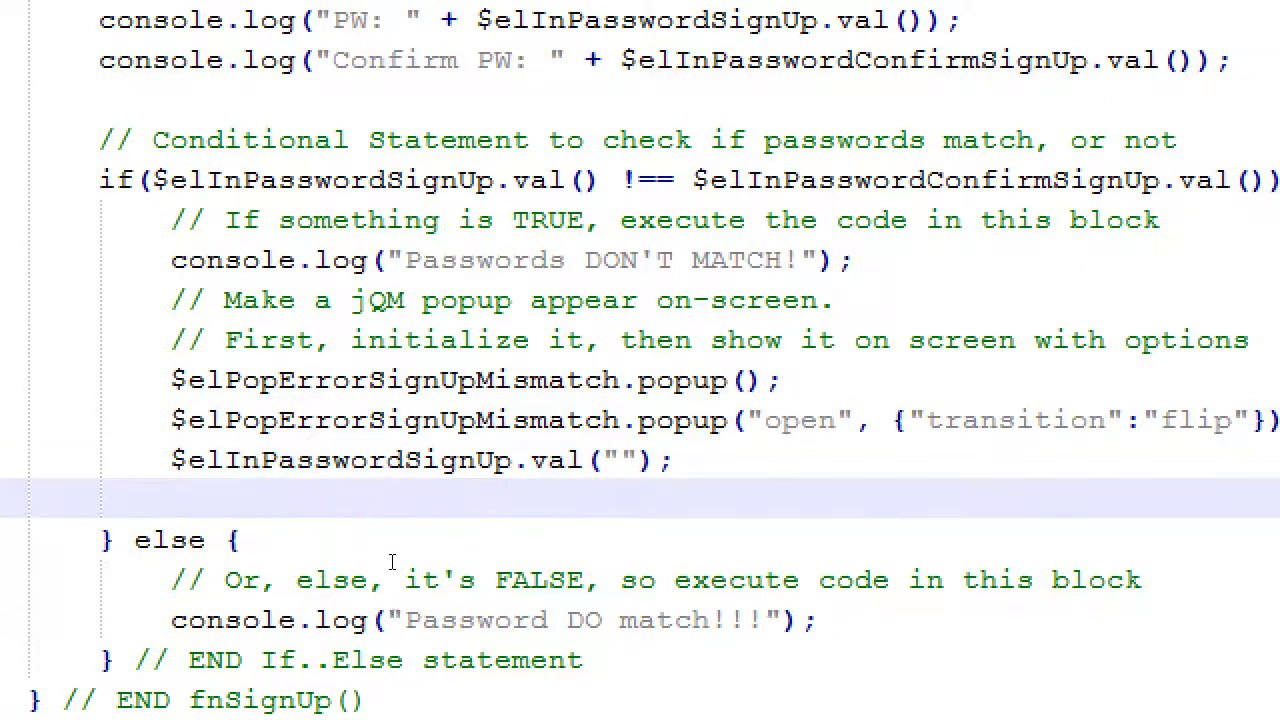
type("$elInPasswordSi")
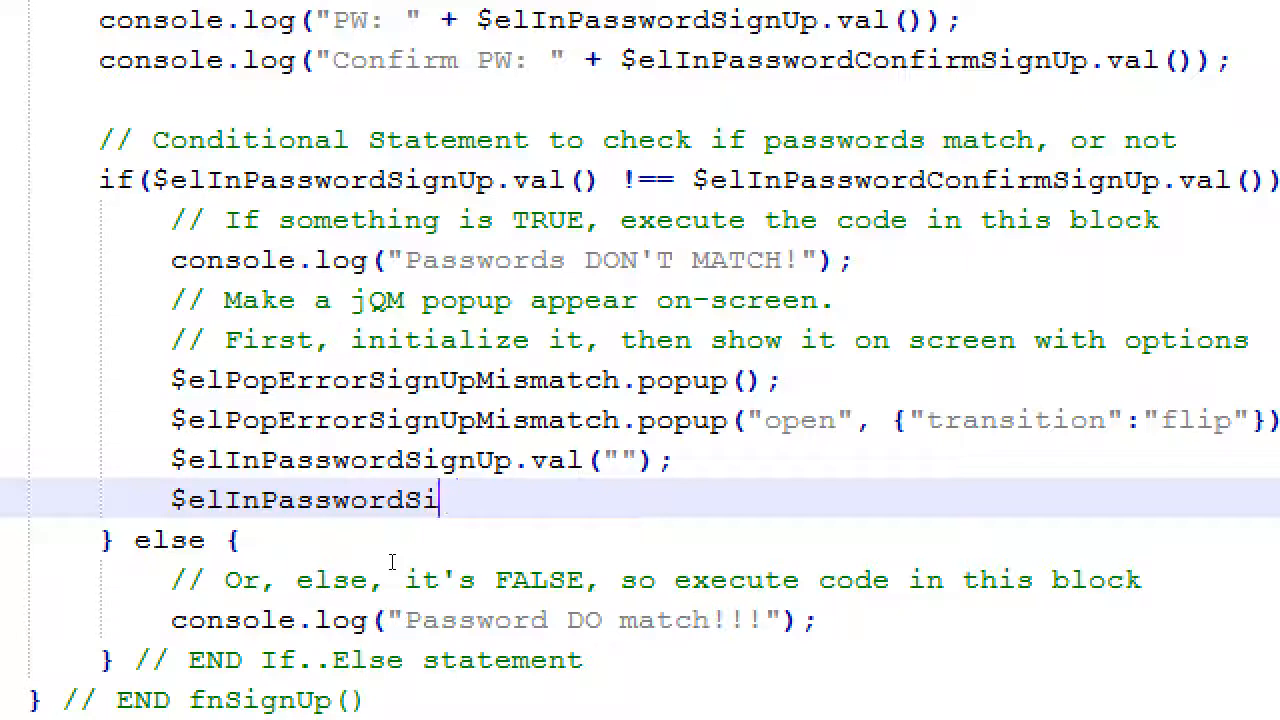
type("ConfirmS")
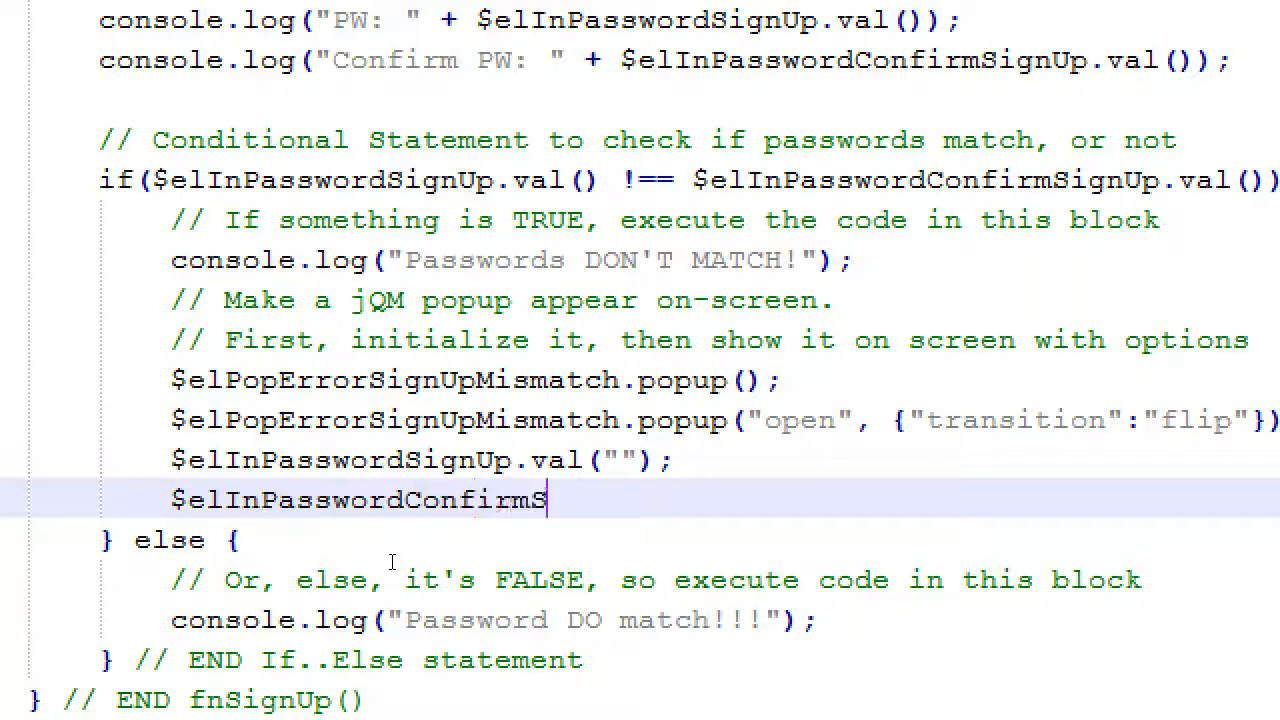
type("ignUp.v")
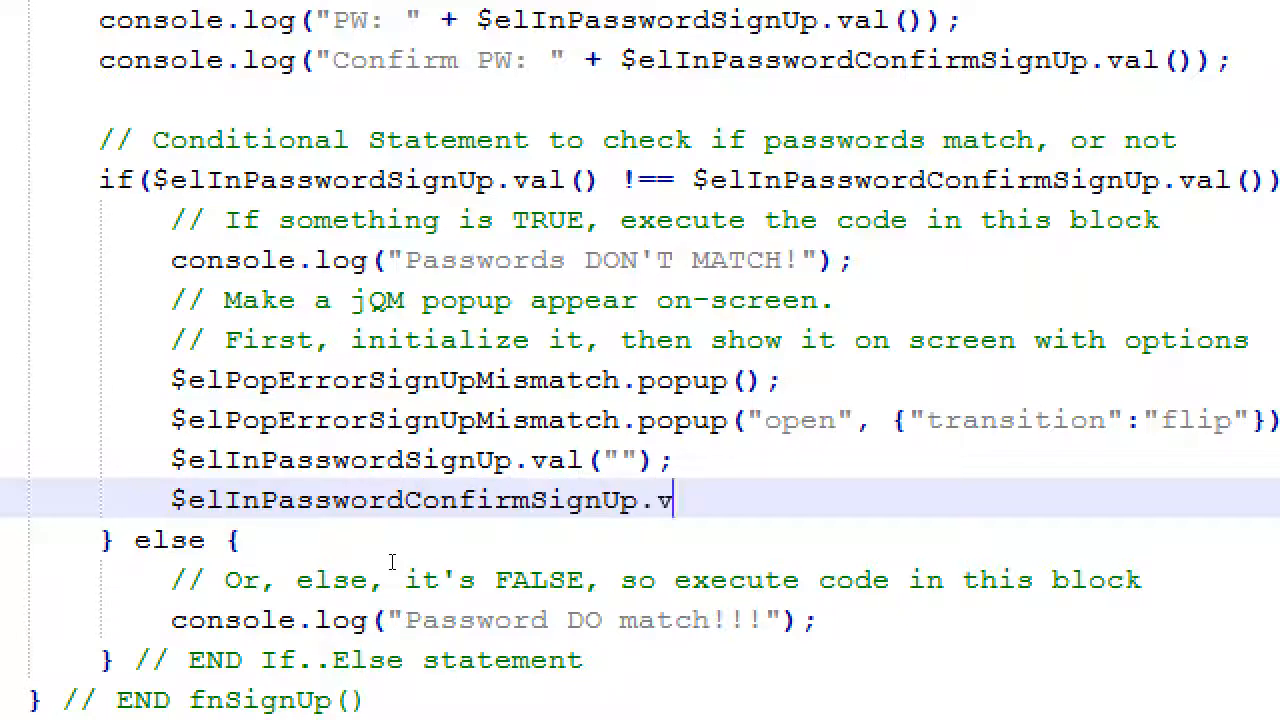
type("al();")
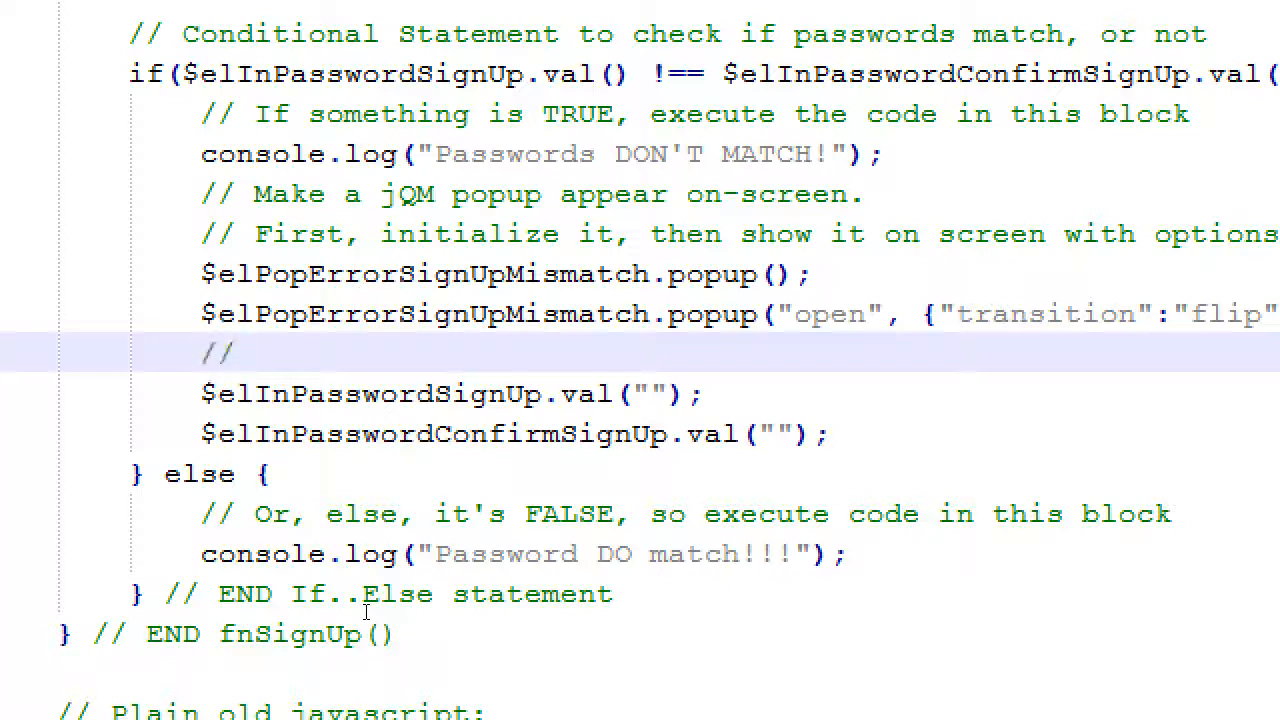
Write the comment 'Then clear out the fields, but writing NOTHING into them'.
type("Then clear out the")
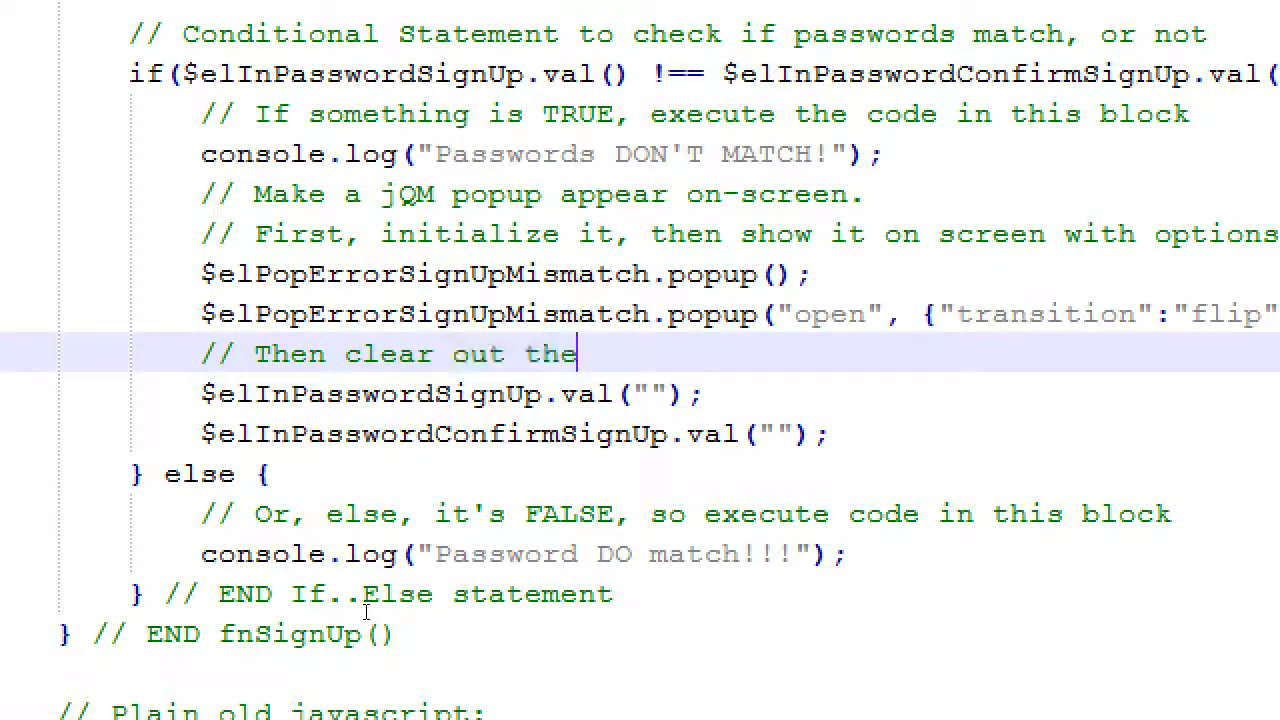
type("fields, but writing")
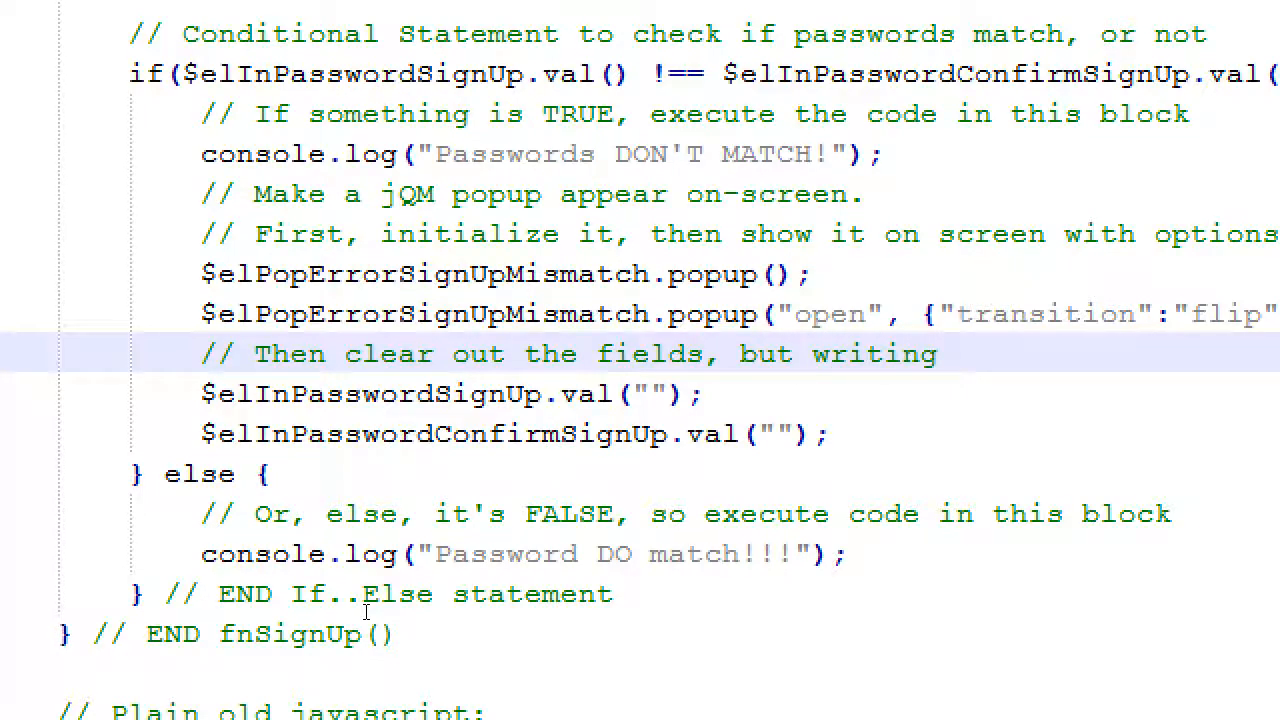
type("NOTHING in")
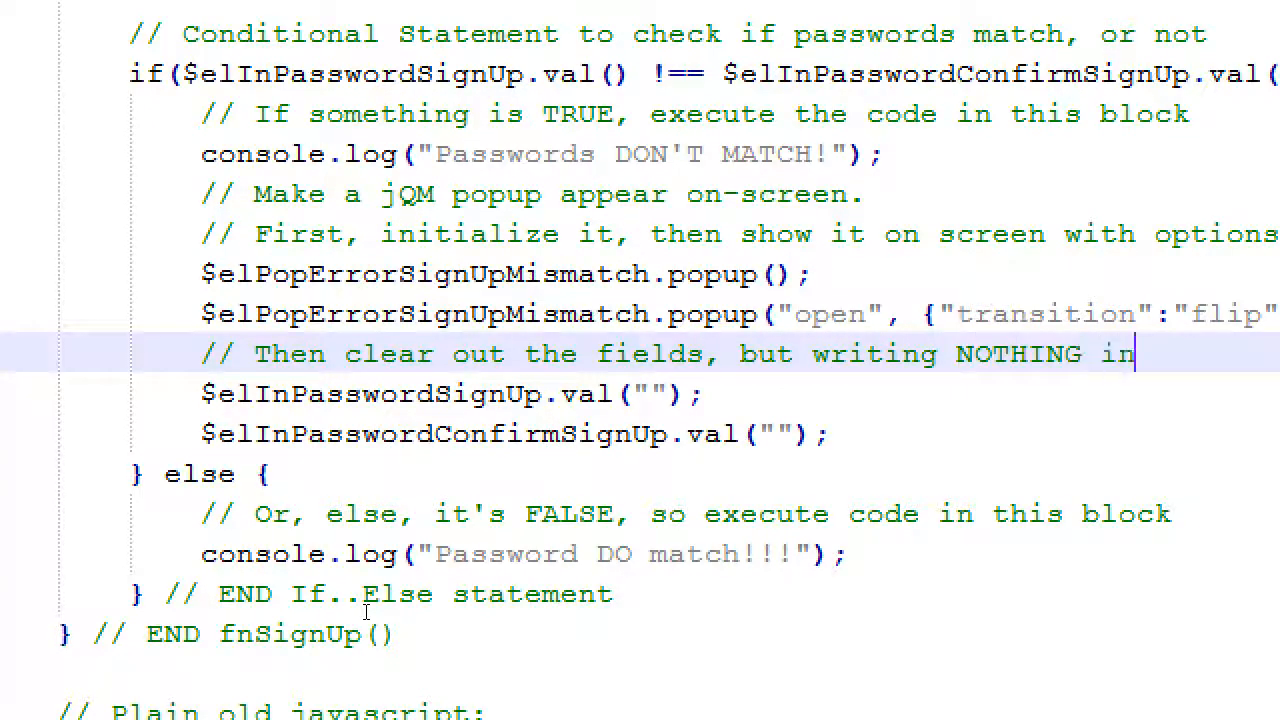
type("into them")
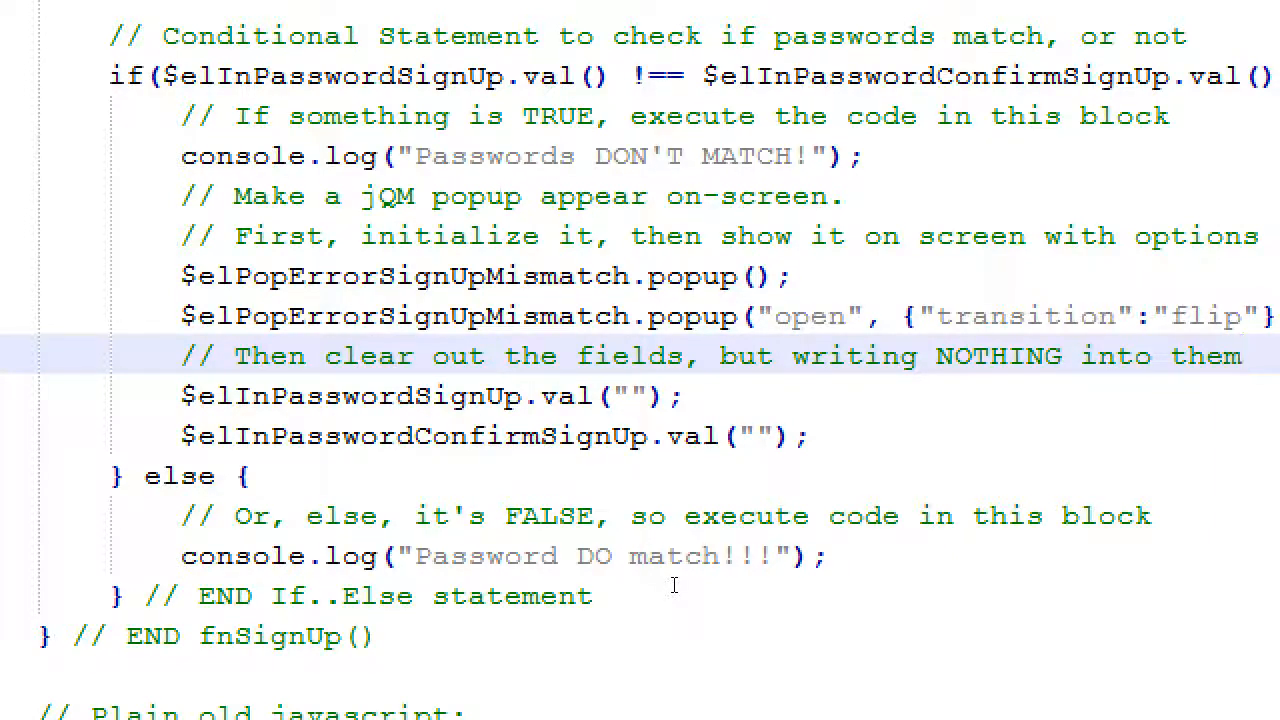
left_click(1238, 356)
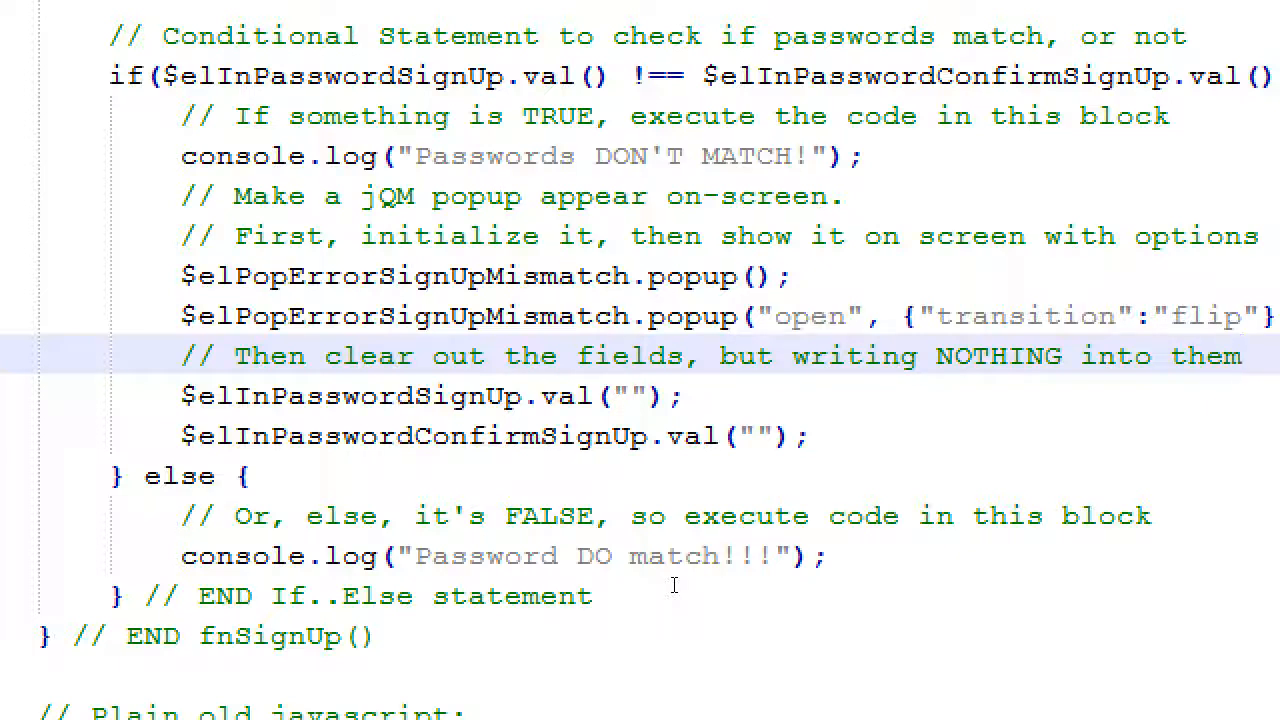
left_click(1240, 356)
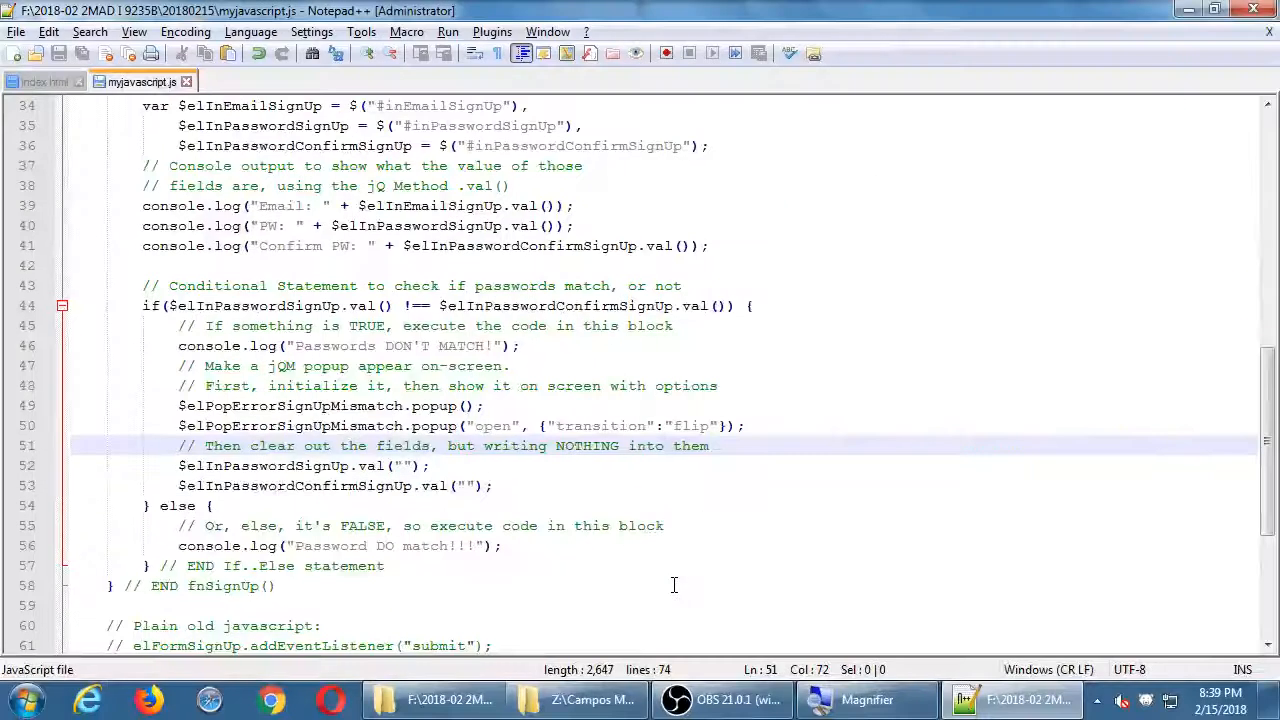
Switch to Firefox, reload index.html with the new script, and open the Web Console.
left_click(142, 699)
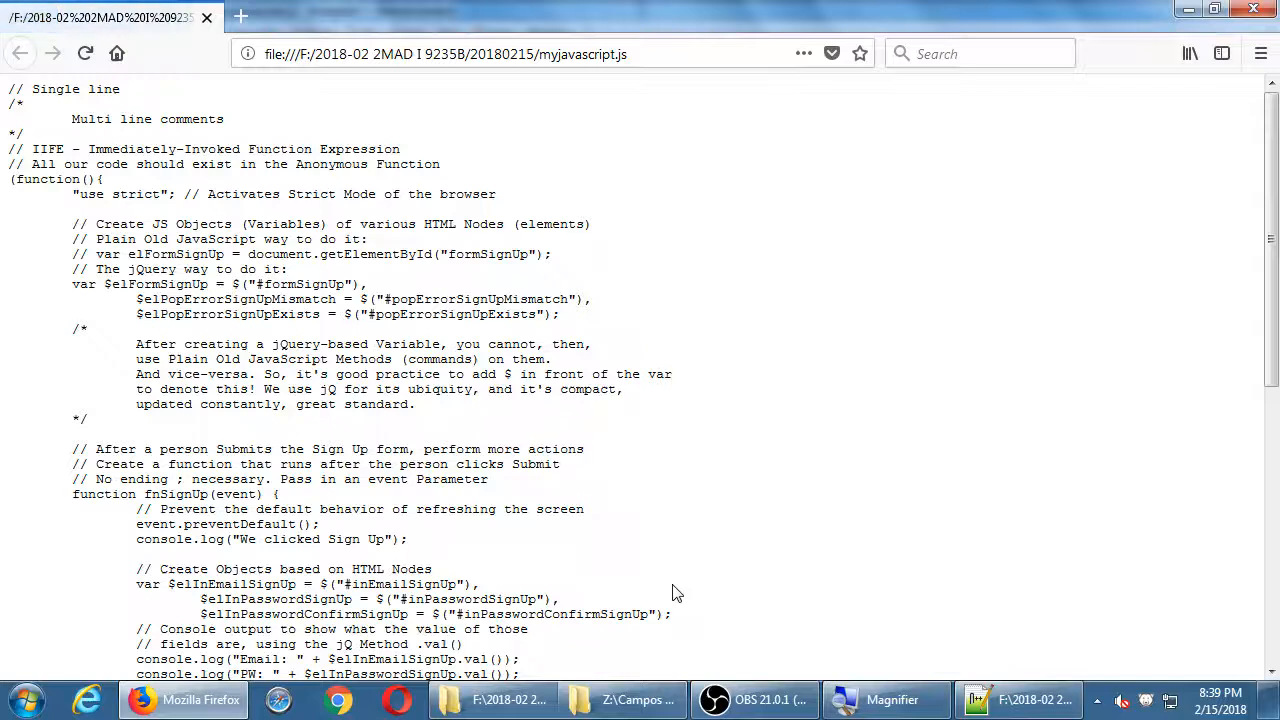
left_click(1007, 699)
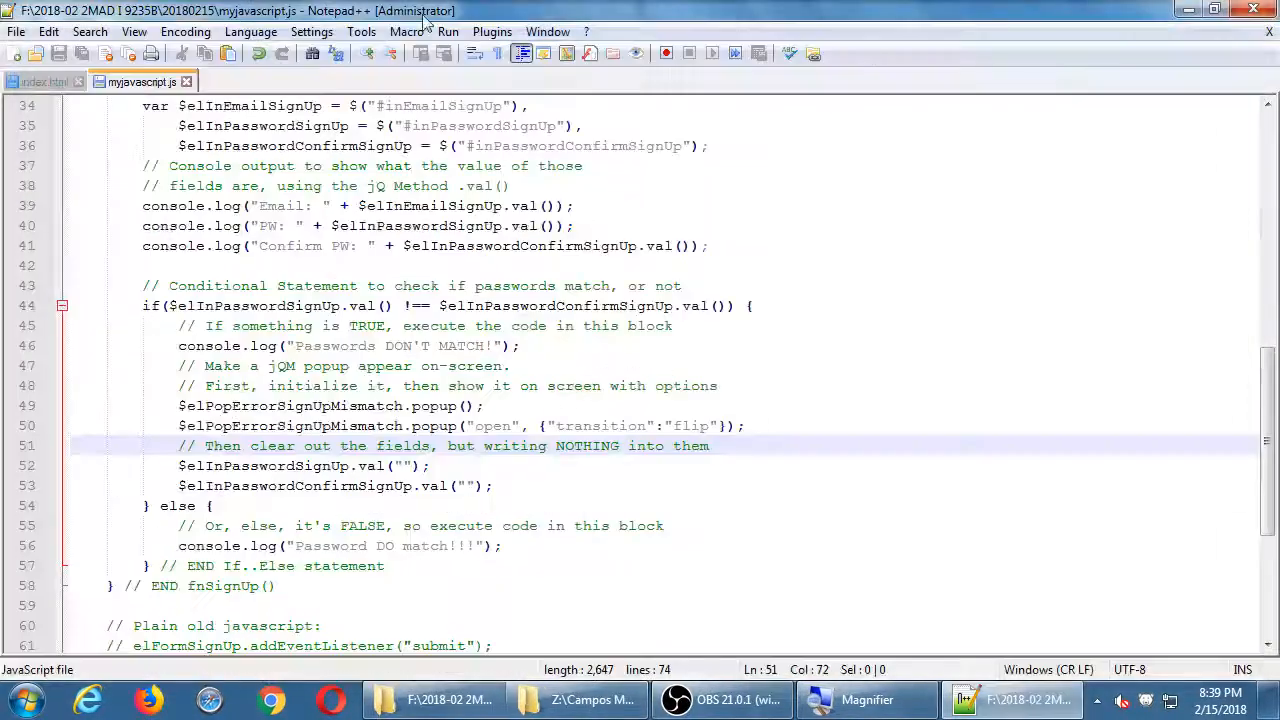
left_click(44, 81)
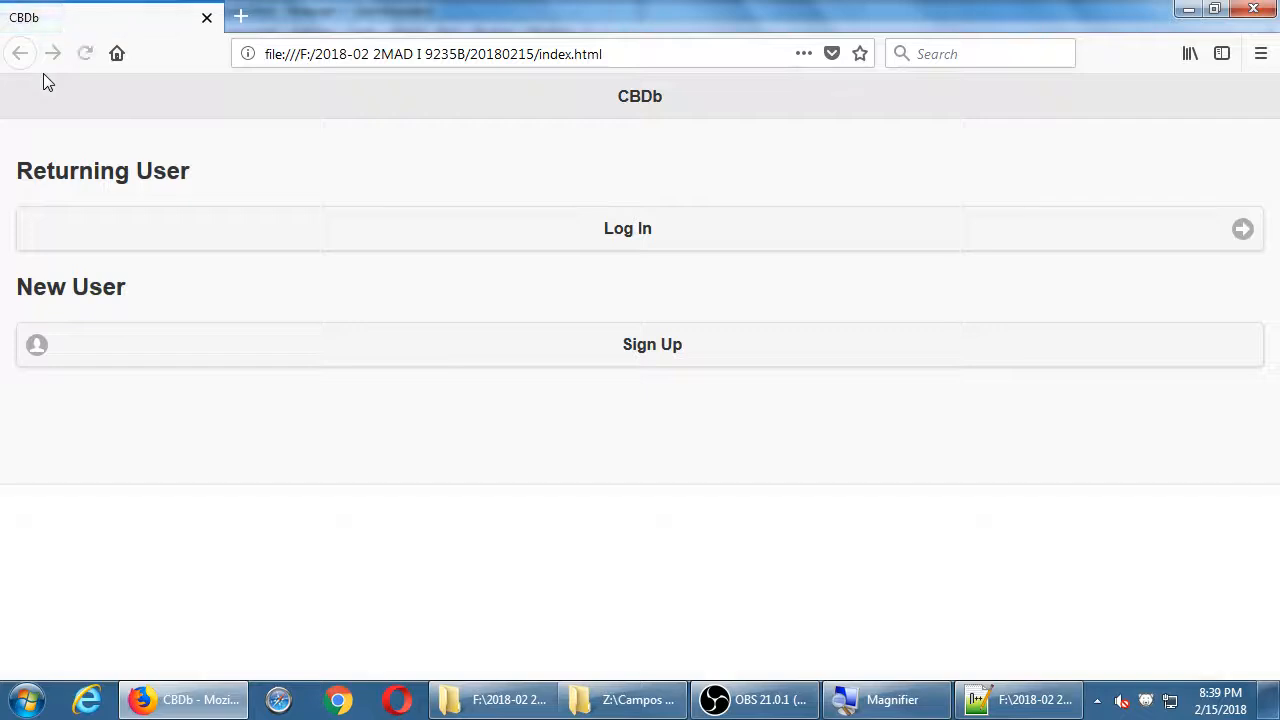
key("F12")
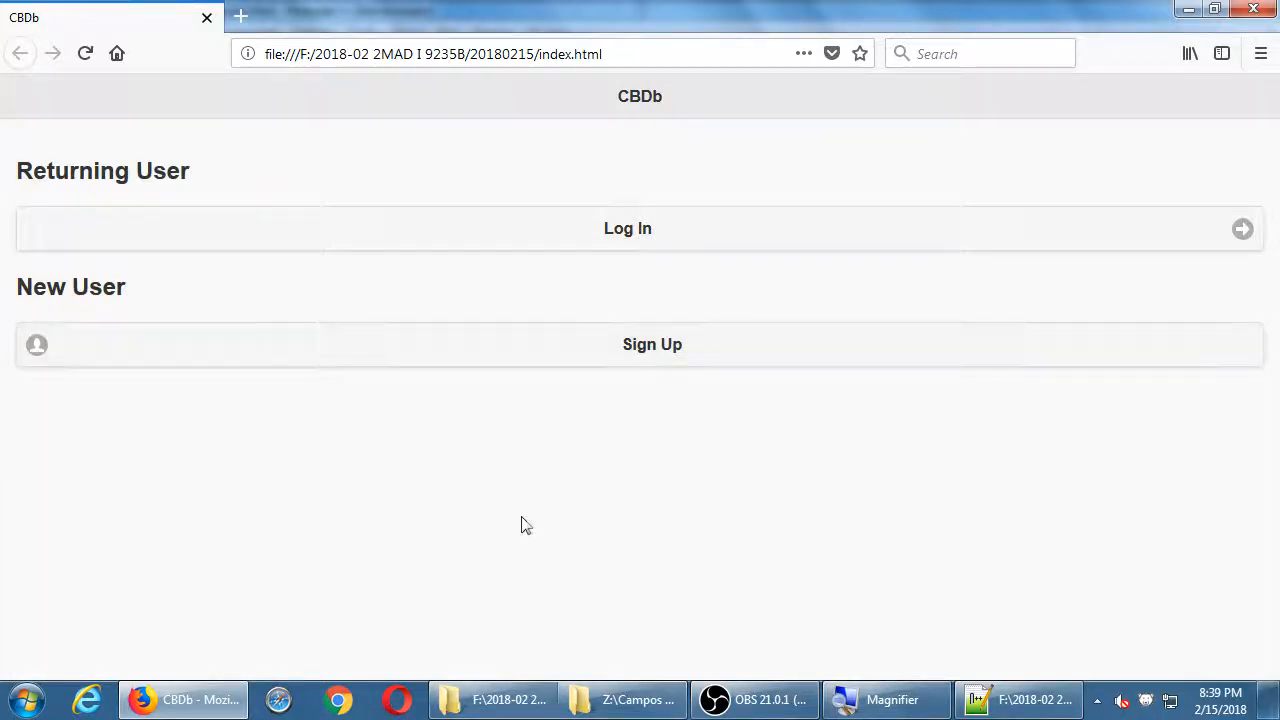
key("F12")
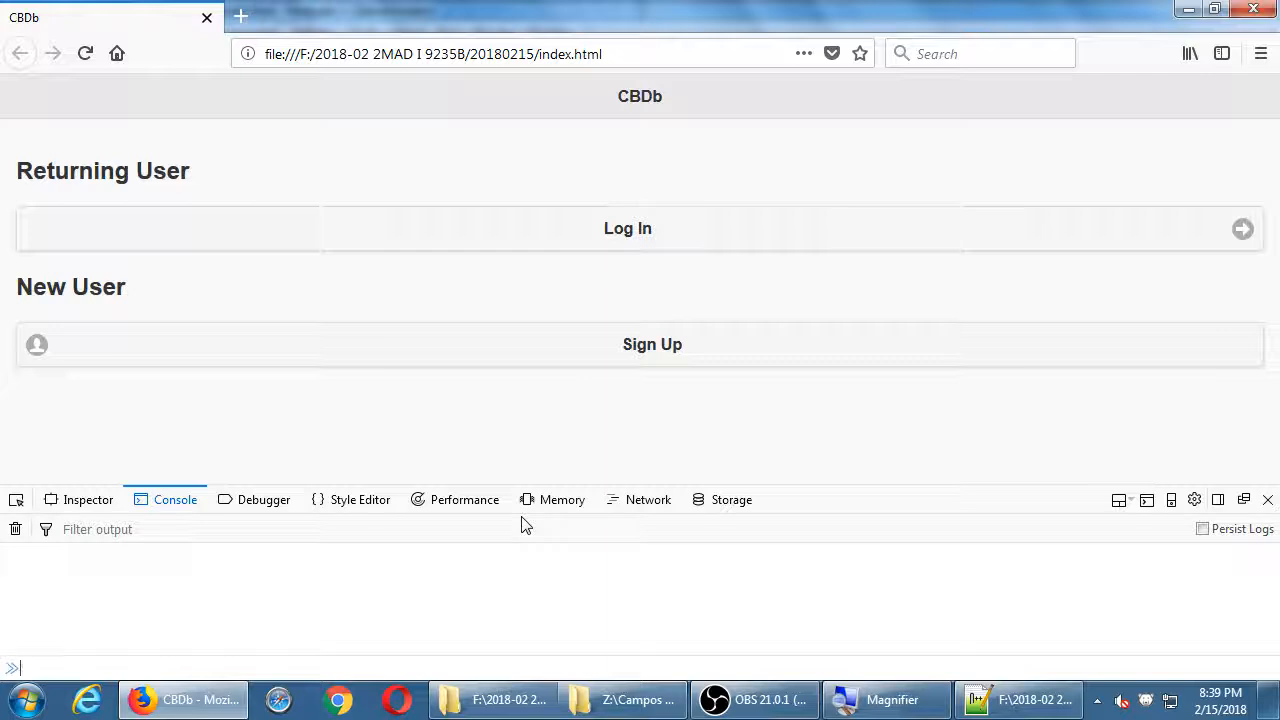
left_click(652, 344)
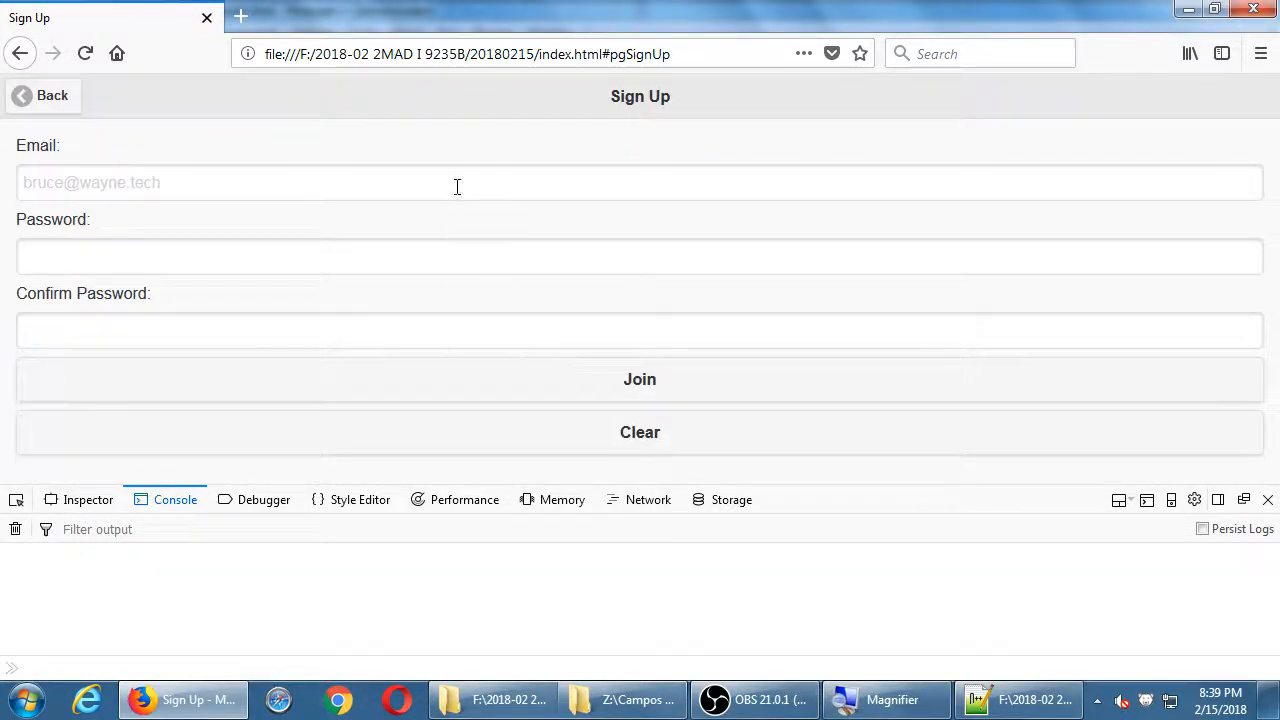
type("a@a.com")
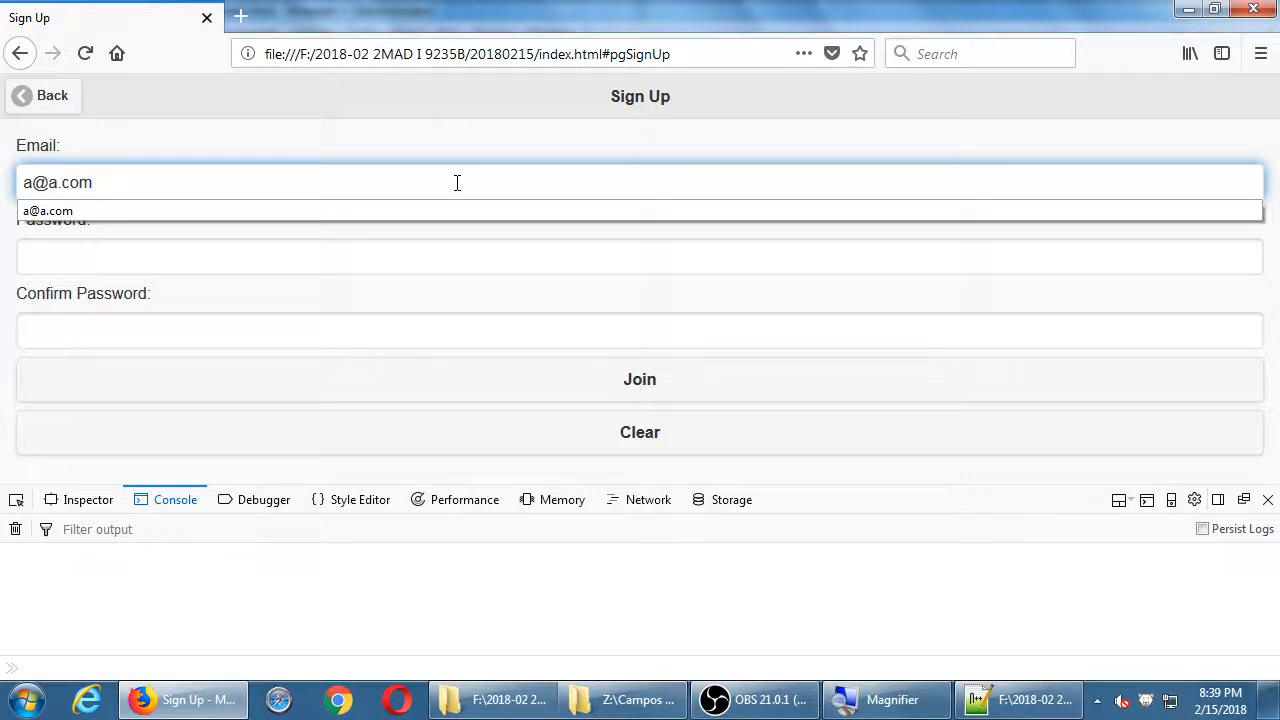
left_click(640, 256)
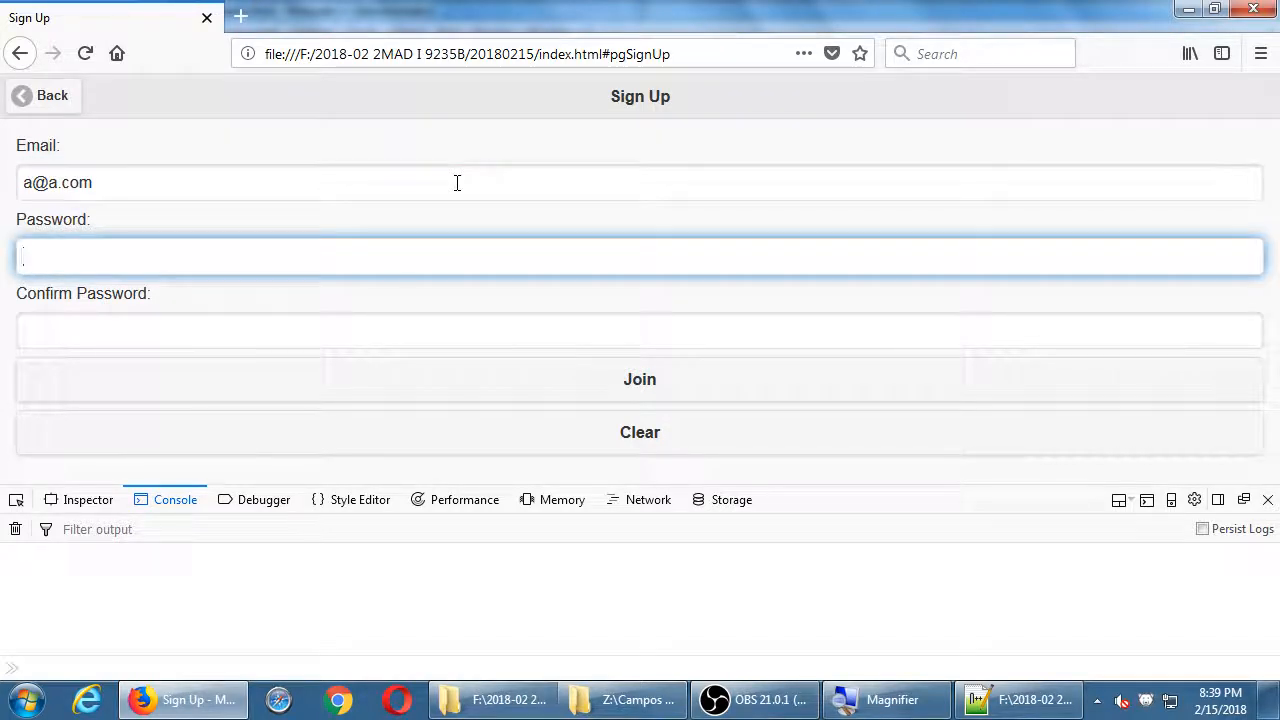
key("Backspace")
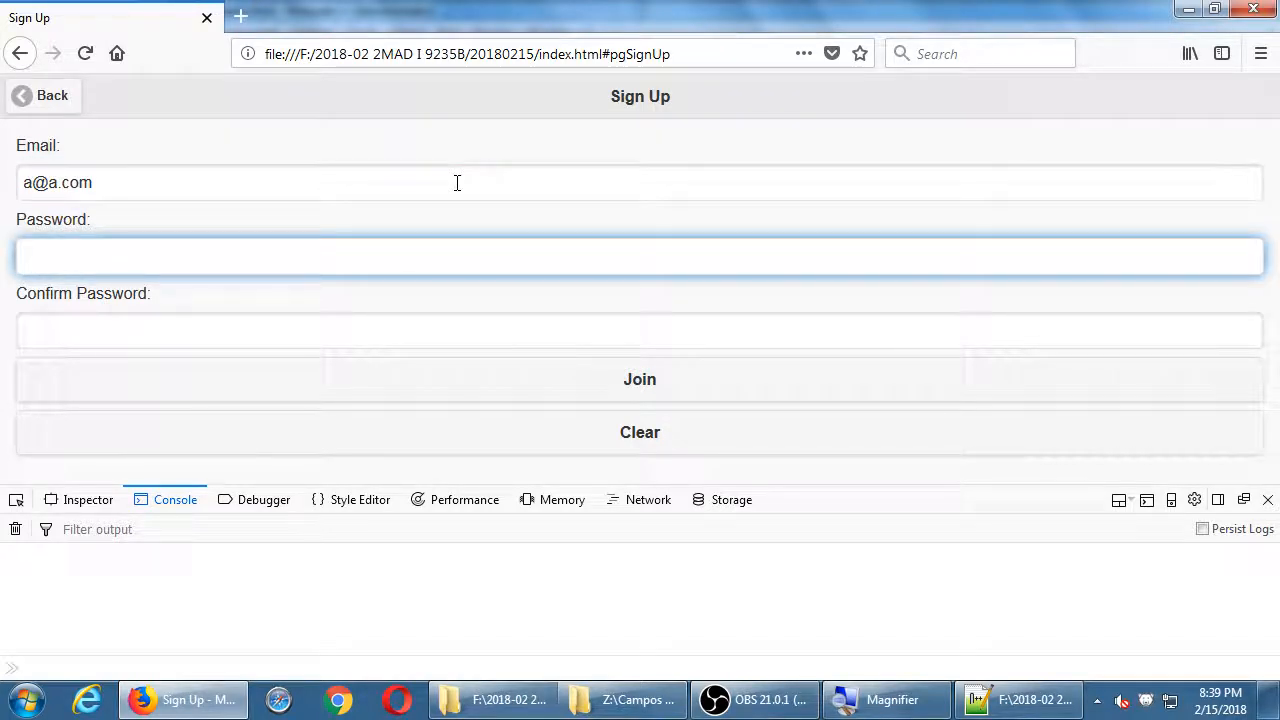
type("••")
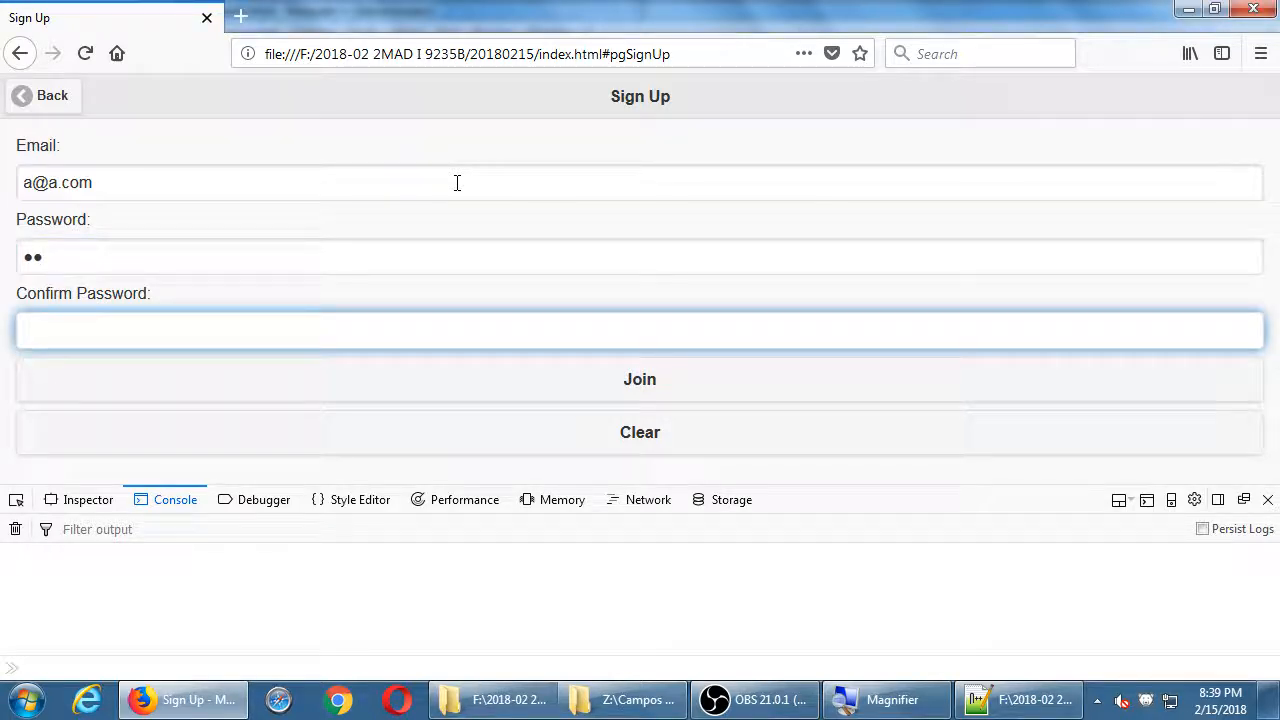
type("••")
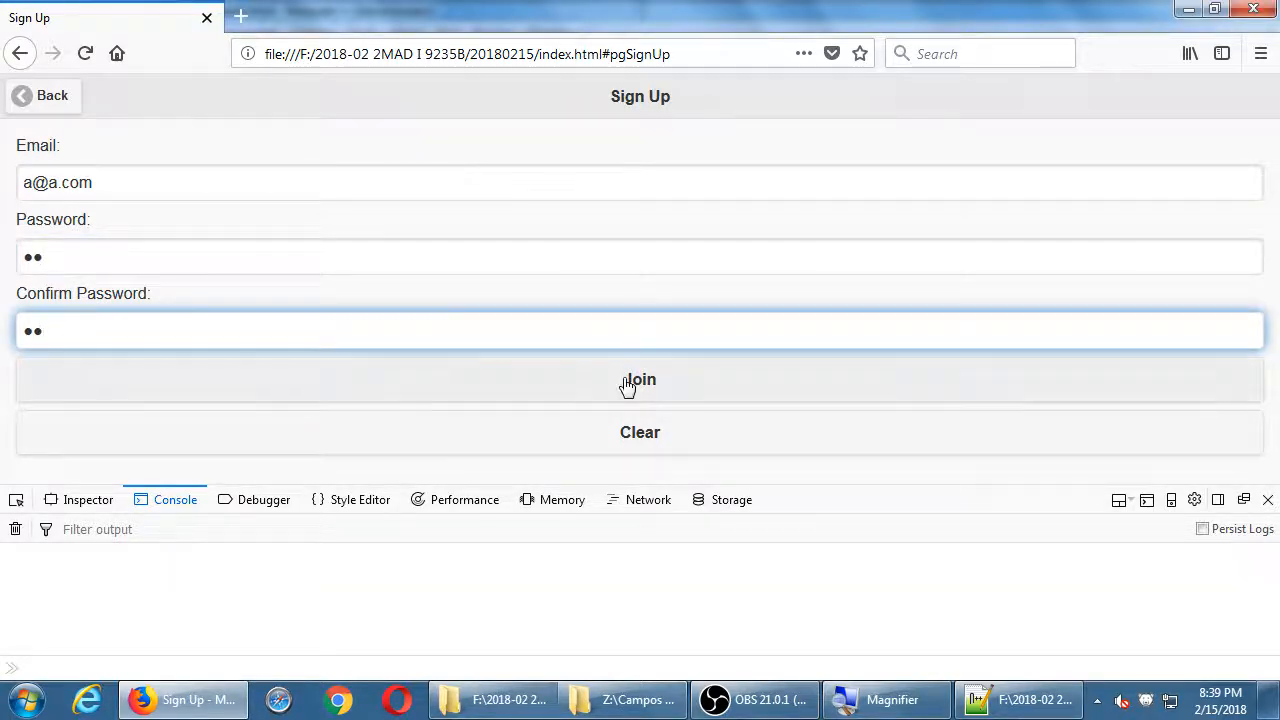
left_click(640, 379)
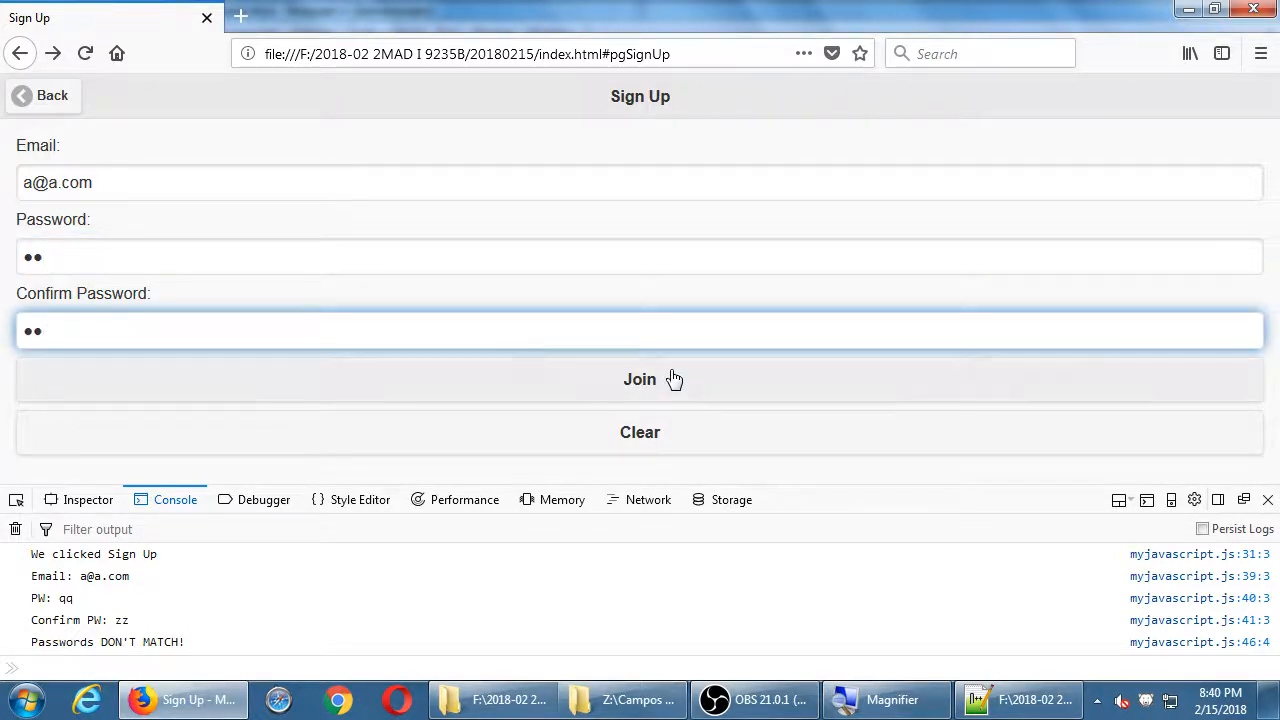
left_click(639, 379)
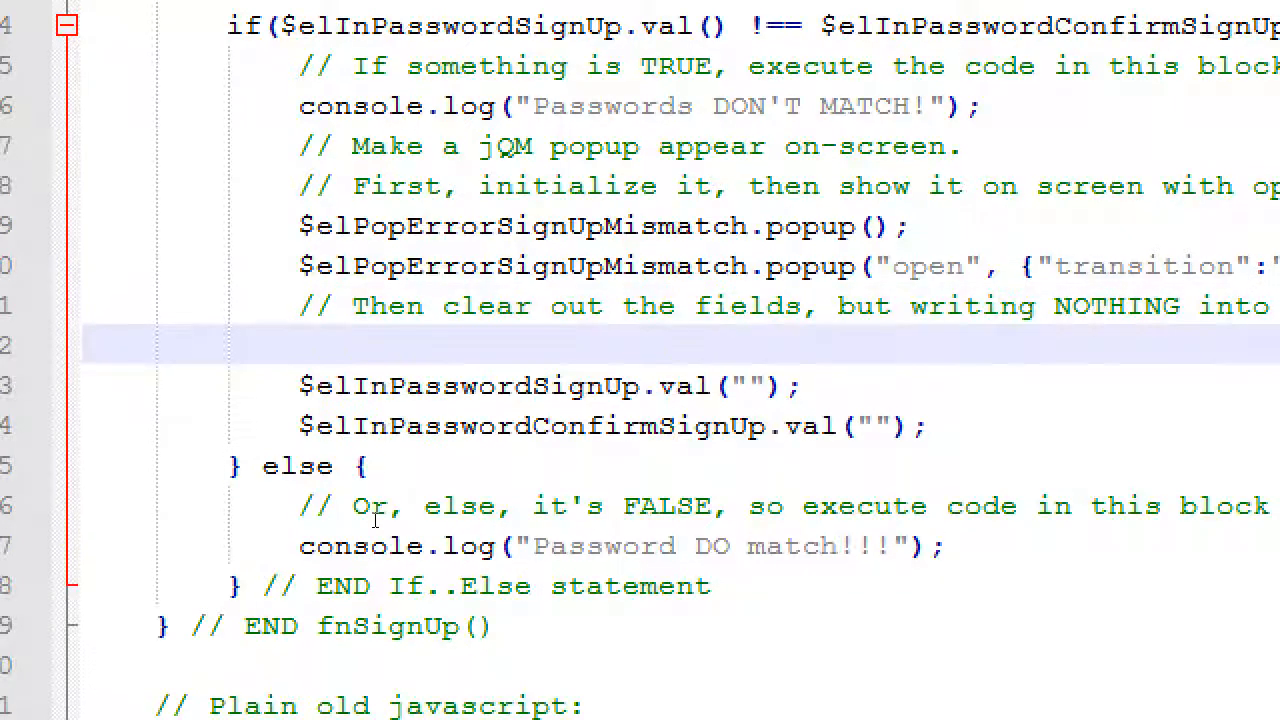
Add the comment '// .val() jQ Method can be used to read or write data'.
type("// .val (")
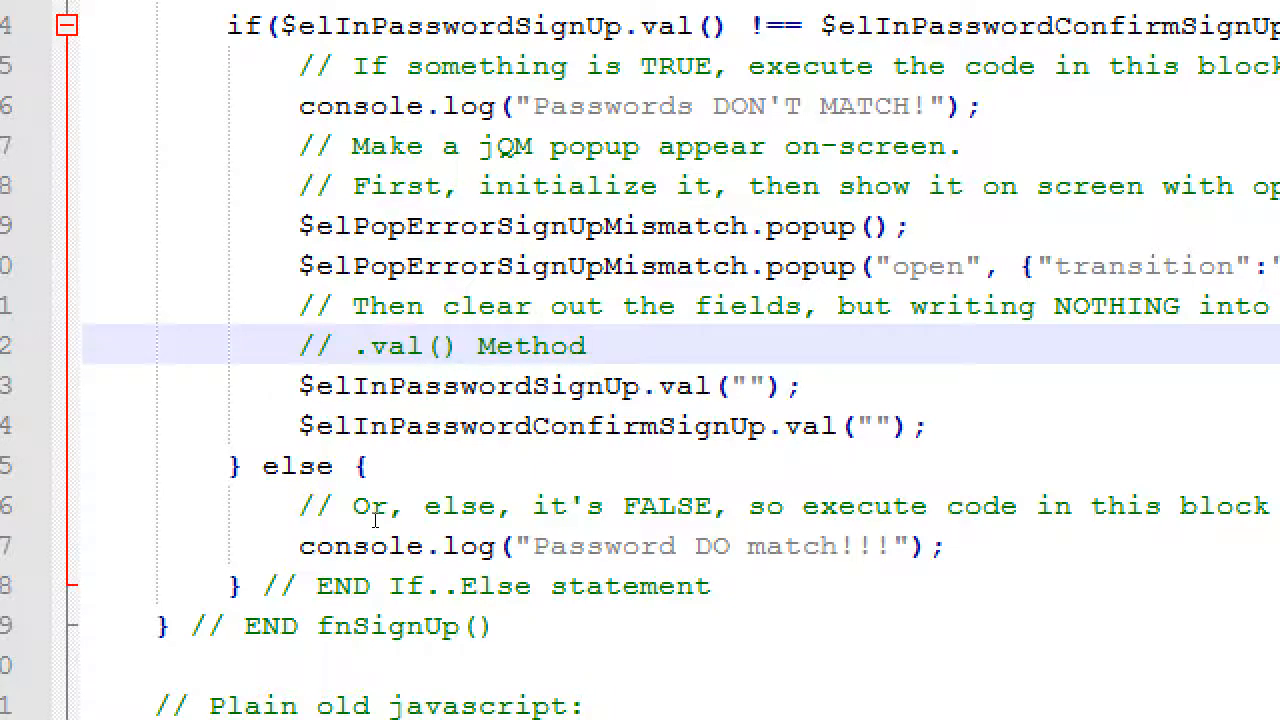
type("jQ M")
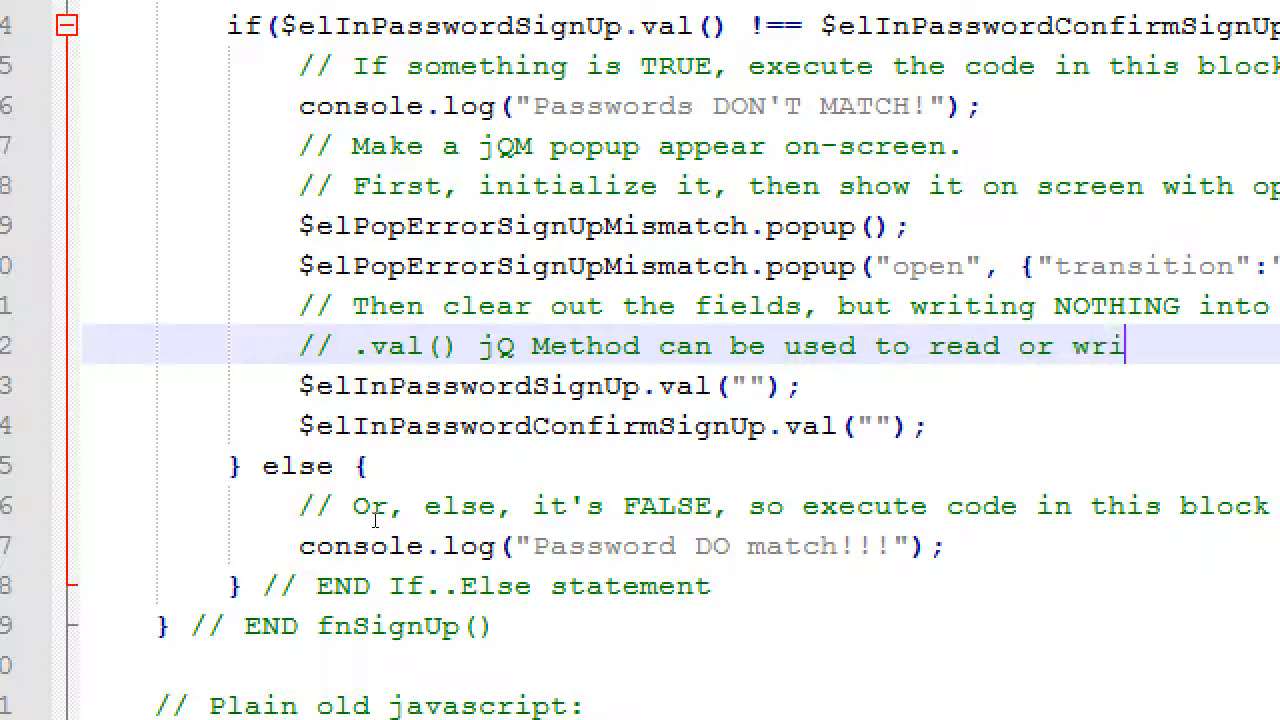
type("te data")
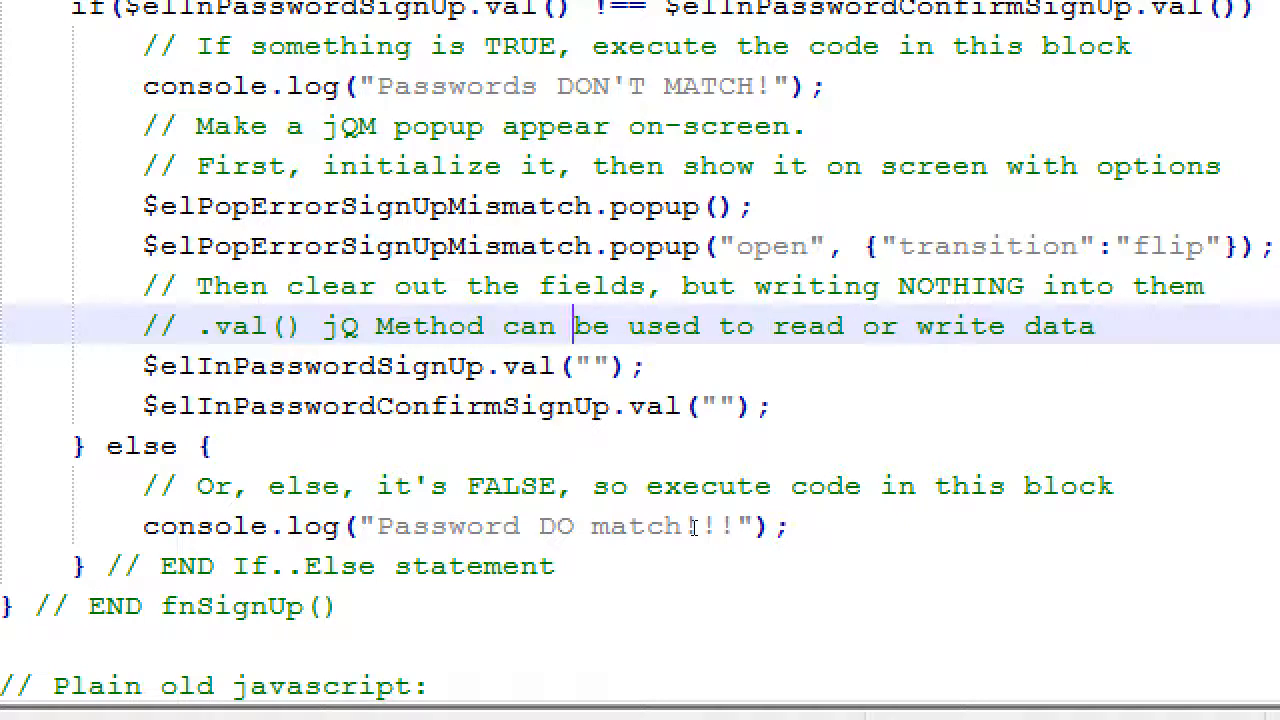
double_click(340, 326)
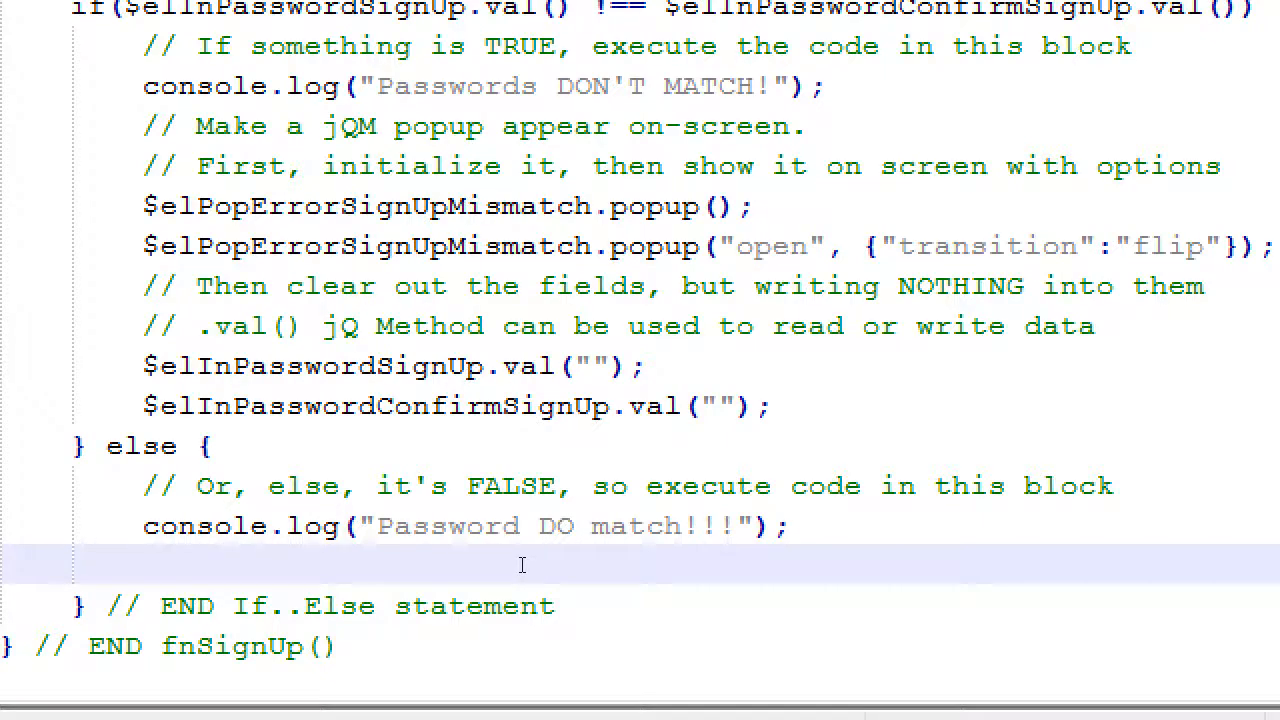
Declare var tmpValInEmailSignUp = in the else branch.
type("var")
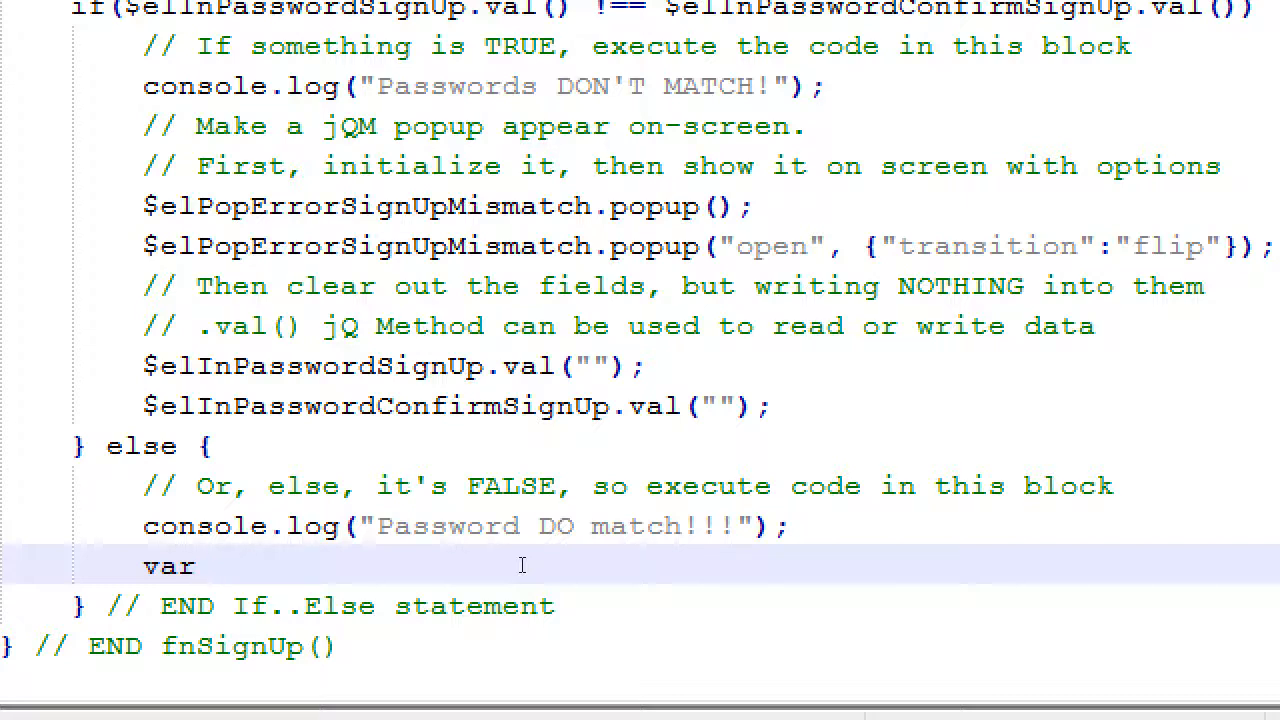
left_click(210, 566)
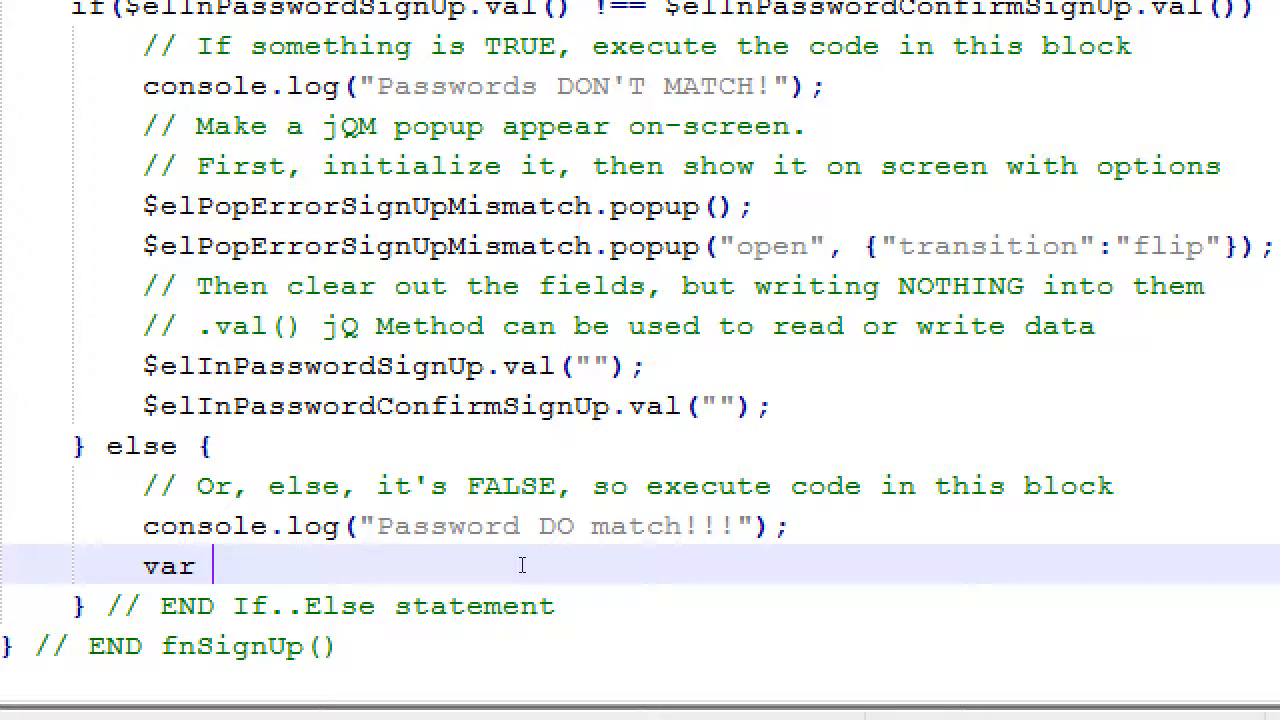
type("tmp")
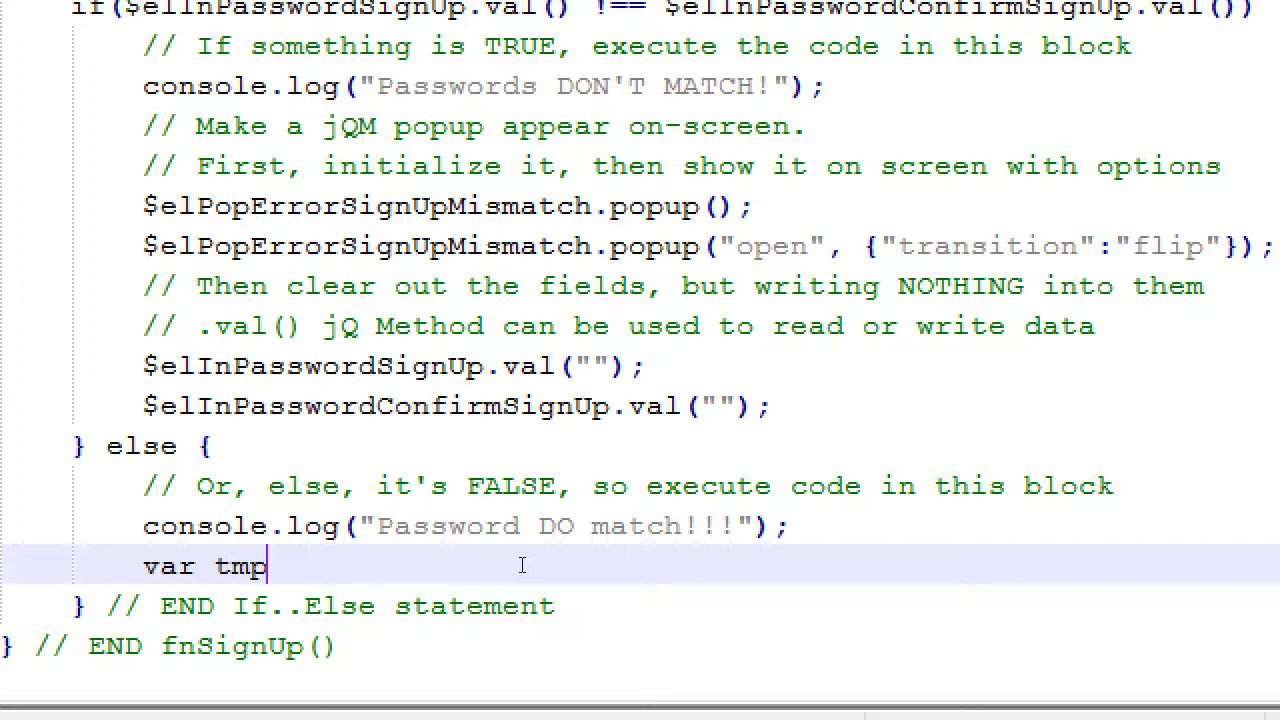
type("Val")
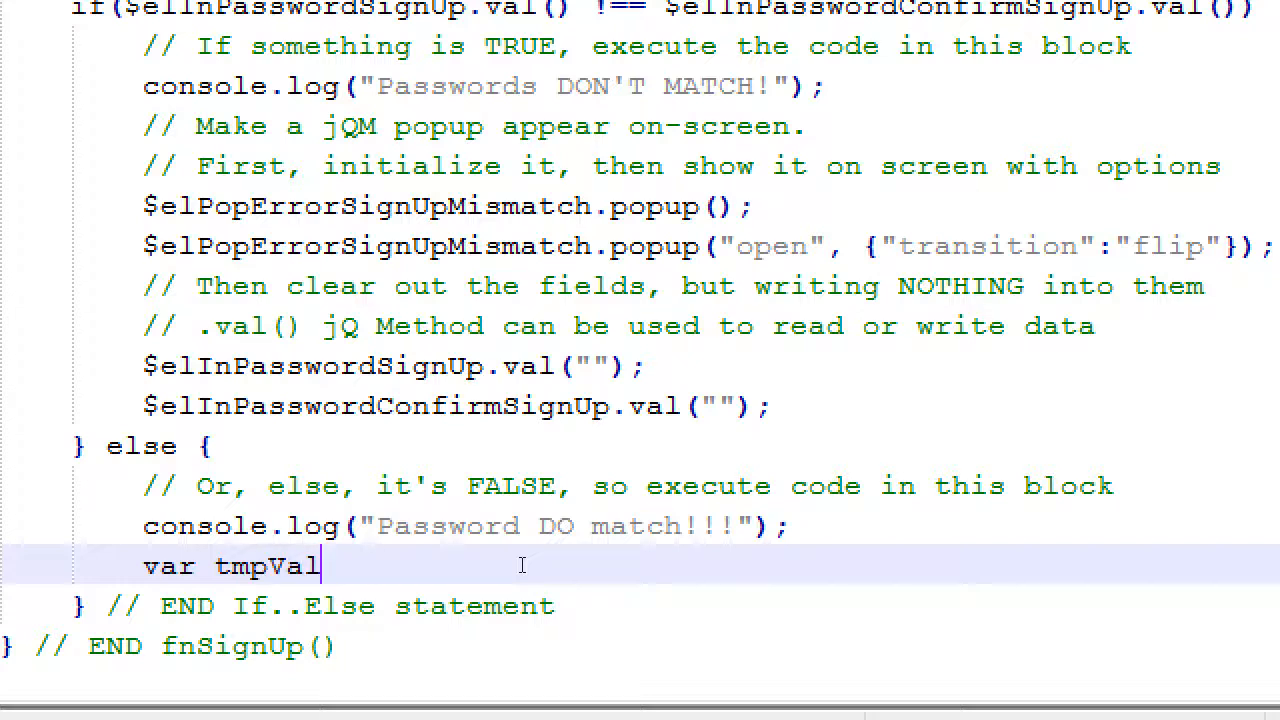
type("InEmail")
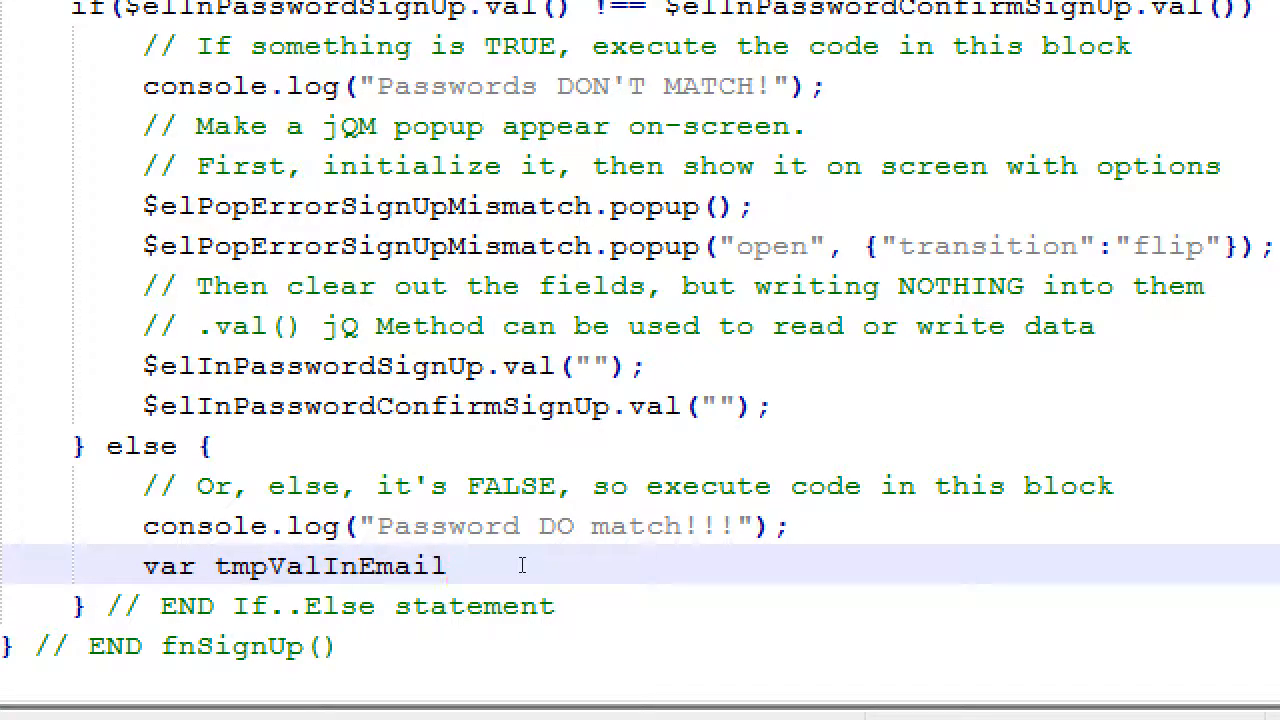
type("SignUp")
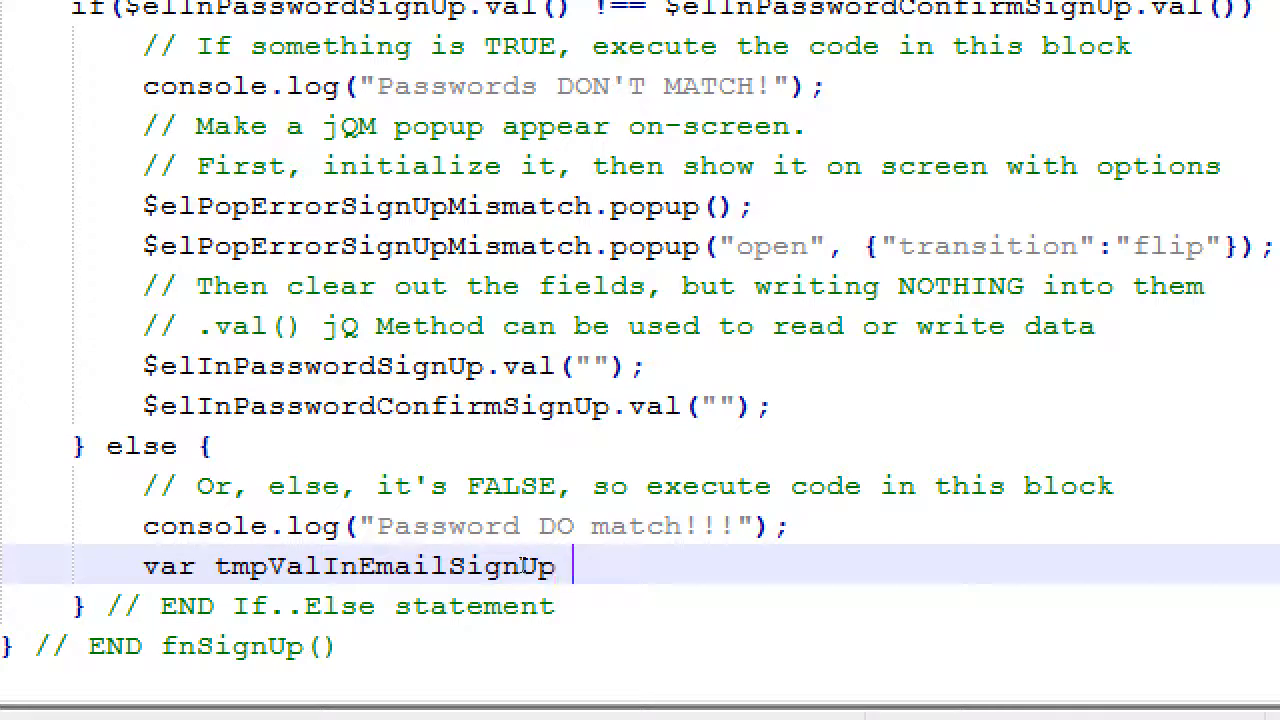
type("=")
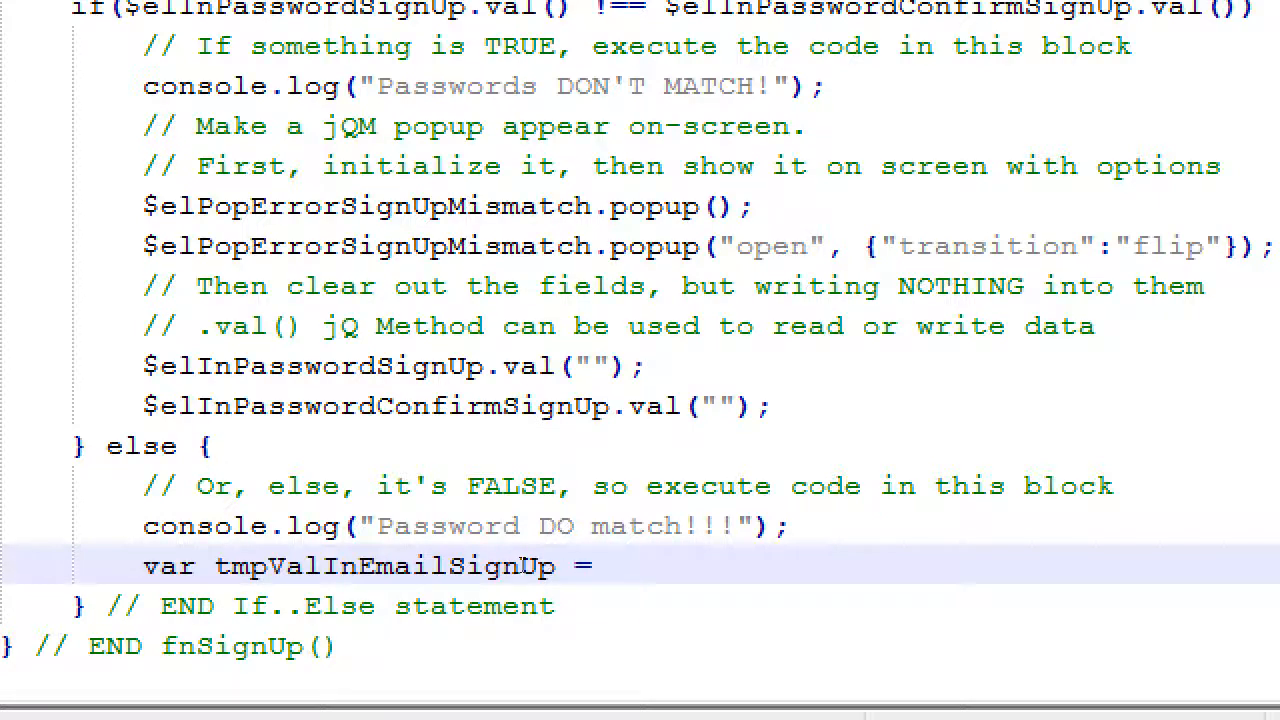
Assign tmpValInEmailSignUp the value $elInEmailSignUp.val().
left_click(580, 566)
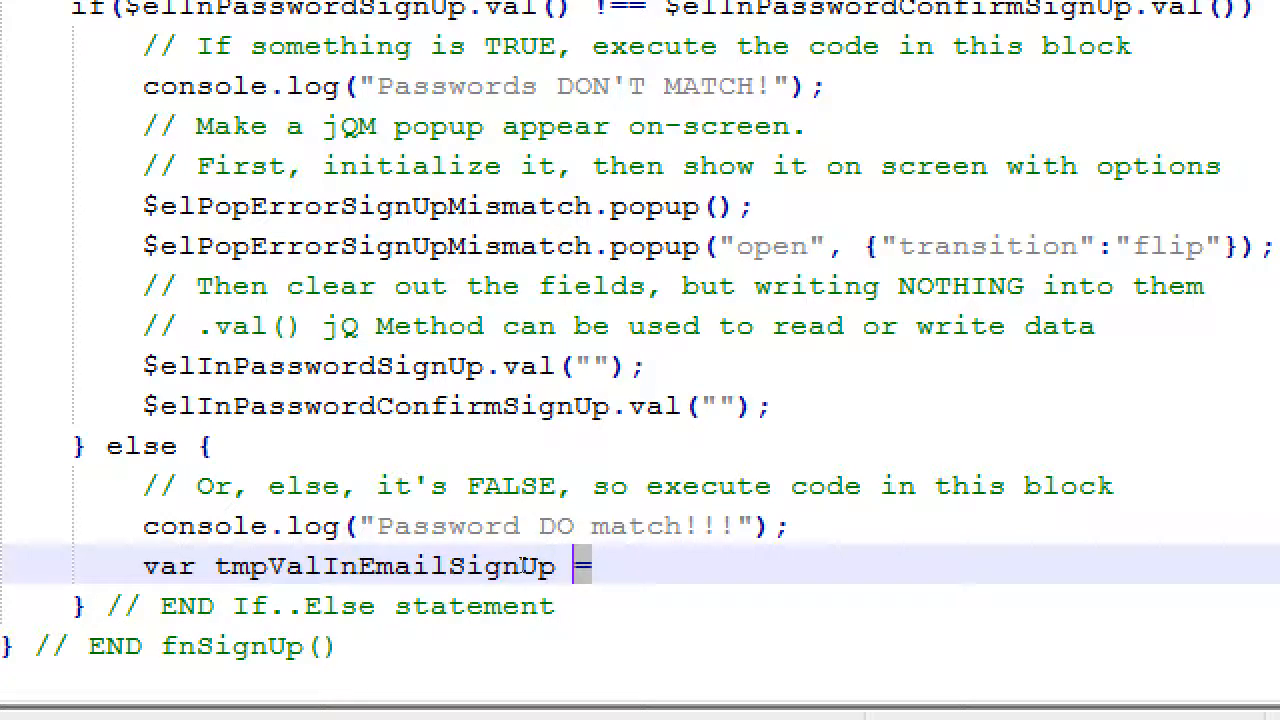
type("= $")
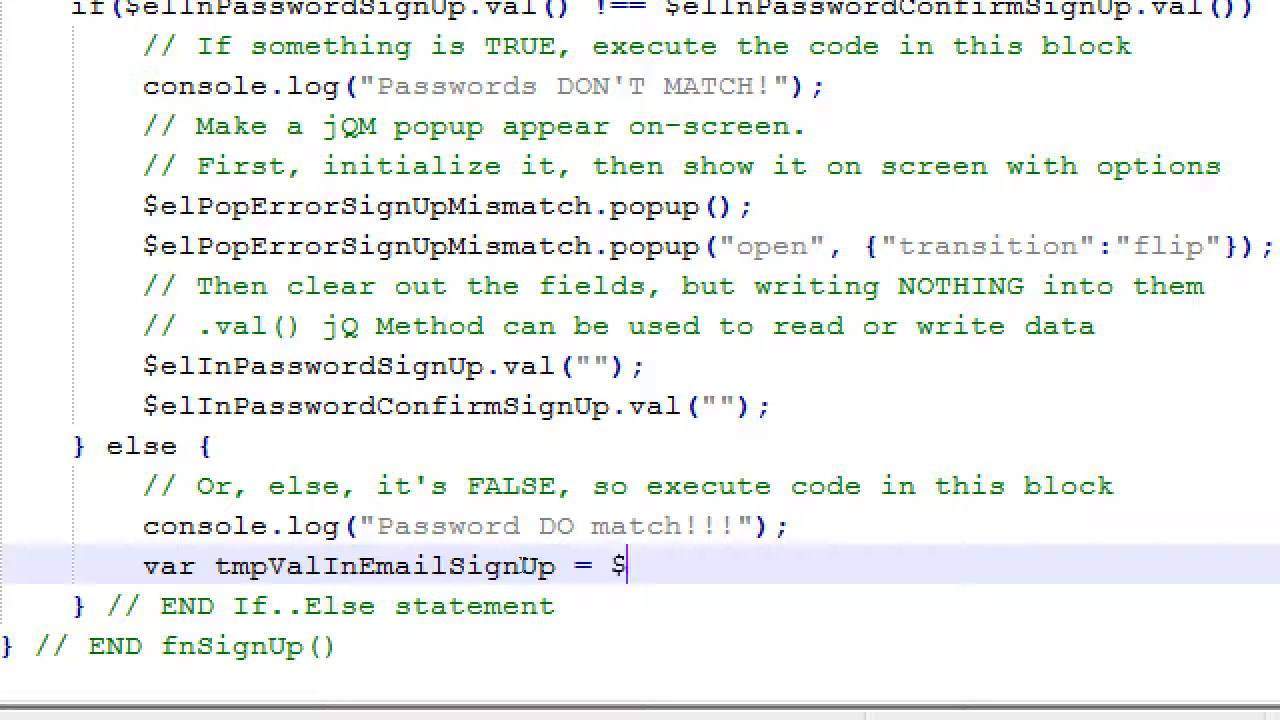
type("elInEm")
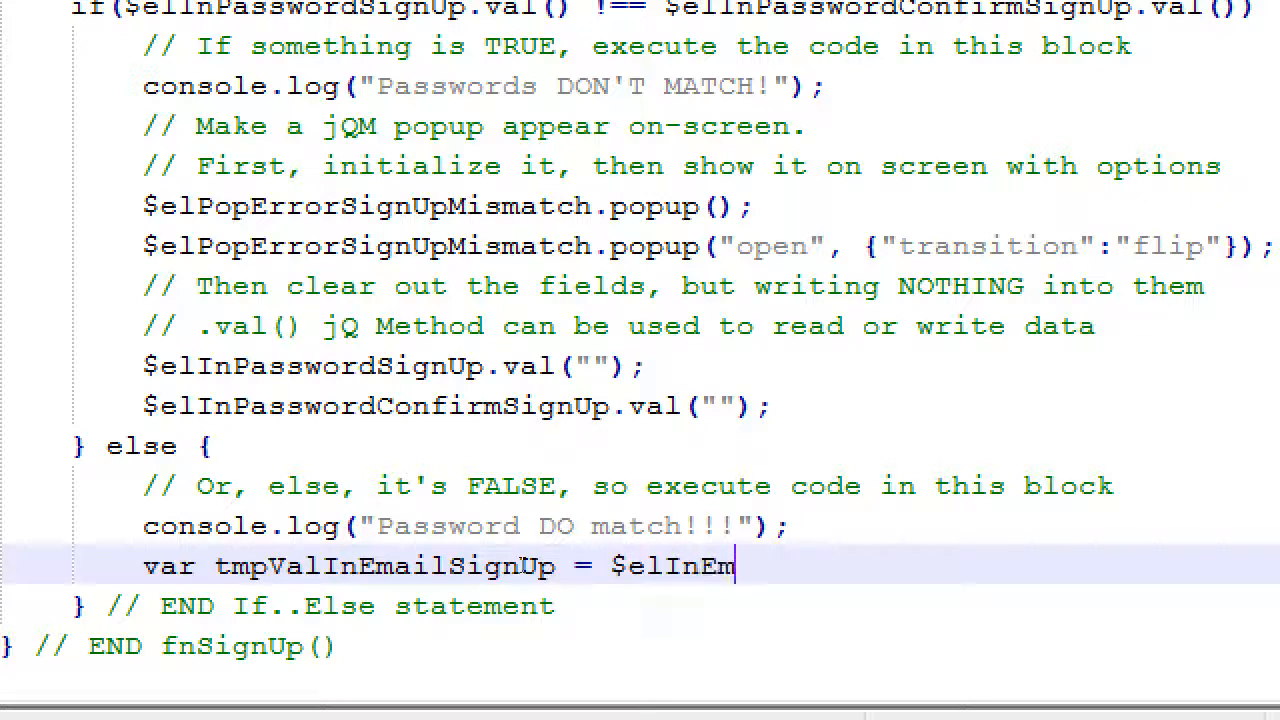
type("ailSignUp")
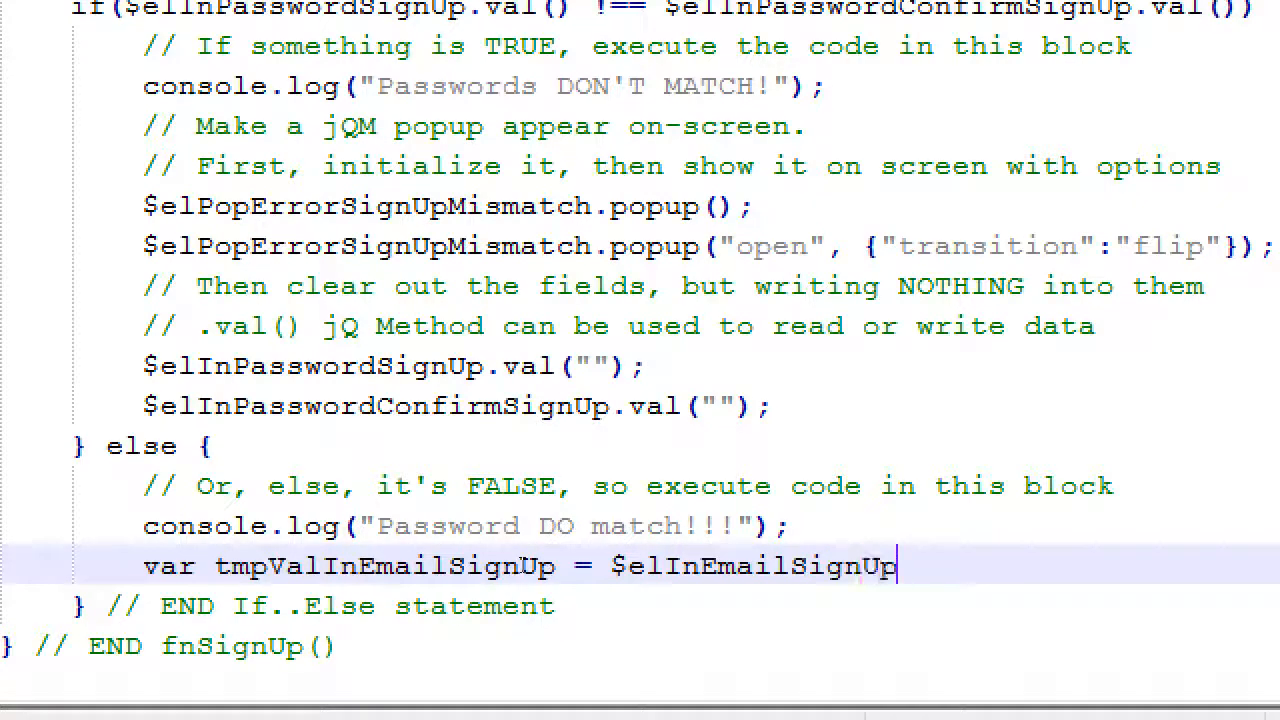
type(".va")
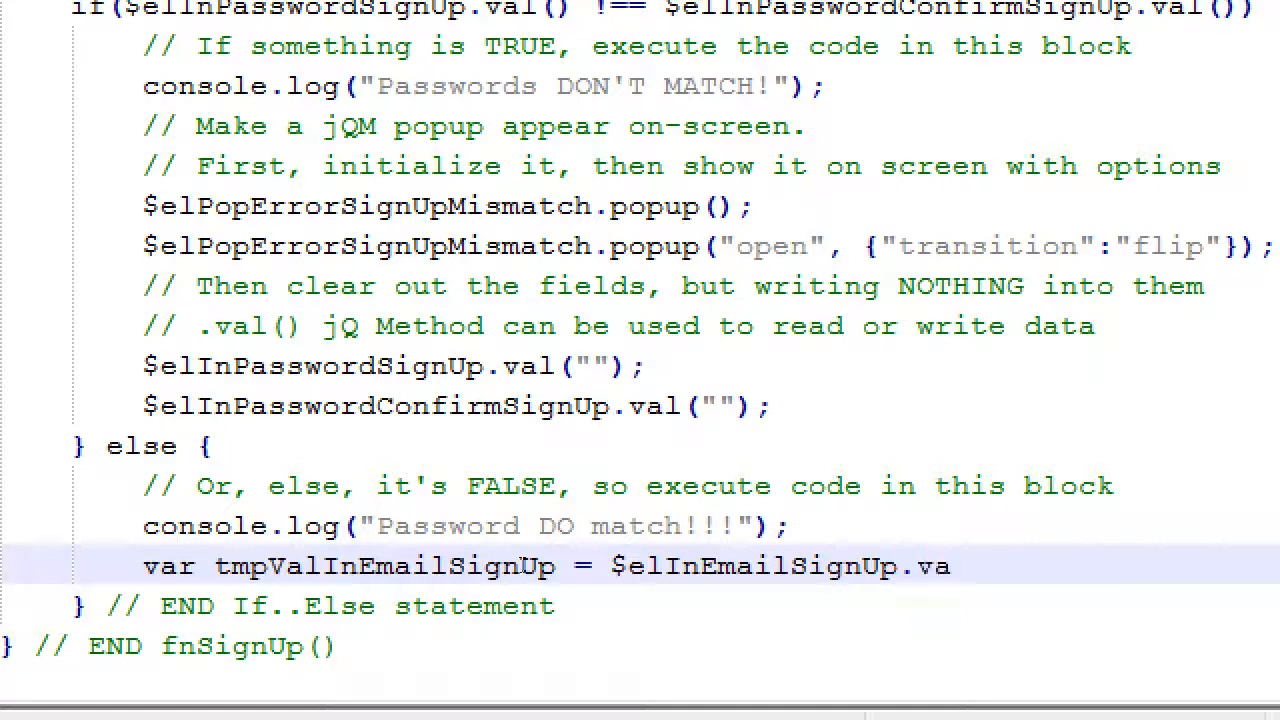
type("l9")
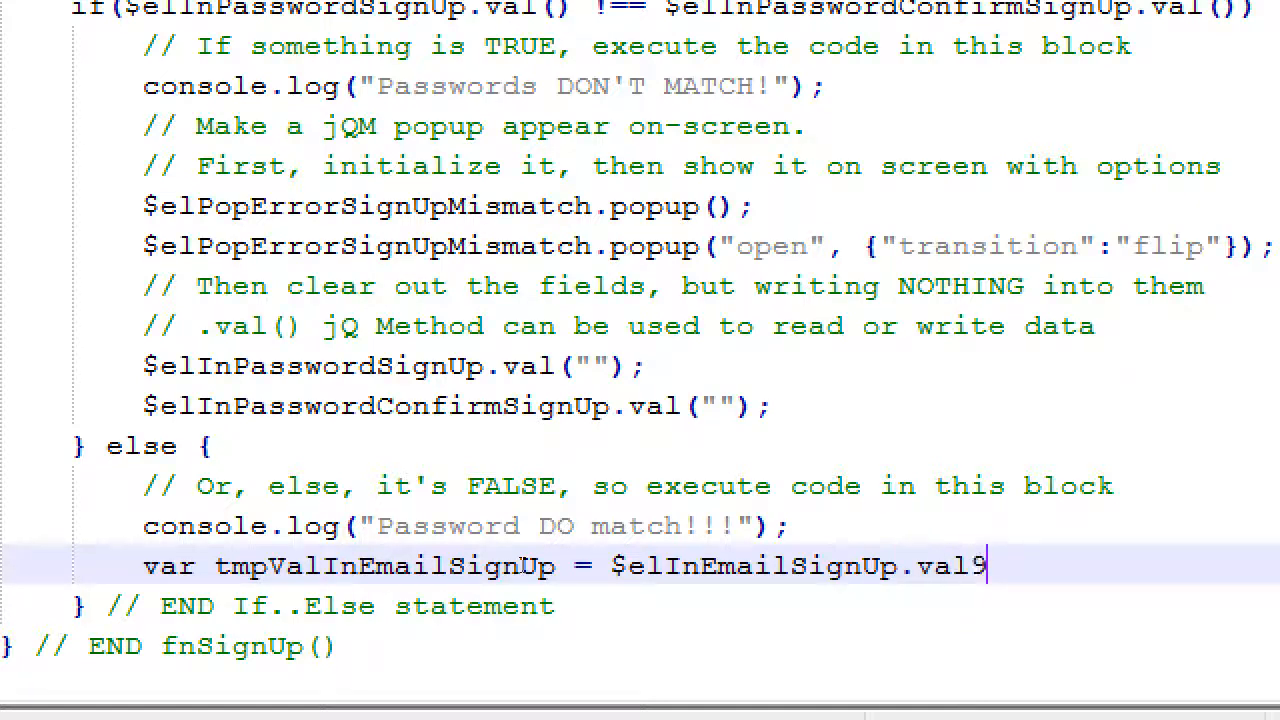
type("()")
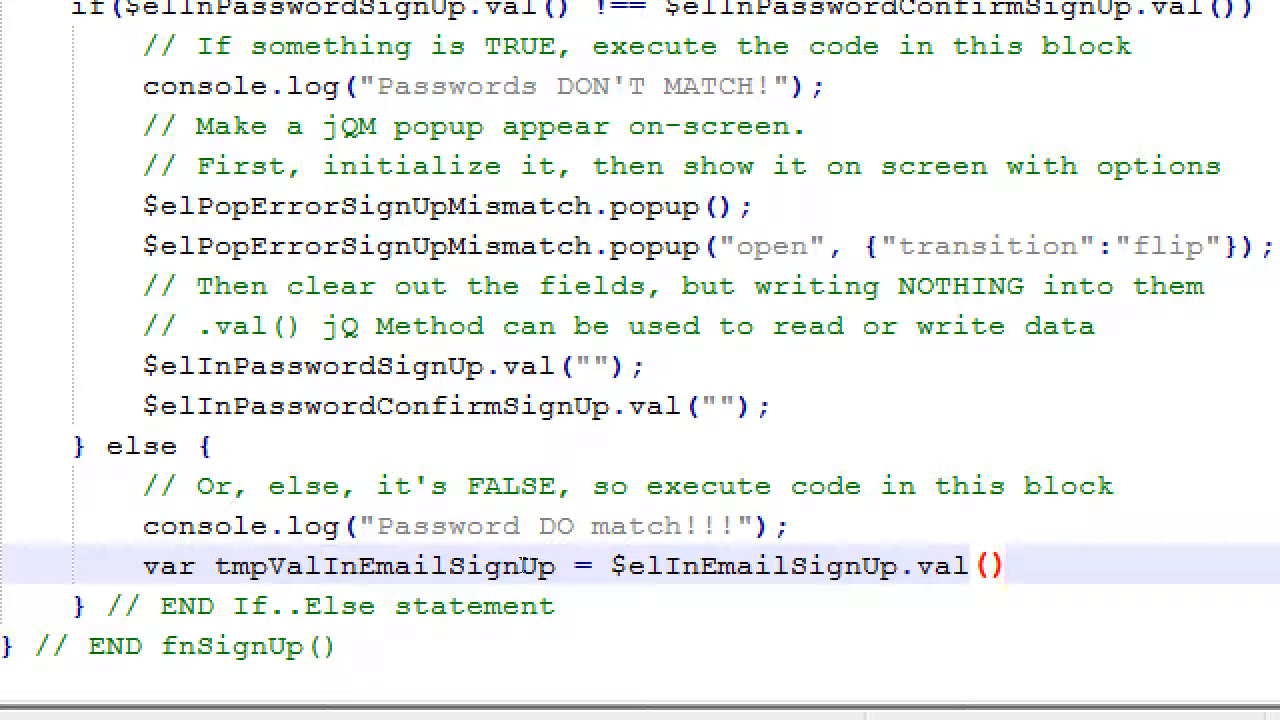
Append .toUpperCase() to the email value and remove the trailing semicolon.
left_click(1000, 565)
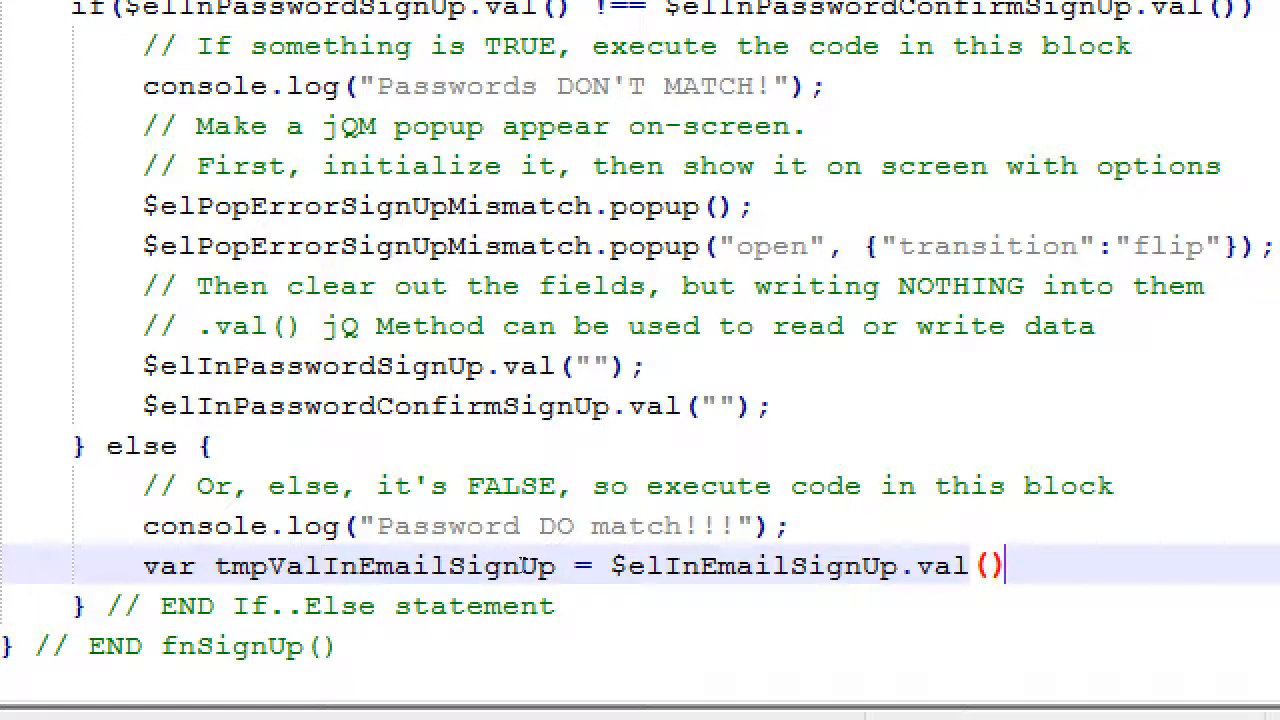
type(".to")
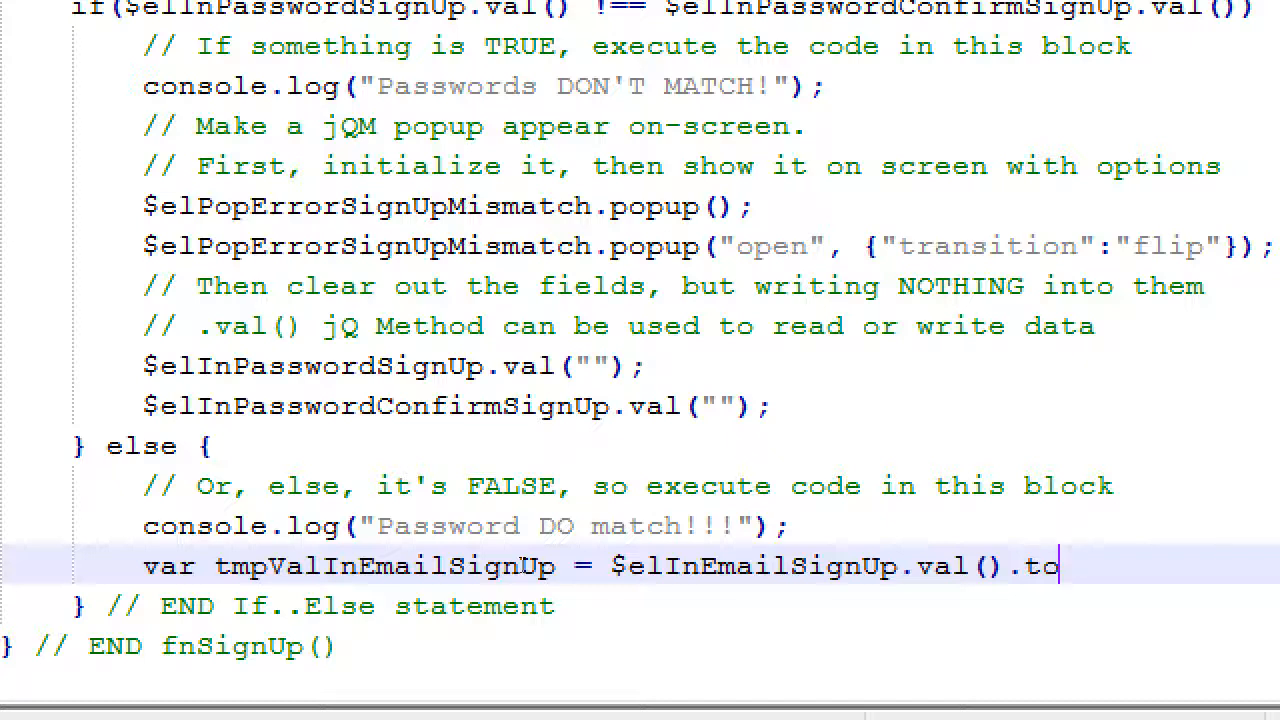
type("UpperC")
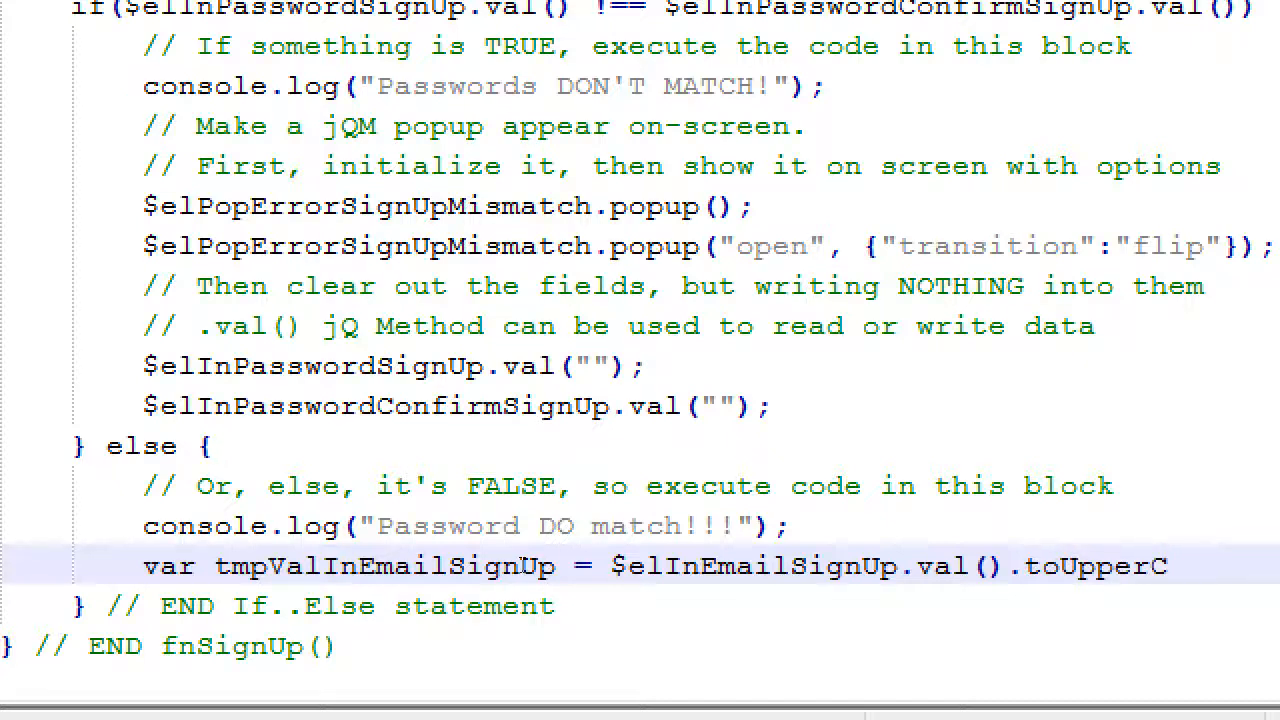
type("ase();")
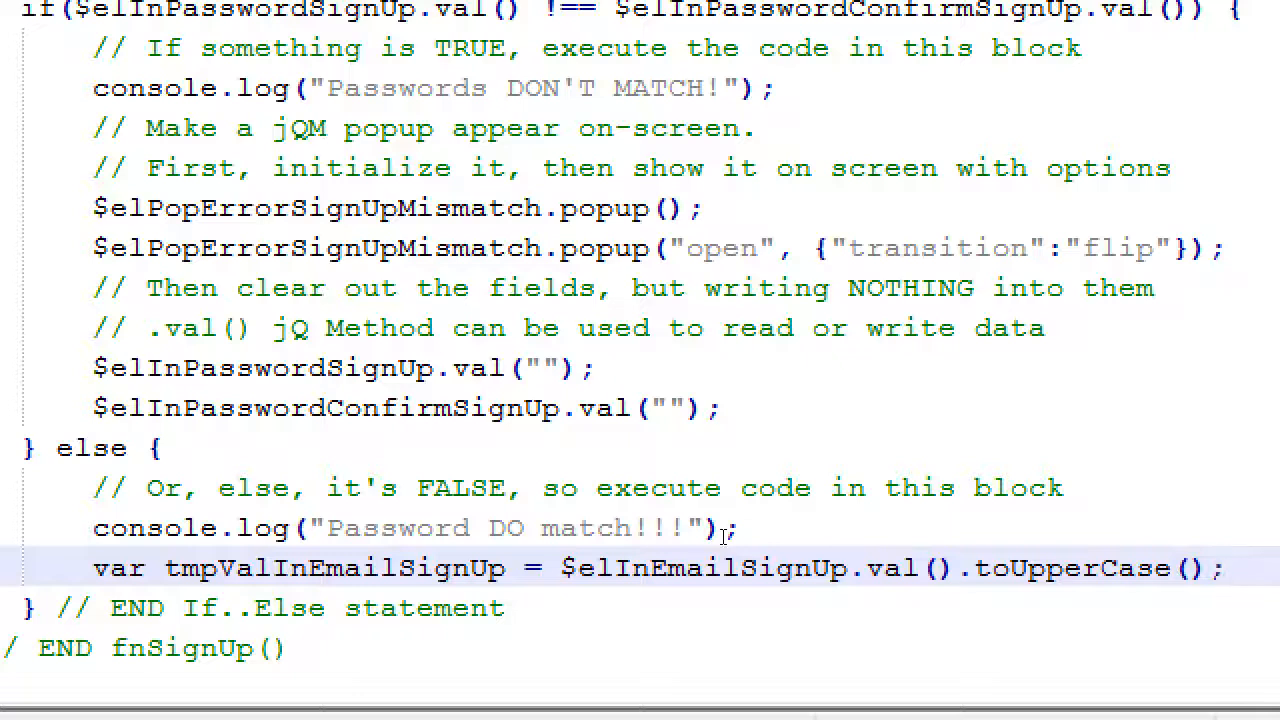
left_click(1224, 568)
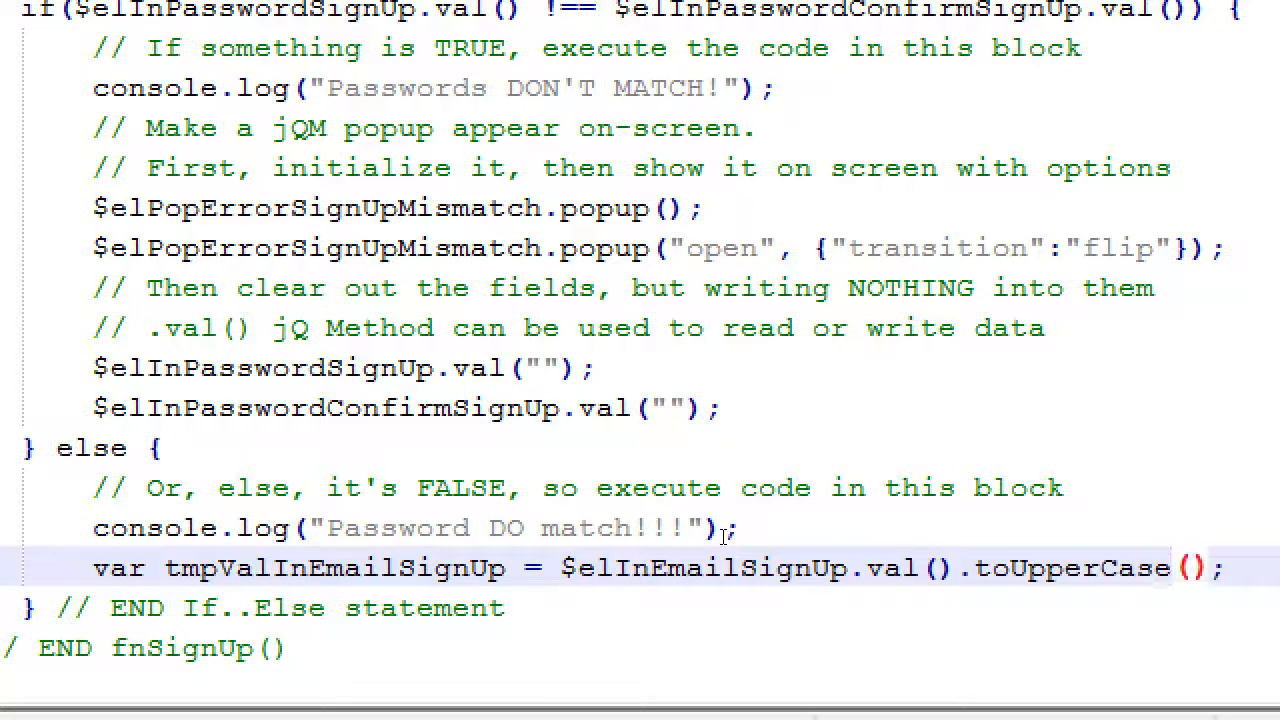
double_click(1072, 568)
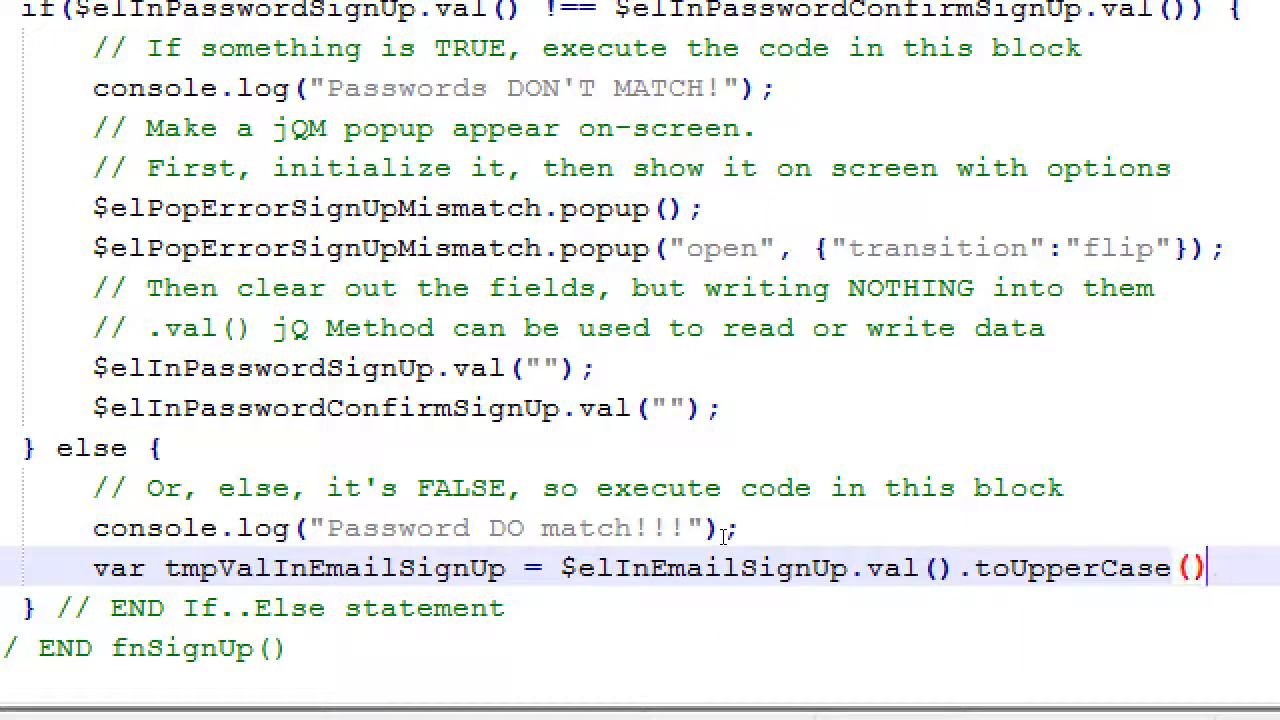
Add ', tmpValInPasswordSignUp = $elInPasswordSignUp.val().toUpperCase()' to the var statement.
type(",")
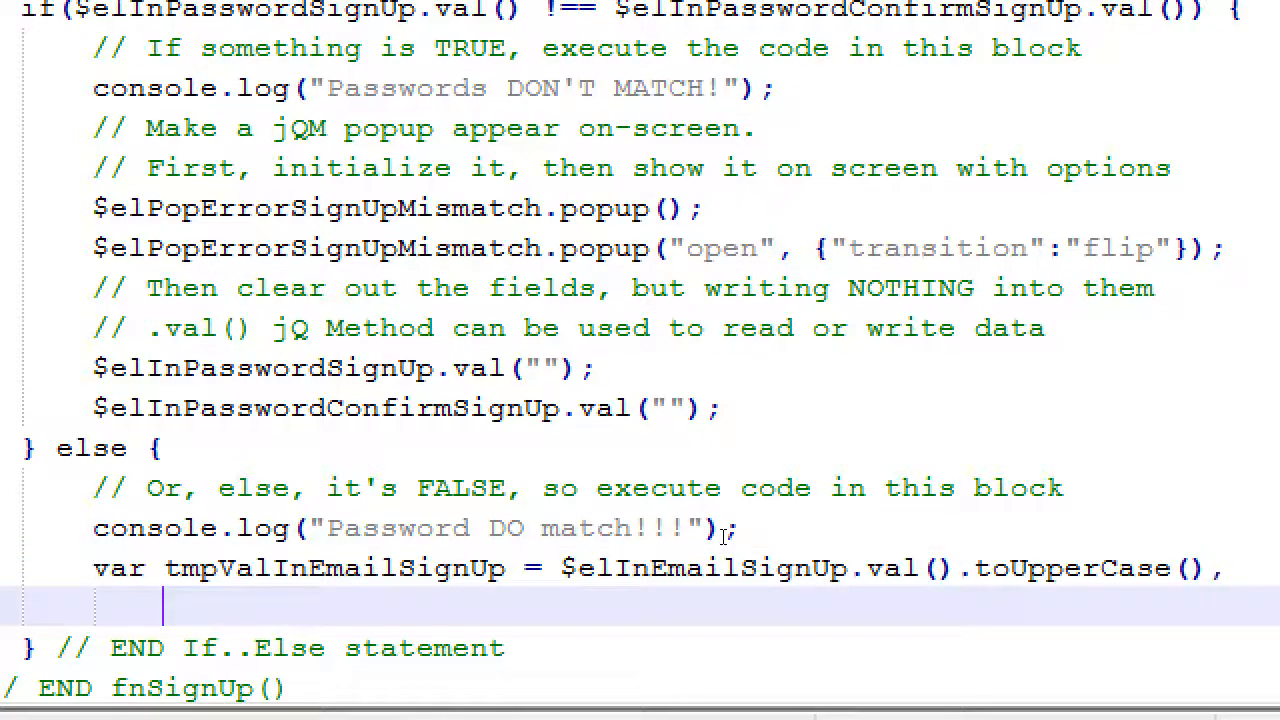
type("tmp")
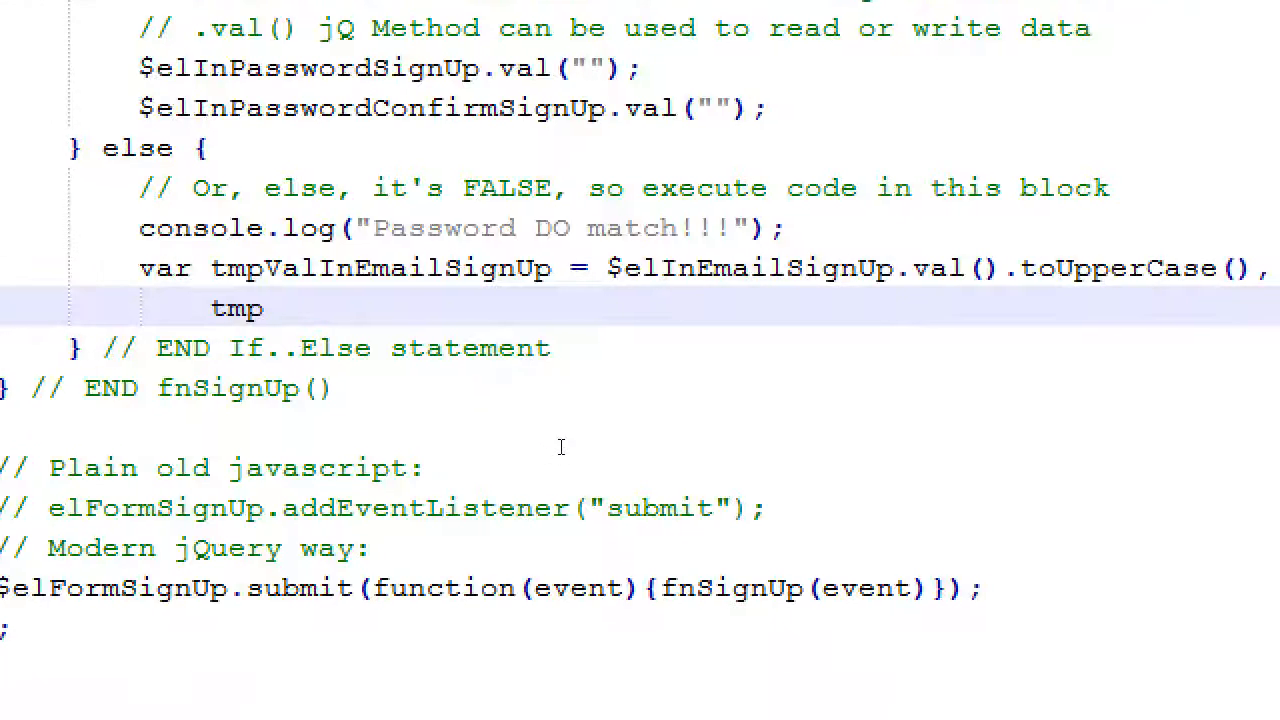
type("ValIn")
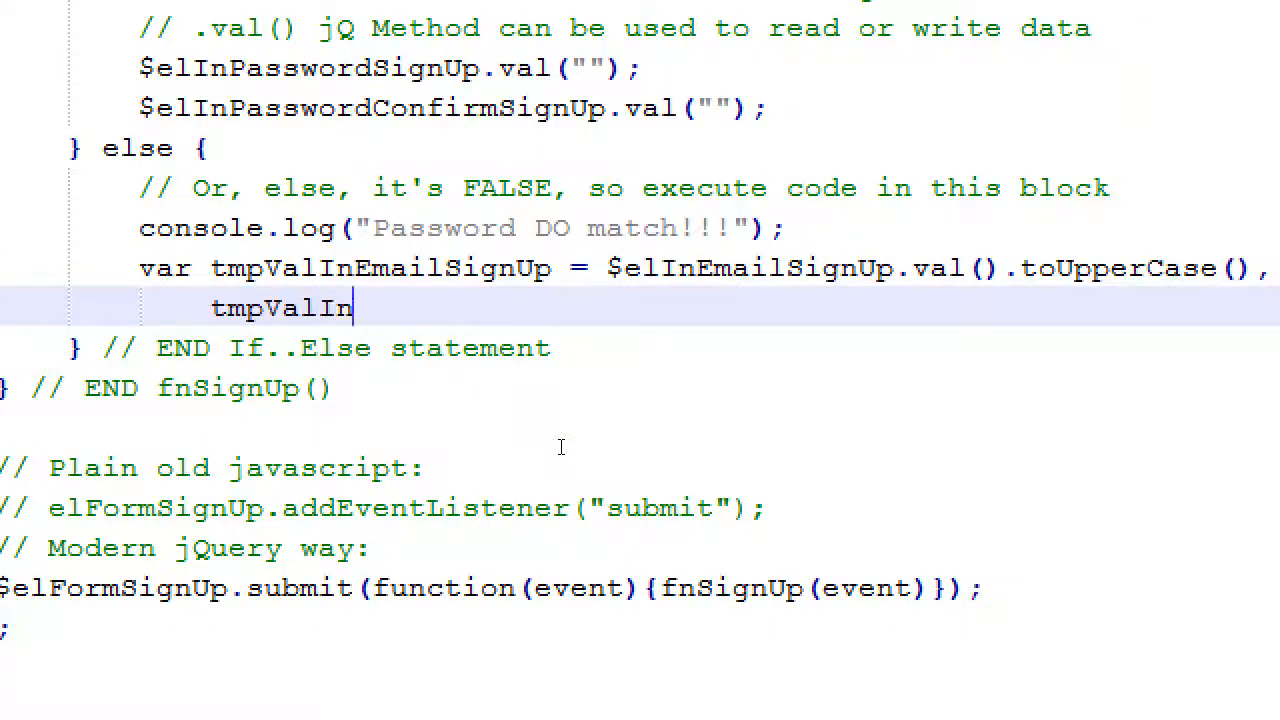
type("Password")
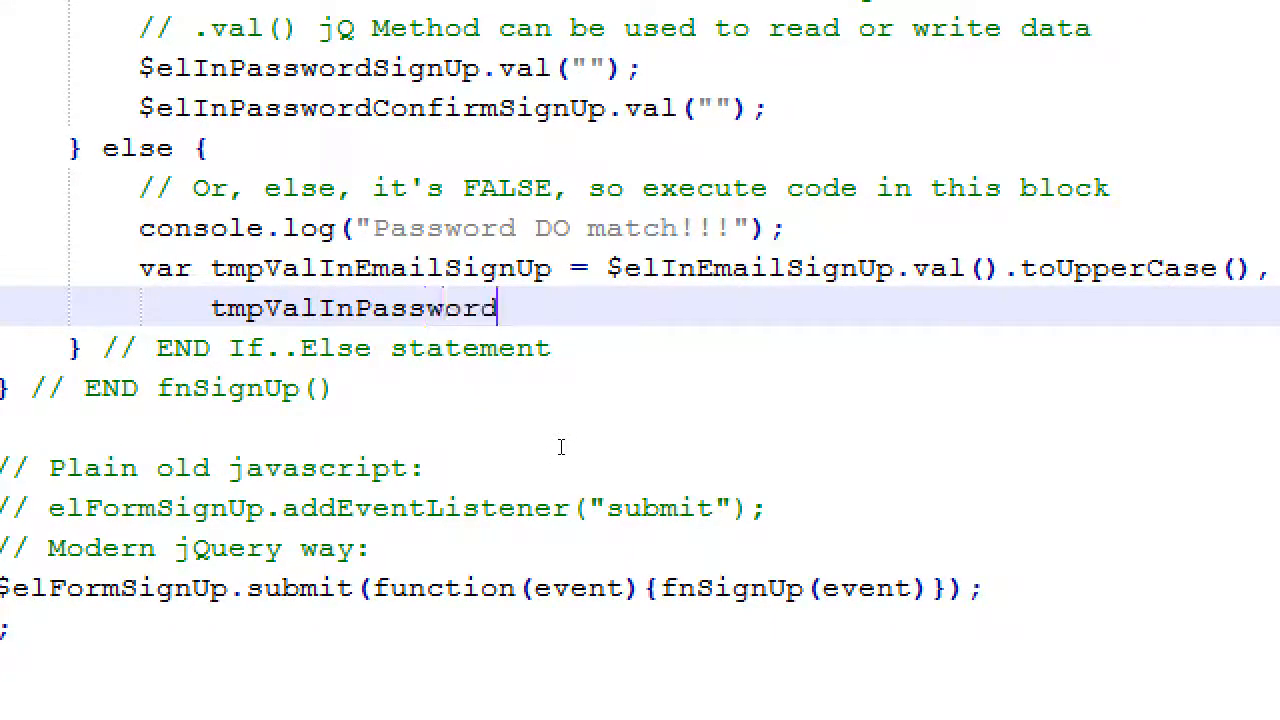
type("SignUp =")
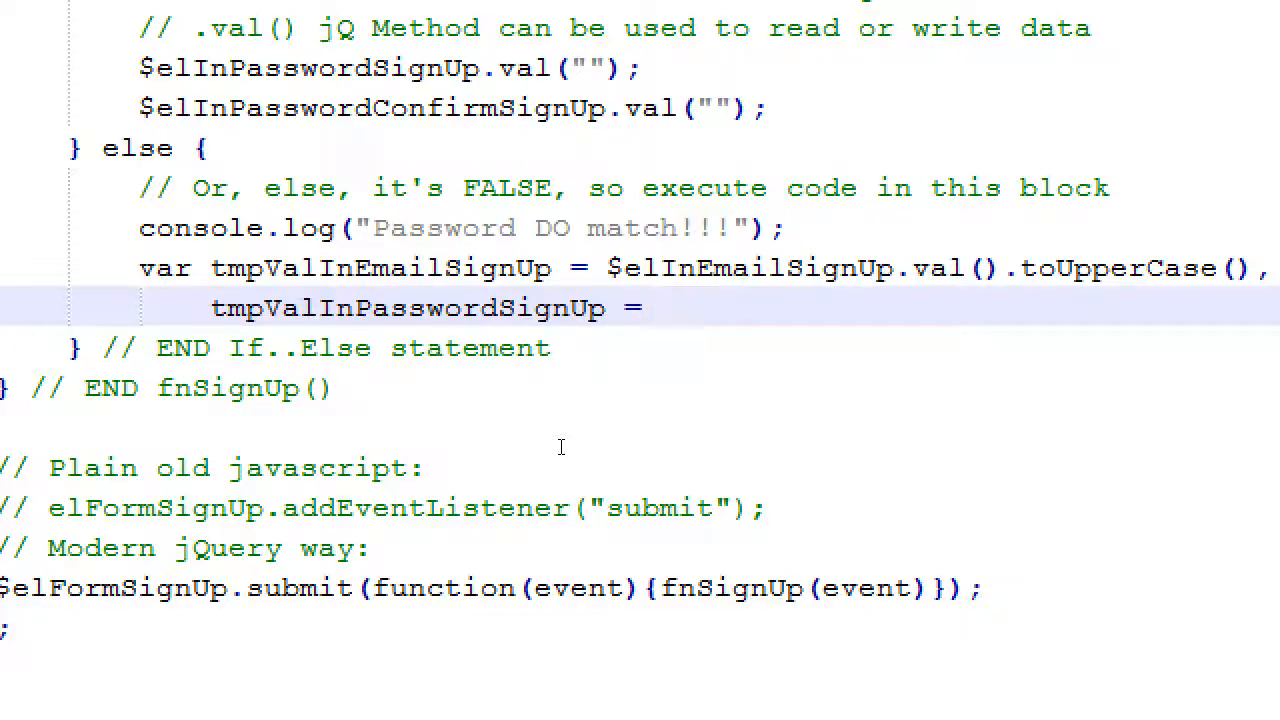
left_click(655, 307)
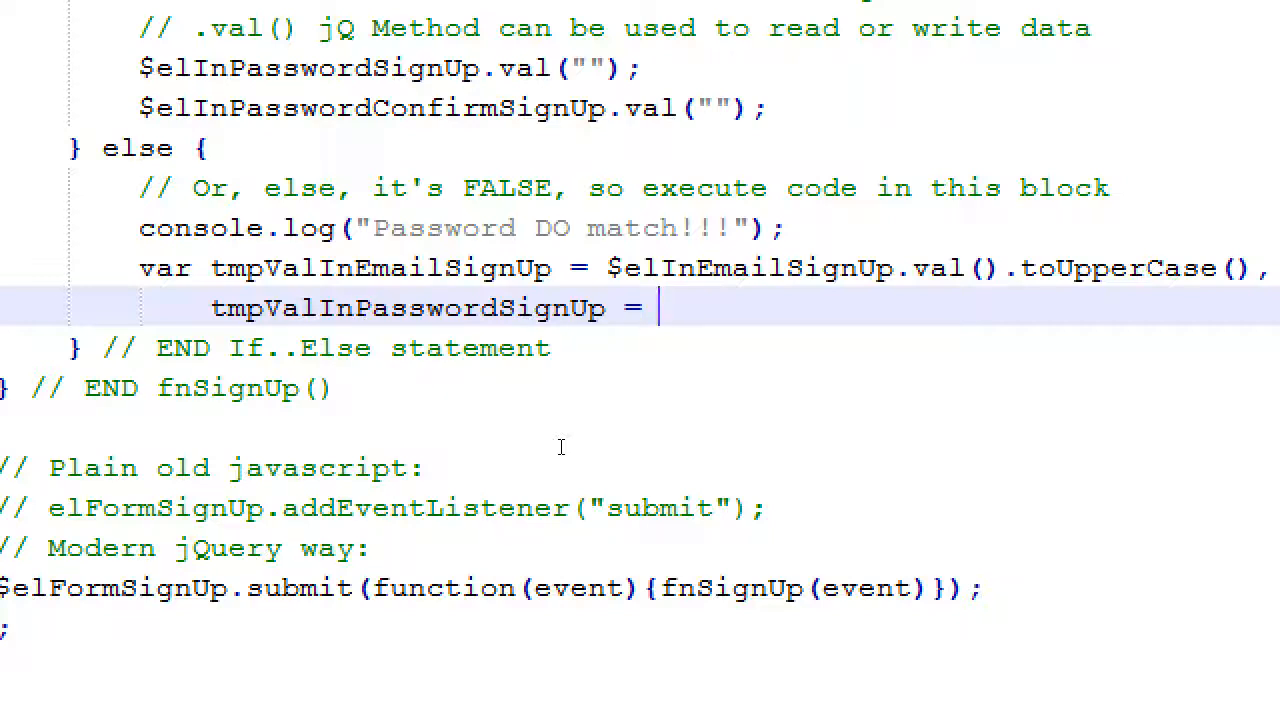
type("$elI")
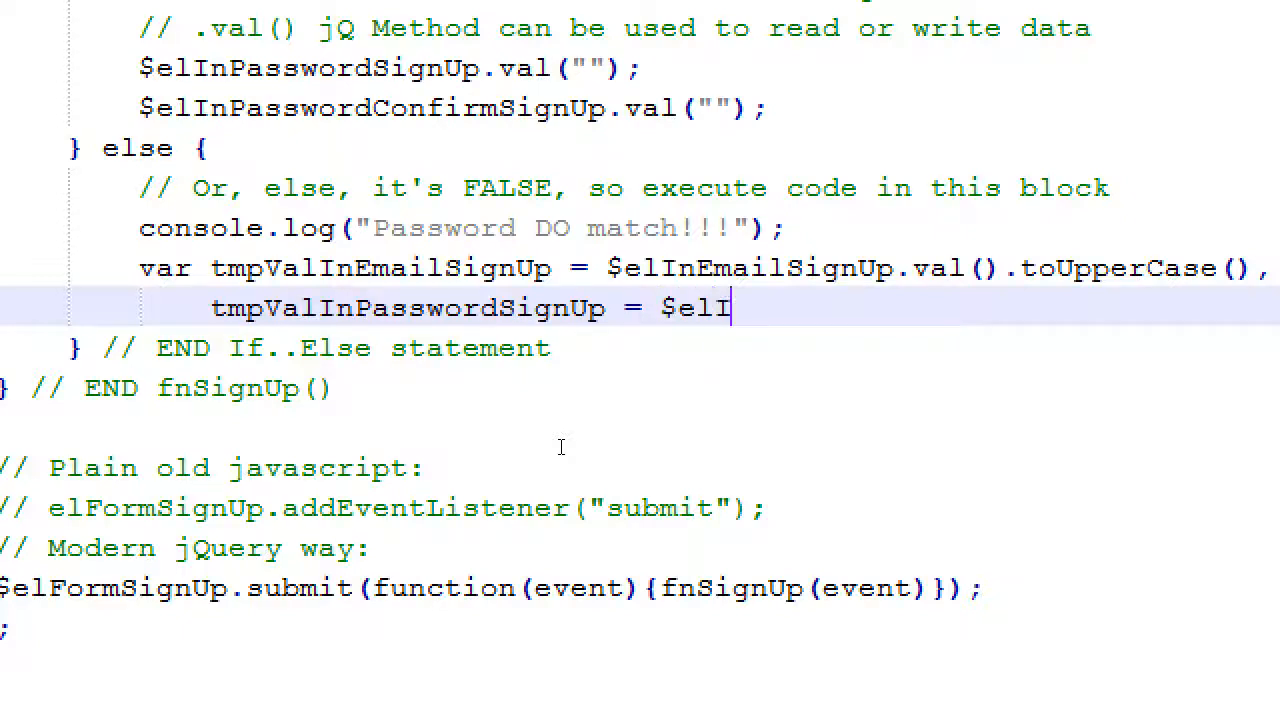
type("nPasswordS")
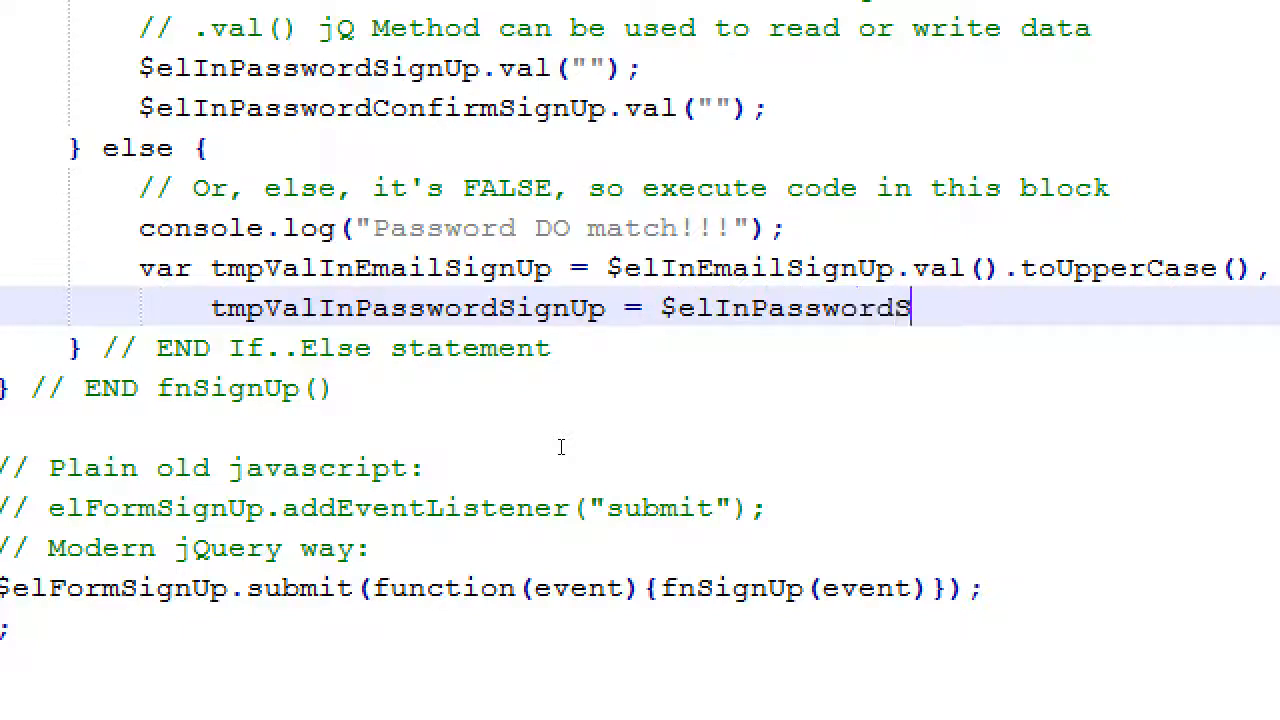
type("ignUp.val()")
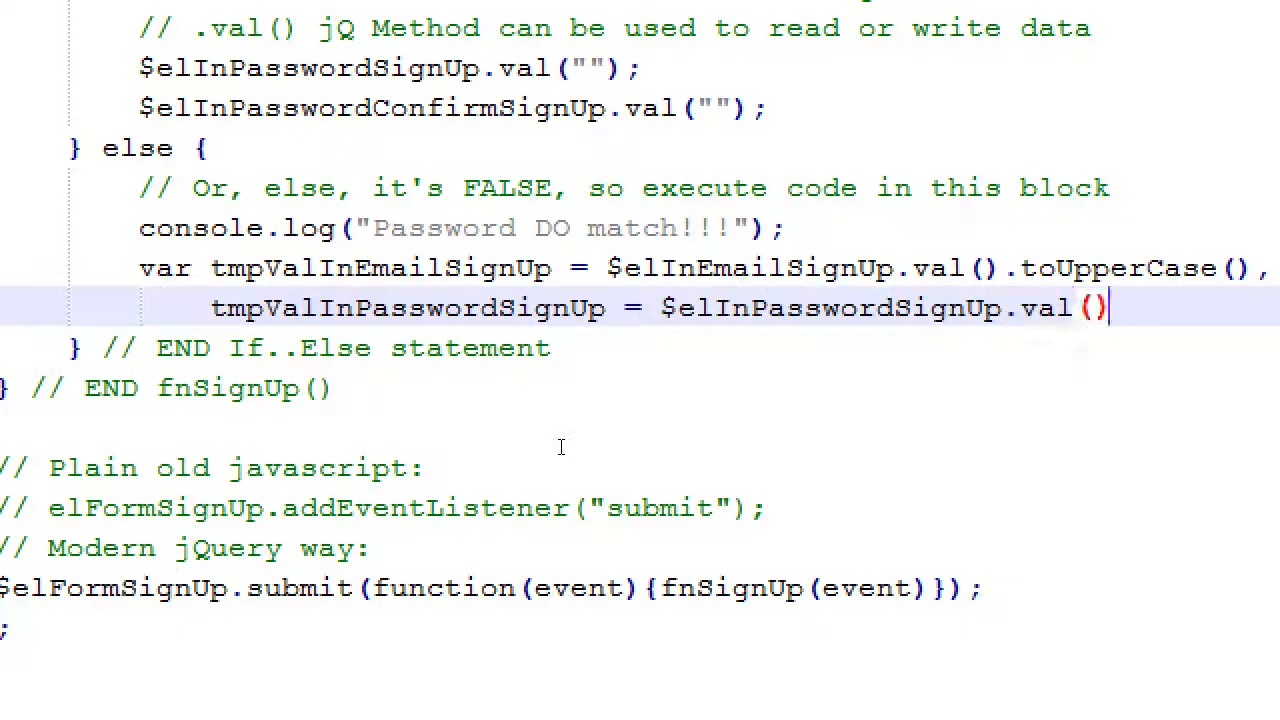
type(".toUpperCase();")
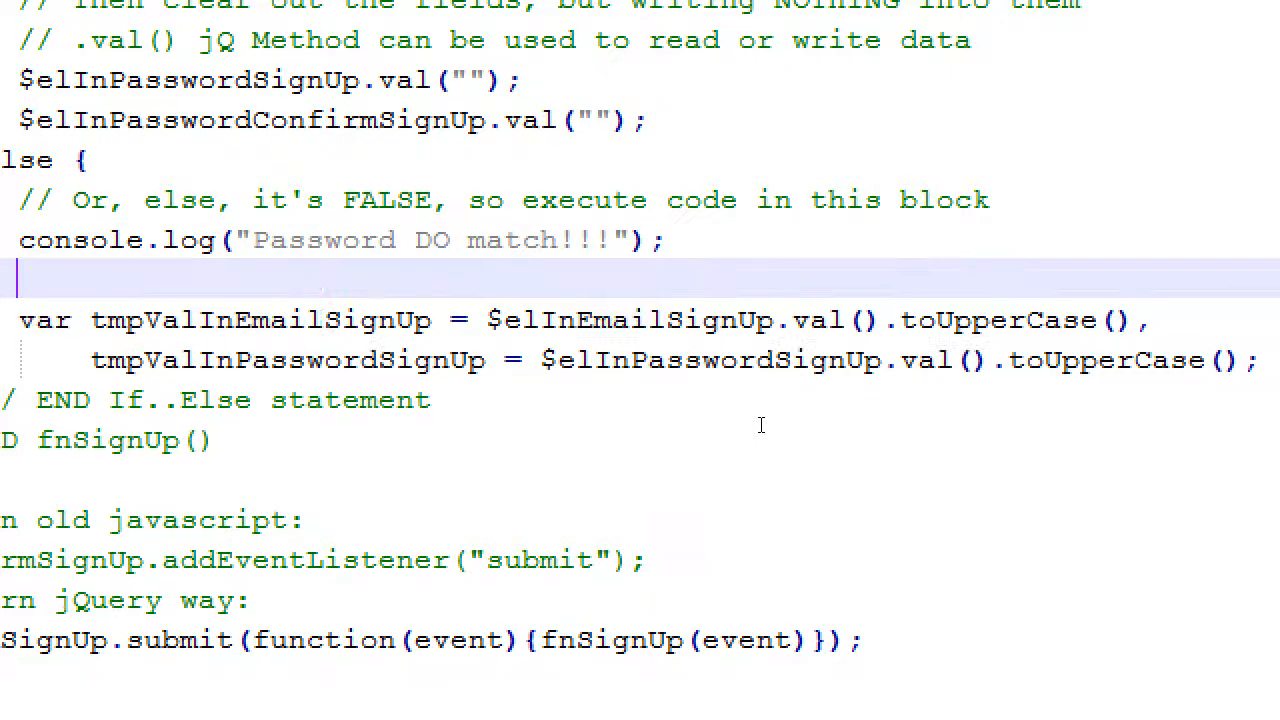
Type '// Temporary copies of their emai/pw that have been turned Uppercase' and begin a '// U' line.
type("// Tempo")
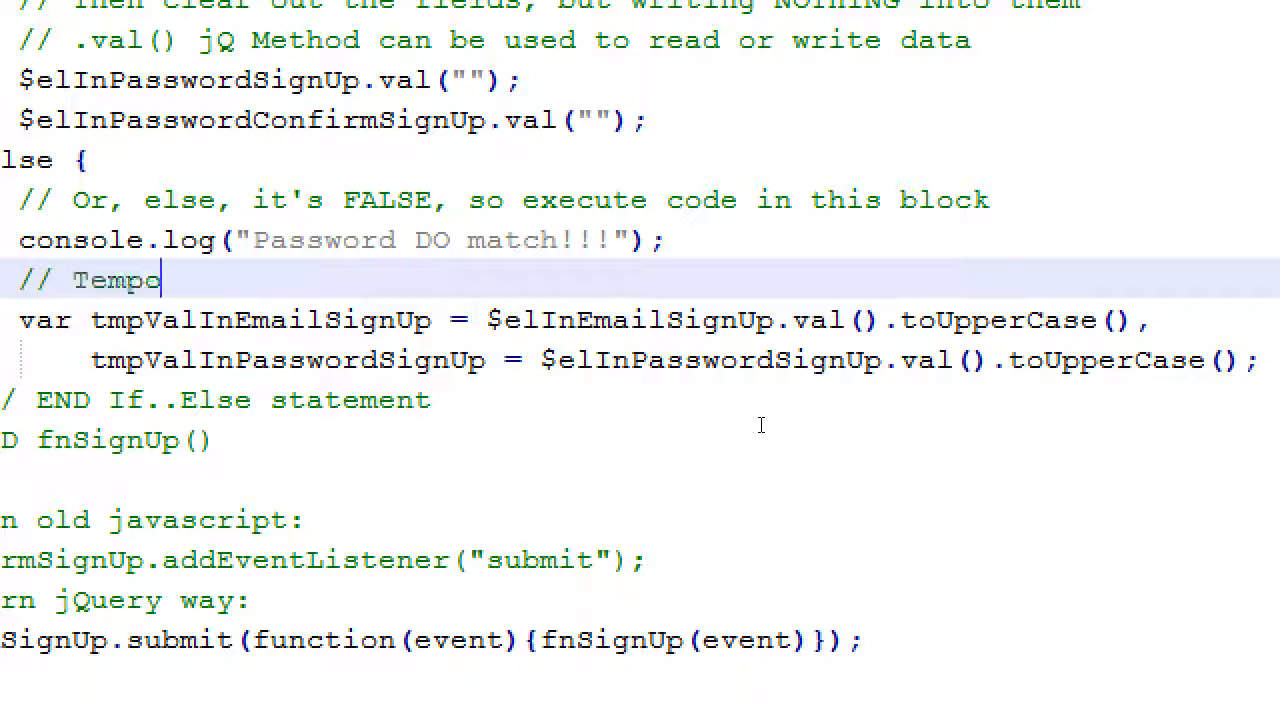
type("rary copies of their emai;")
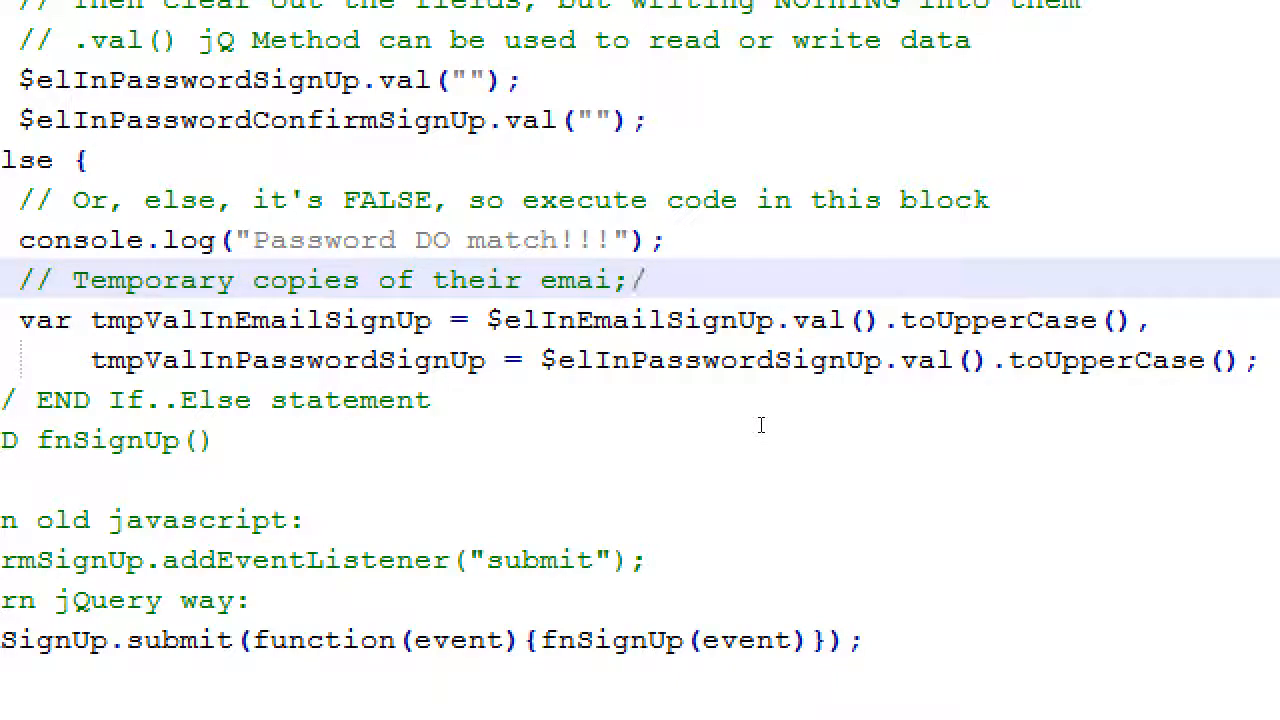
type("/pw that have been turned")
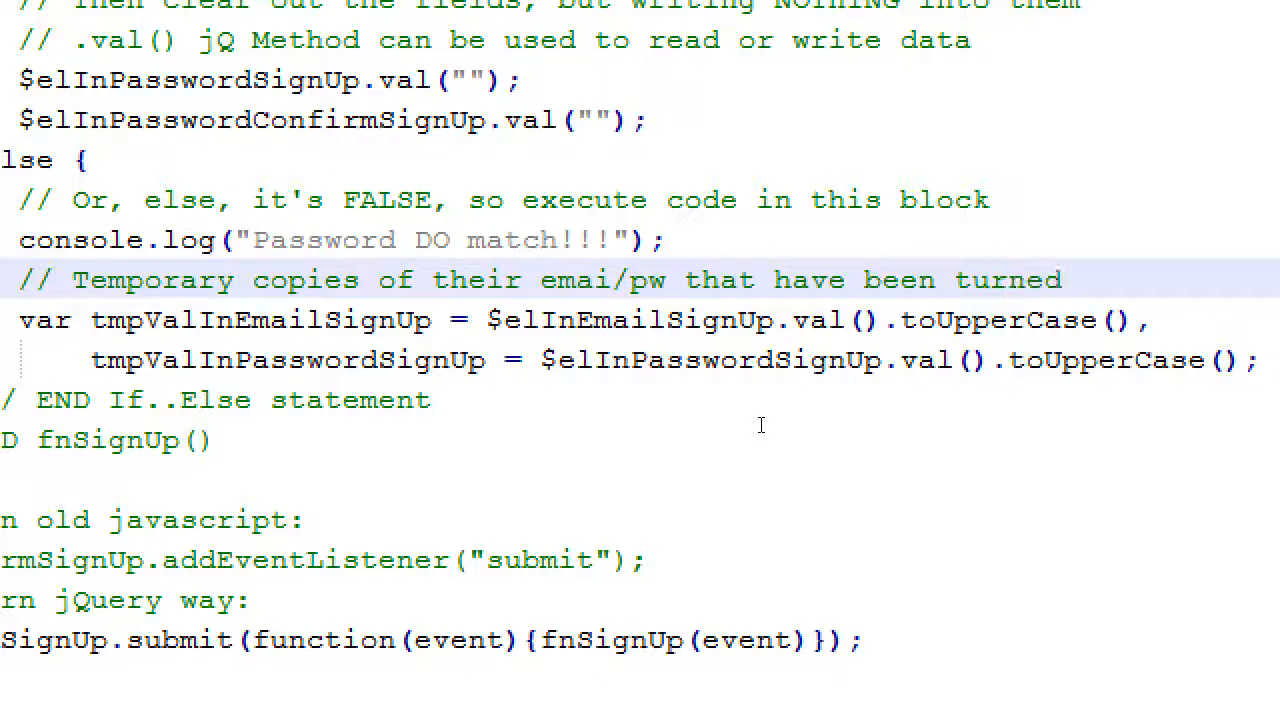
type("Uppercase")
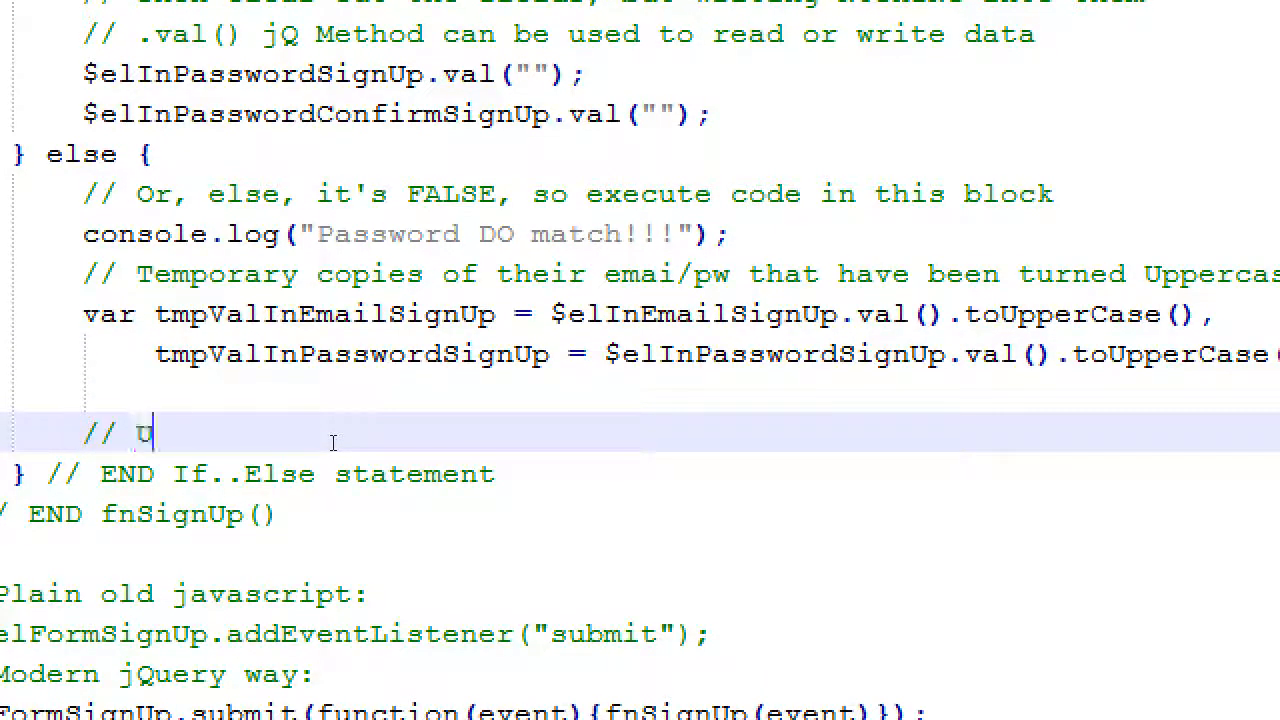
Finish the comment: HTML5 LocalStorage can save data to the device in a "Cookie" manner.
type("sing H5MM")
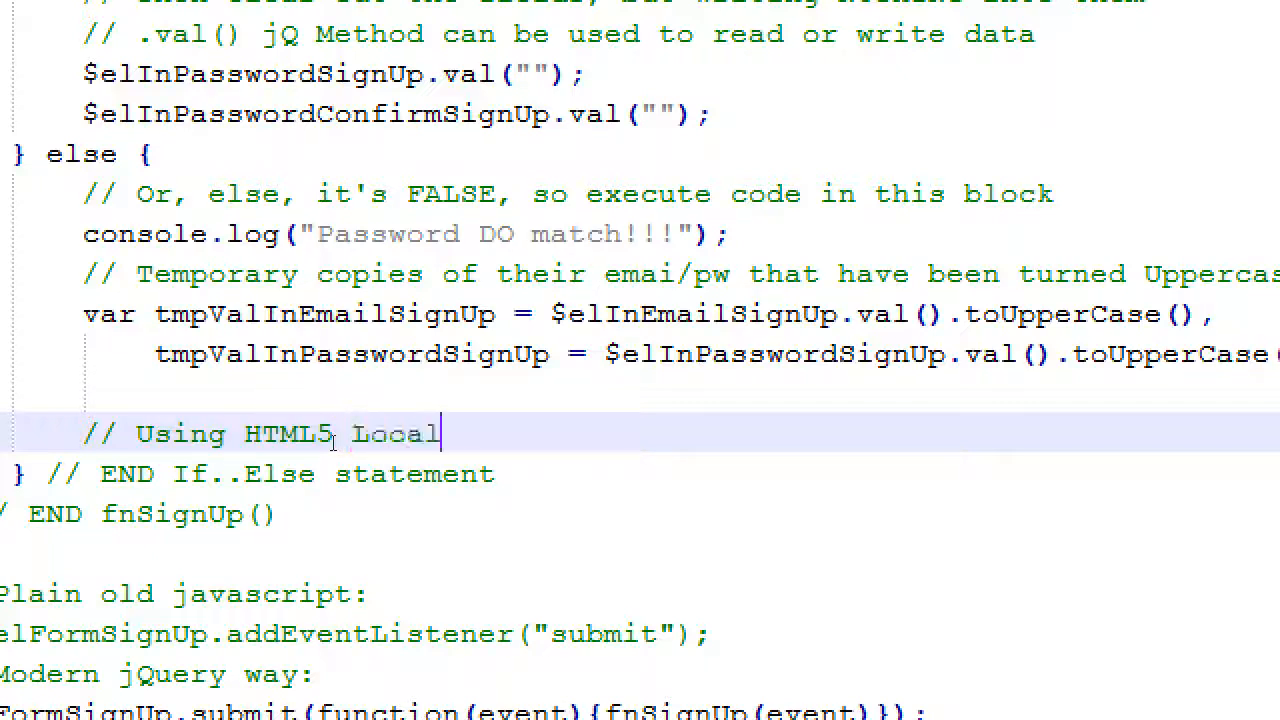
type("Storage,")
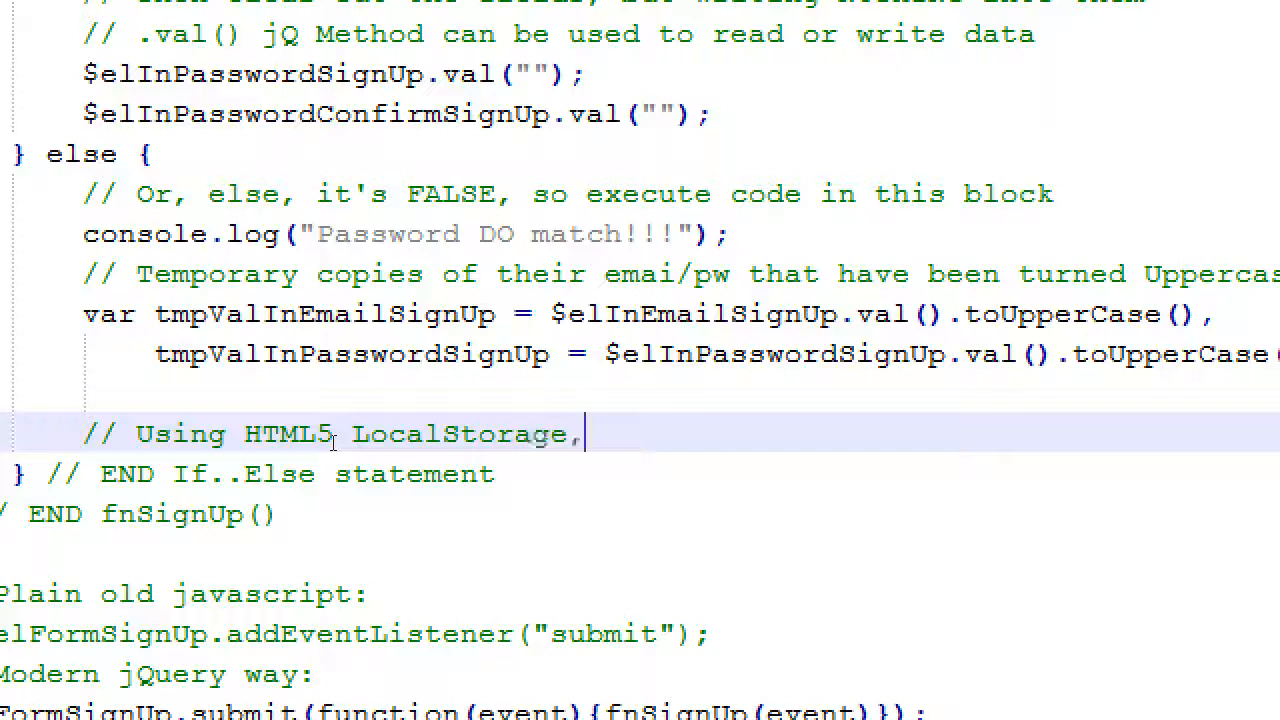
type("we can save data to the user's device")
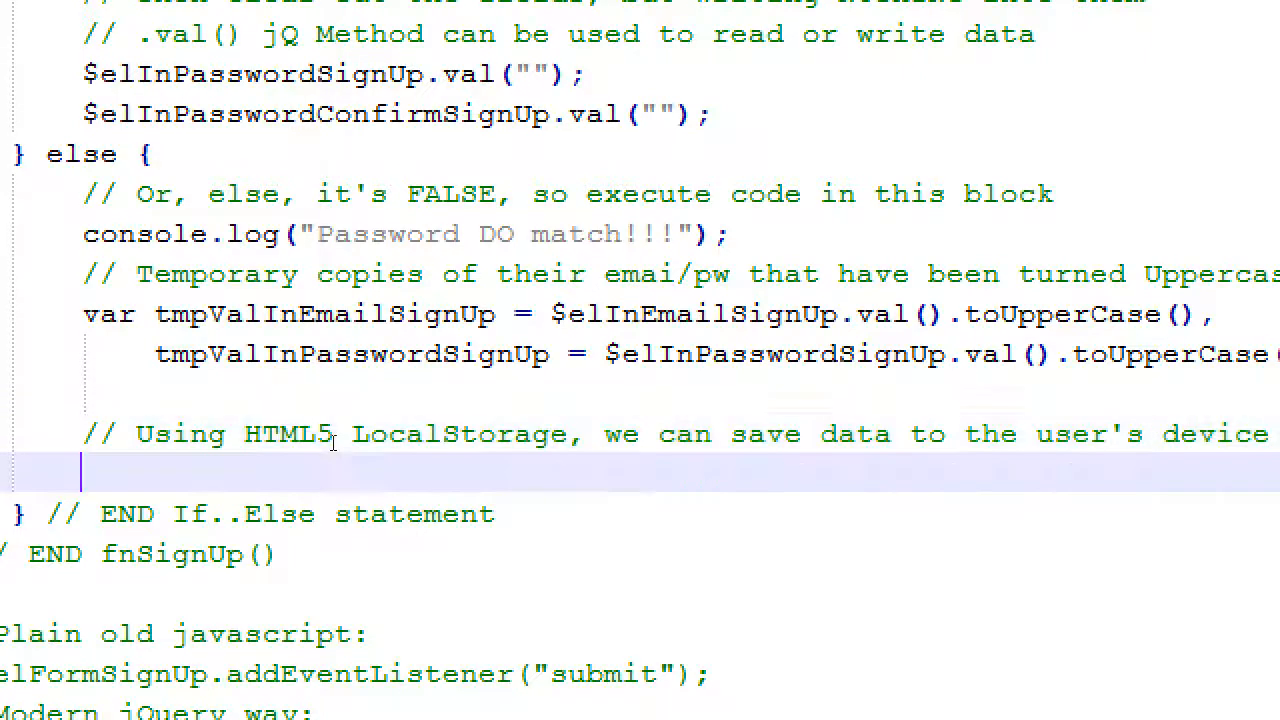
type("// in a")
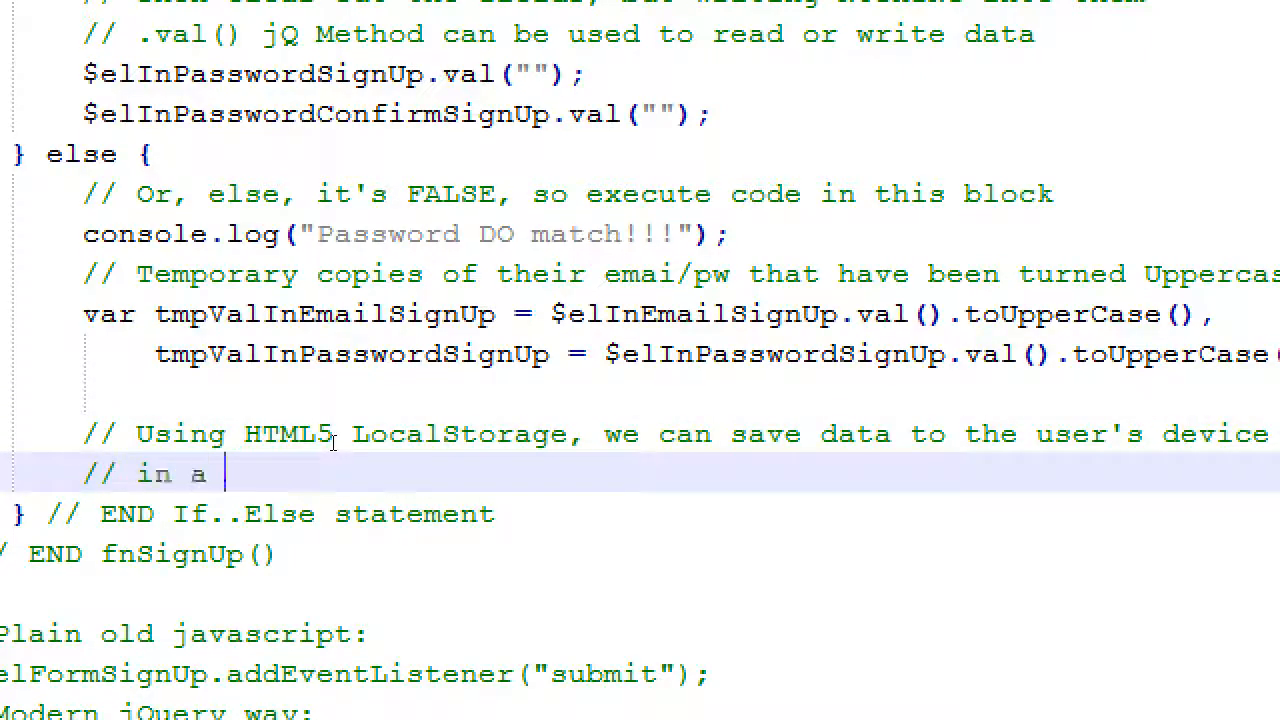
type("sort of")
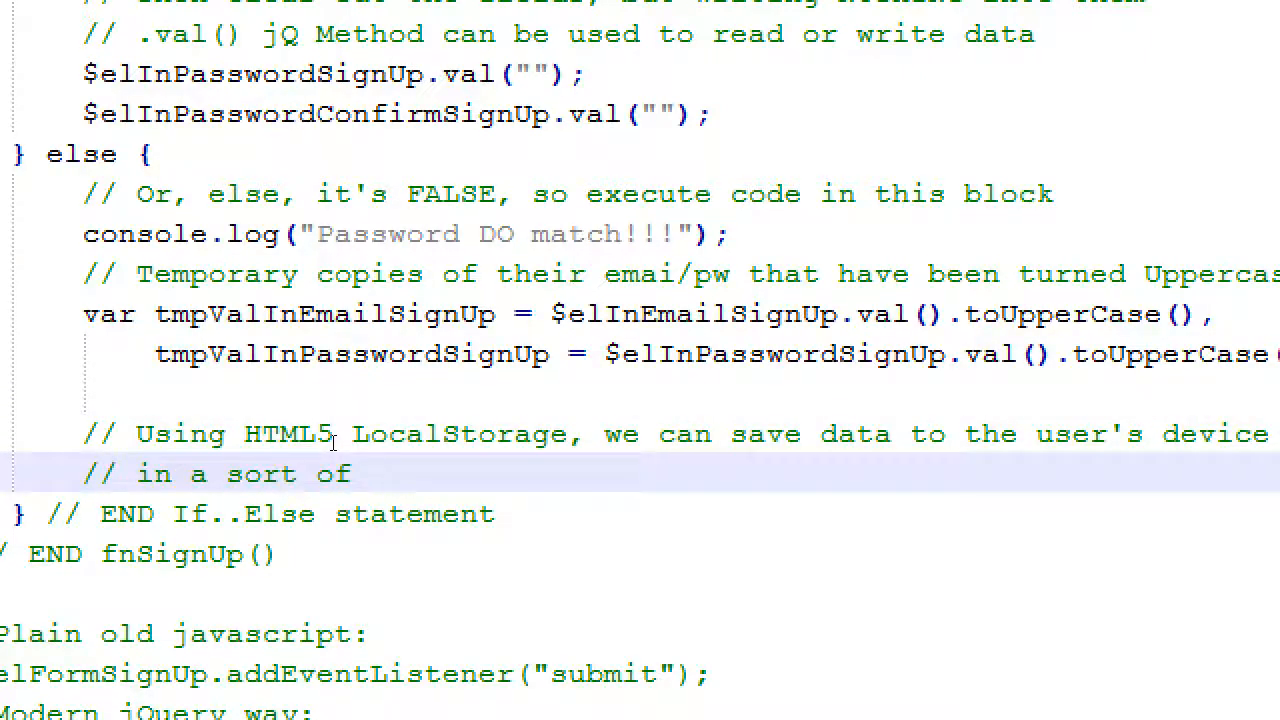
type("\"Cookie\" man")
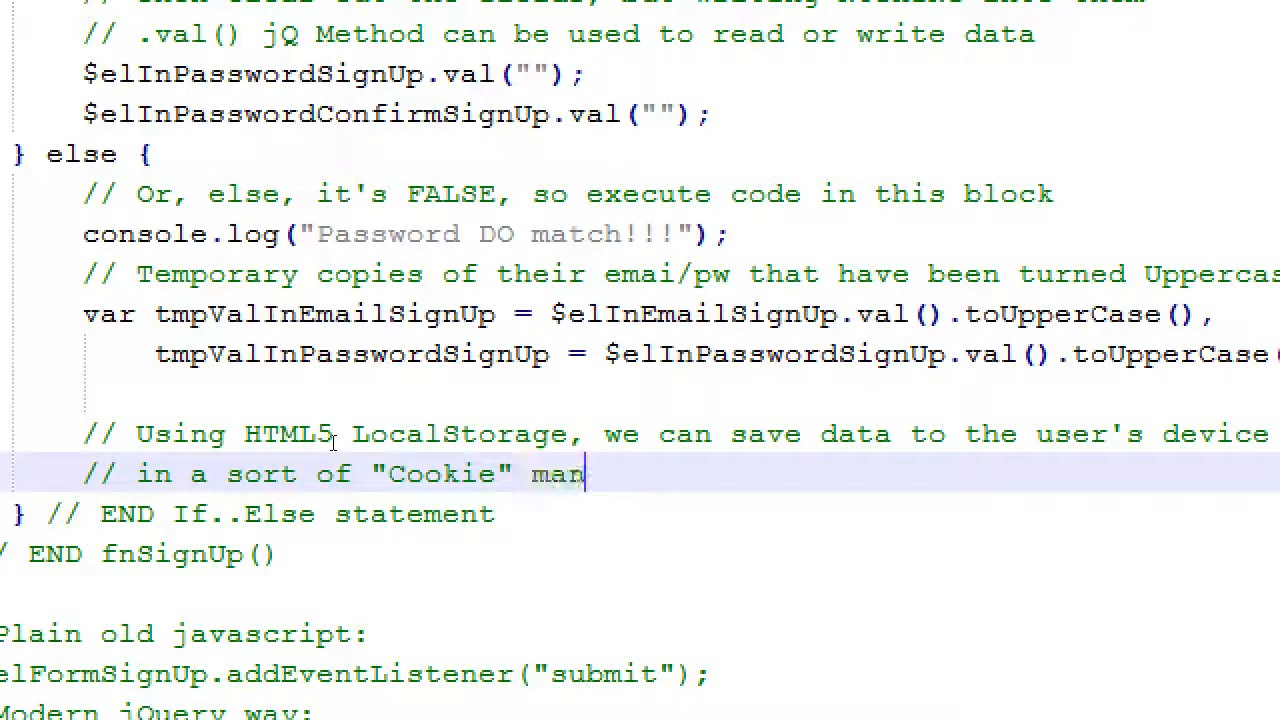
type("ner.")
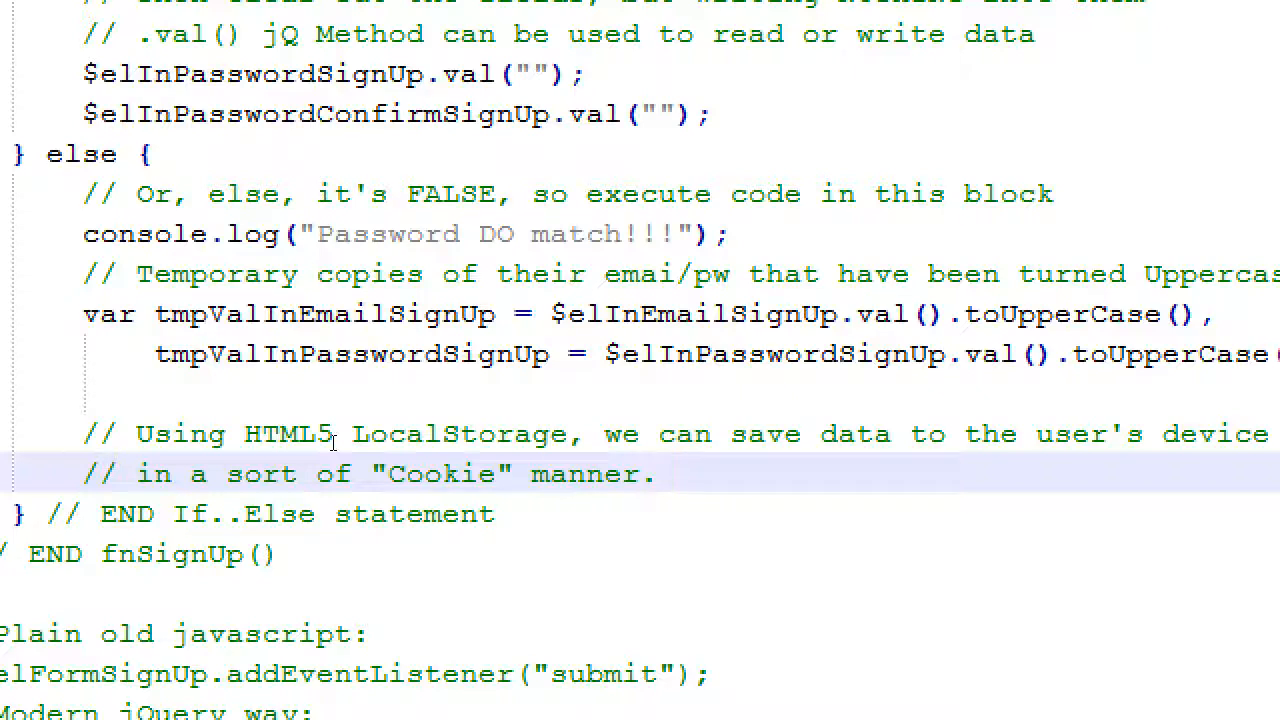
left_click(675, 473)
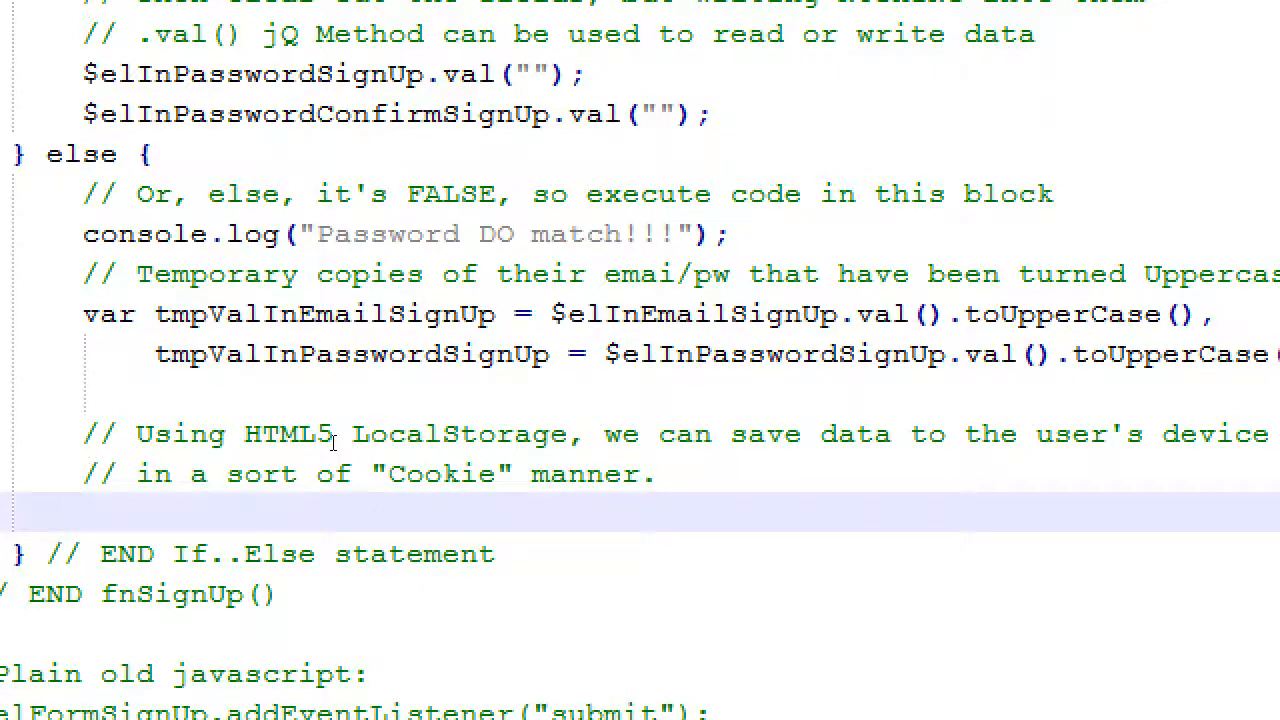
Write the example line localStorage.setItem("username", "victor");.
type("lo")
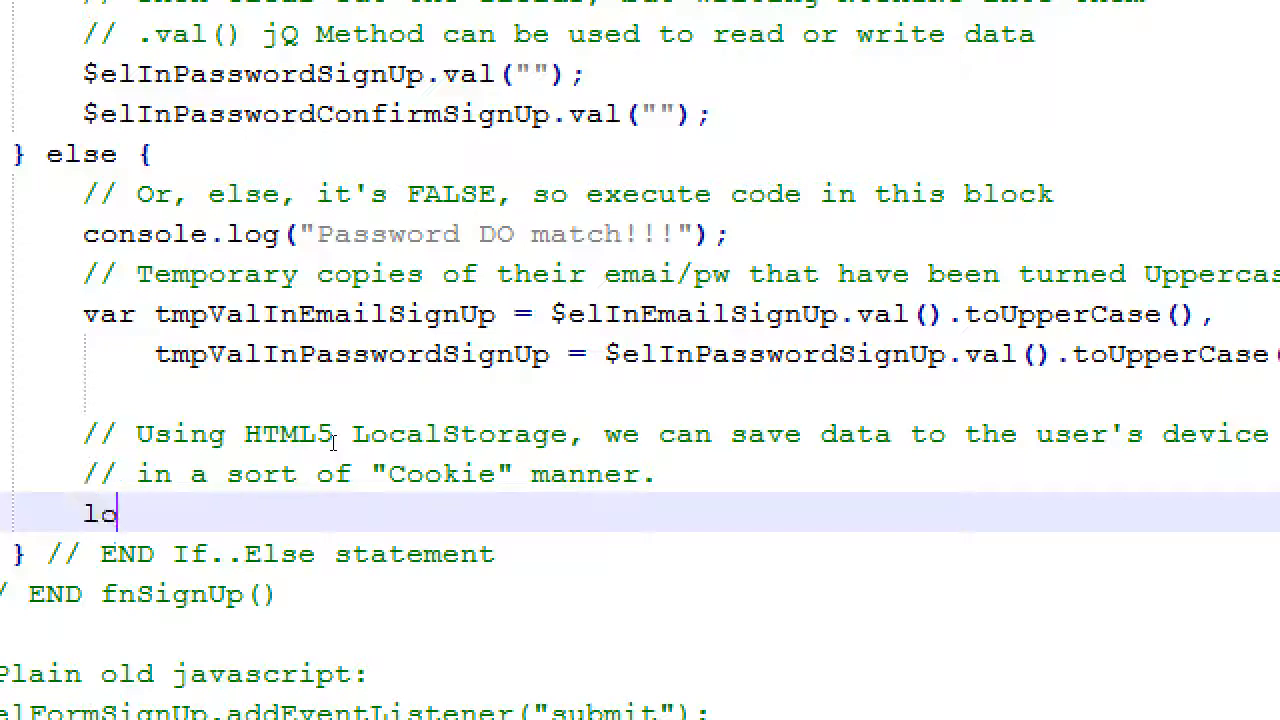
type("calStor")
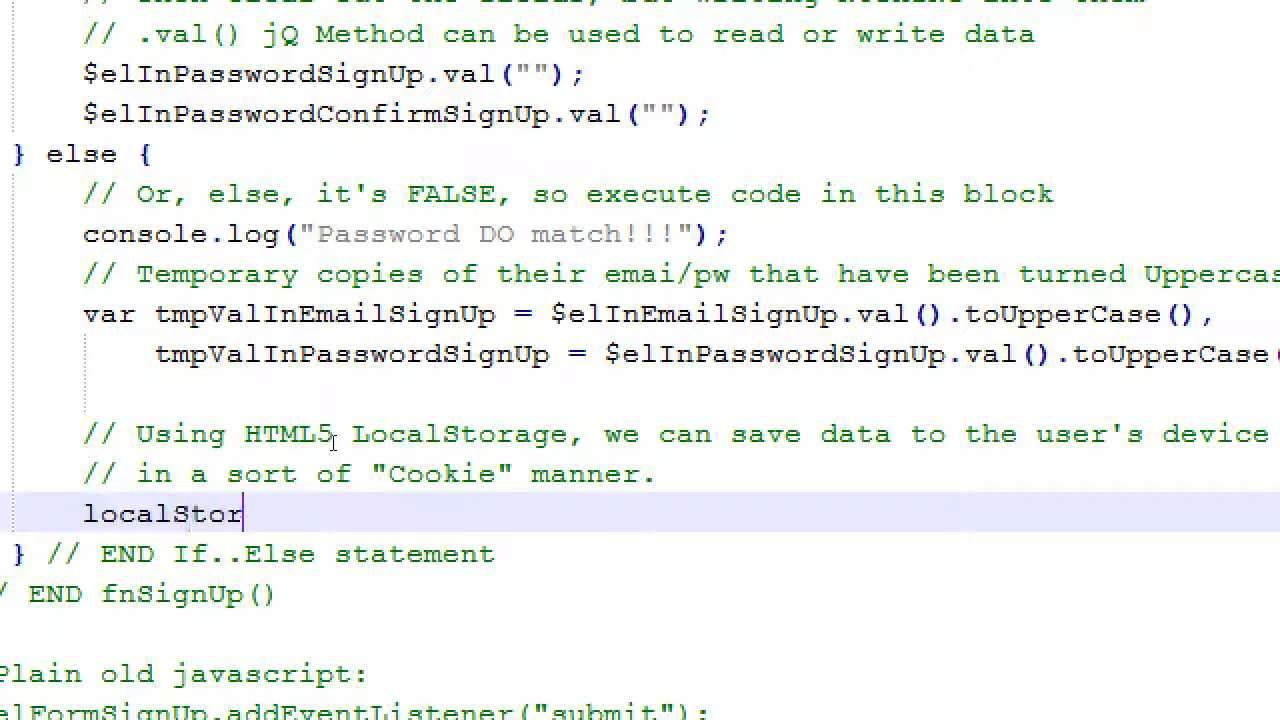
type("age")
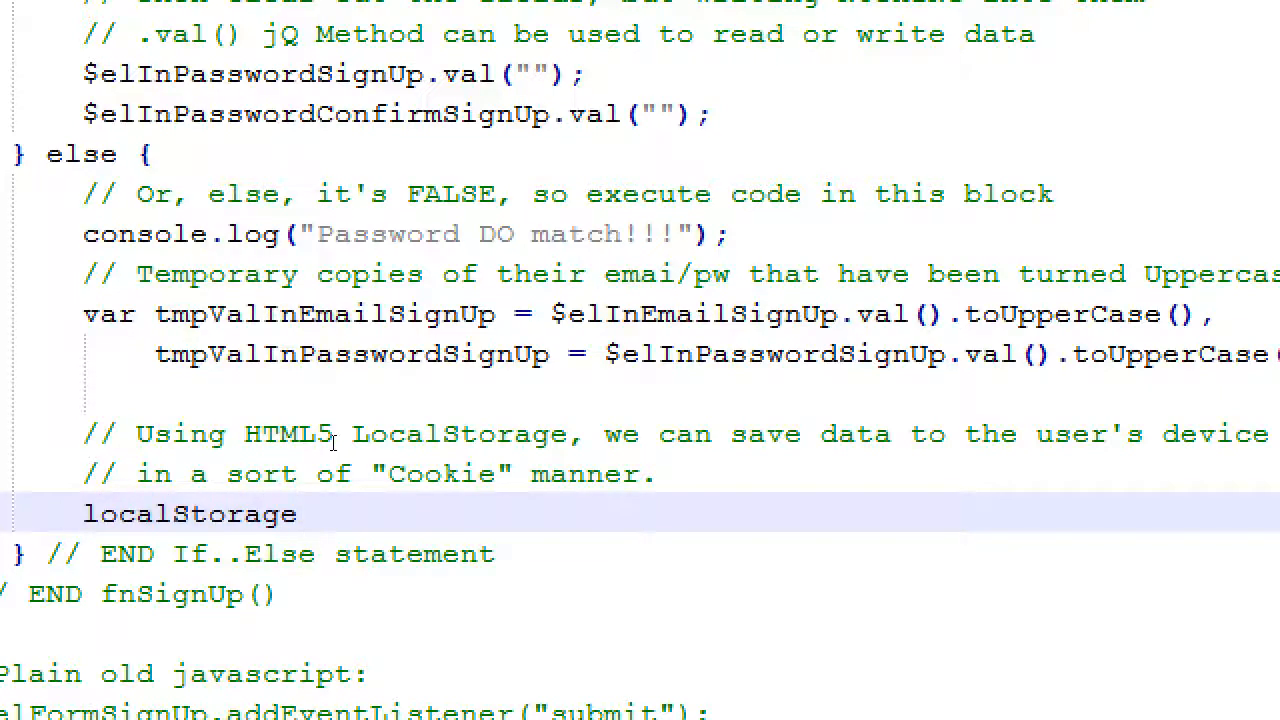
type(".setItem")
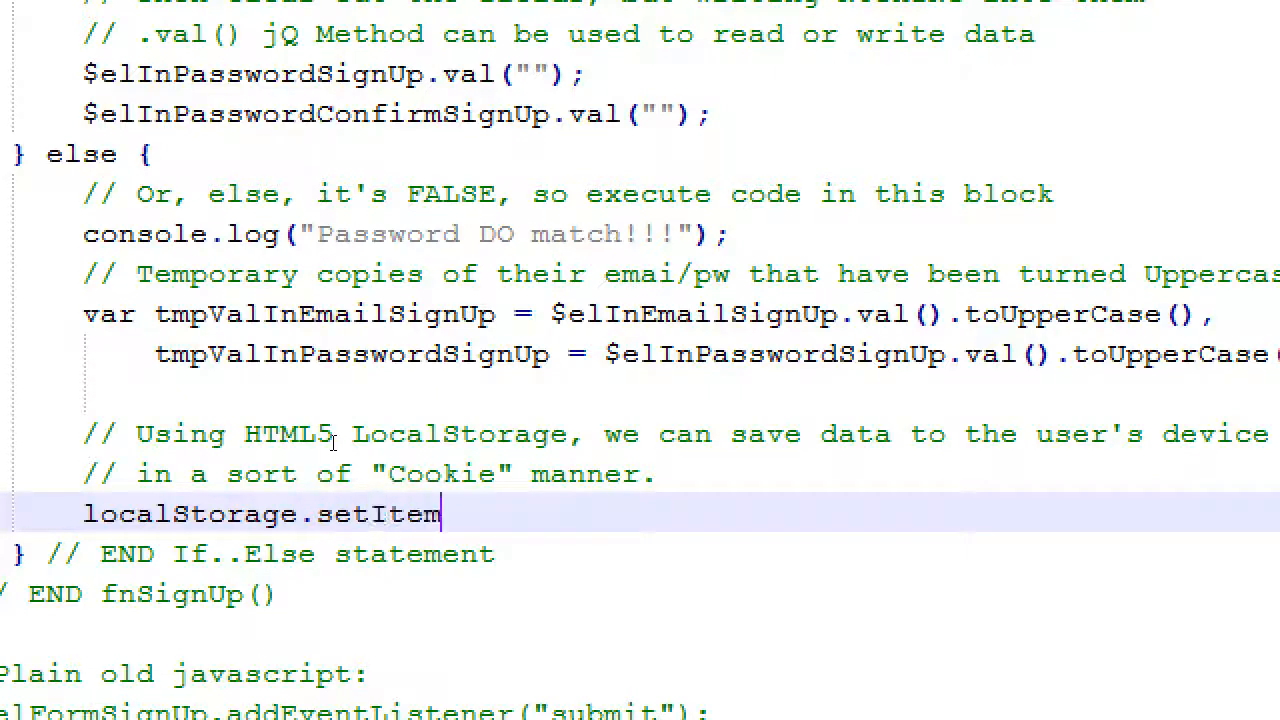
type("();")
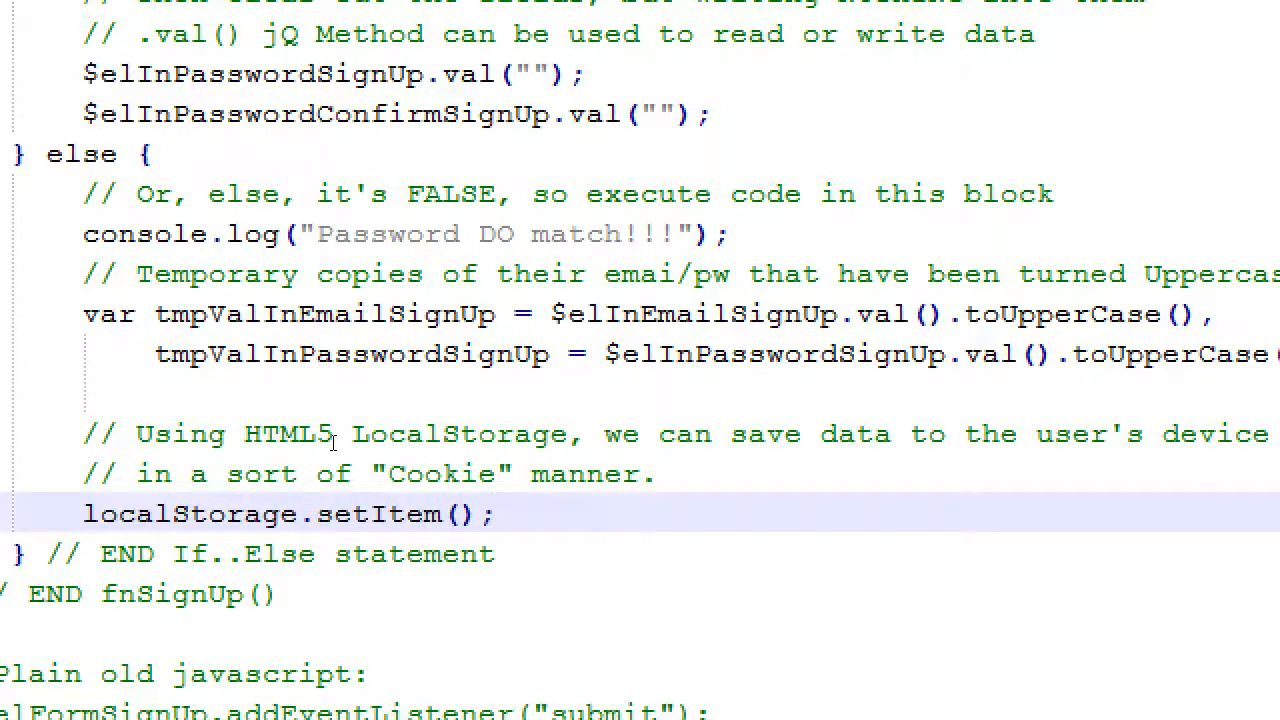
double_click(190, 513)
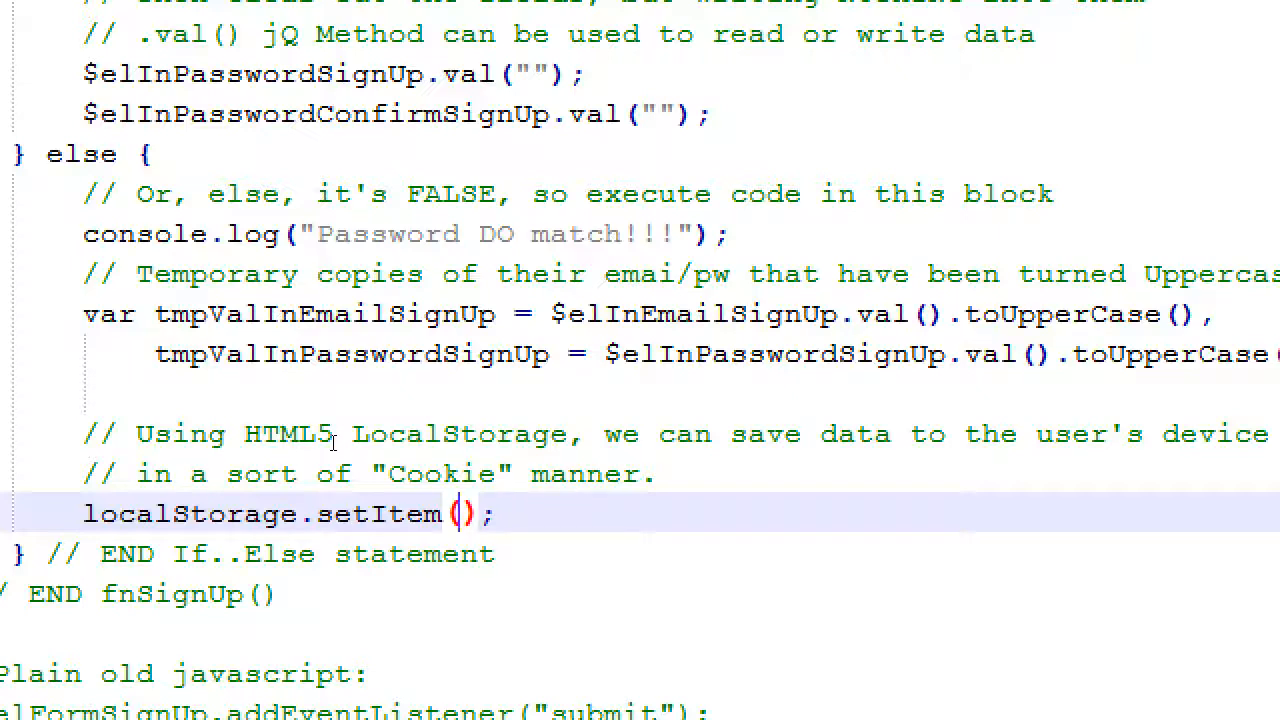
type("\"\"")
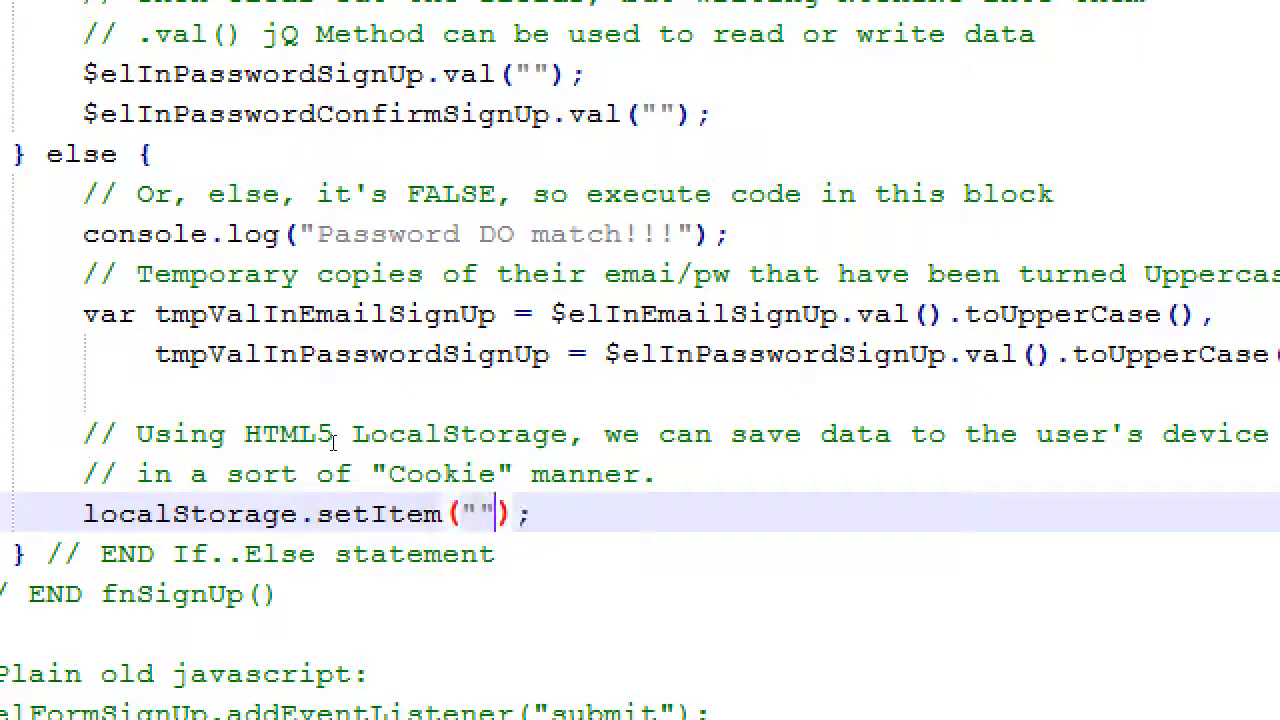
type("username")
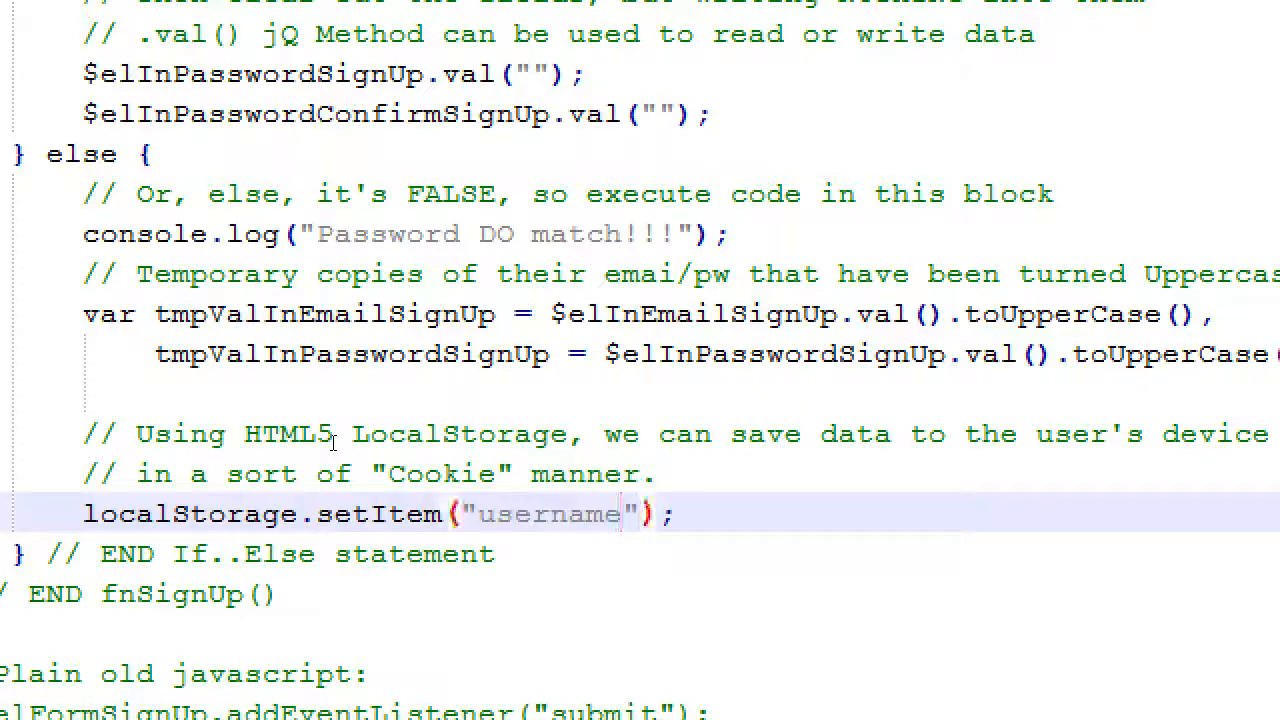
type(", \"vi\"")
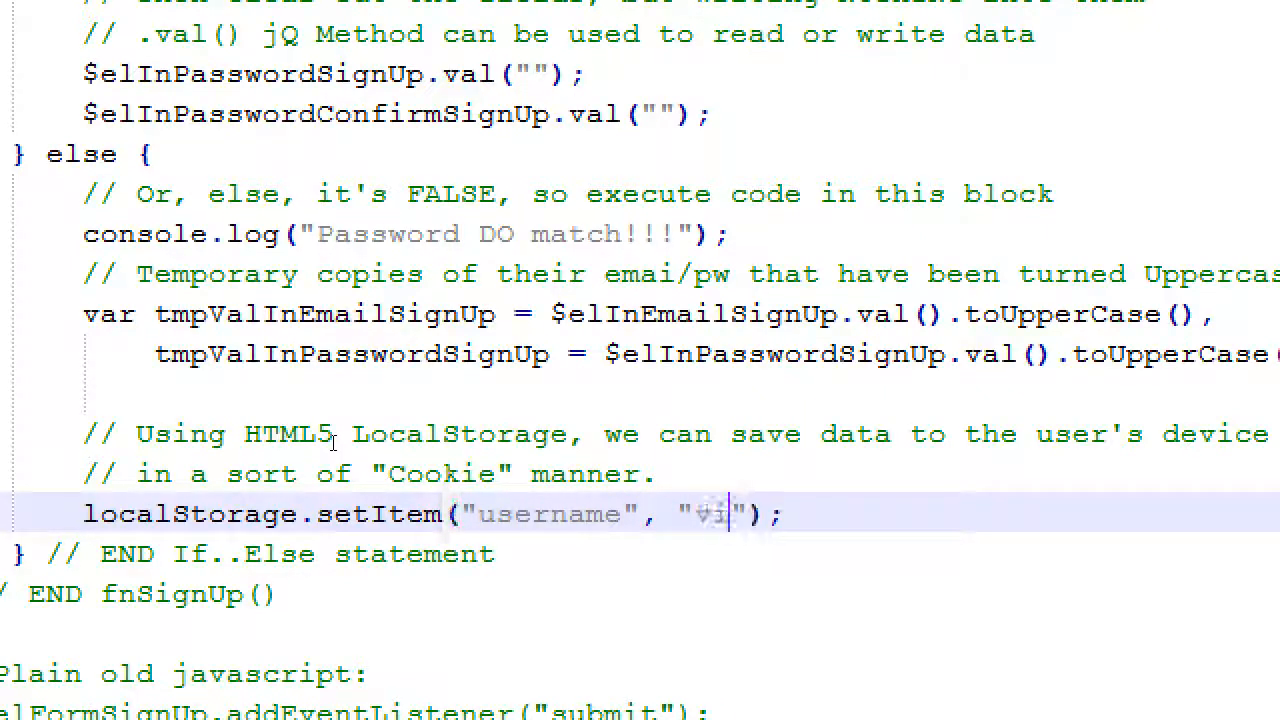
type("ctor")
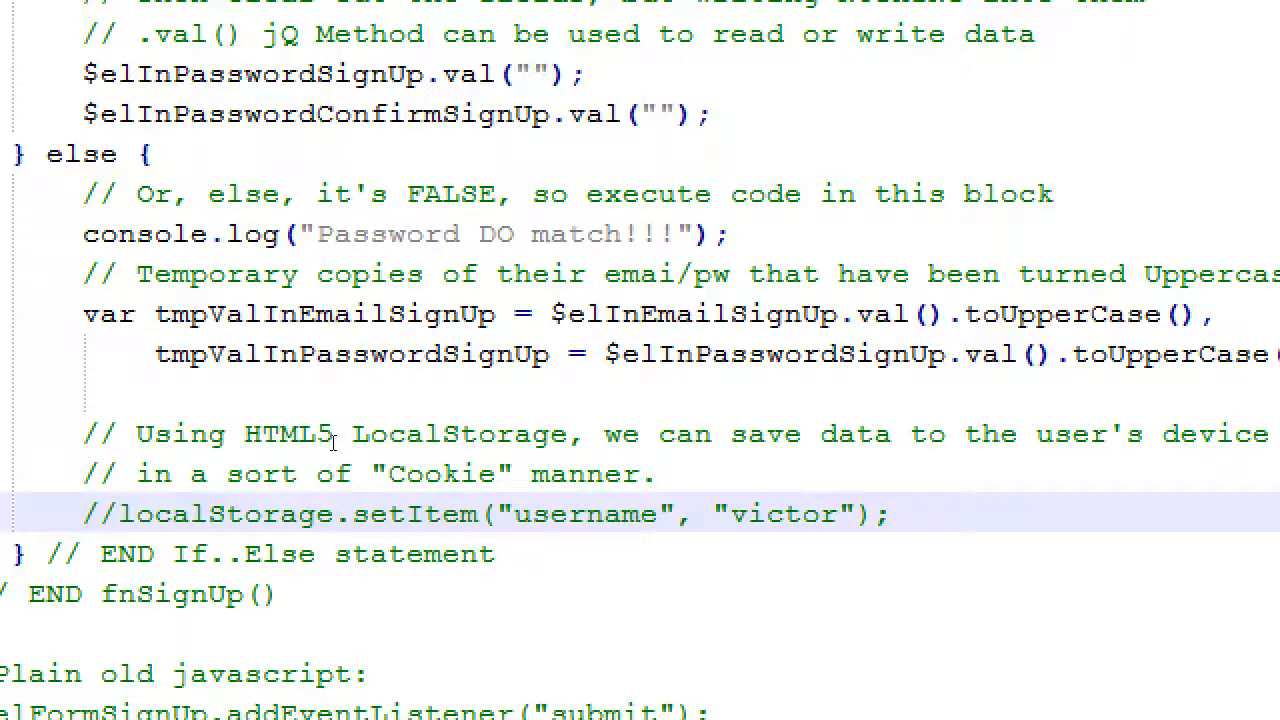
Replace the example value victor with janet.
double_click(783, 513)
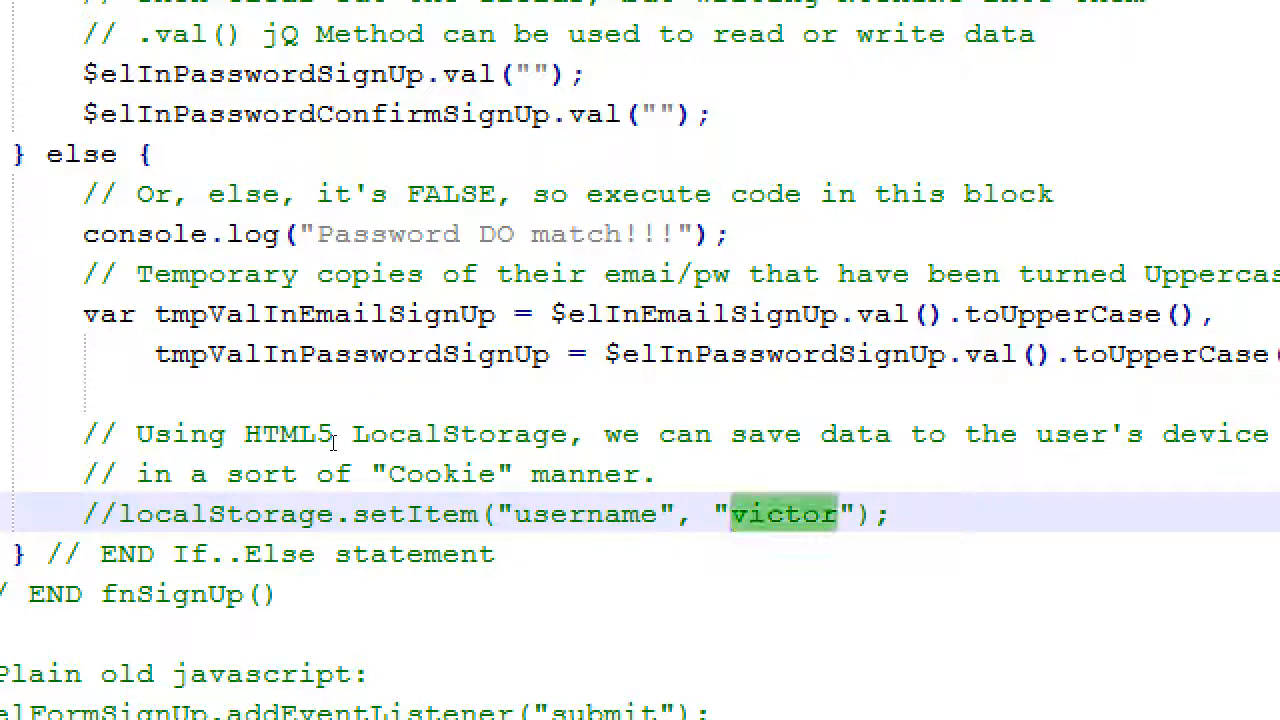
type("janet")
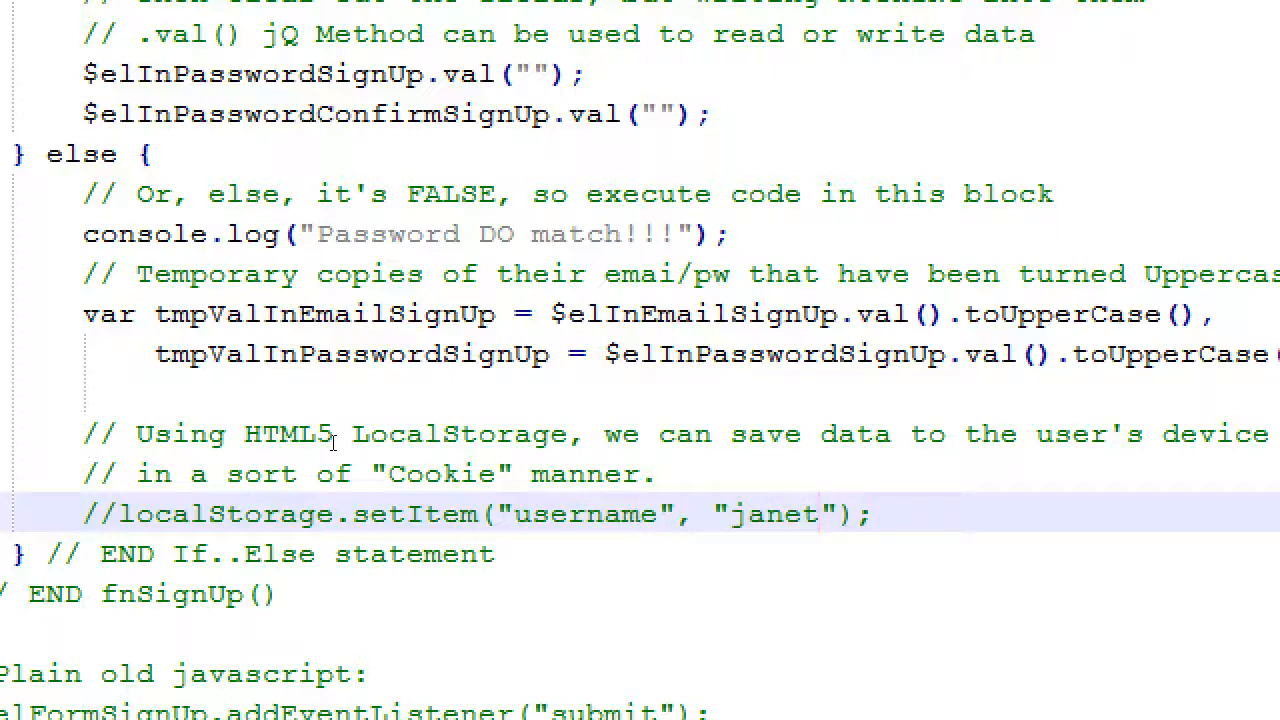
left_click(818, 513)
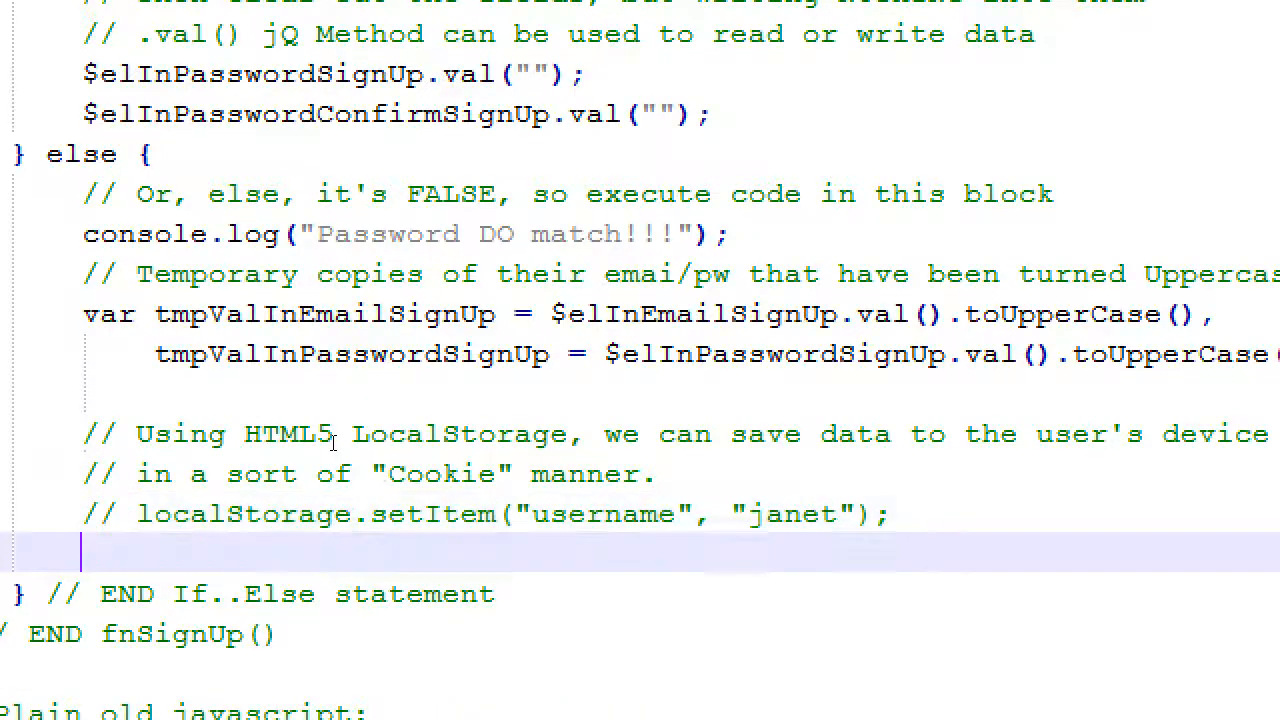
Add localStorage.setItem(tmpValInEmailSignUp, tmpValInPasswordSignUp); and highlight its key and value arguments.
type("localSt")
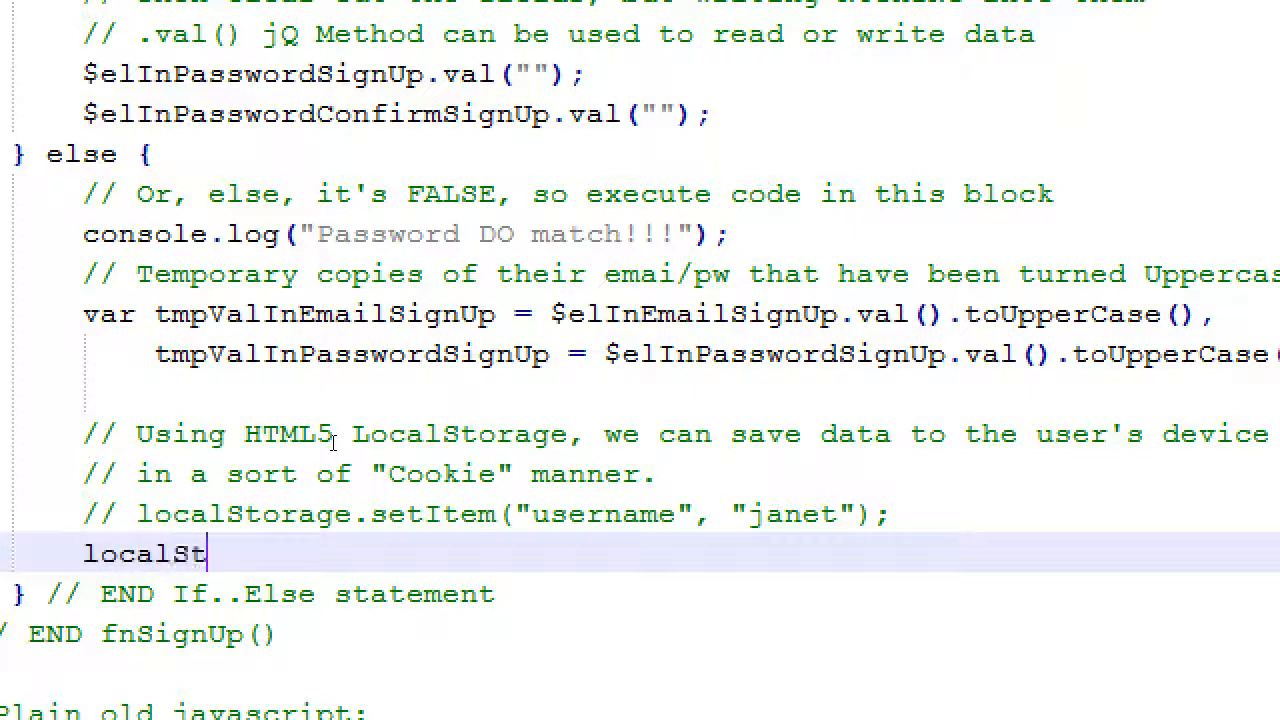
type("orage.setIt")
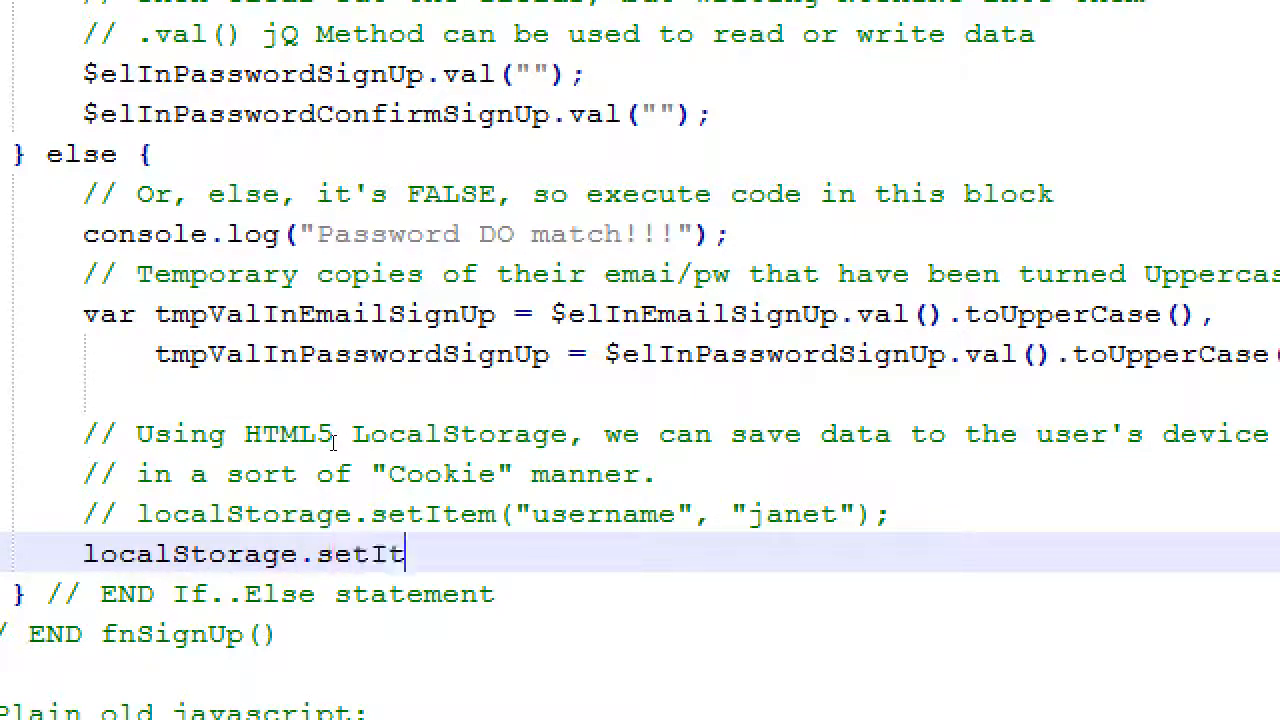
type("em();")
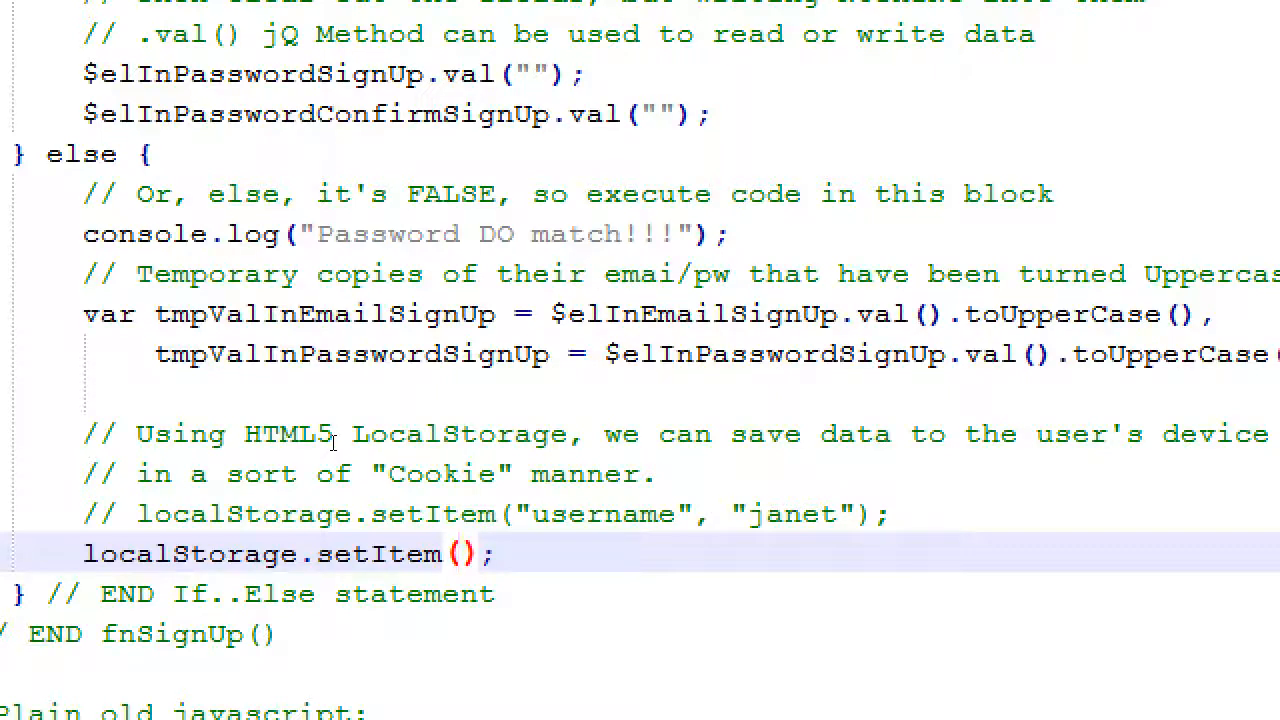
type("tmpV")
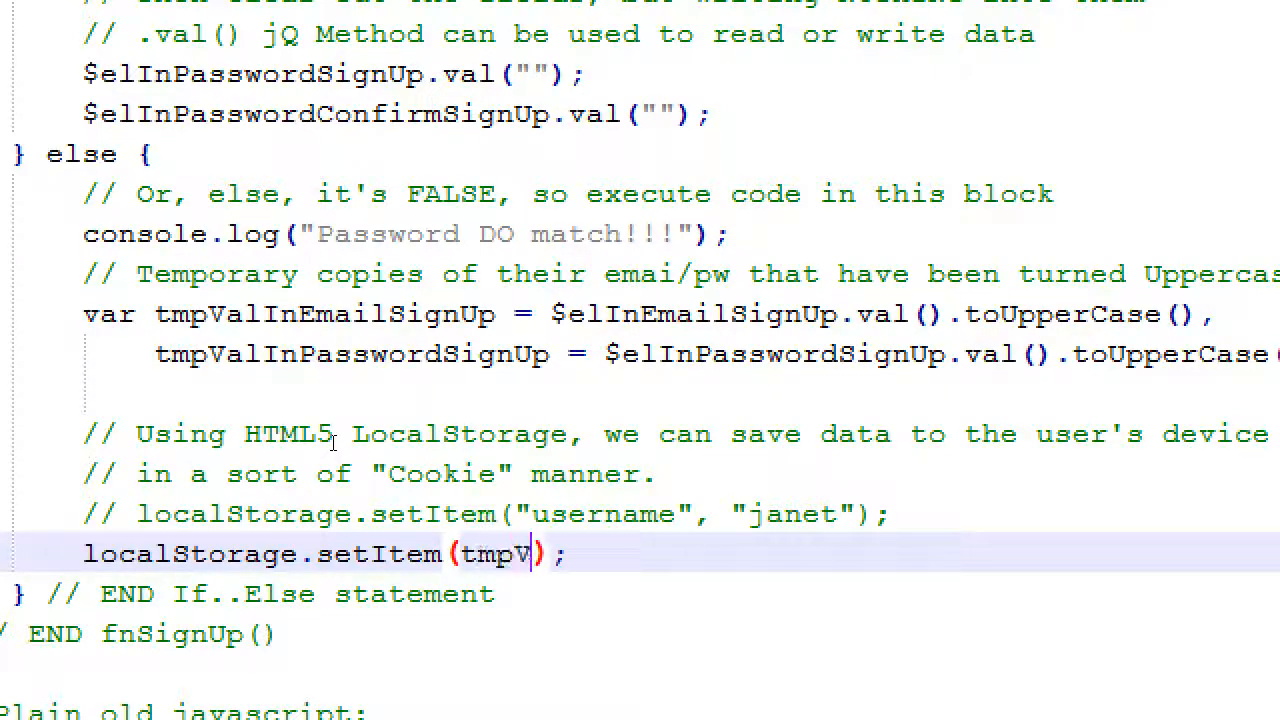
type("alInE")
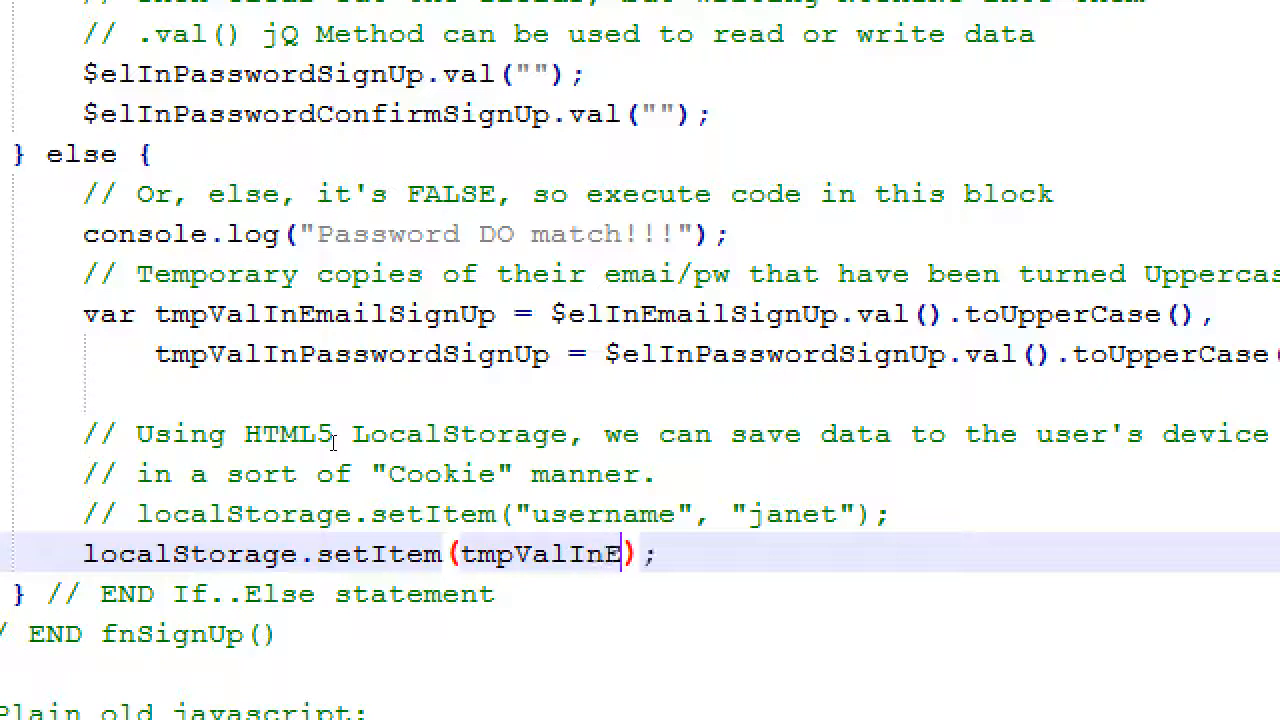
type("mailSignUp")
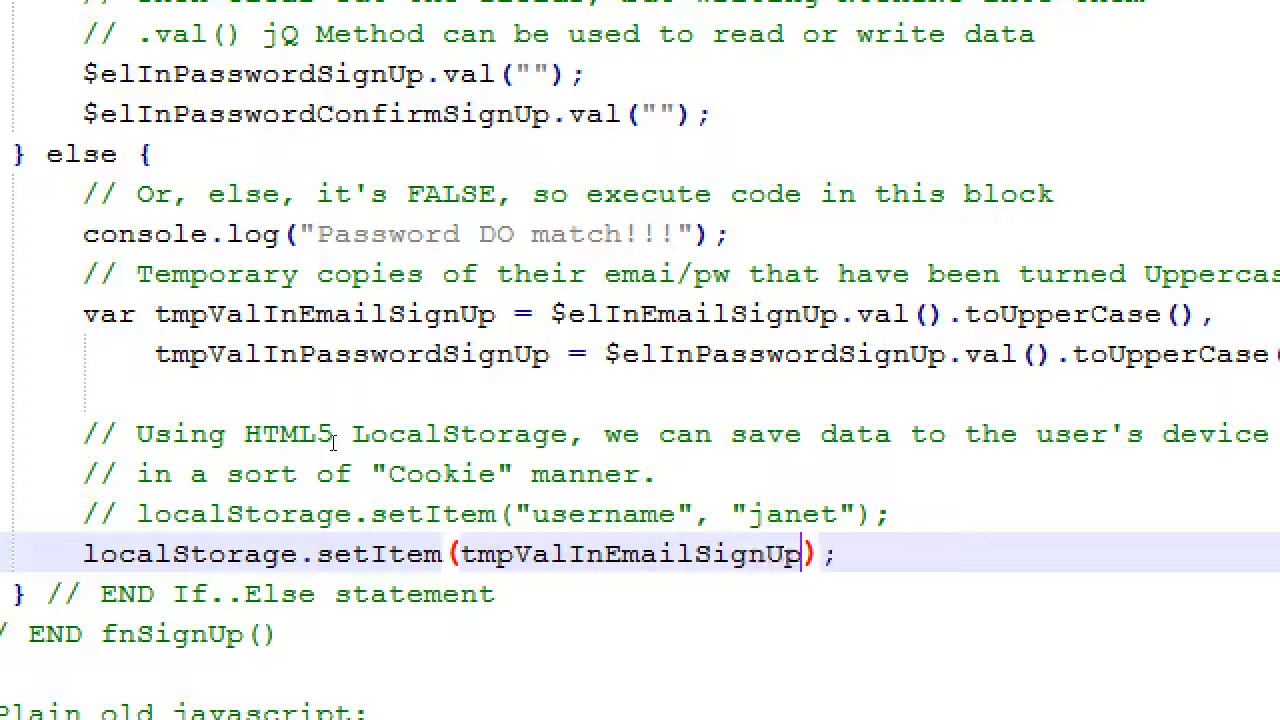
type(",")
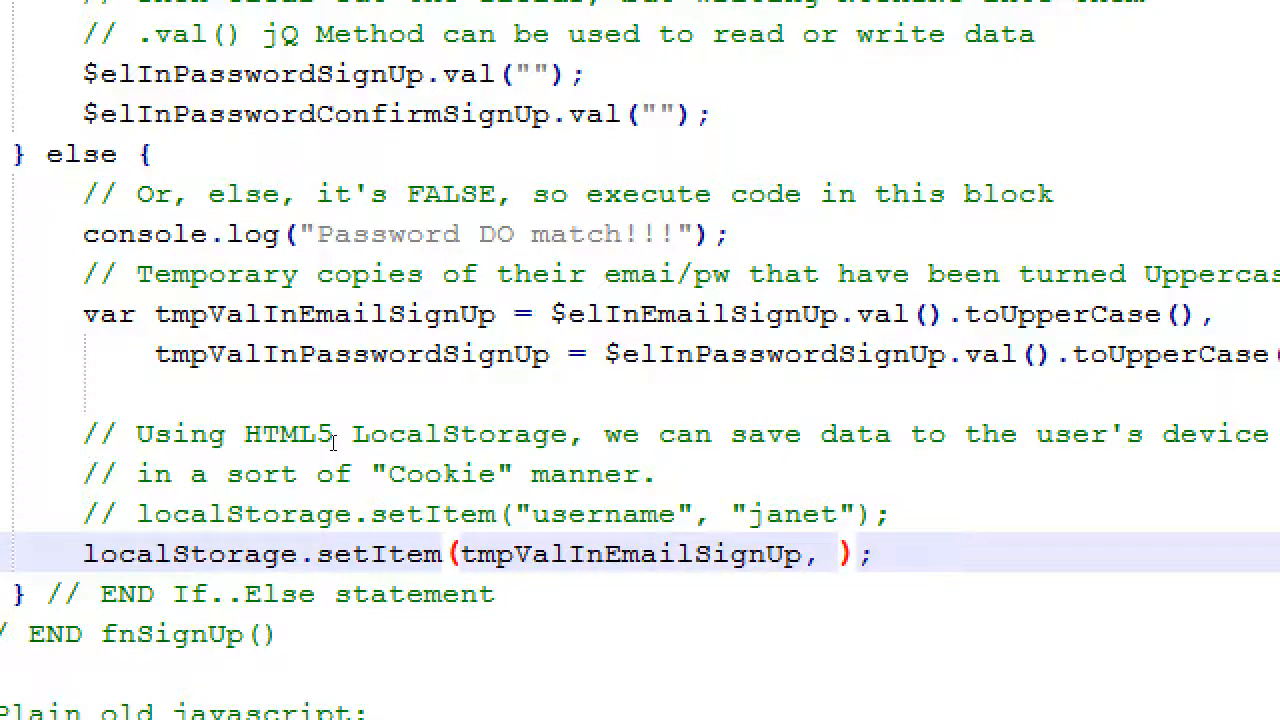
type("tmpValInPasswo")
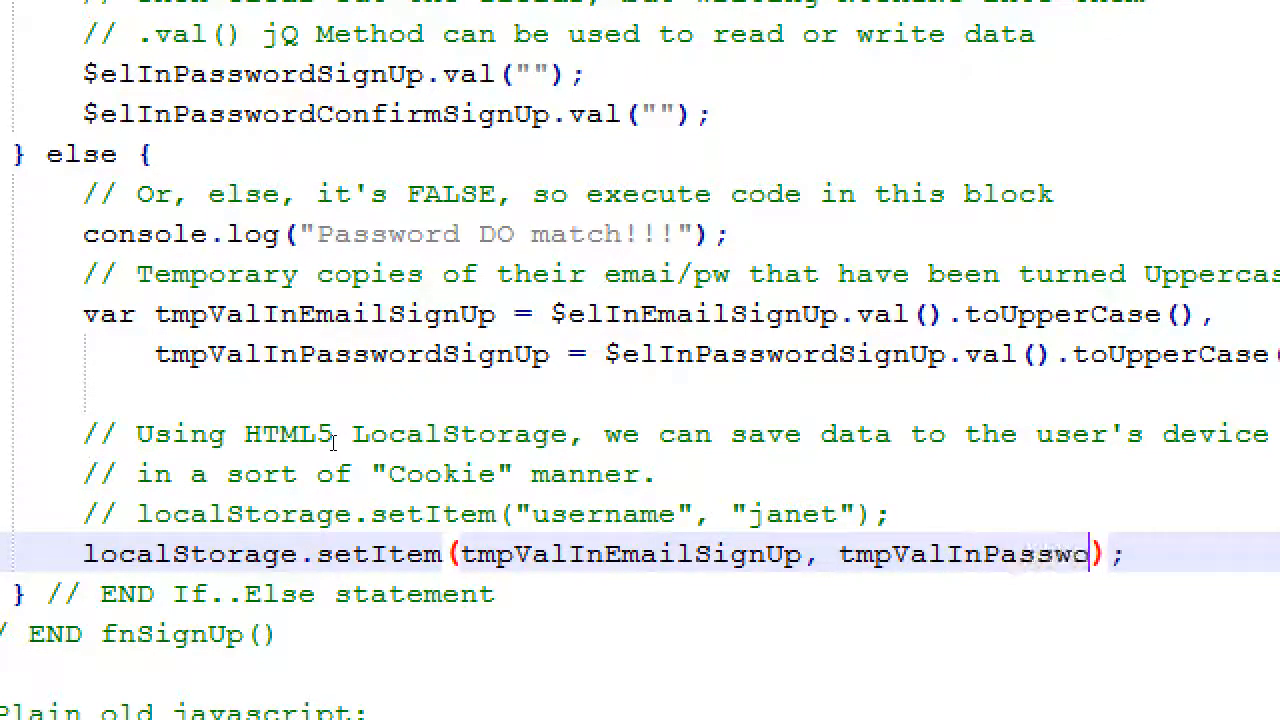
type("rdSignUp")
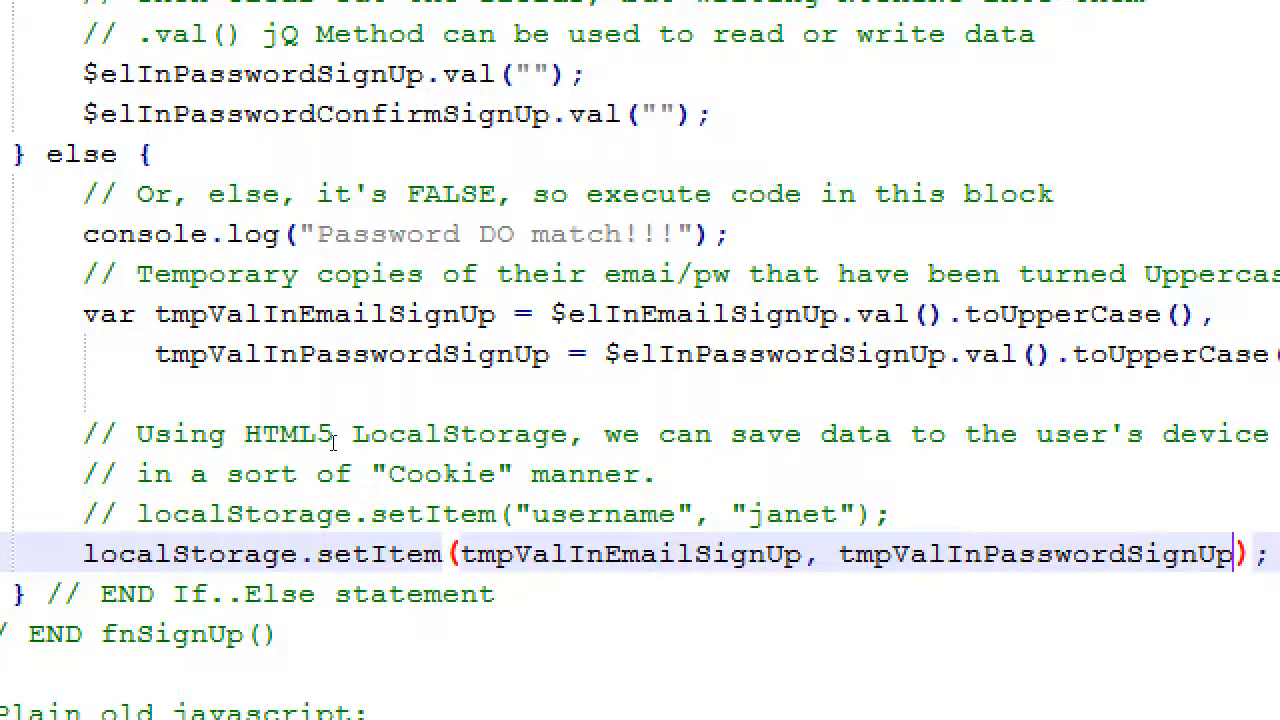
mouse_move(490, 420)
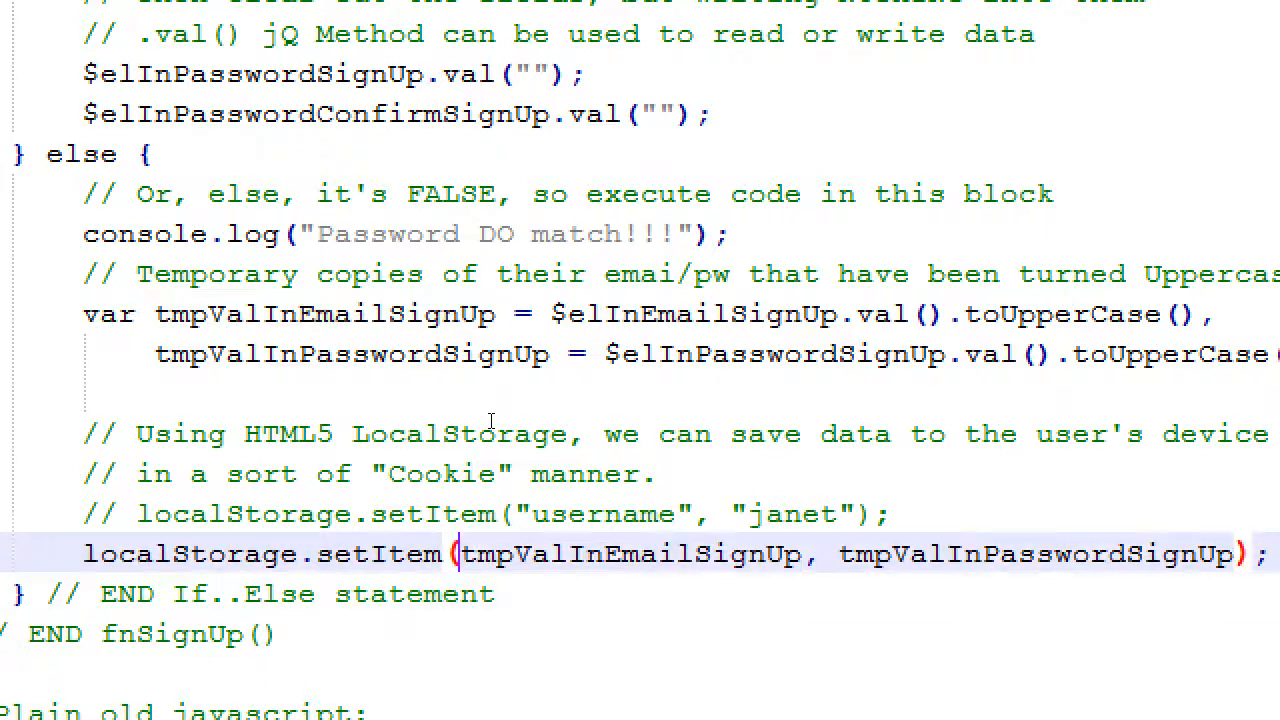
double_click(1038, 554)
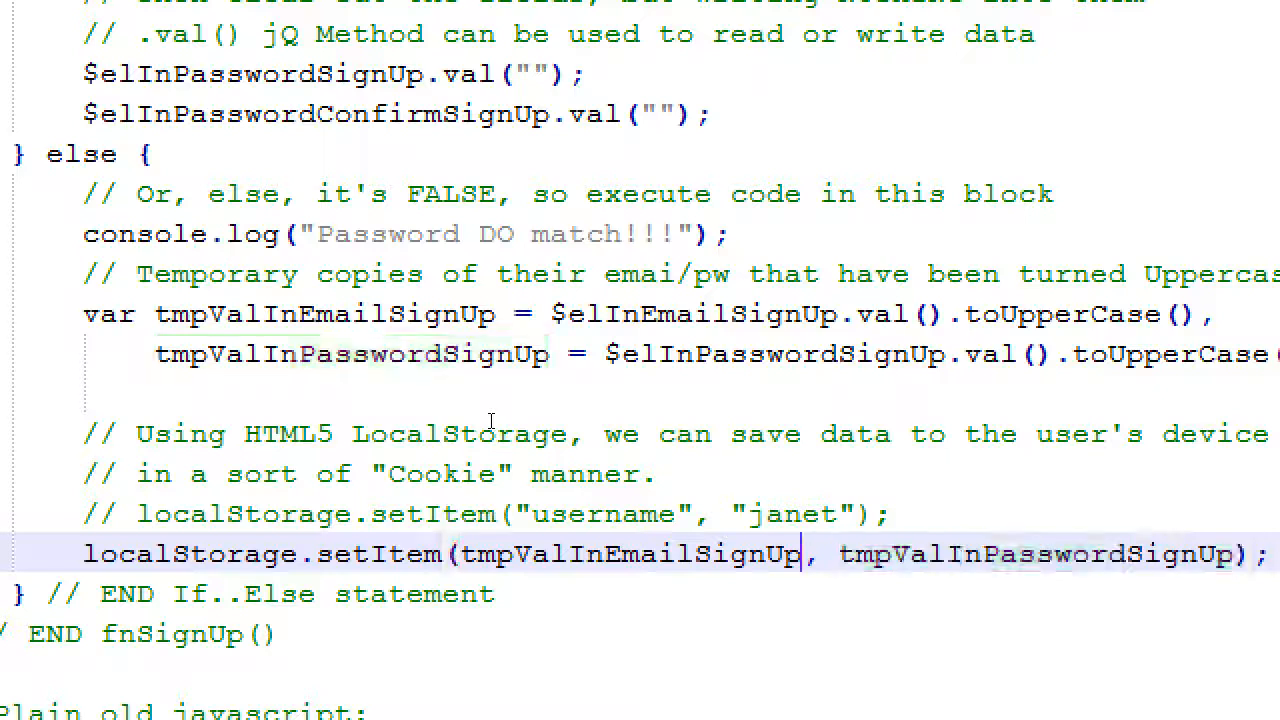
double_click(378, 554)
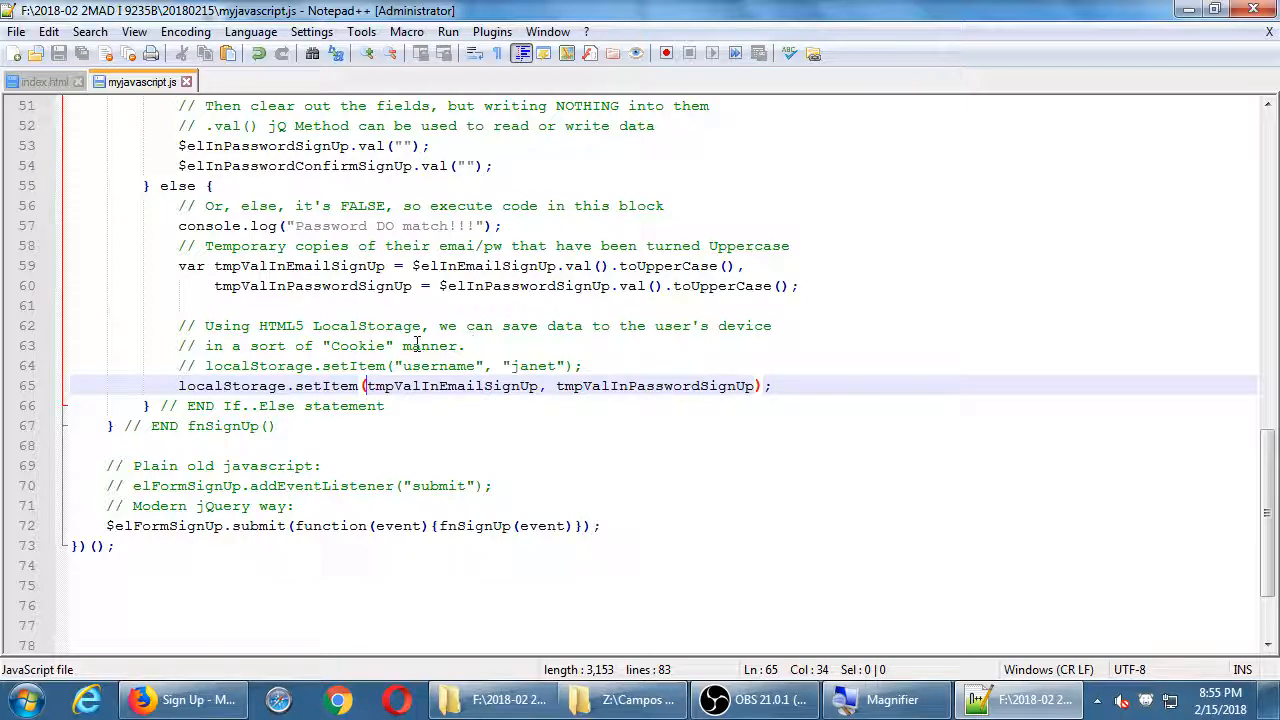
Launch the page in Google Chrome from the Run menu.
left_click(448, 31)
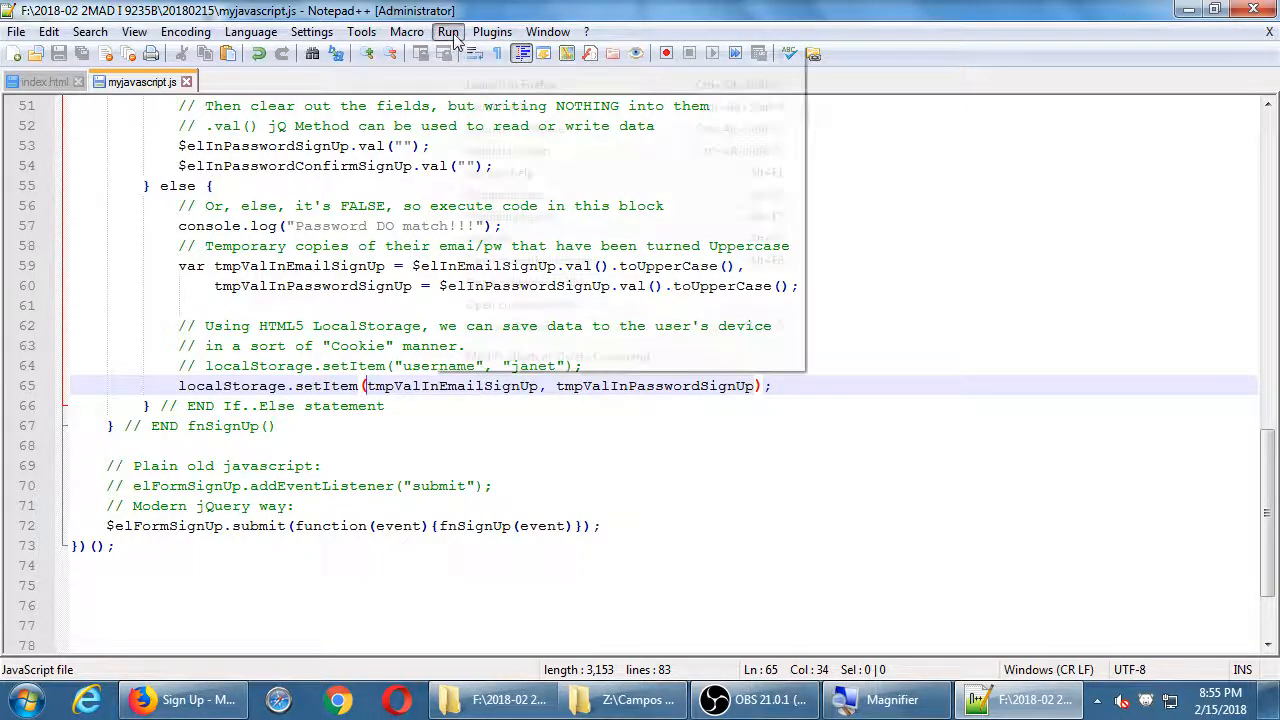
left_click(447, 31)
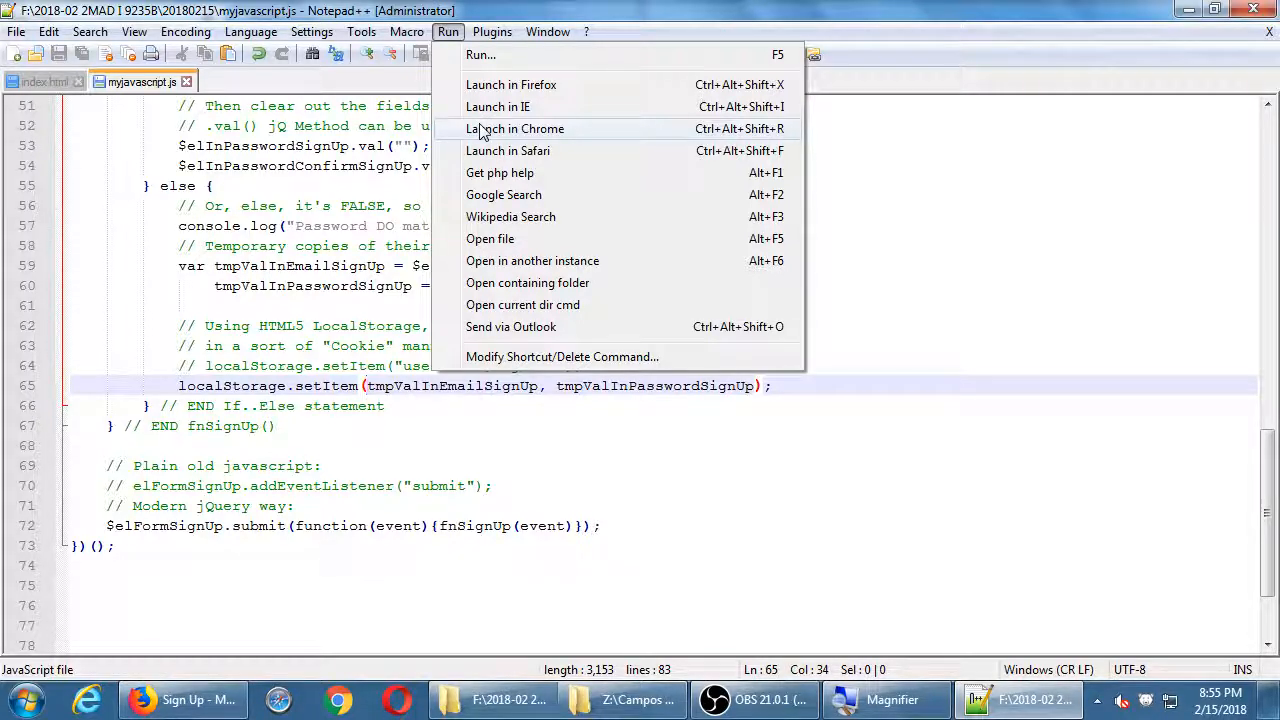
left_click(515, 128)
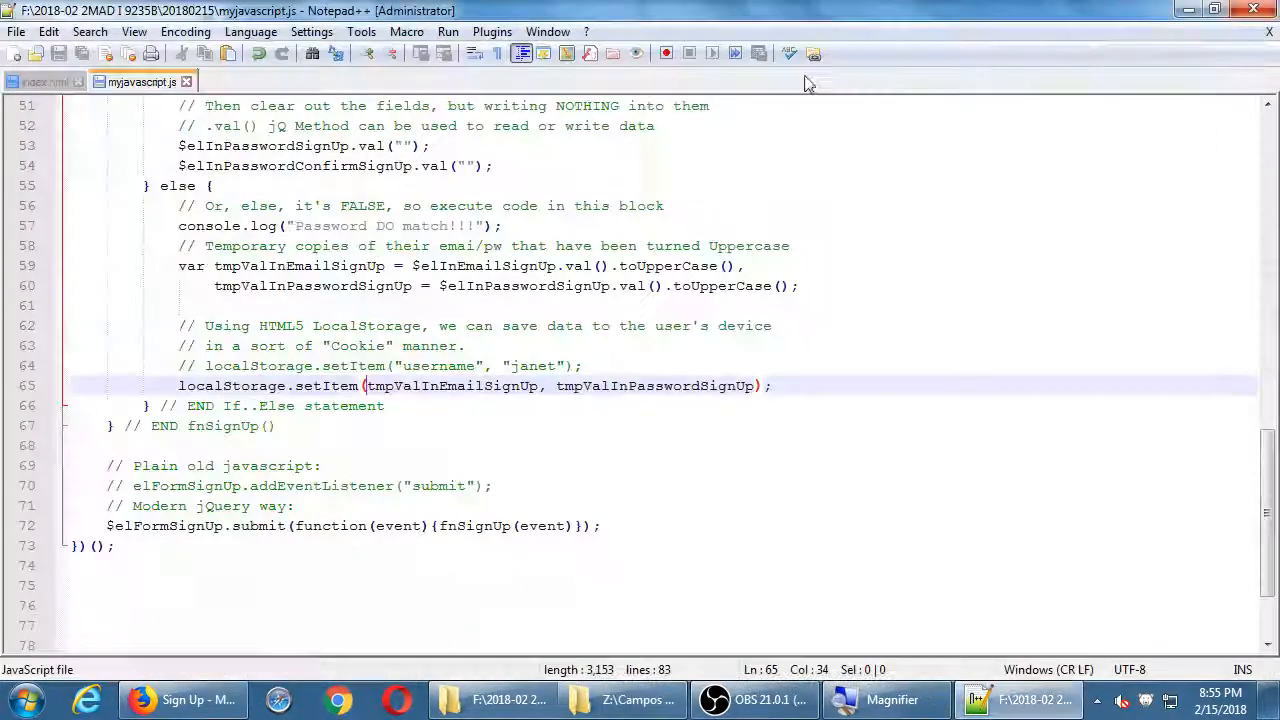
left_click(43, 81)
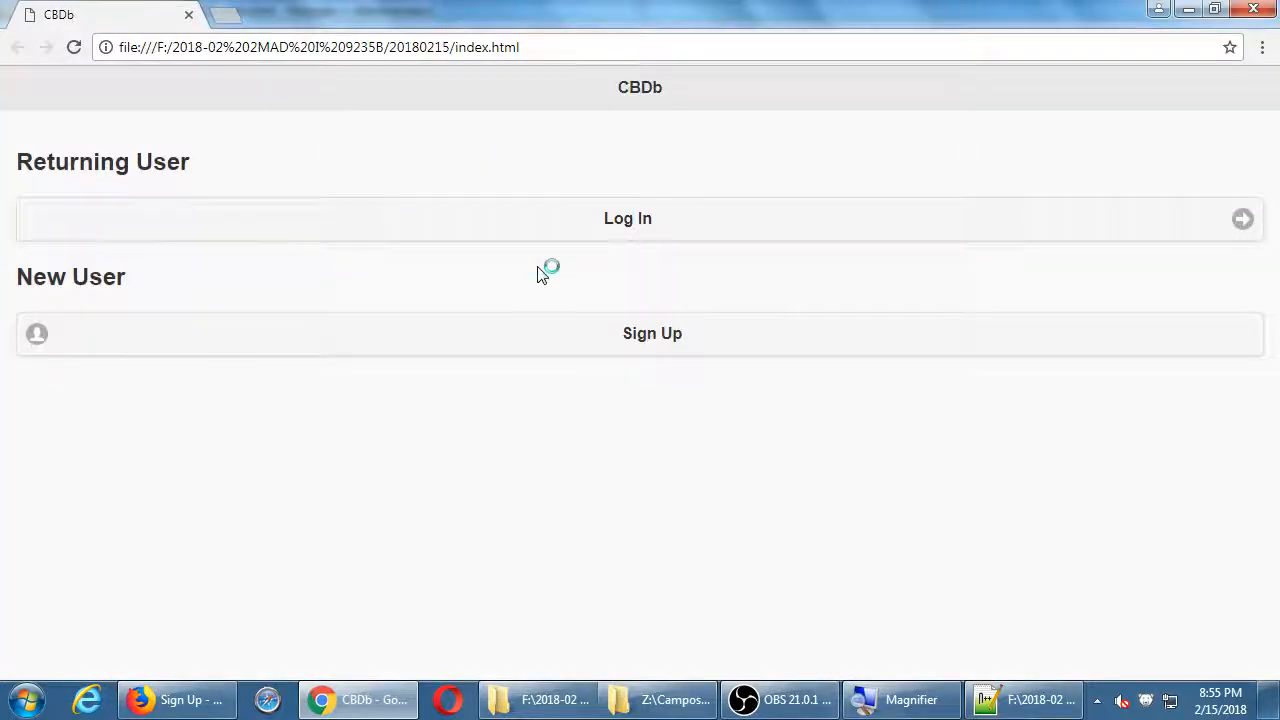
key("F12")
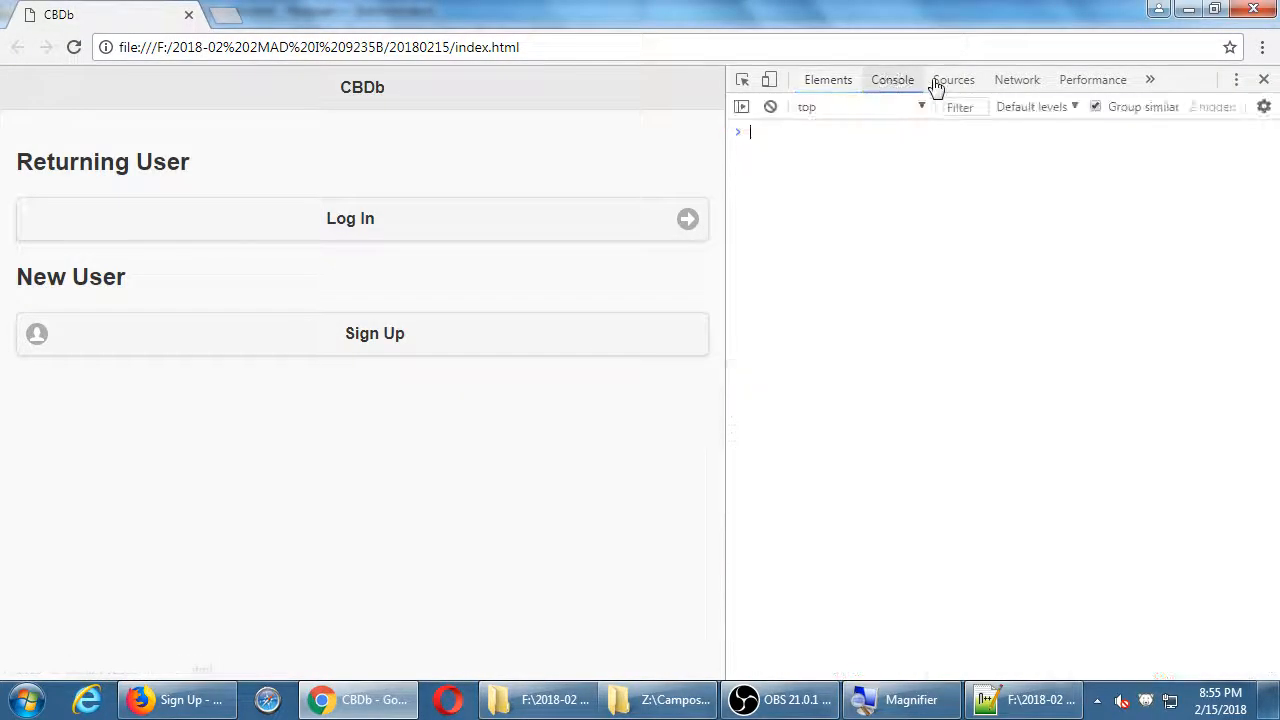
left_click(362, 333)
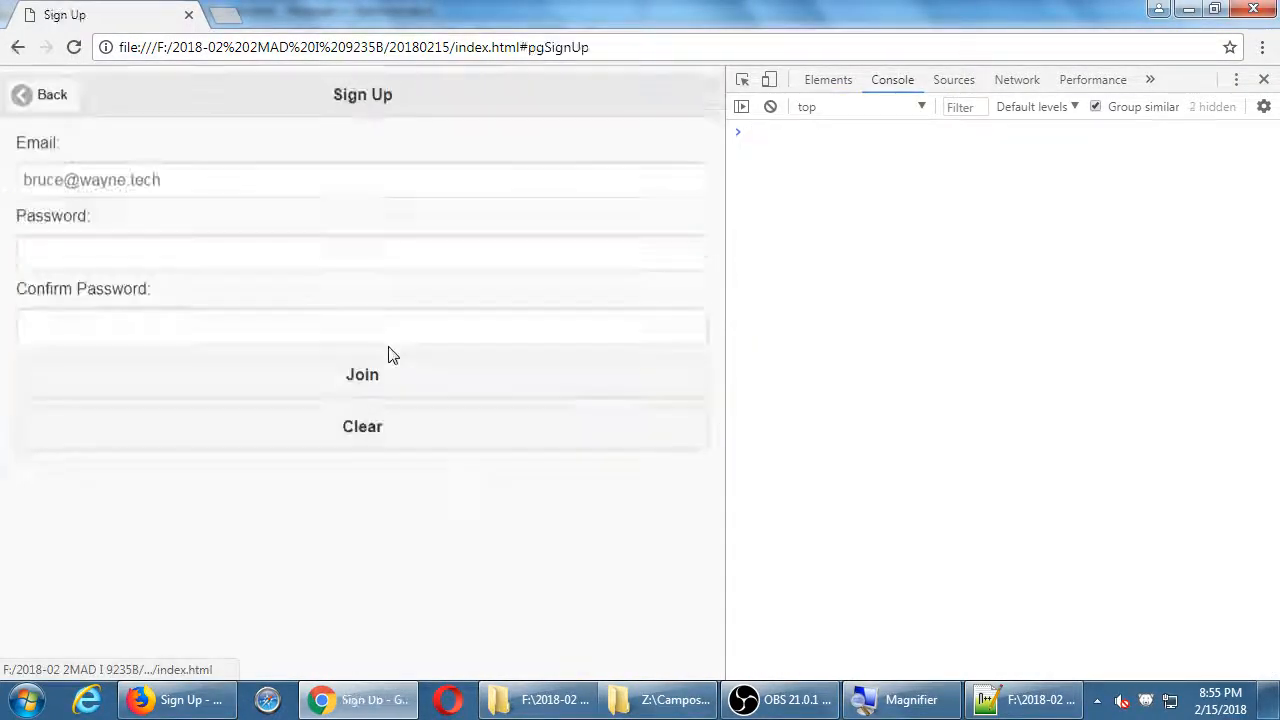
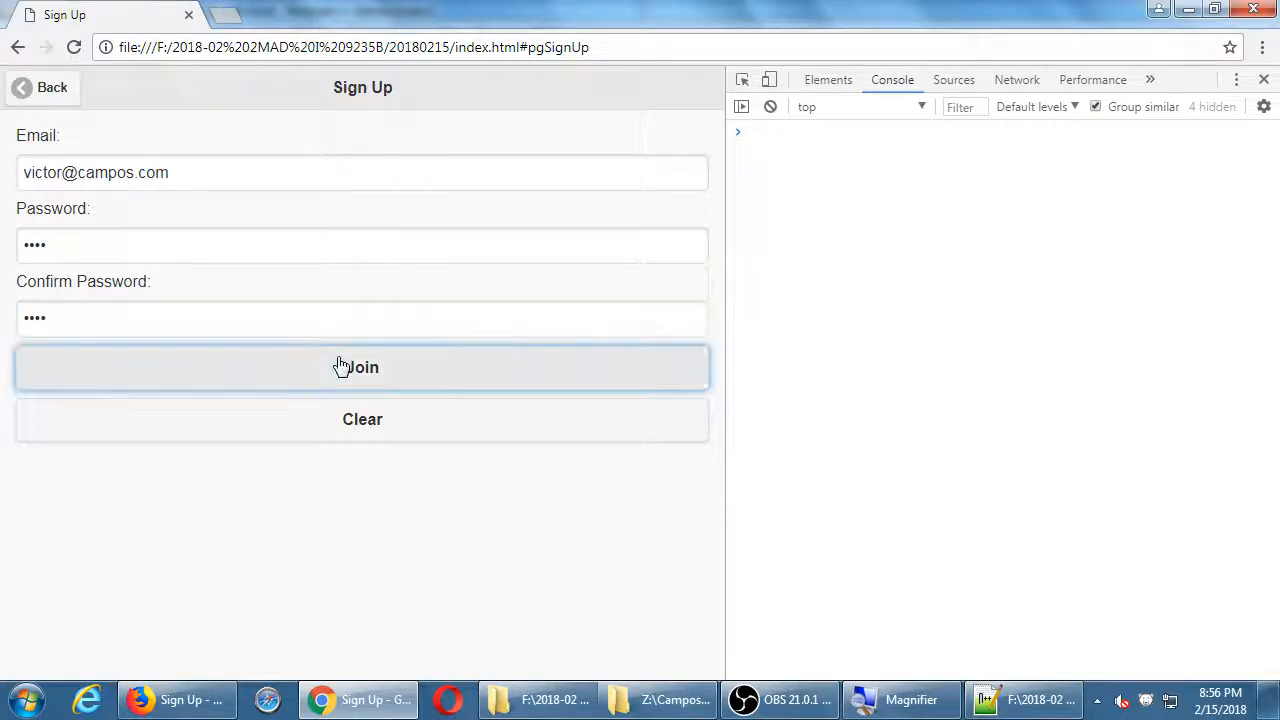
left_click(362, 367)
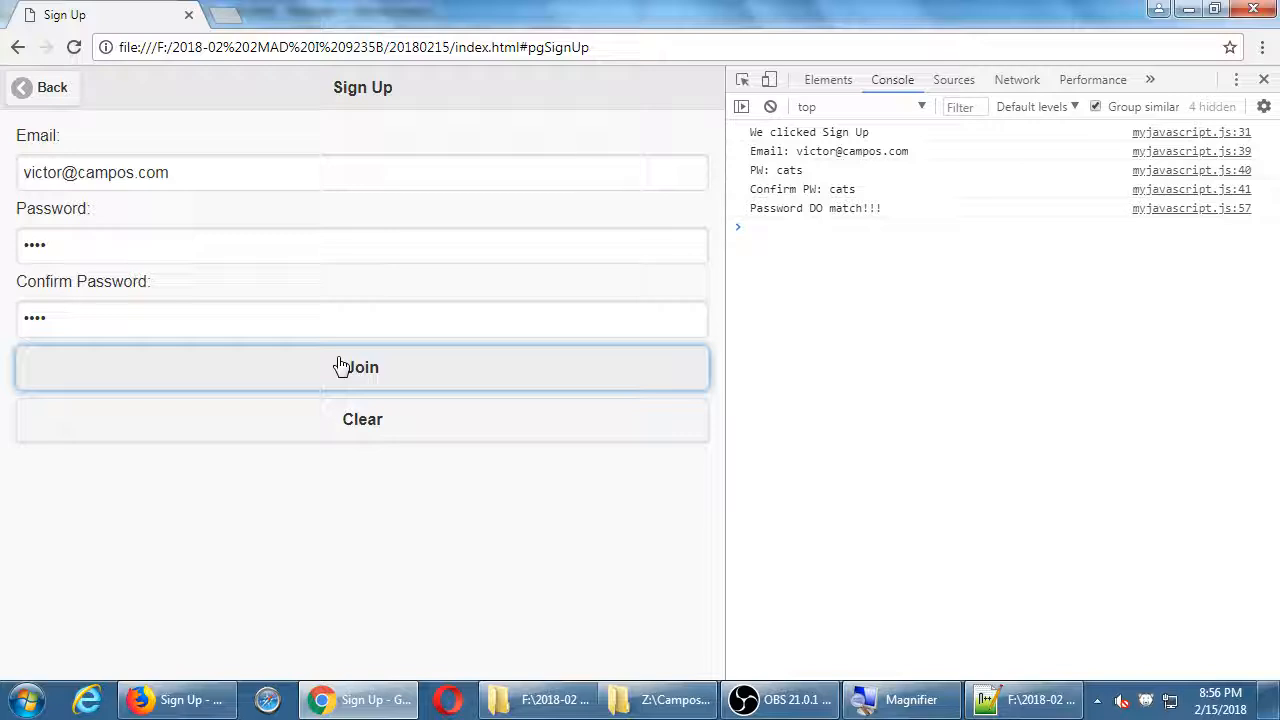
mouse_move(560, 349)
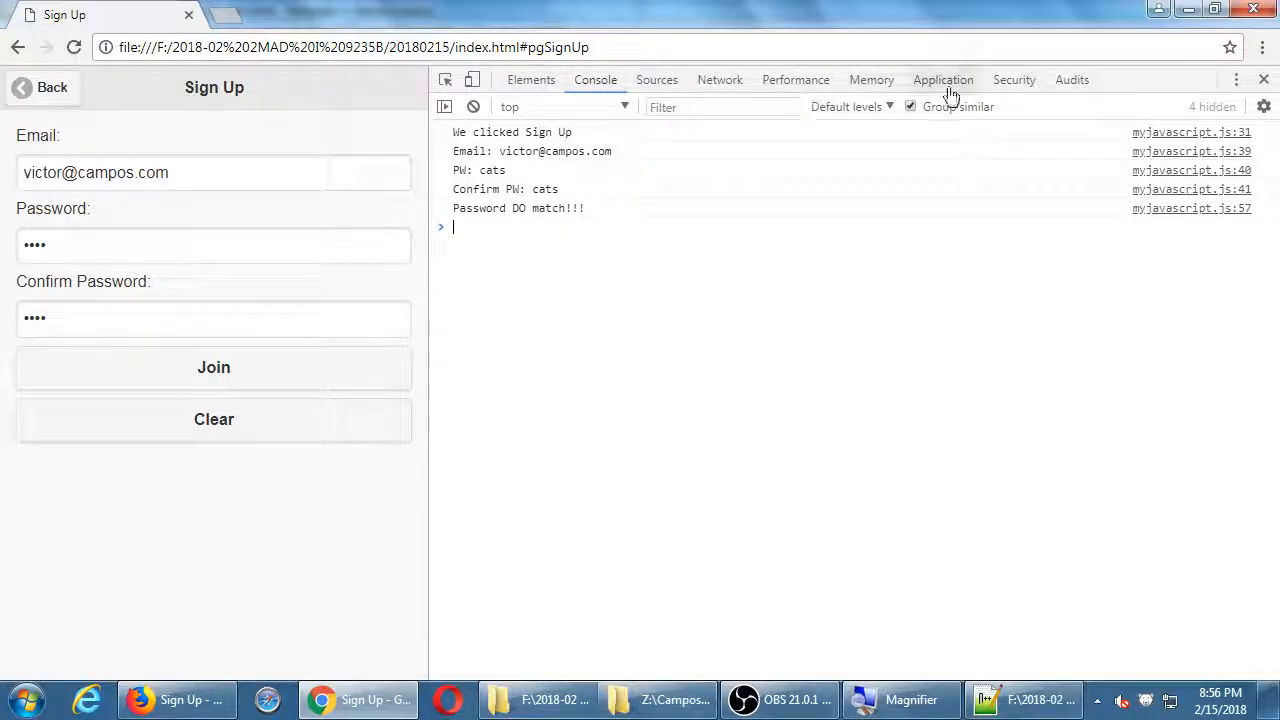
left_click(871, 79)
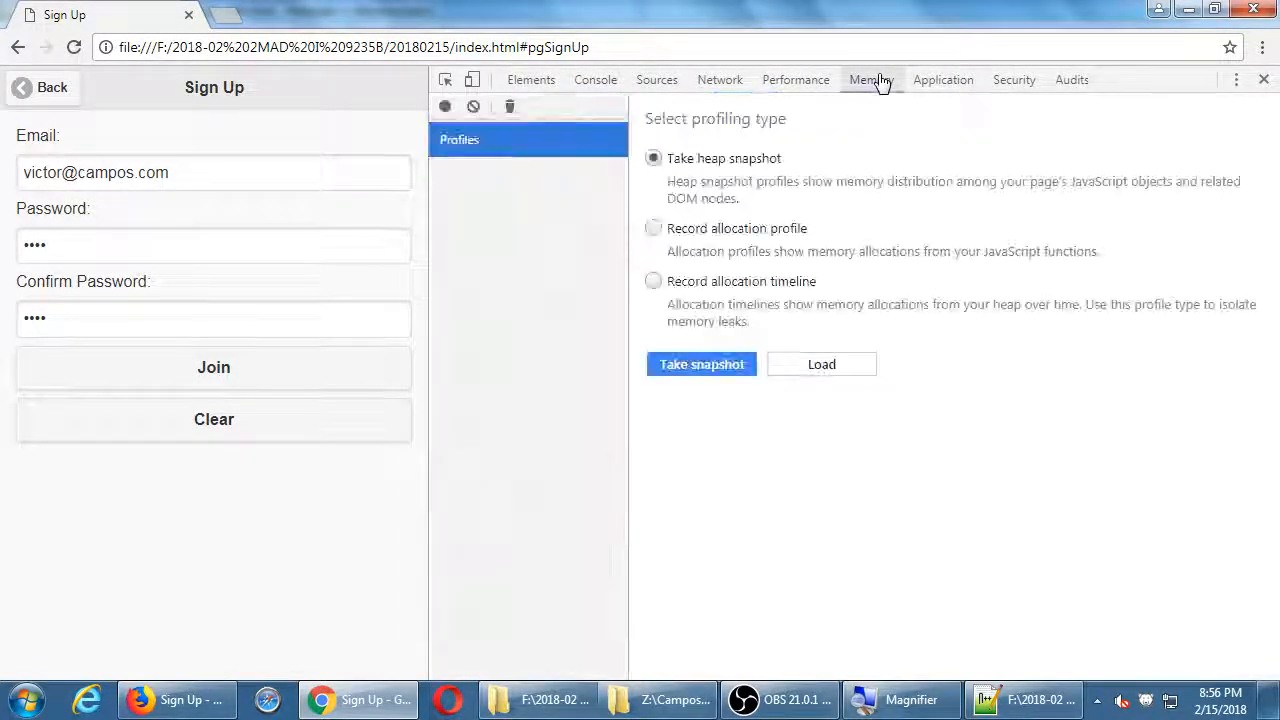
left_click(942, 79)
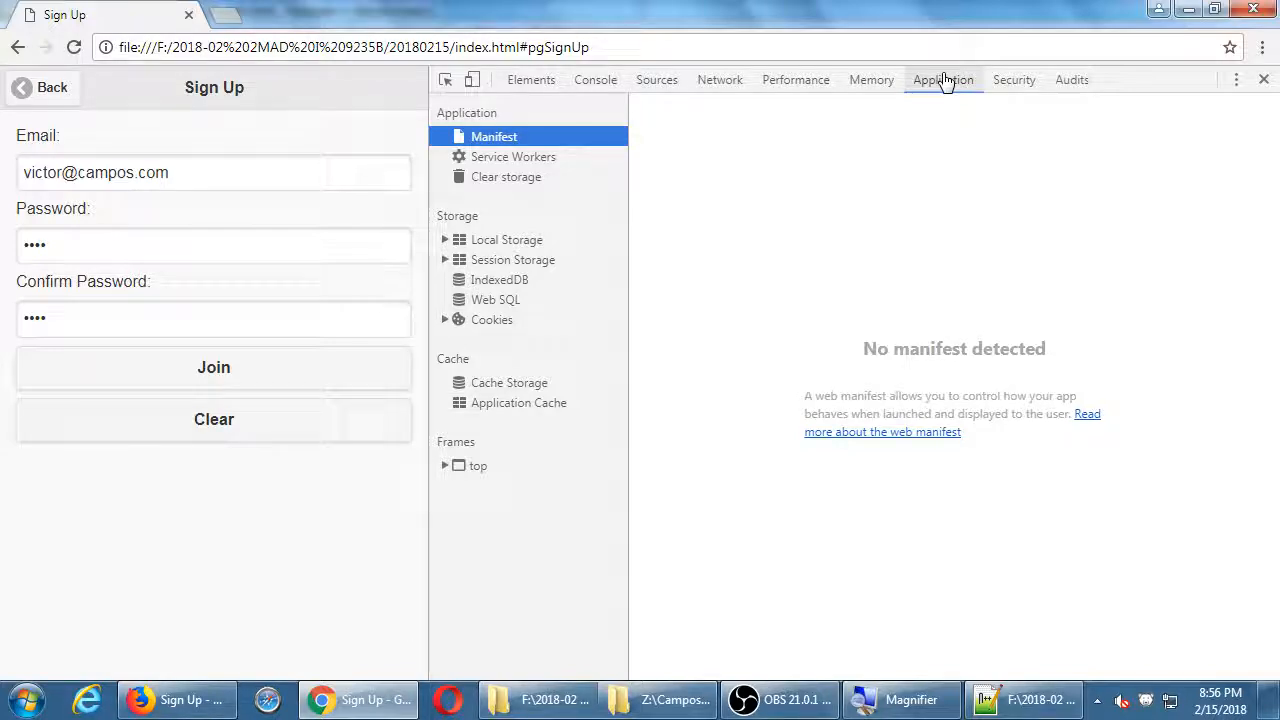
mouse_move(445, 240)
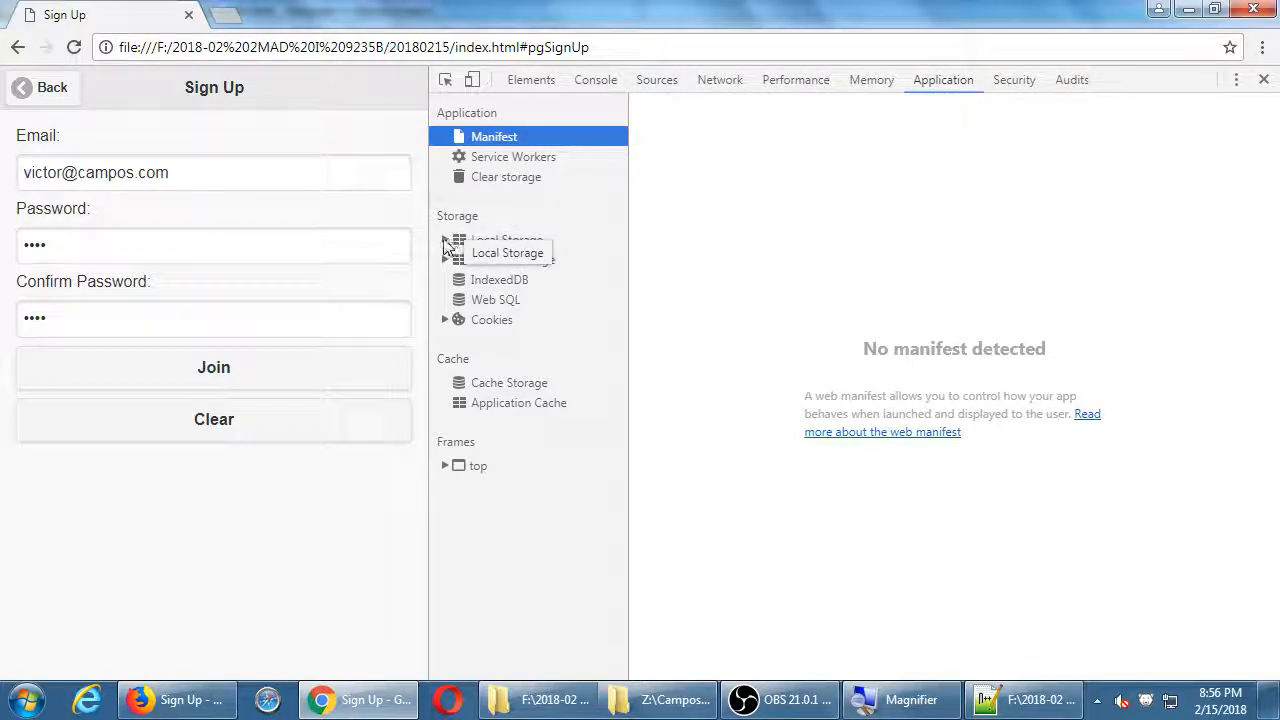
left_click(445, 240)
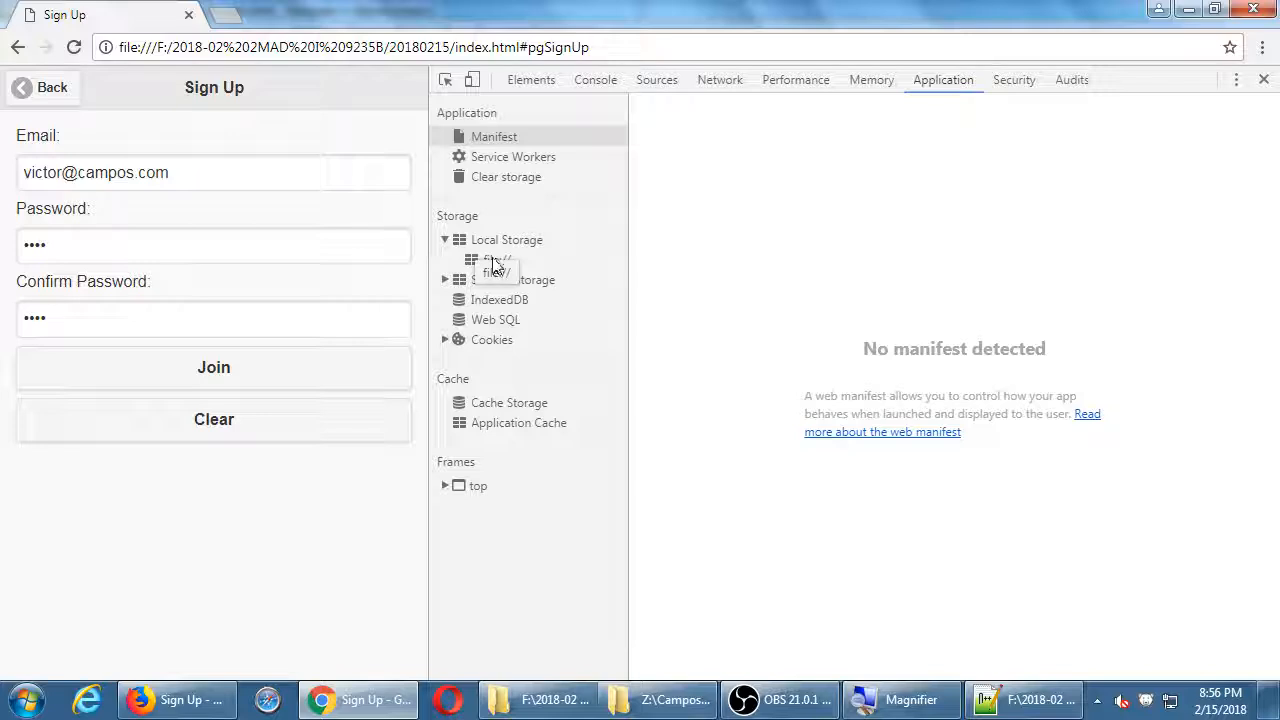
left_click(497, 260)
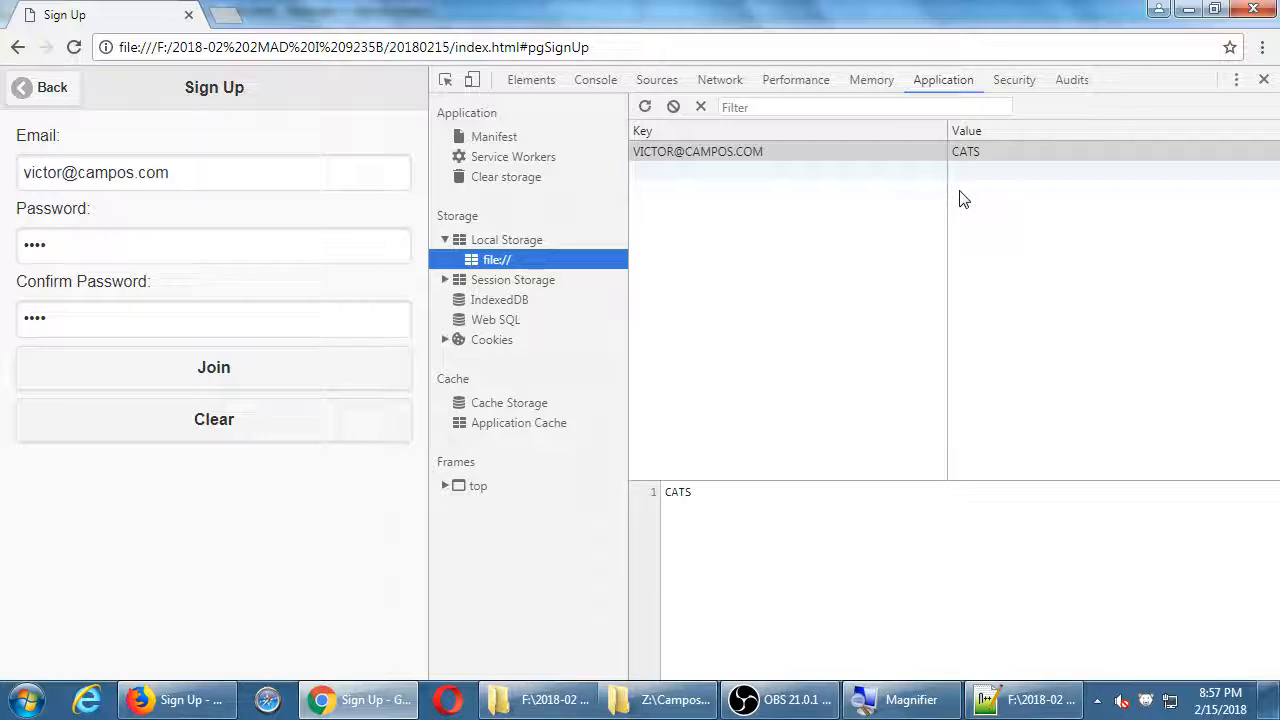
left_click(1040, 690)
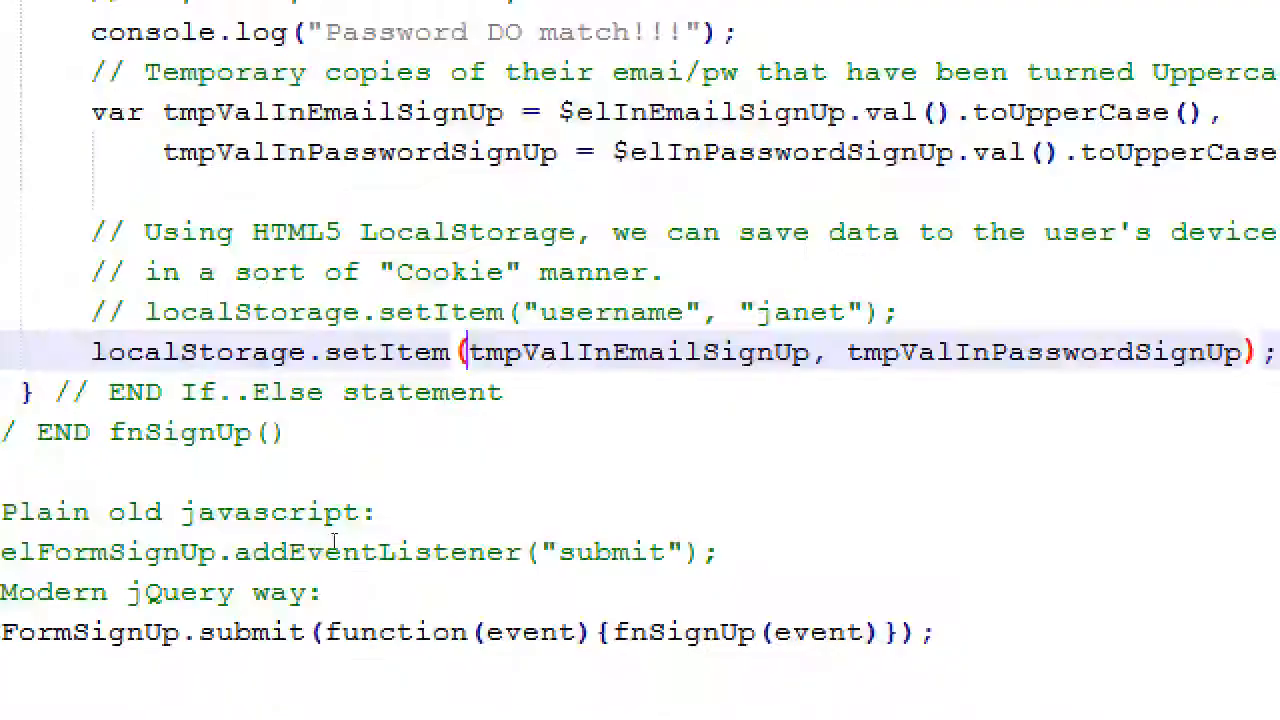
double_click(637, 351)
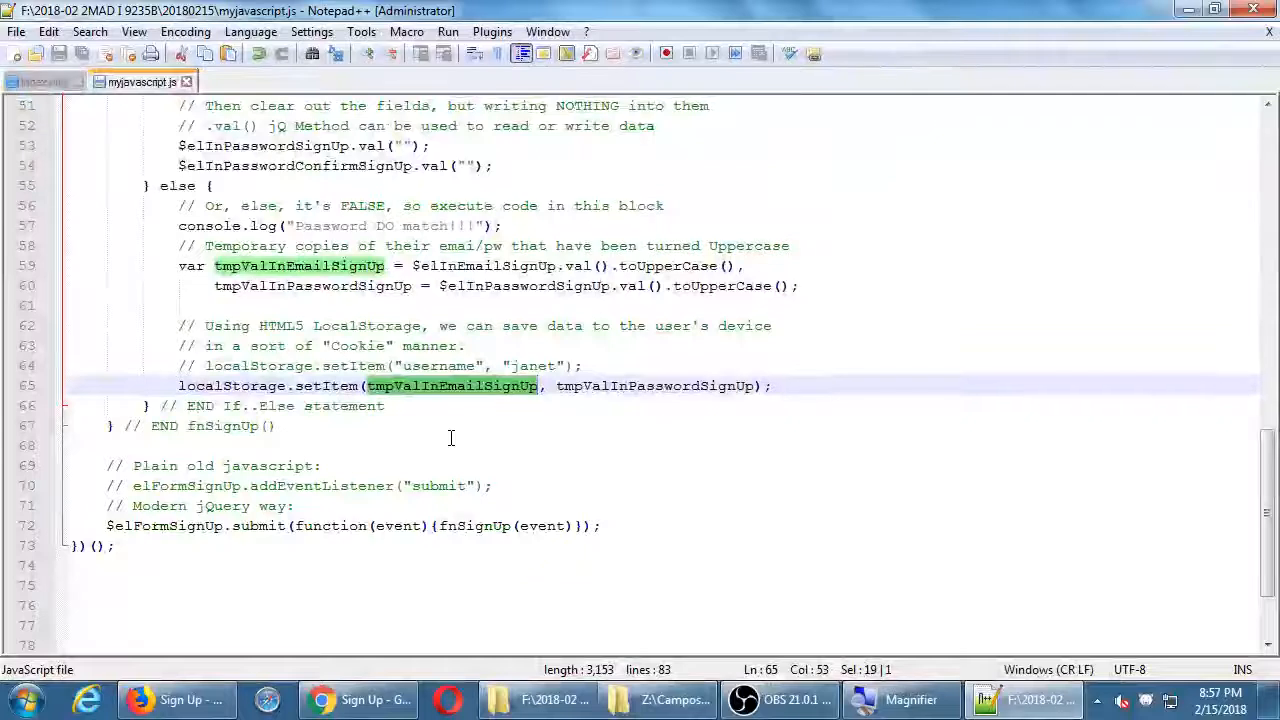
left_click(322, 699)
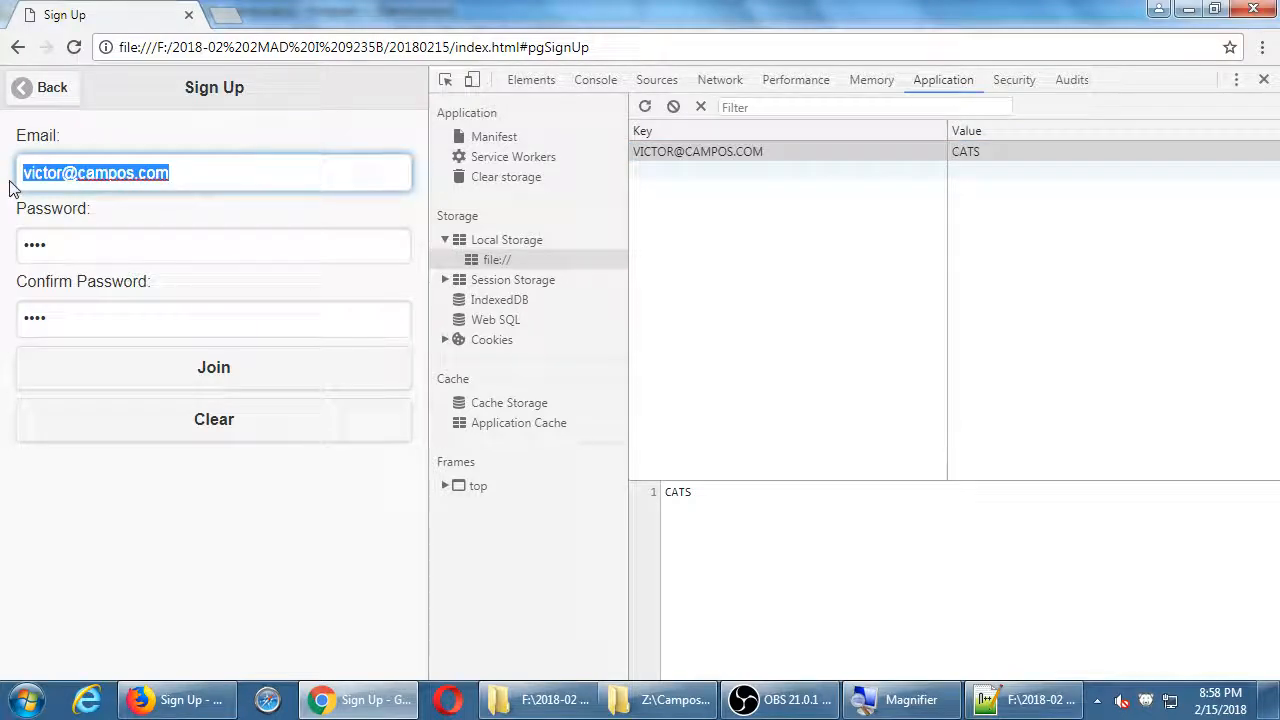
type("jessica@jones.com")
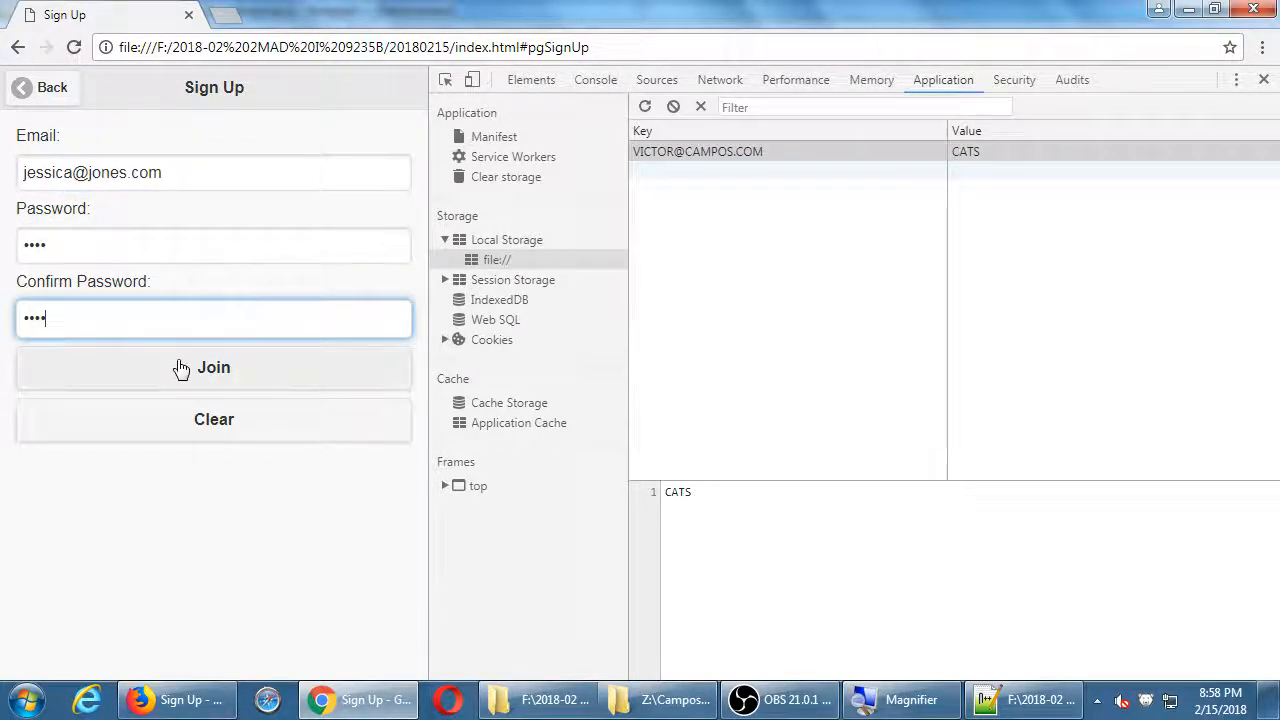
left_click(213, 367)
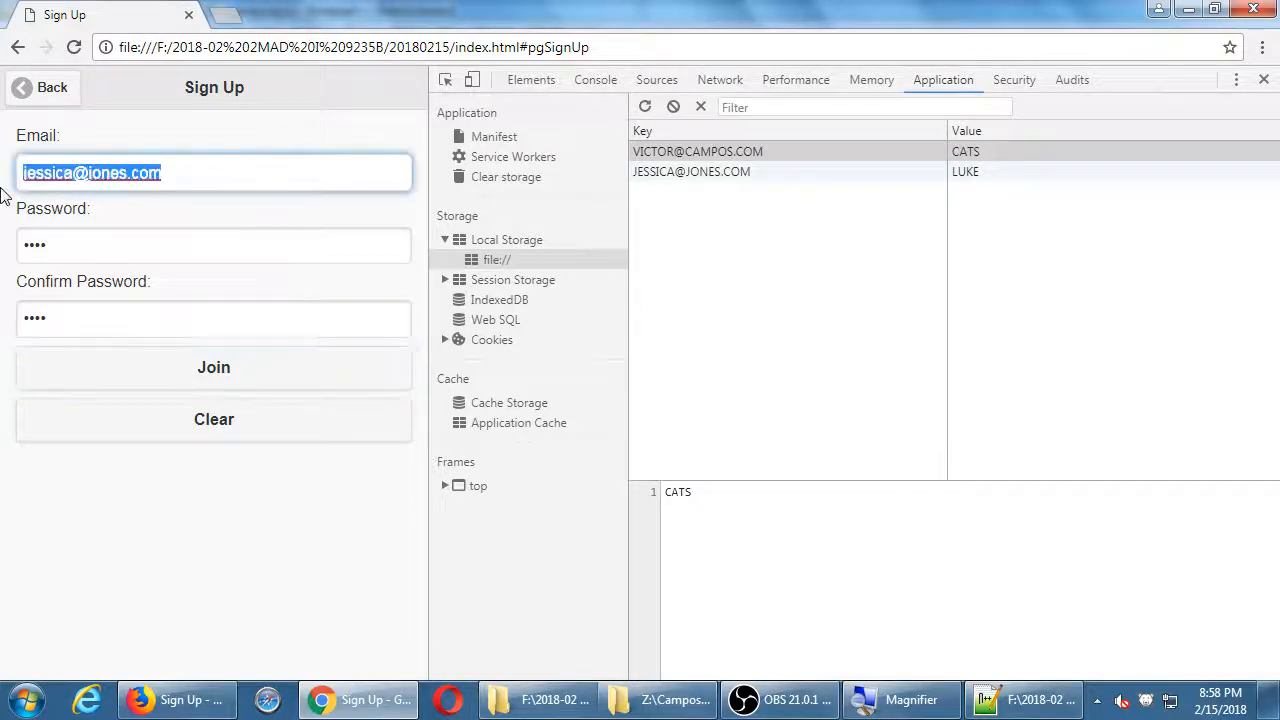
type("p")
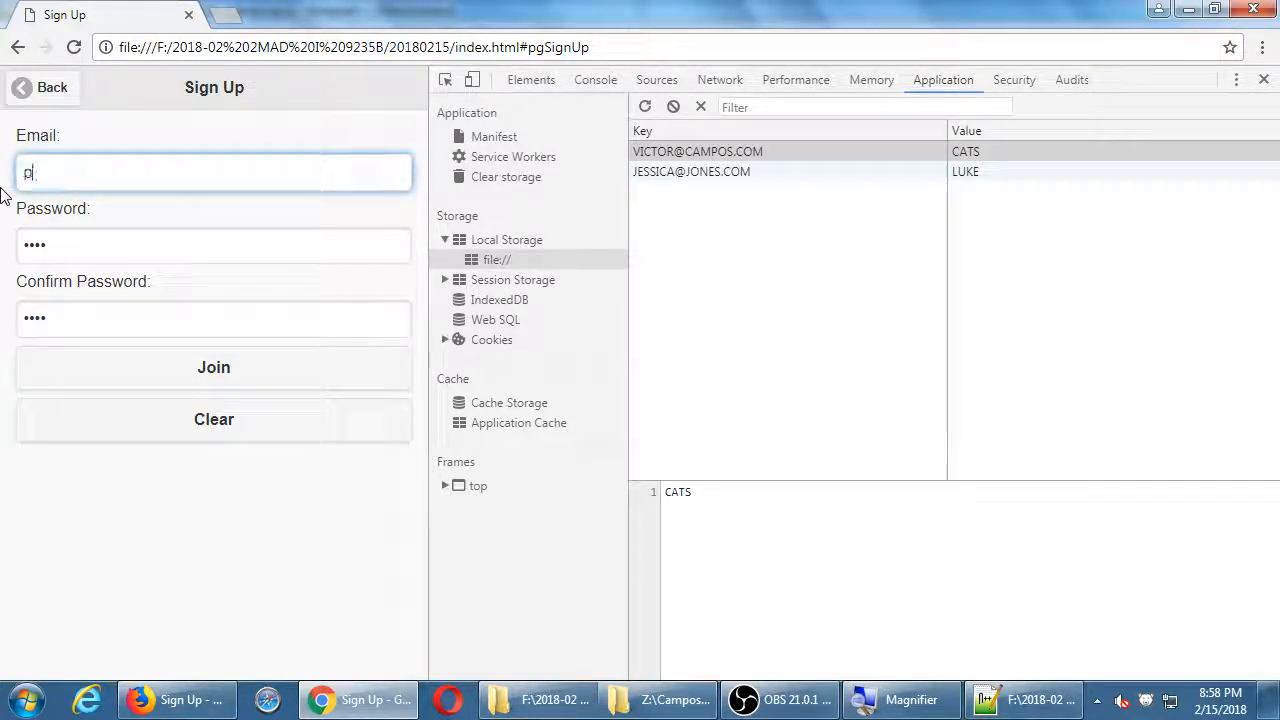
type("parker@spider.biz")
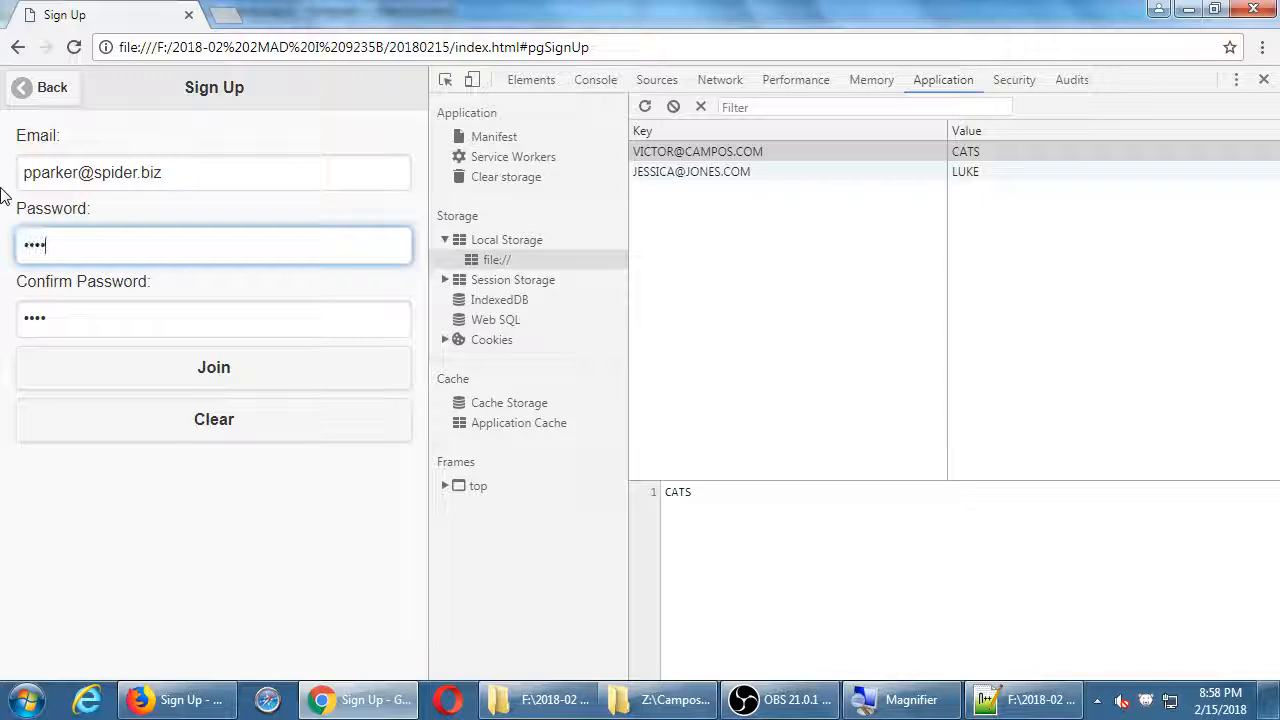
left_click(213, 318)
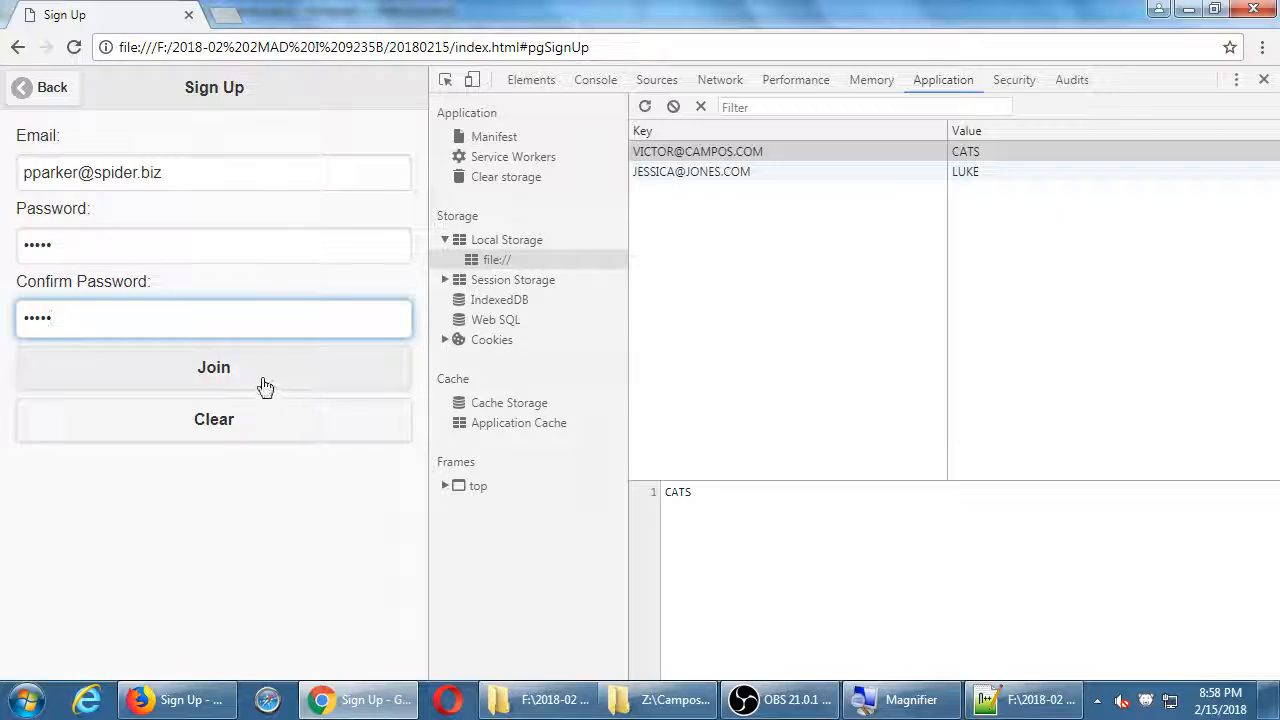
left_click(213, 367)
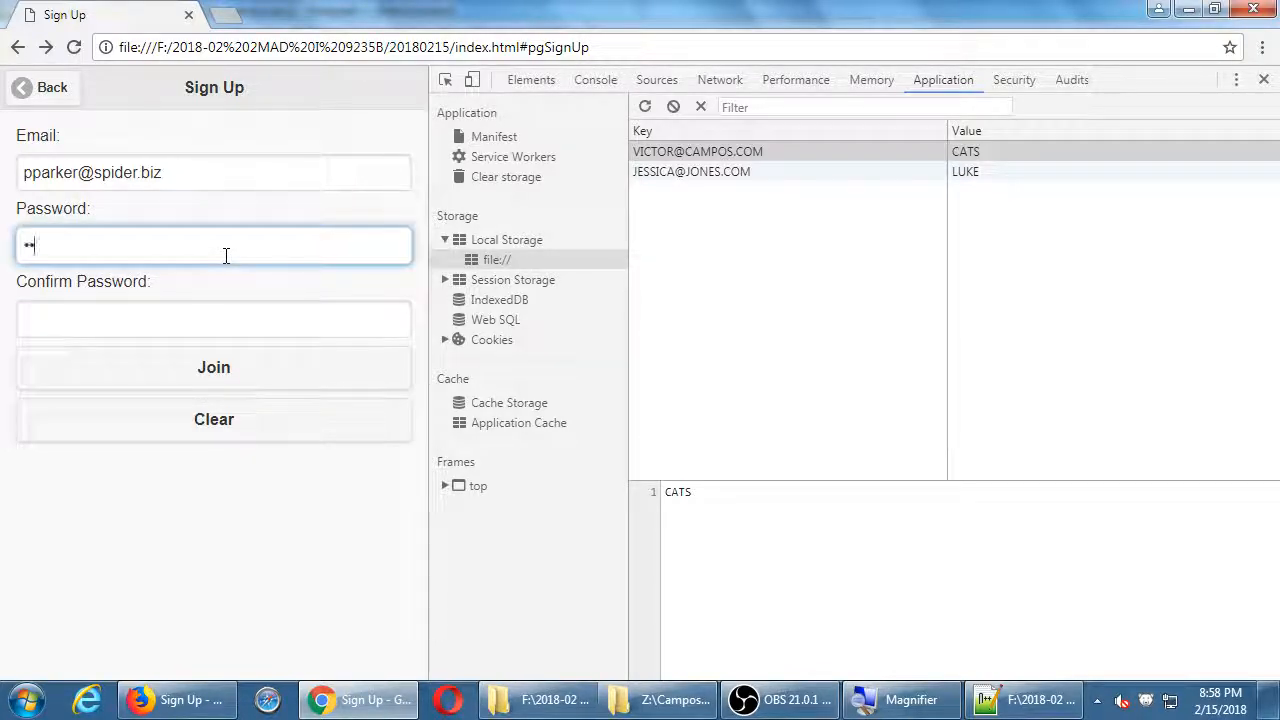
type("•••••")
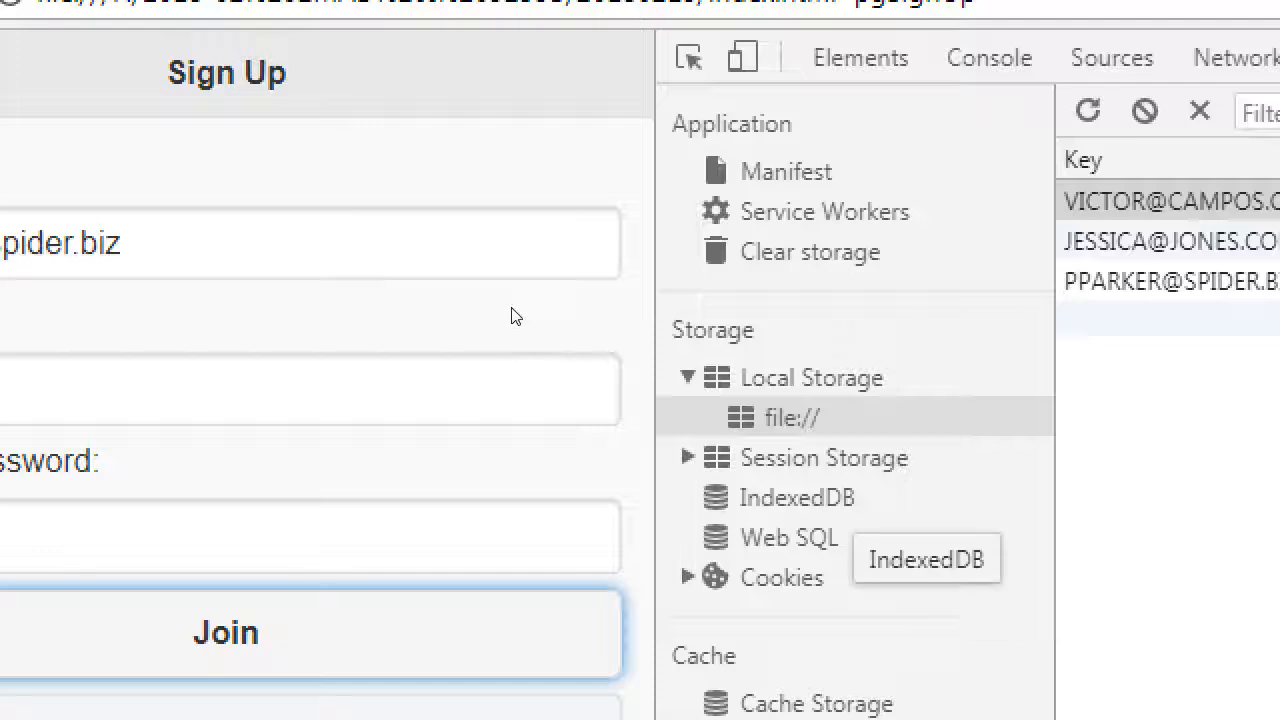
left_click(789, 537)
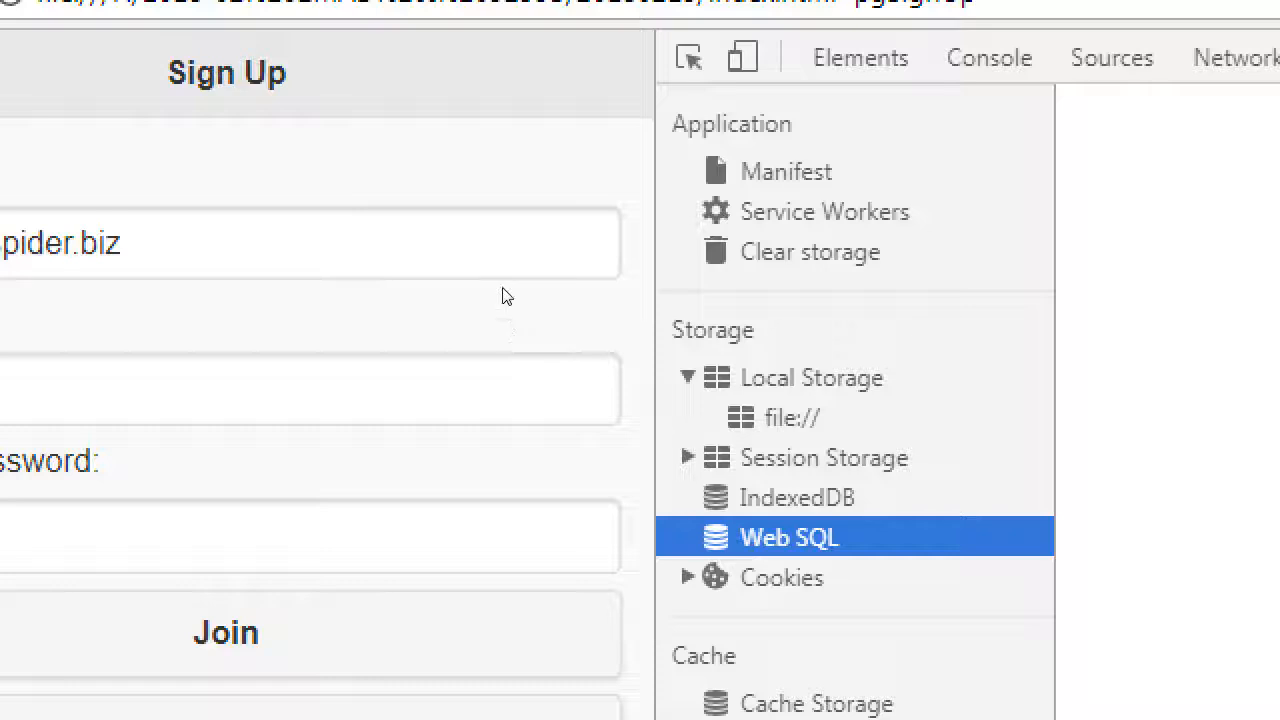
left_click(791, 417)
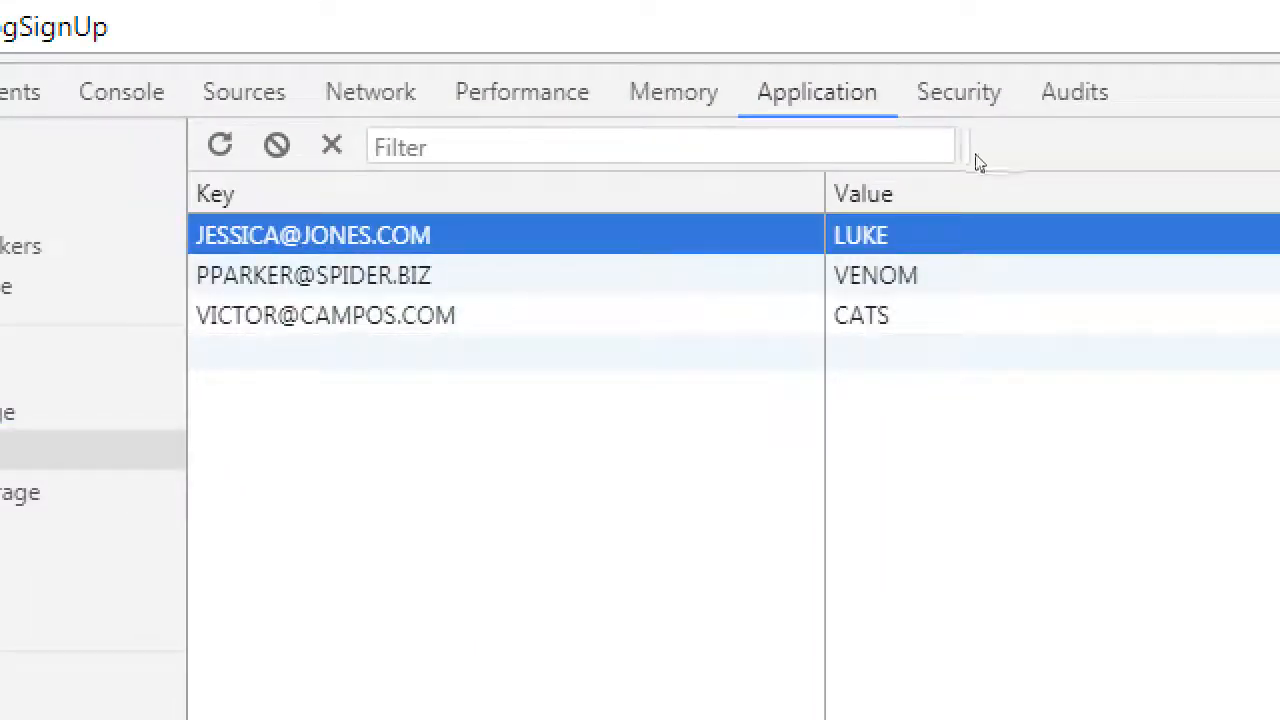
mouse_move(988, 162)
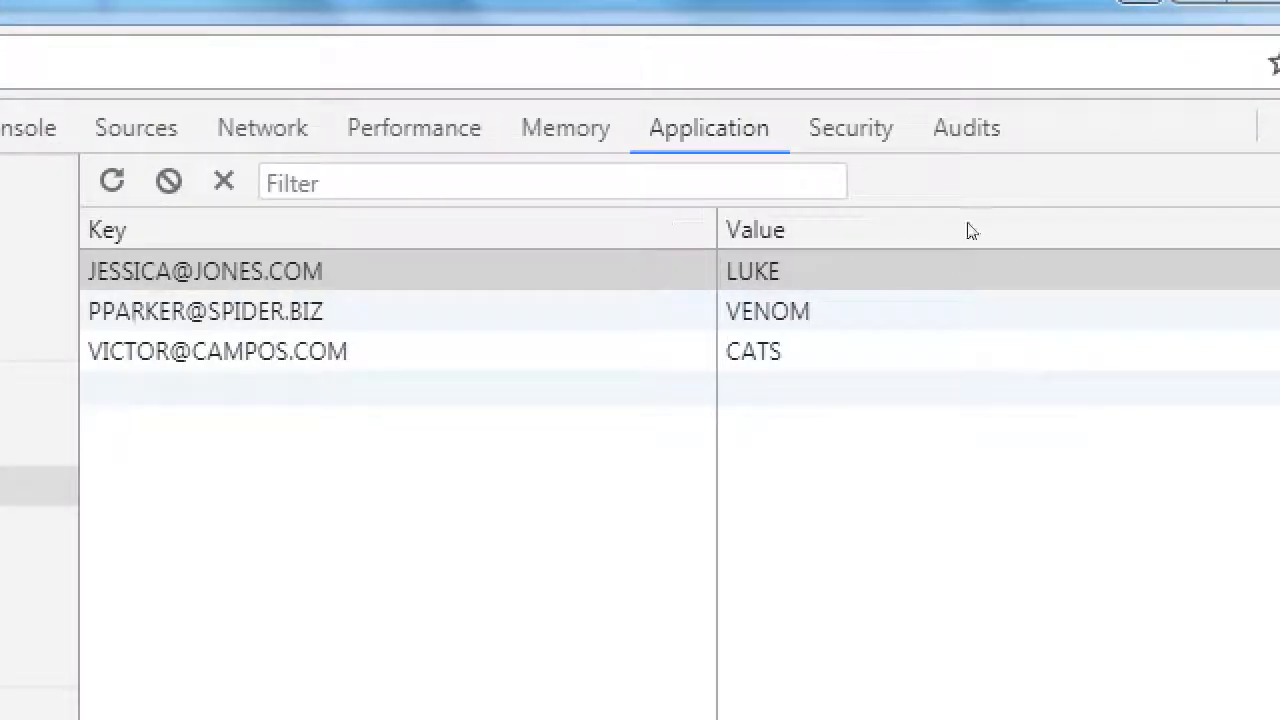
mouse_move(1017, 305)
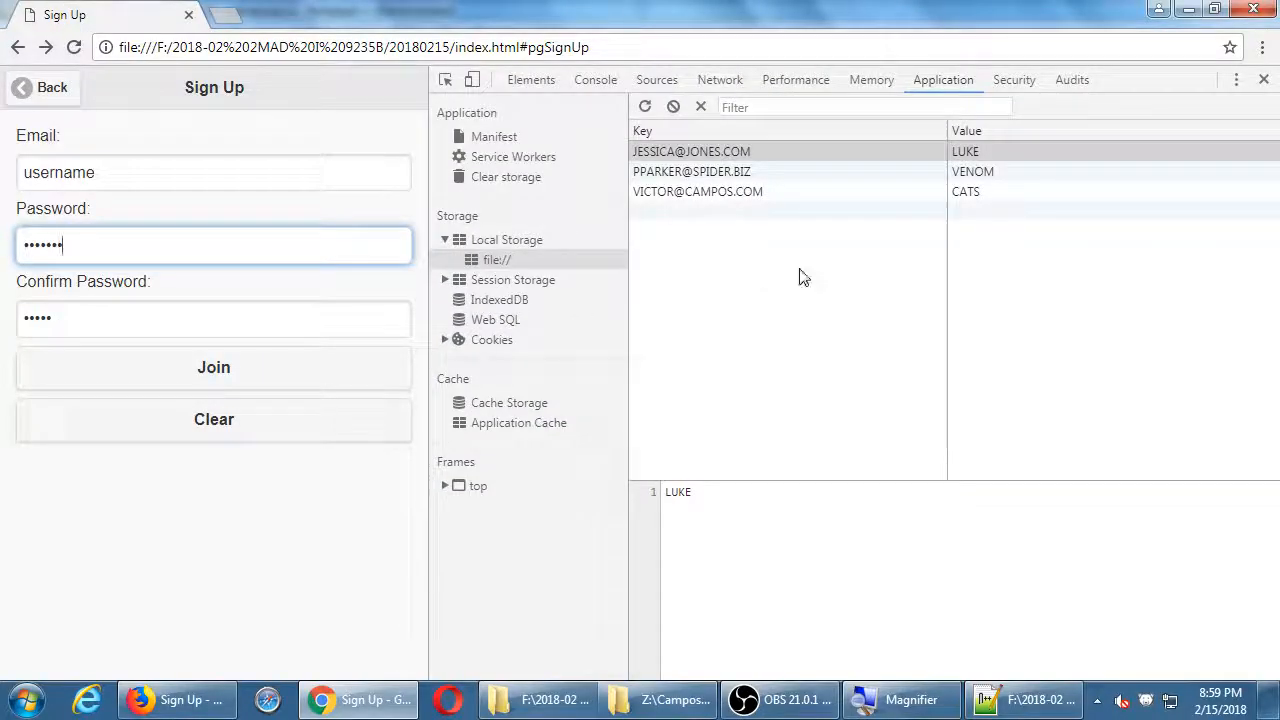
left_click(691, 151)
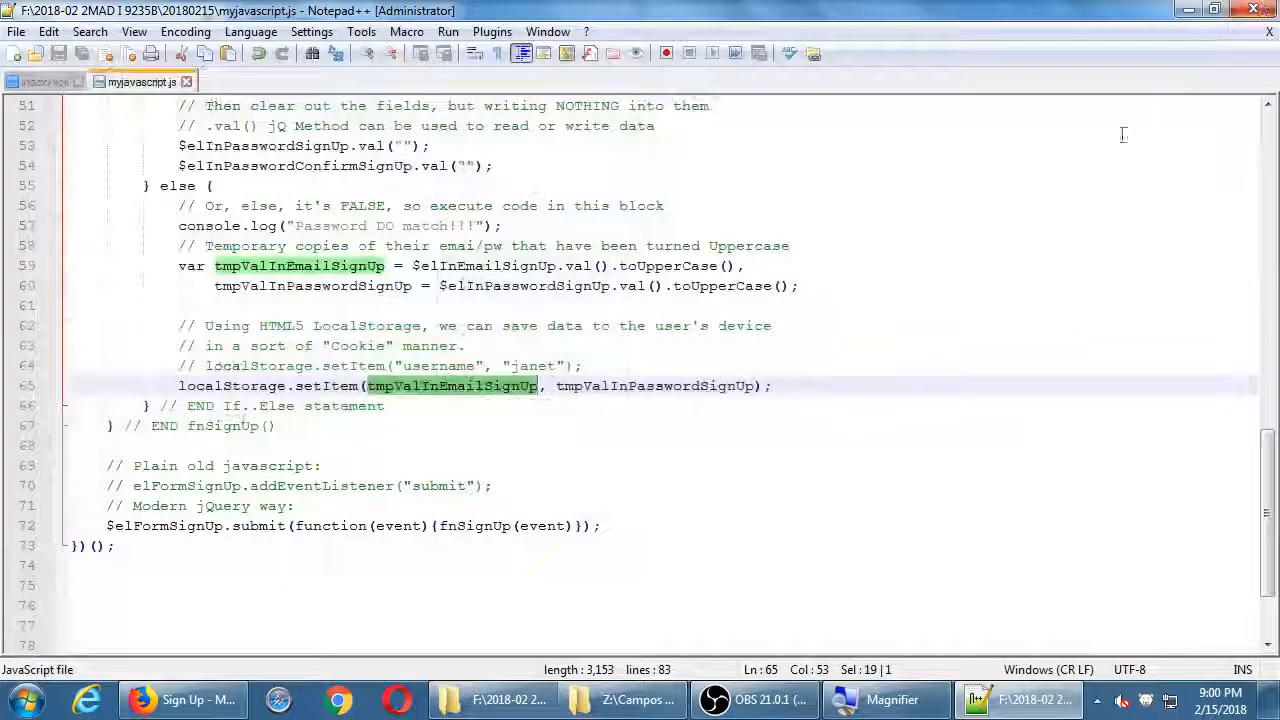
Close Notepad++ and reopen myjavascript.js from the 20180215 folder.
left_click(44, 81)
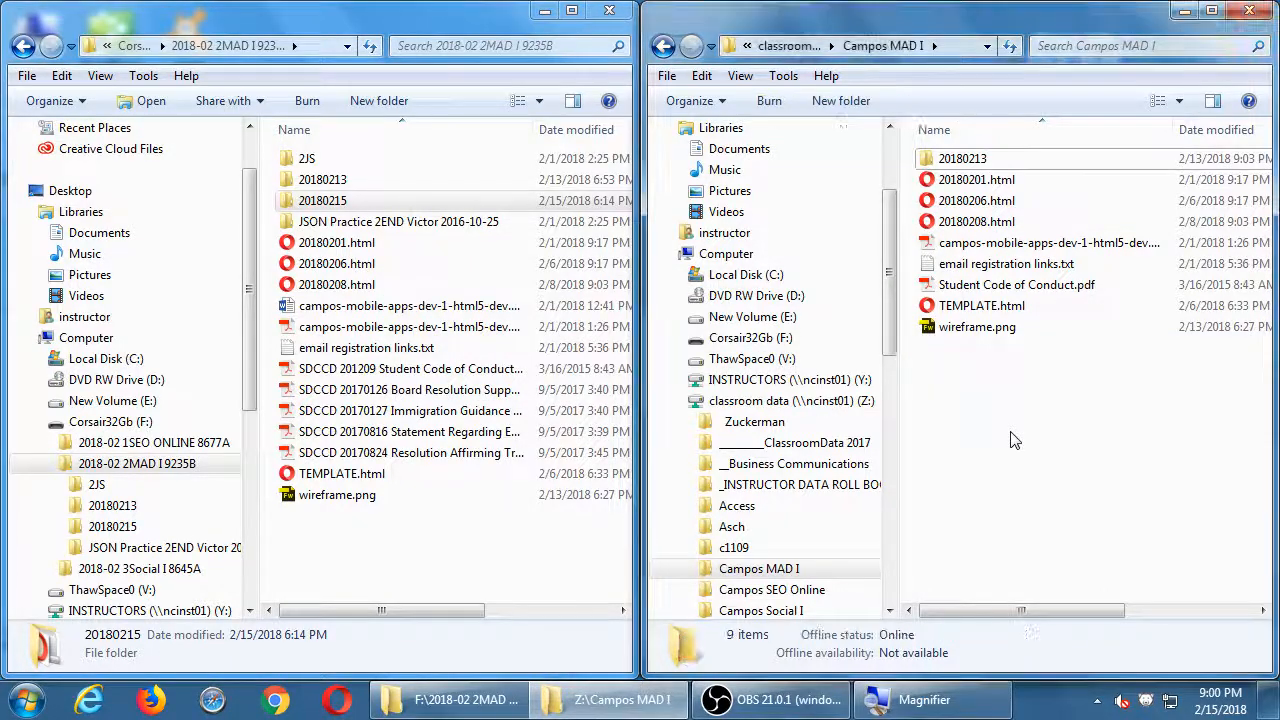
left_click(322, 200)
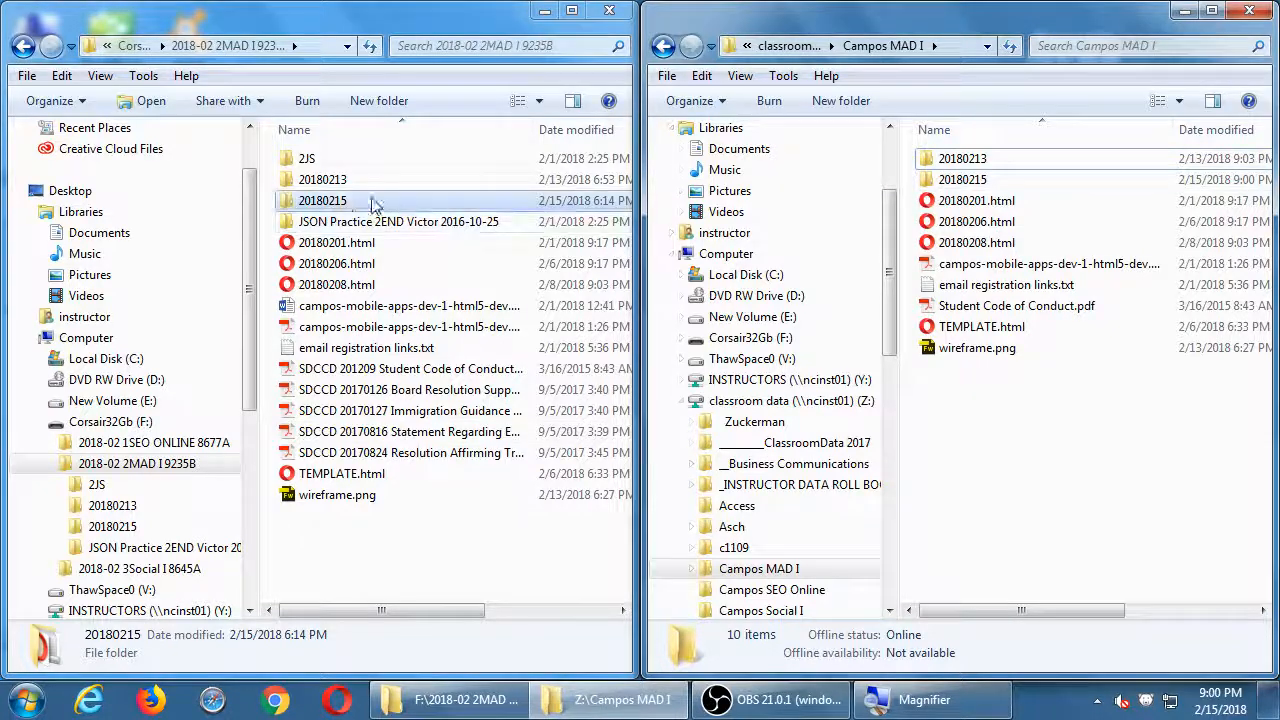
double_click(322, 200)
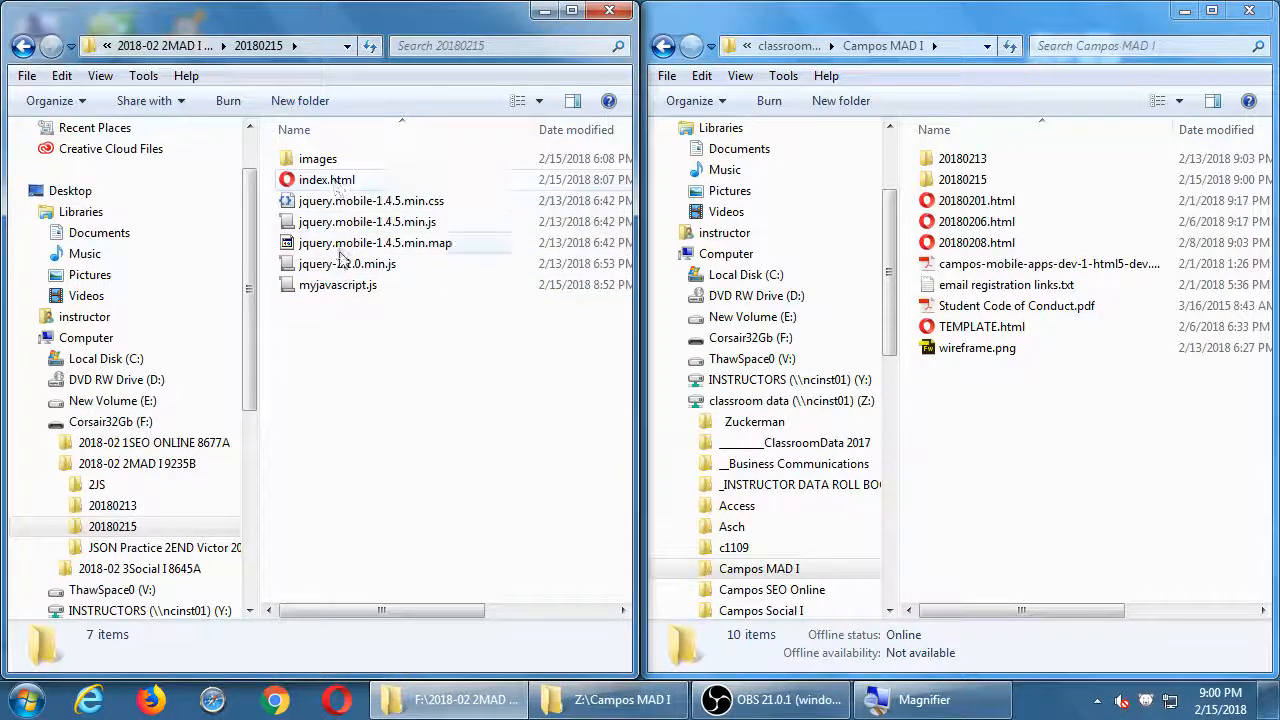
double_click(347, 263)
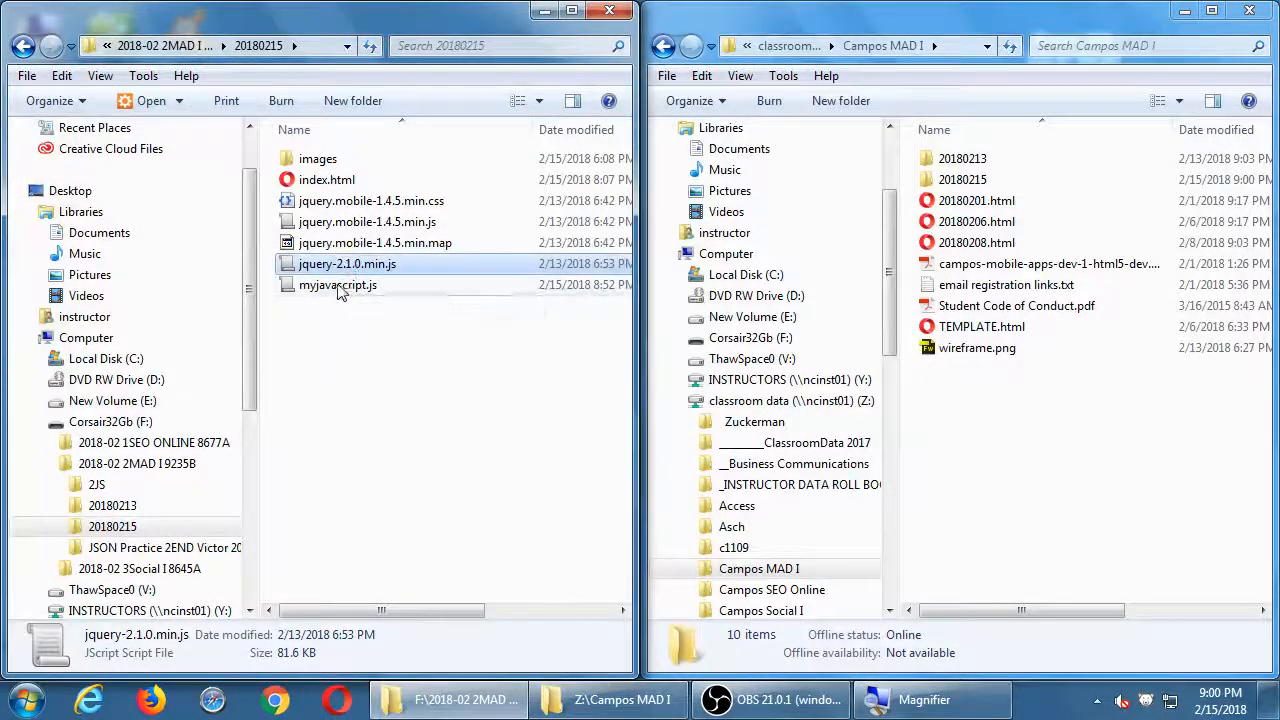
double_click(338, 285)
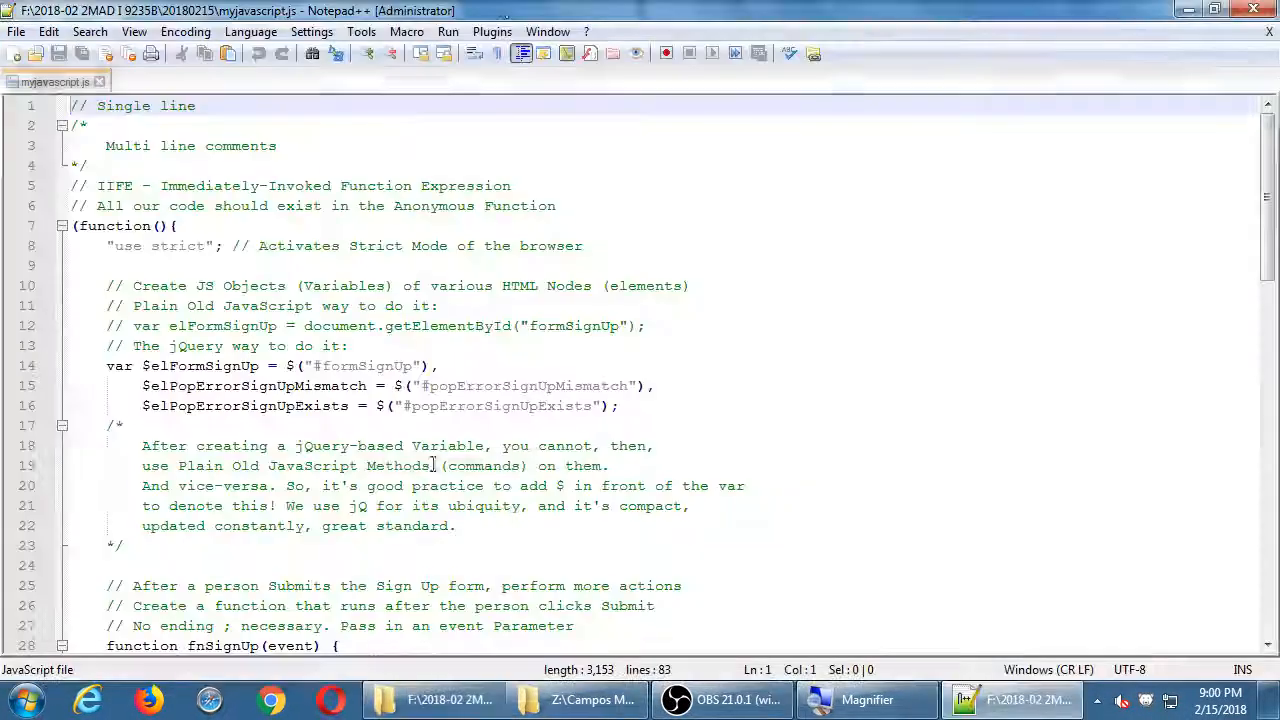
Align the equals signs of the three jQuery form variable declarations in one column.
scroll("down", 3)
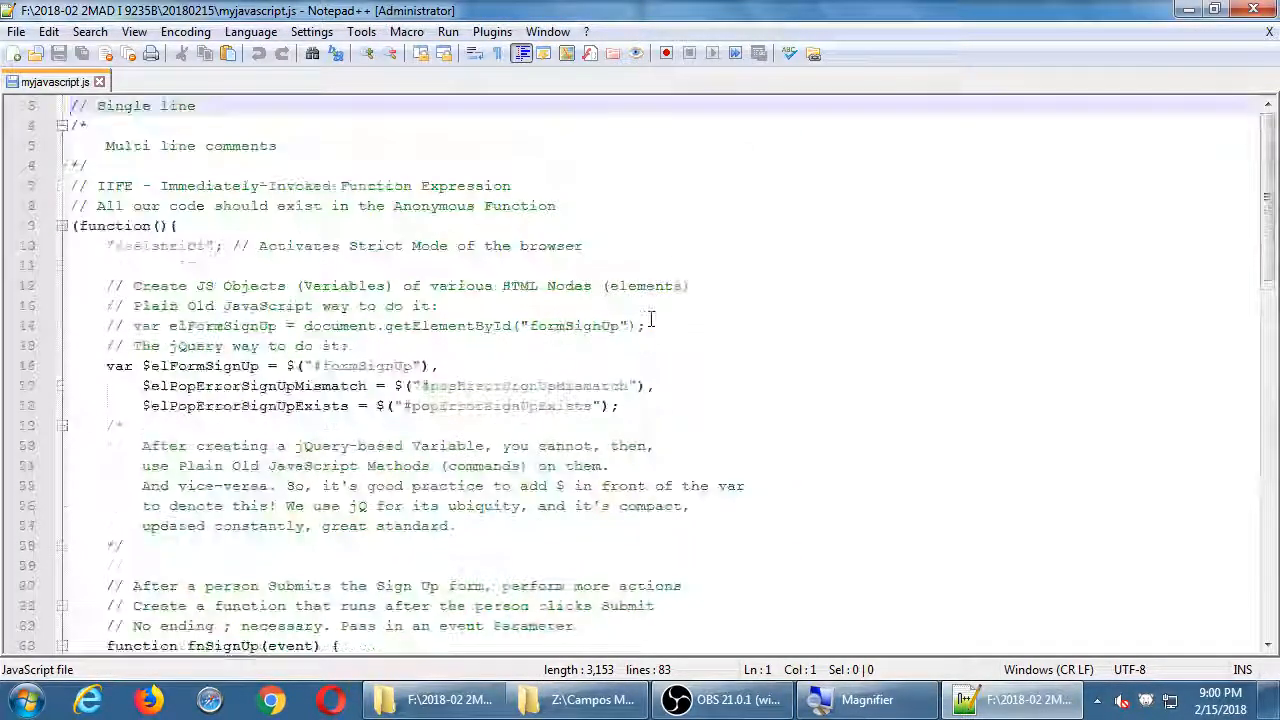
scroll("down", 3)
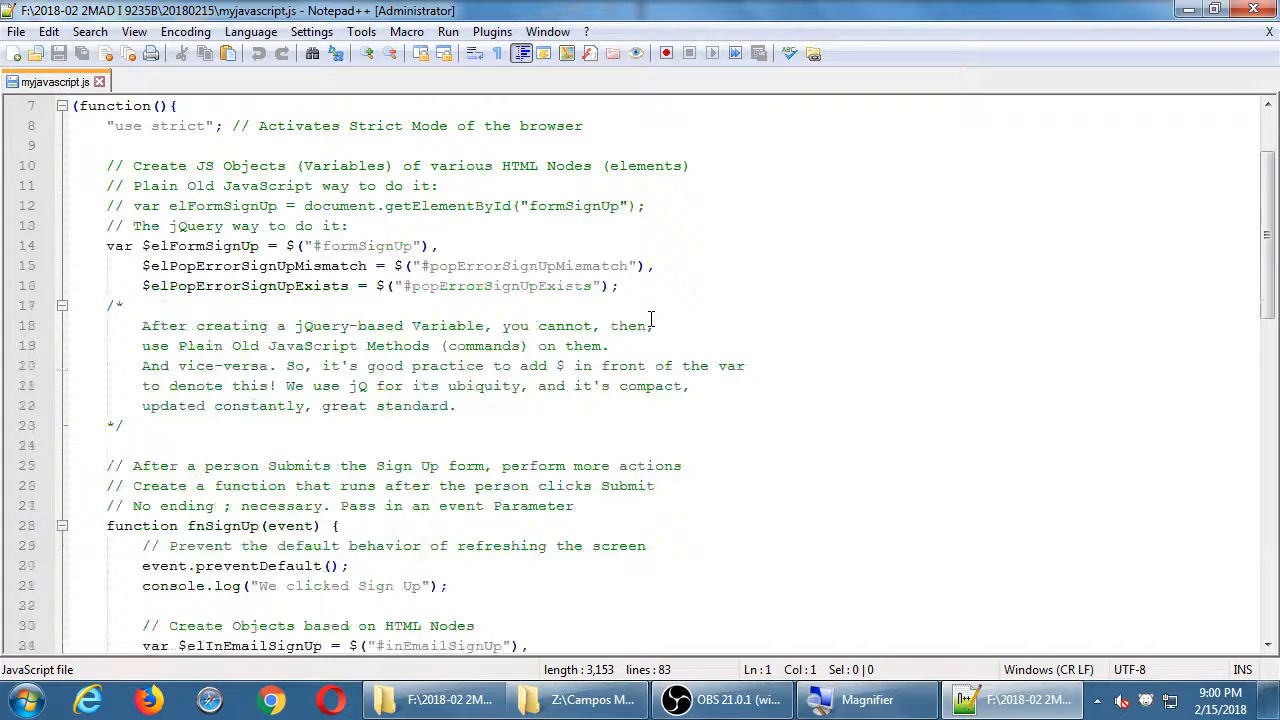
scroll("down", 3)
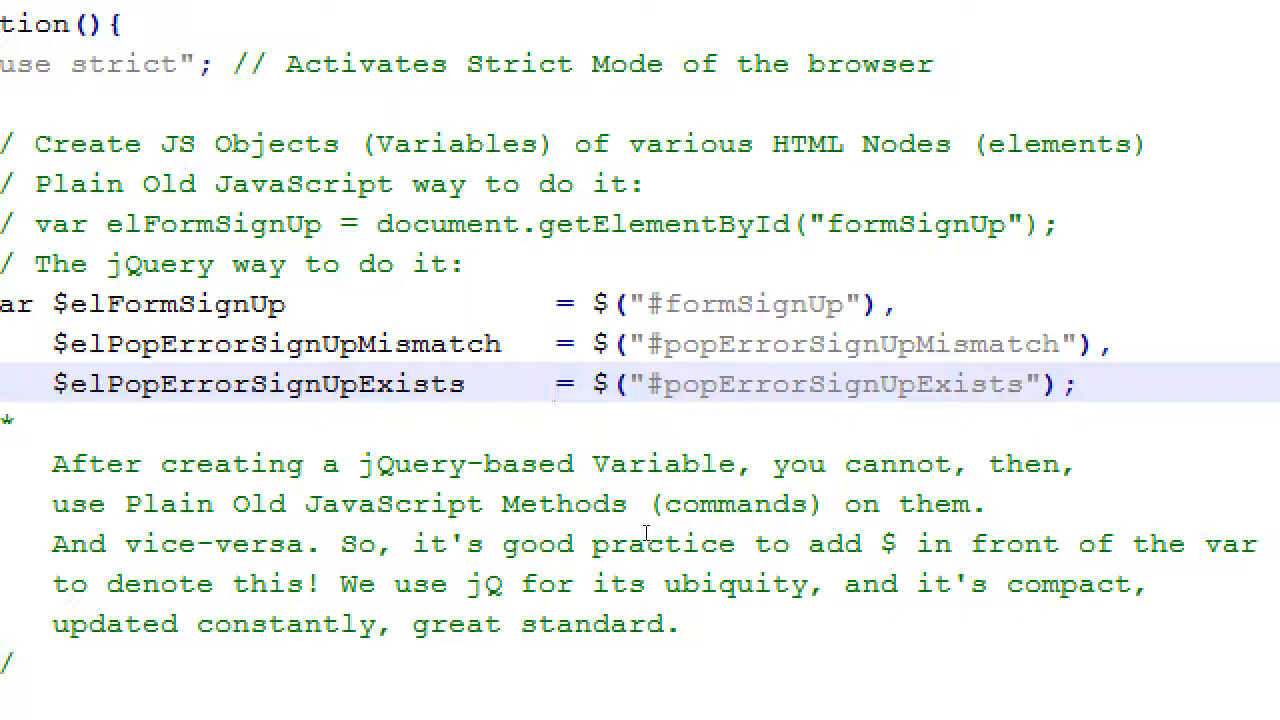
left_click(553, 384)
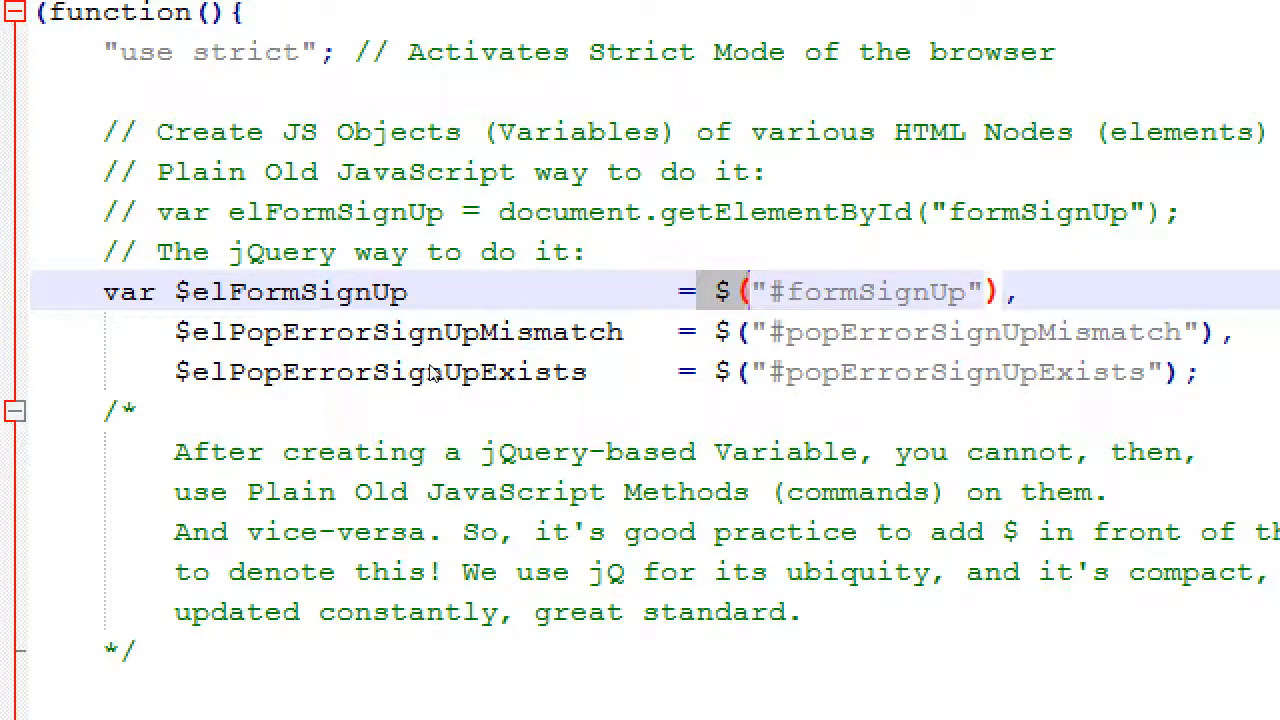
left_click(745, 291)
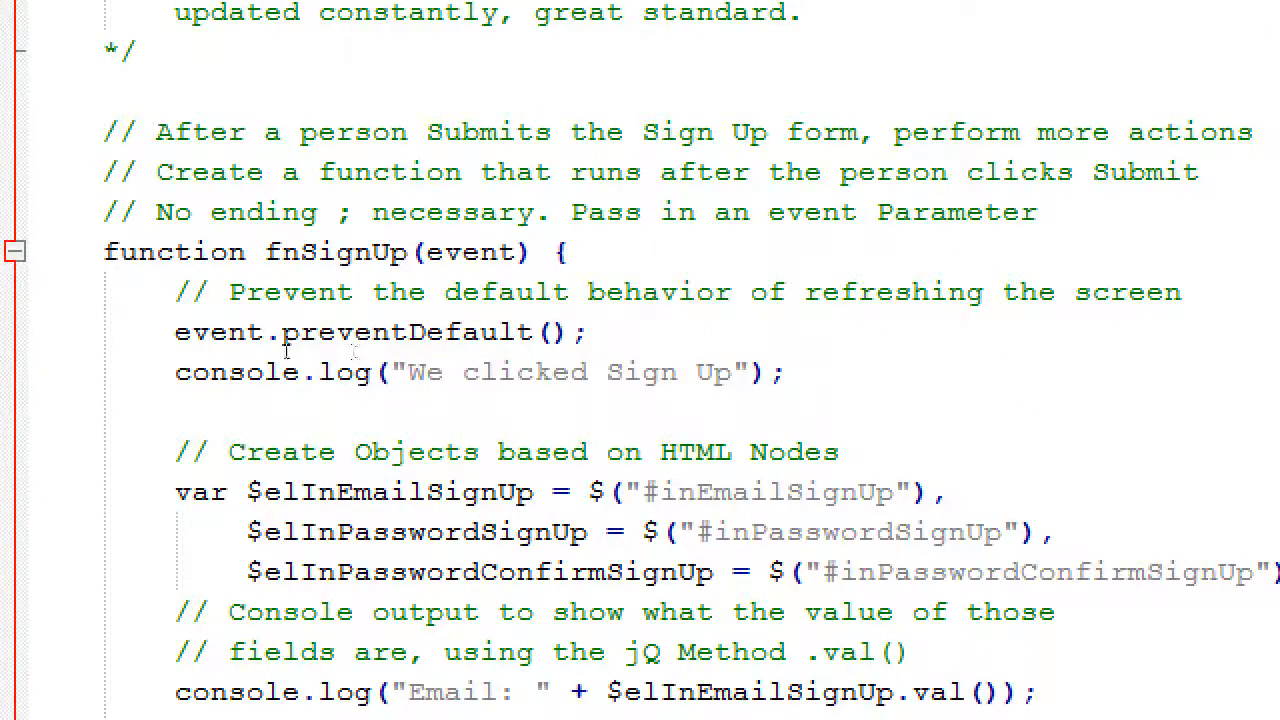
Highlight the fnSignUp function name and scroll through the start of its body.
double_click(335, 251)
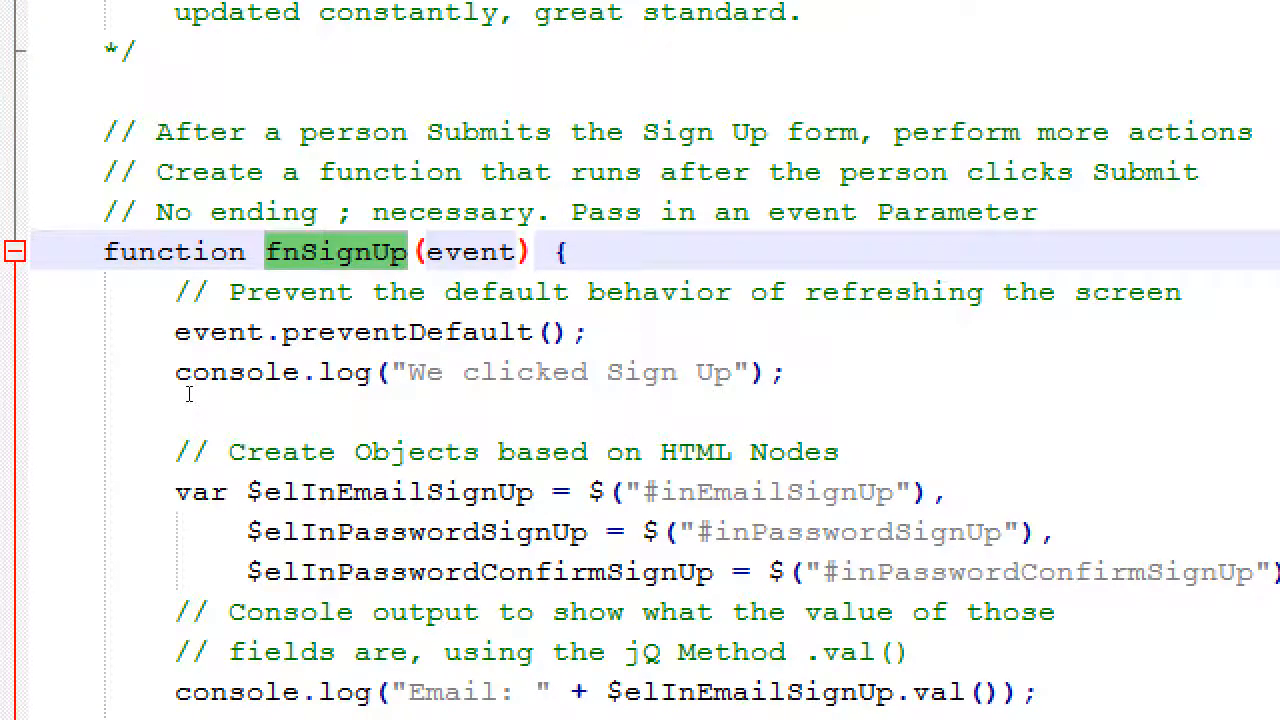
scroll("down", 3)
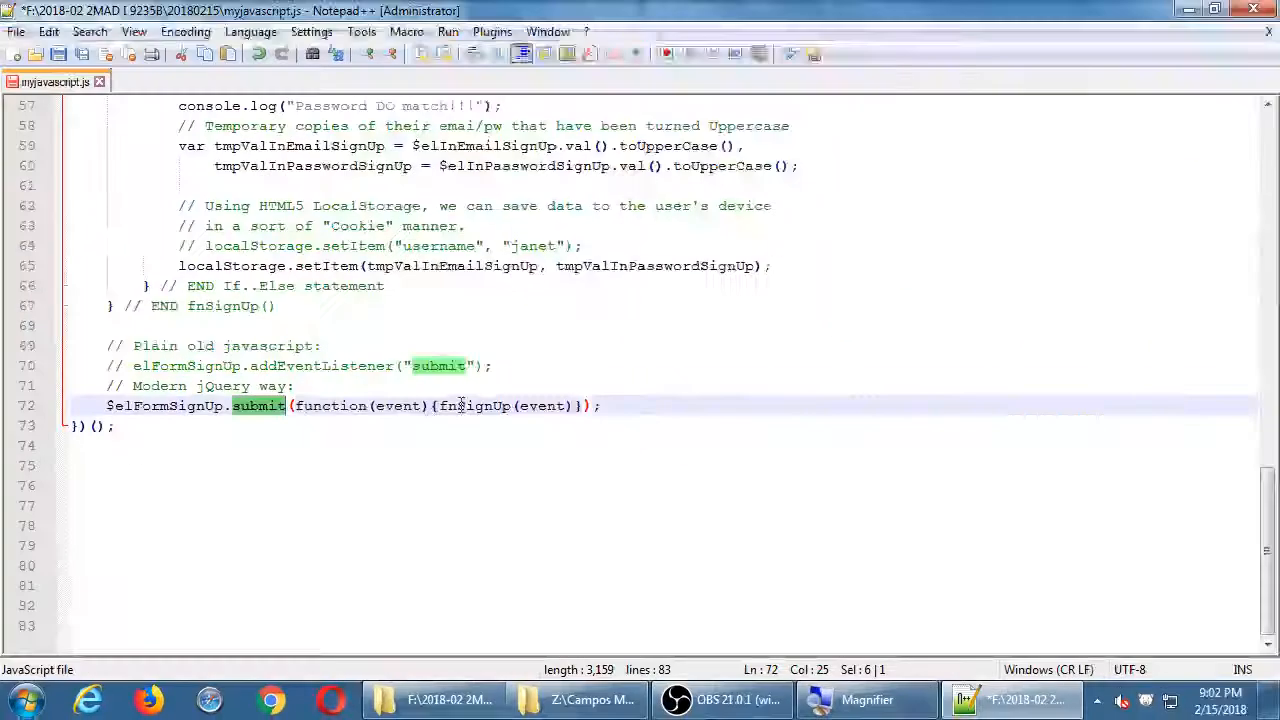
scroll("up", 3)
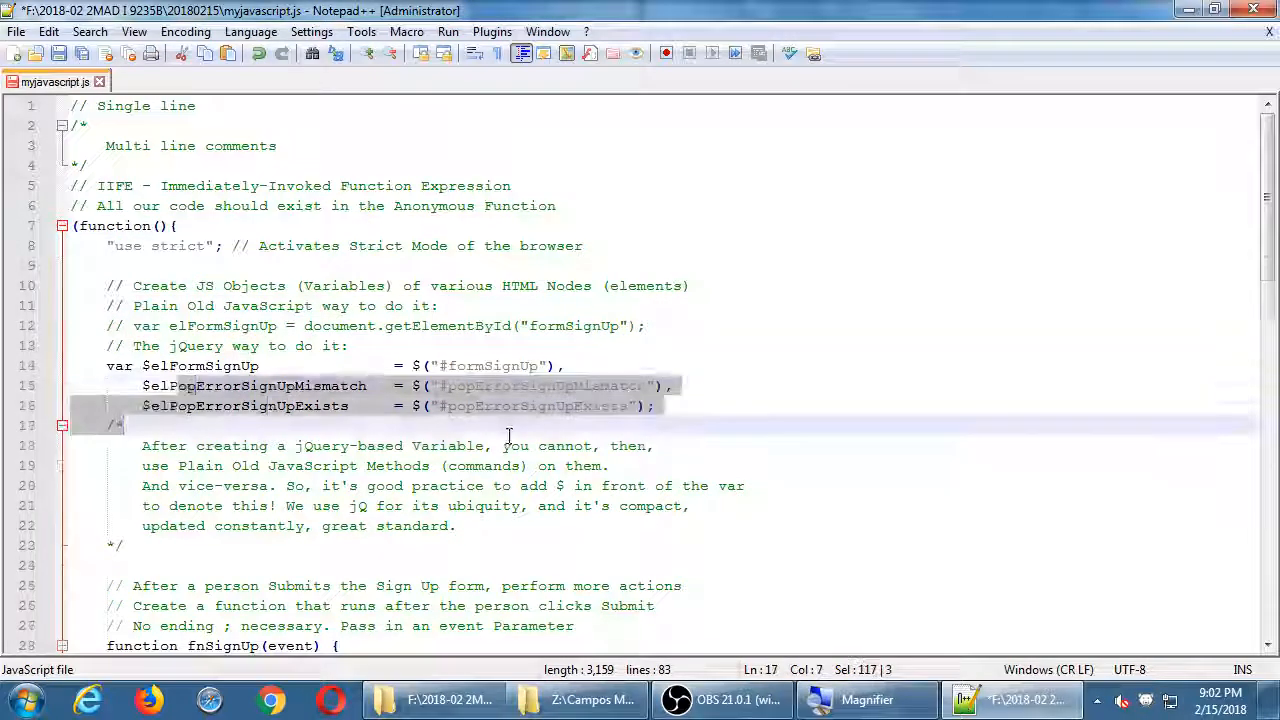
scroll("down", 3)
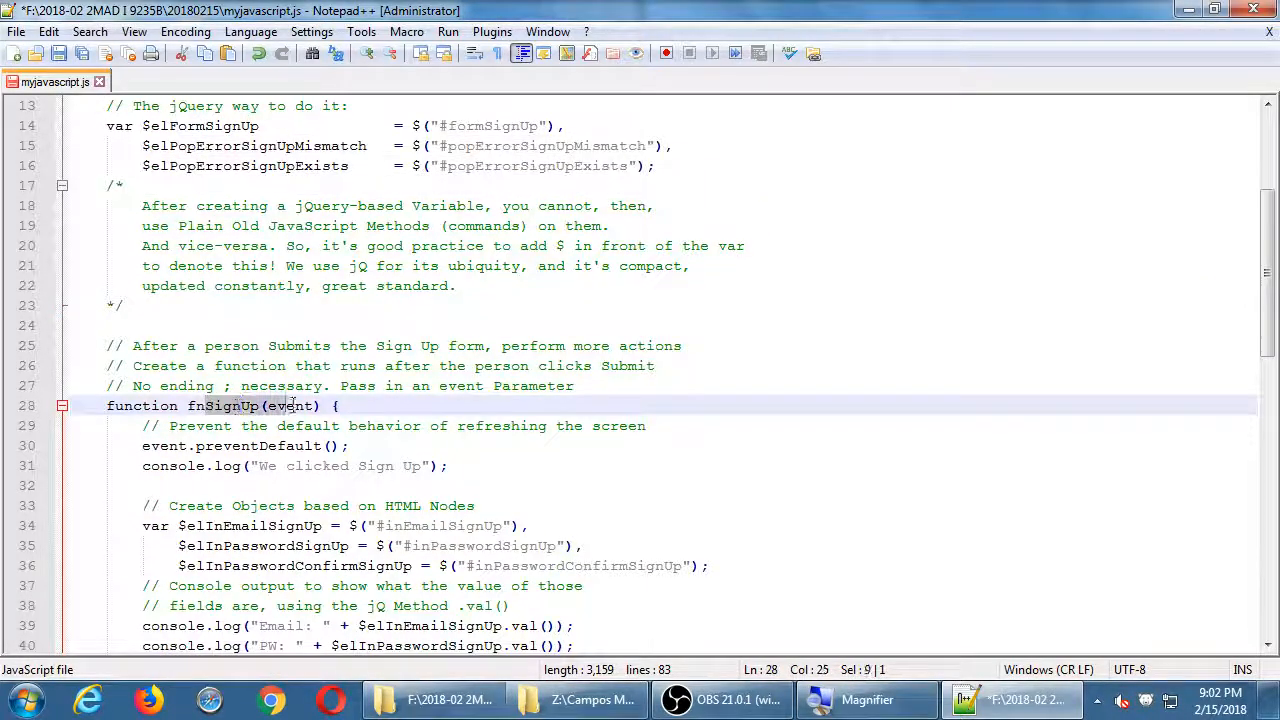
scroll("down", 3)
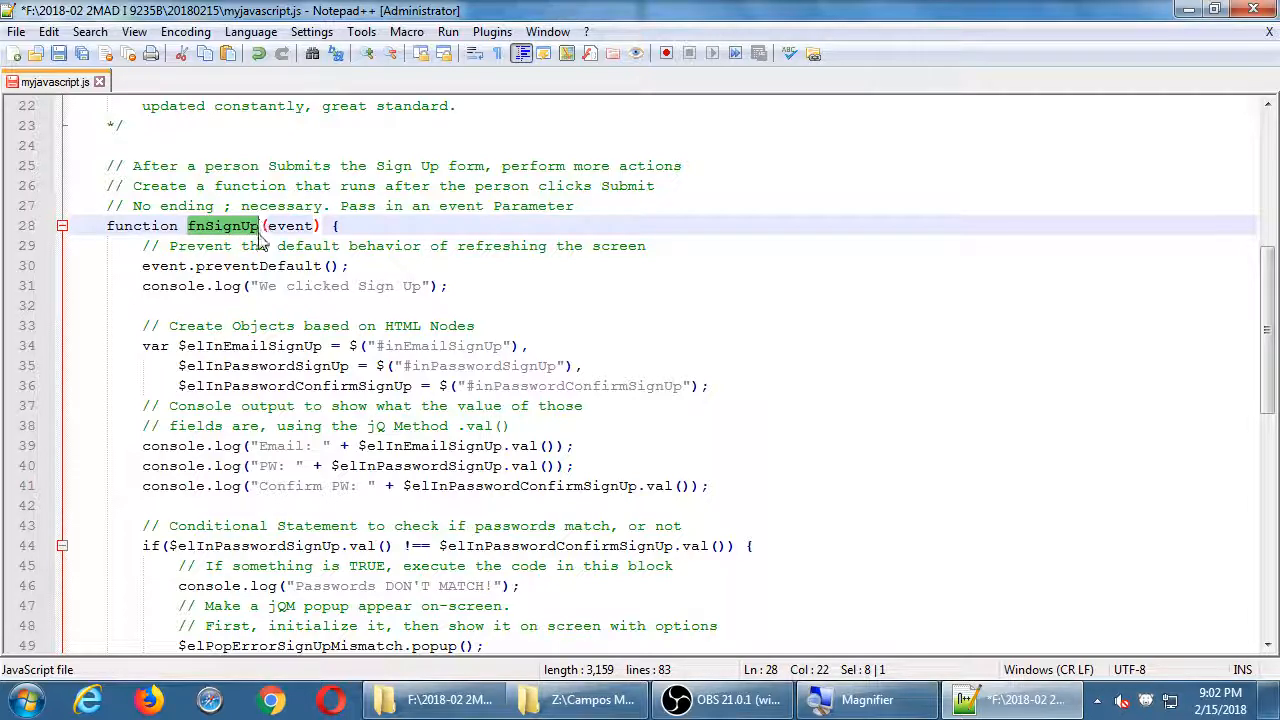
Highlight the fnSignUp call inside the submit handler.
left_click(261, 286)
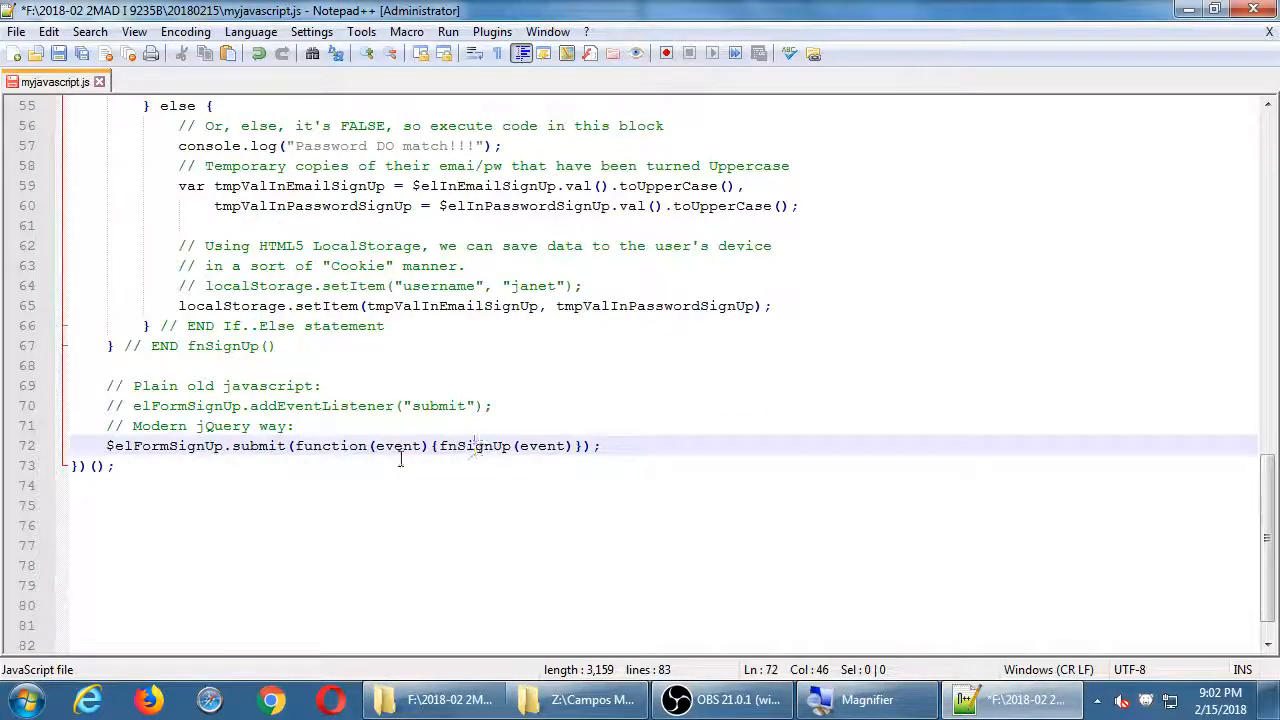
double_click(257, 445)
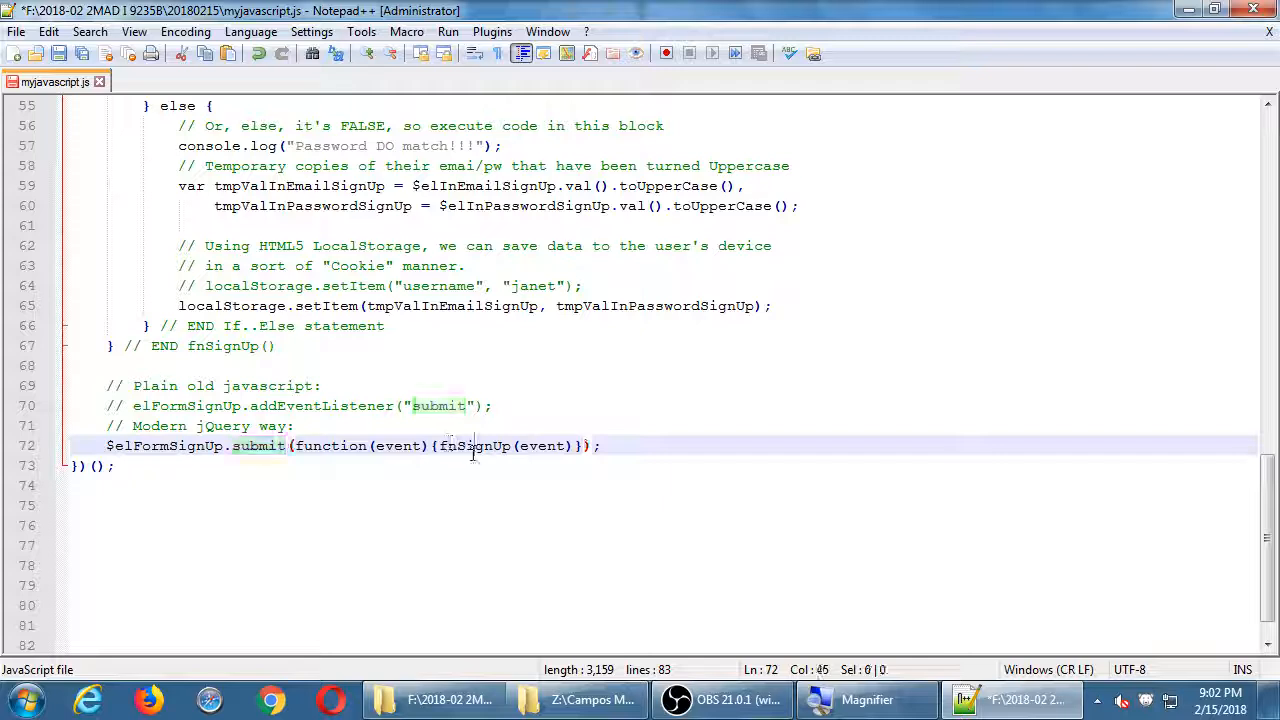
double_click(474, 445)
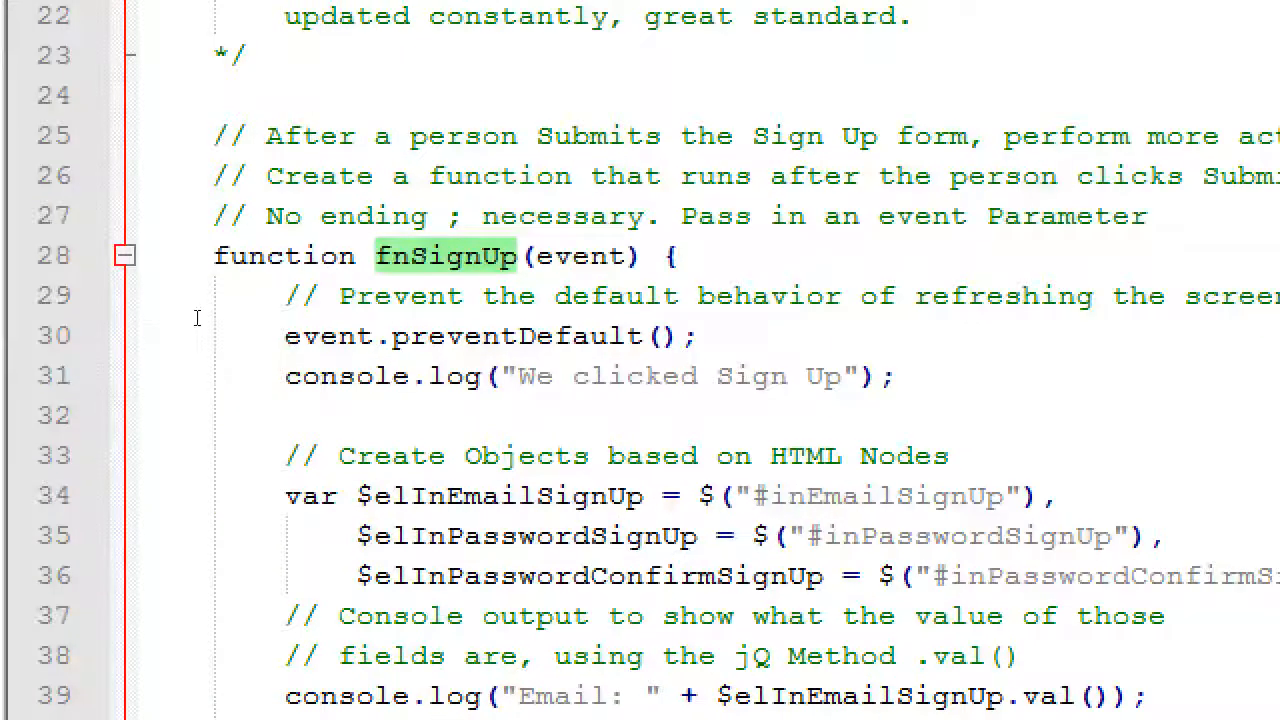
double_click(515, 335)
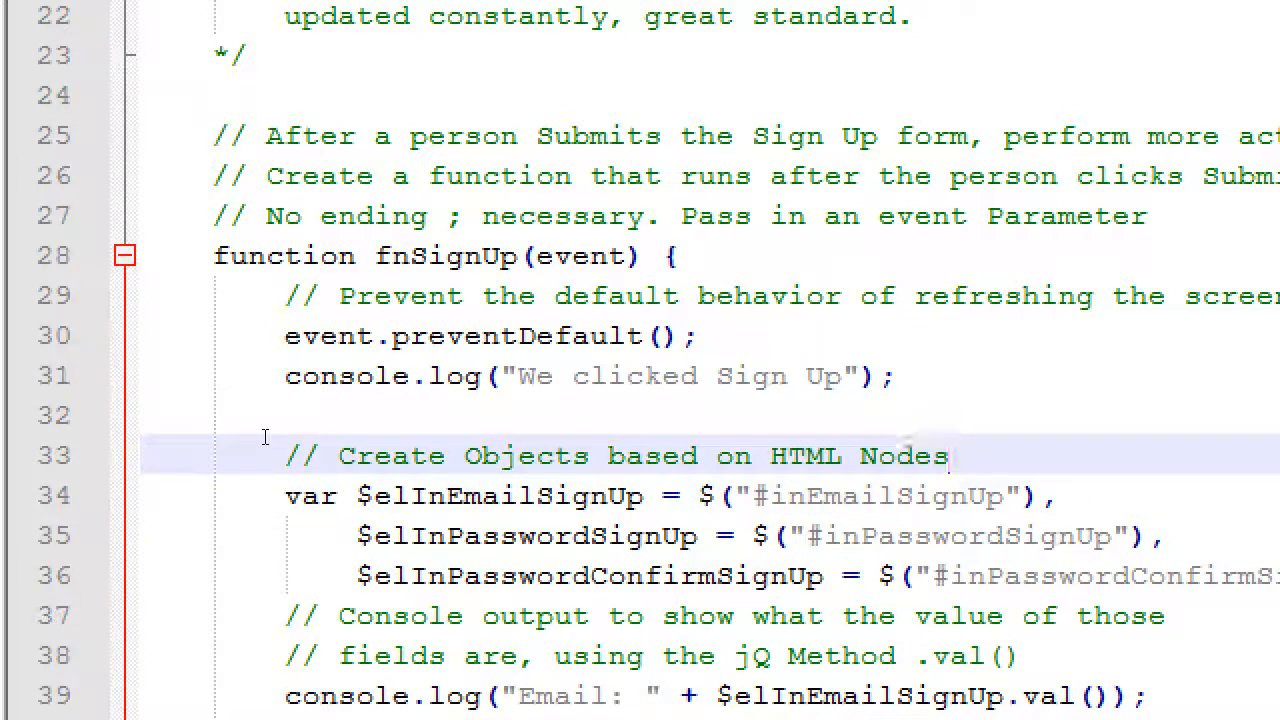
Add a '// Local scope variabvles' comment and align the sign-up variable assignments.
type("// L")
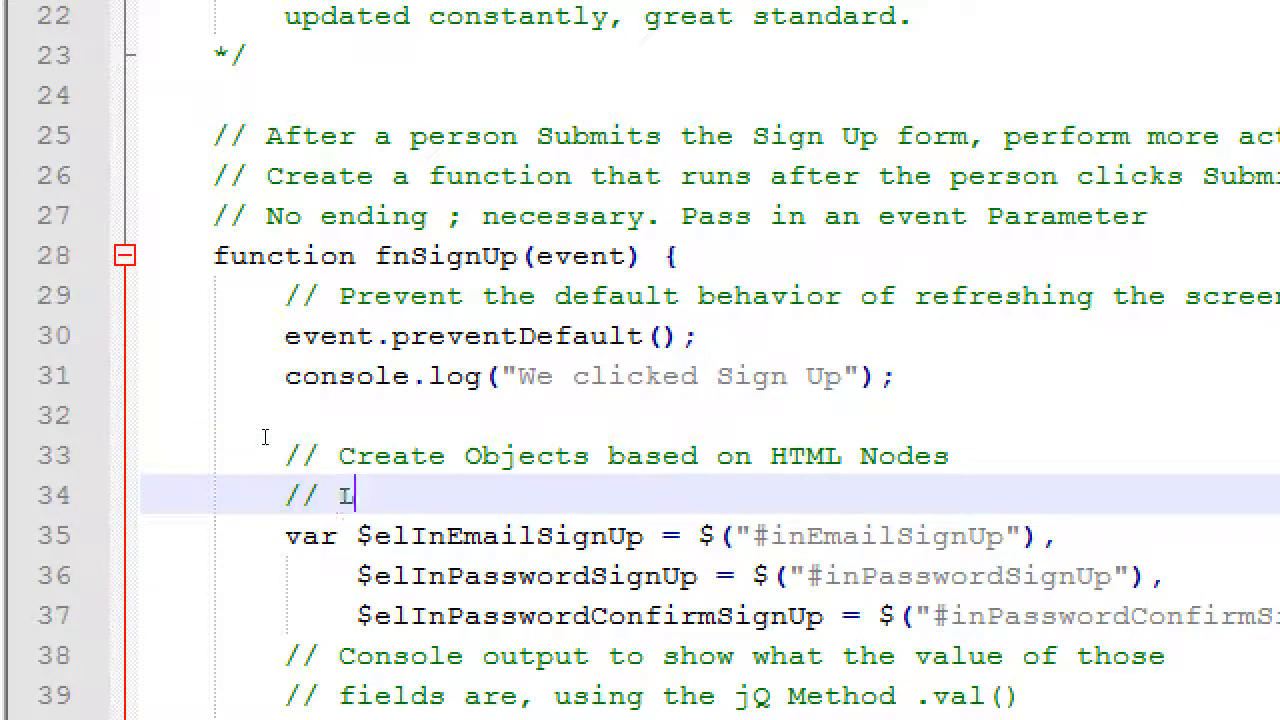
type("ocal scope vari")
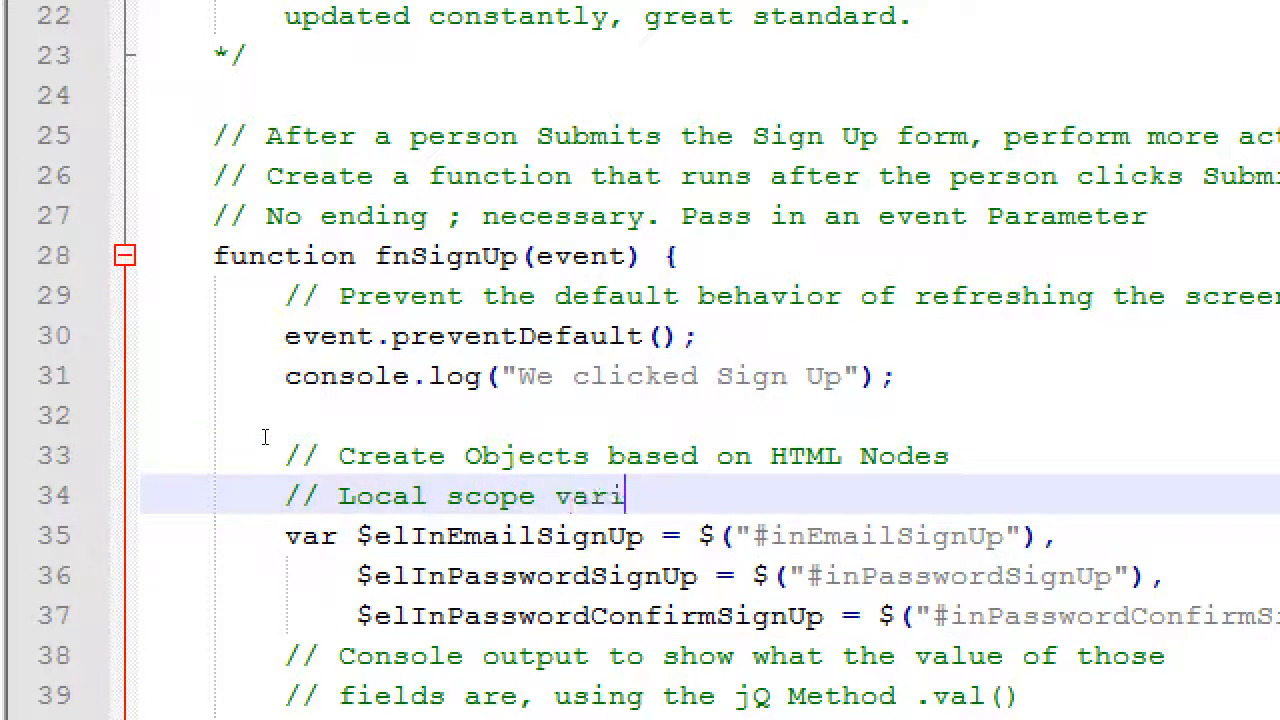
type("abvles")
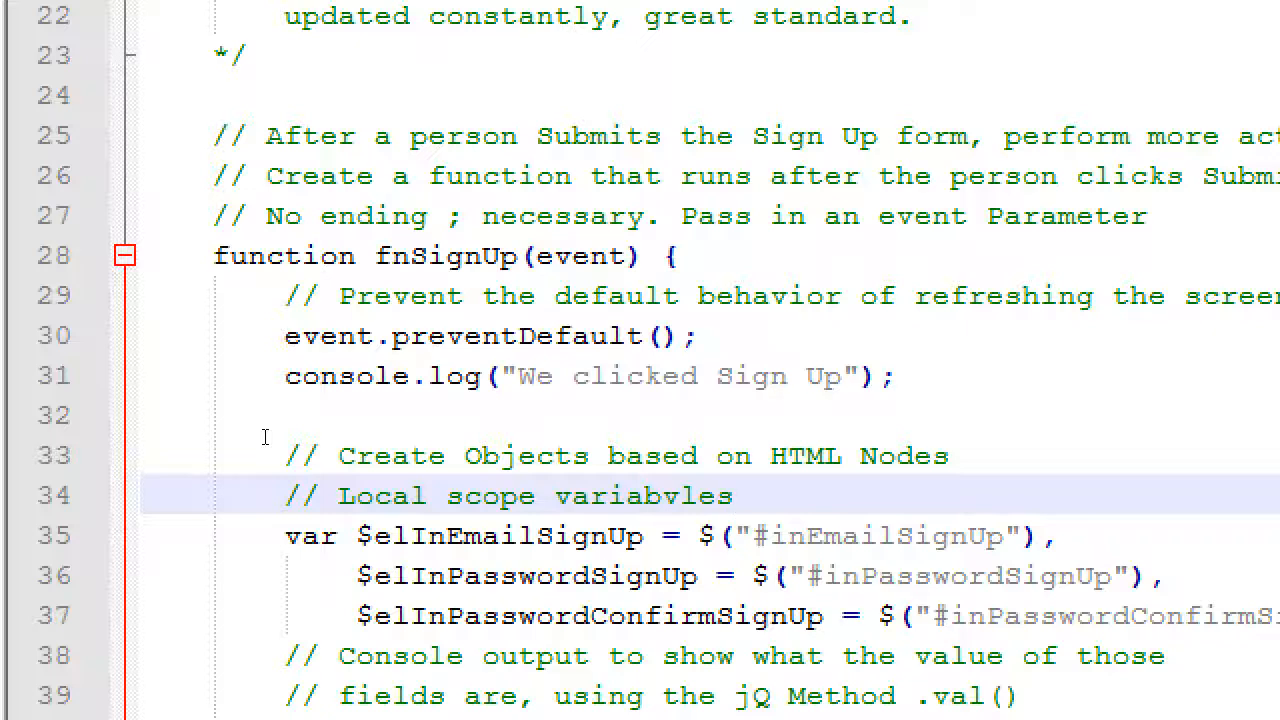
scroll("down", 3)
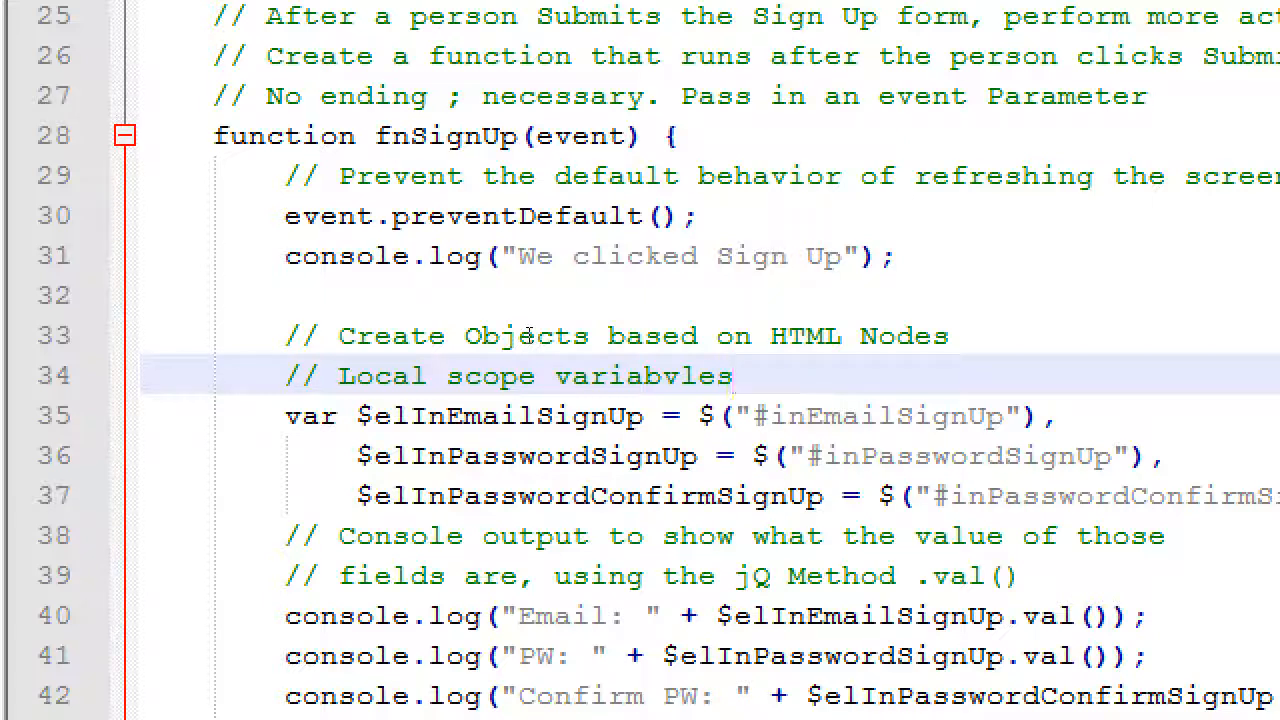
left_click(730, 375)
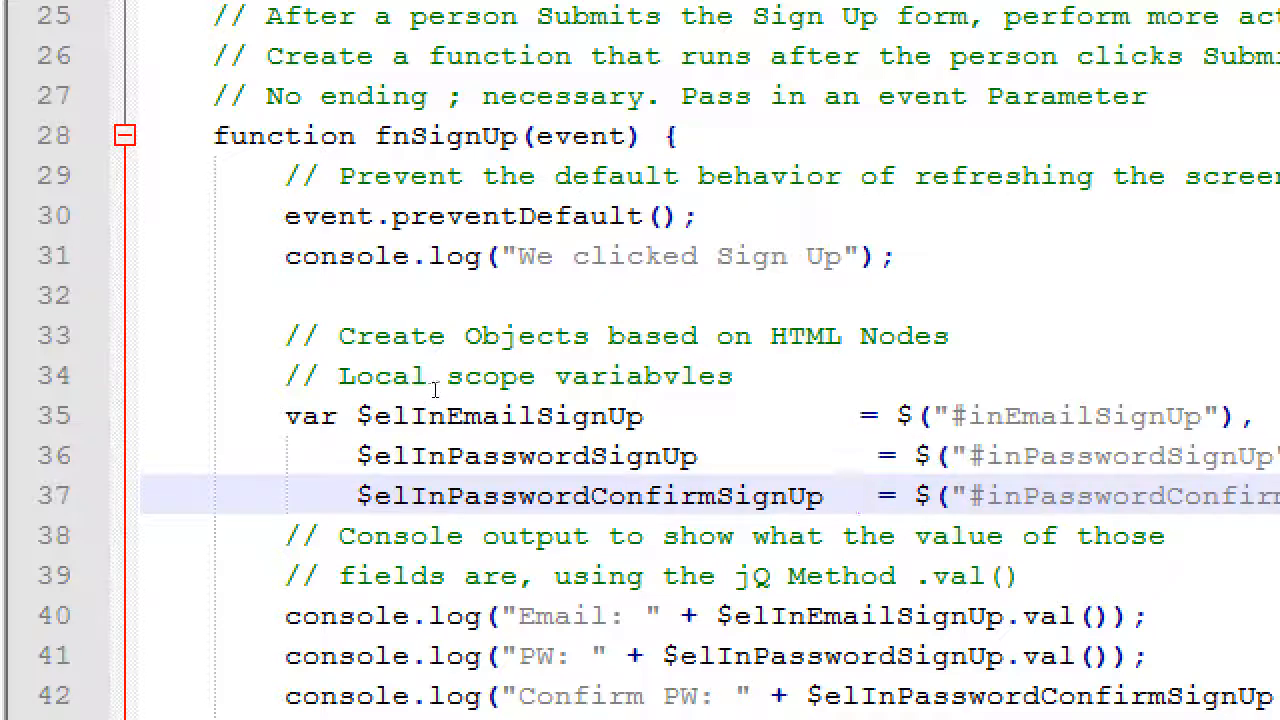
left_click(858, 415)
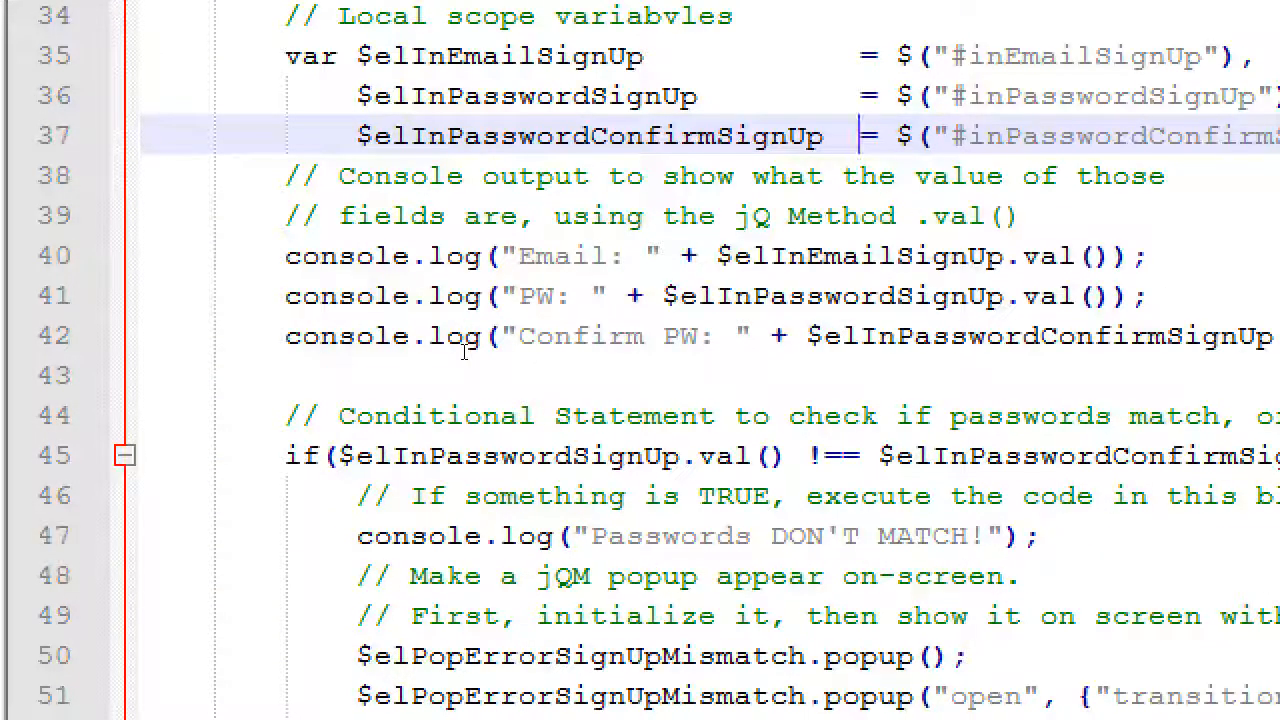
Review the password if/else and localStorage.setItem down to END fnSignUp.
scroll("up", 3)
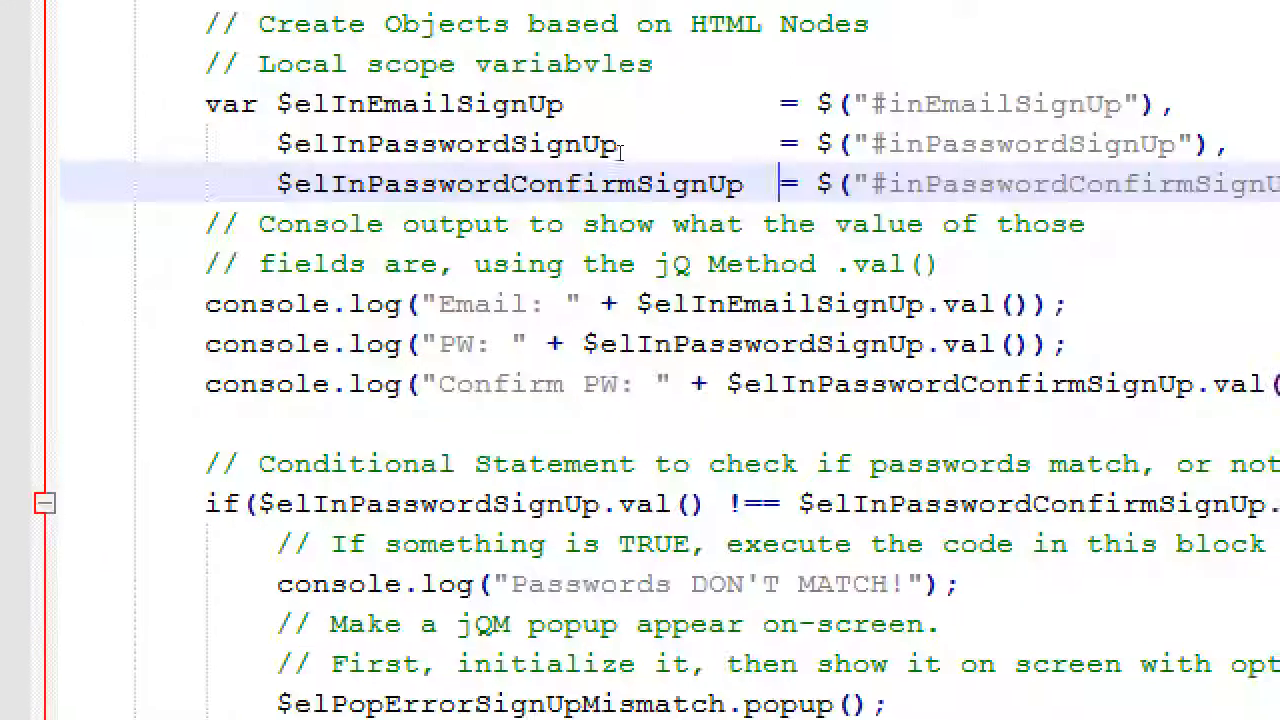
scroll("down", 3)
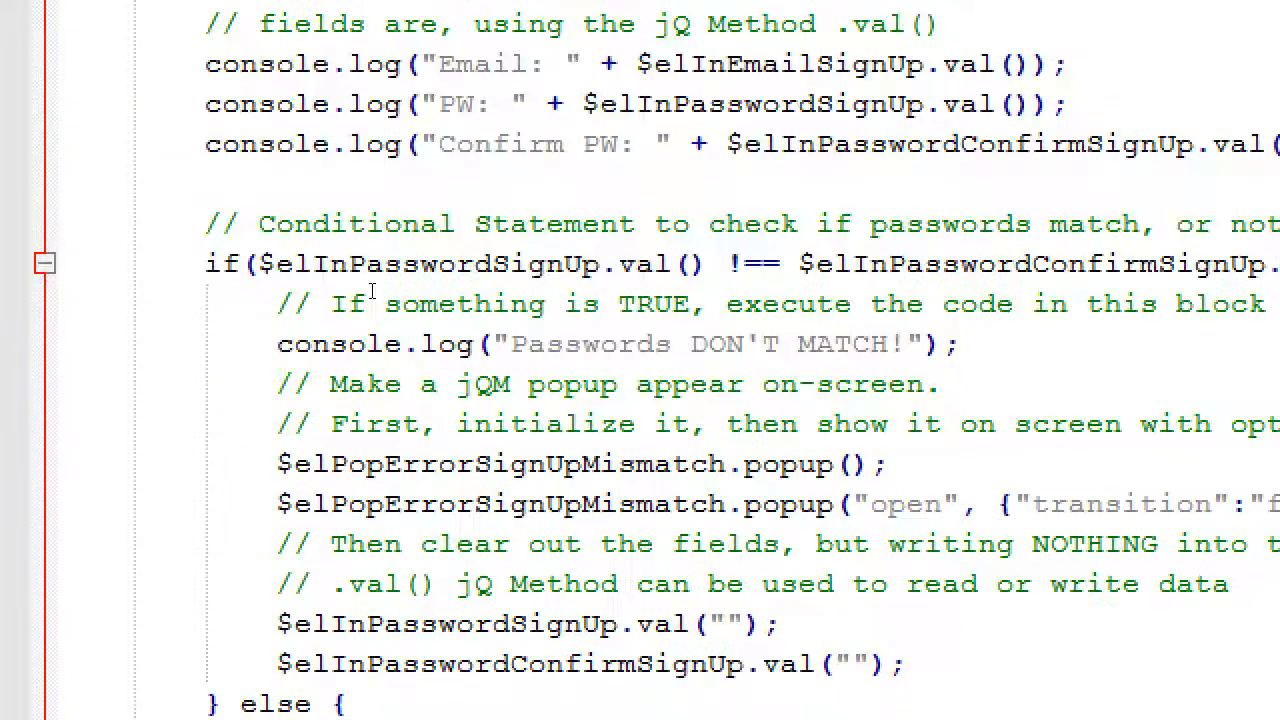
left_click(240, 264)
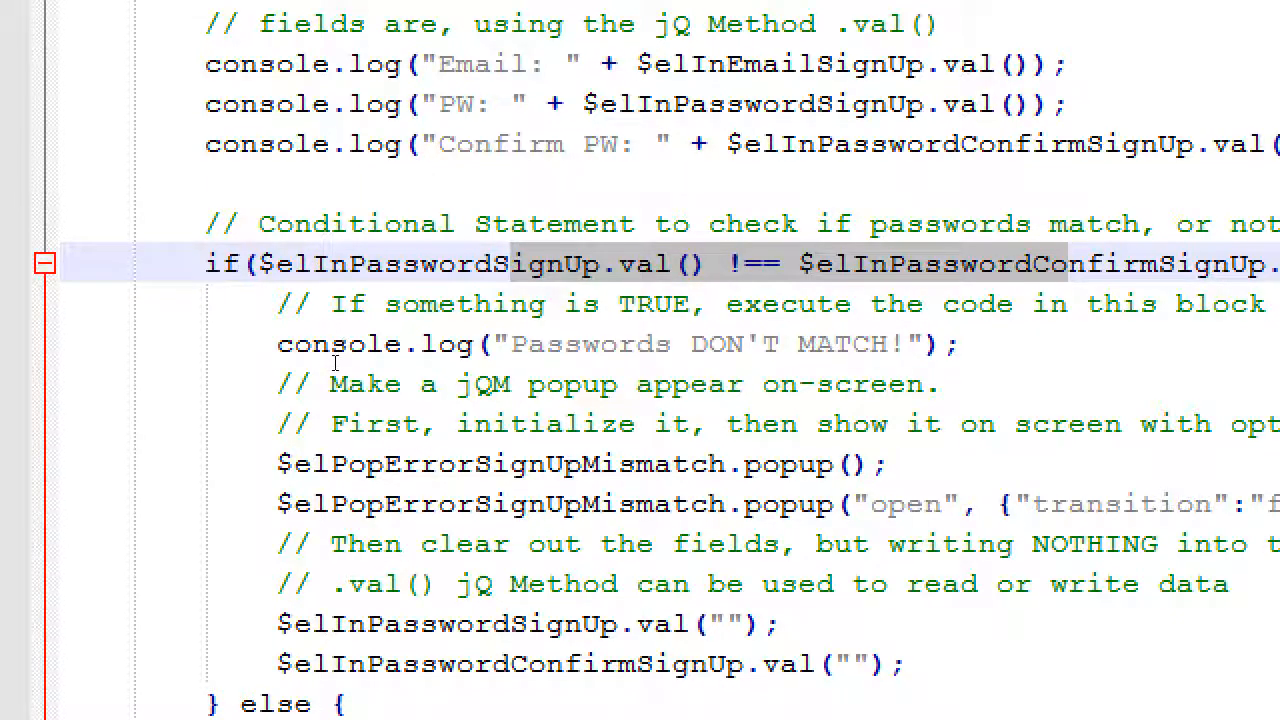
scroll("down", 3)
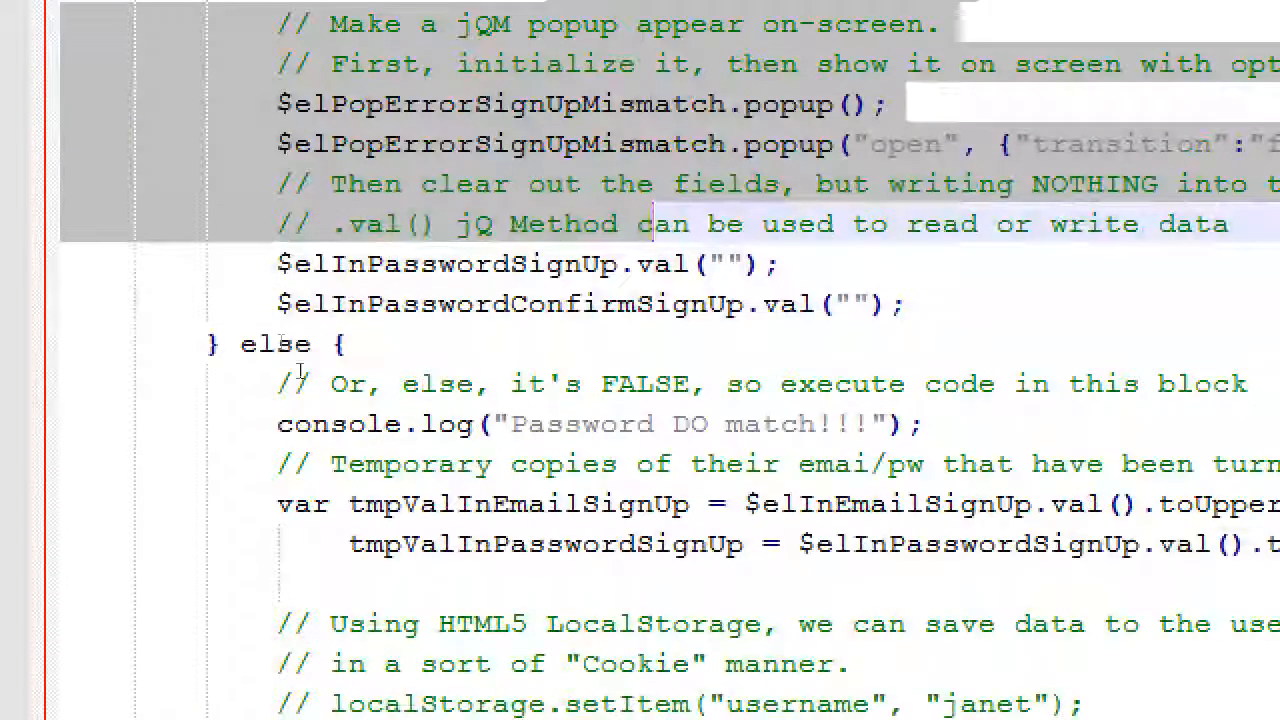
scroll("down", 3)
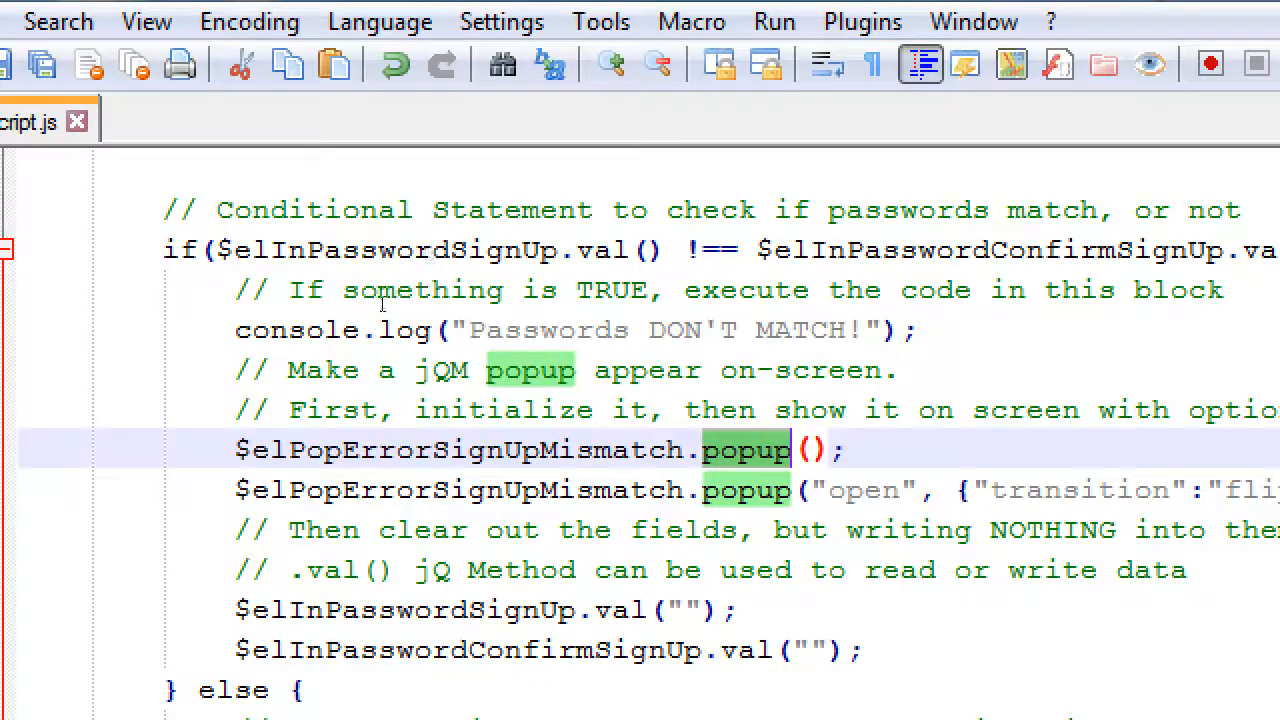
scroll("down", 3)
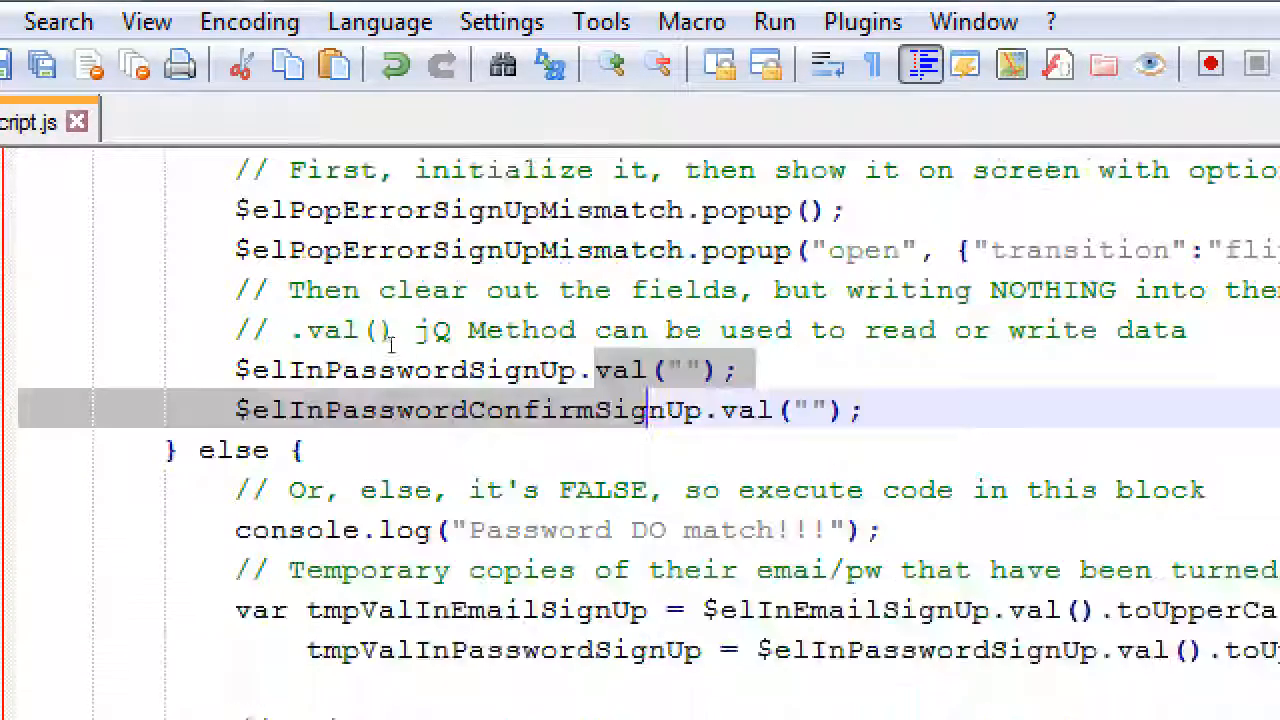
scroll("down", 3)
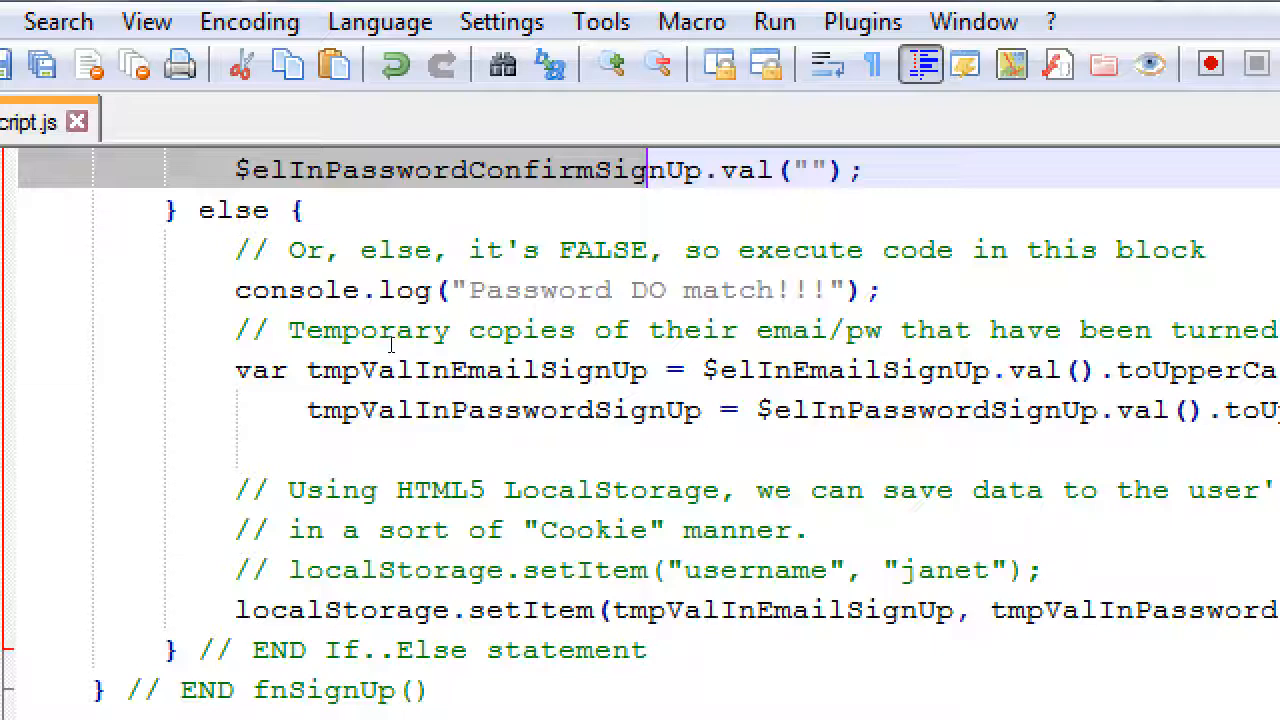
mouse_move(507, 240)
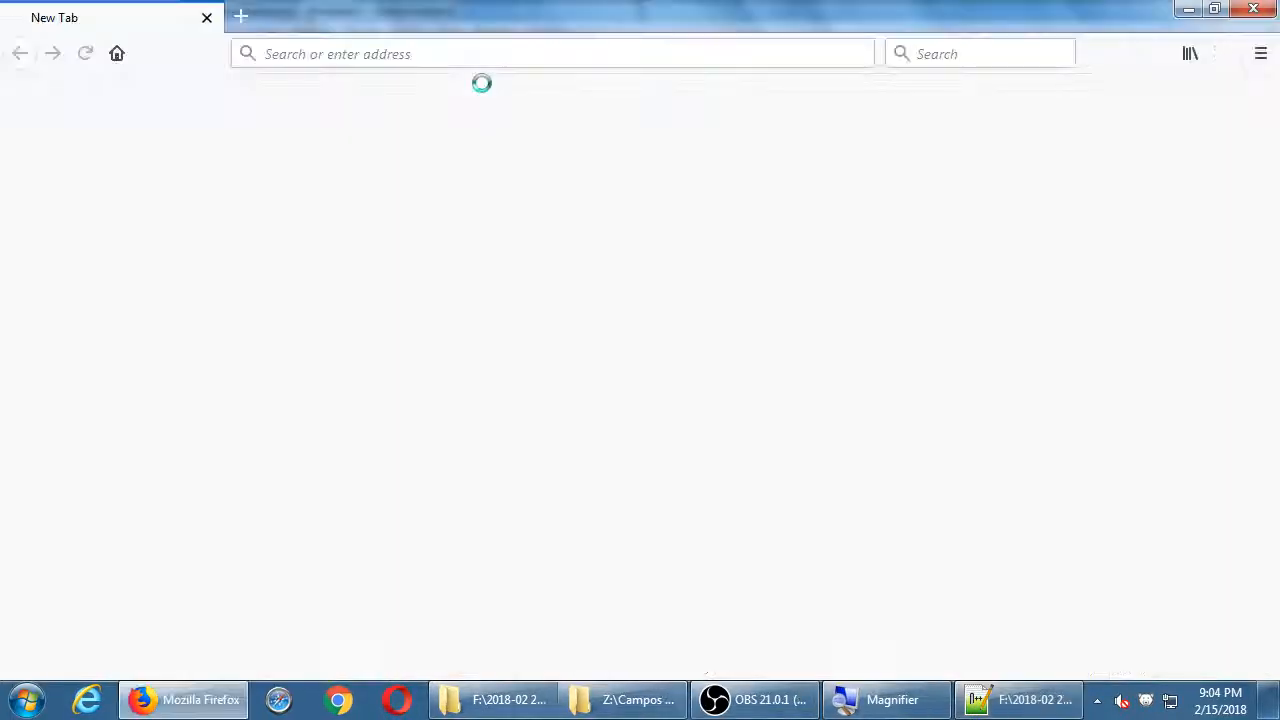
Load index.html in Firefox and inspect its empty Local Storage for the file host.
left_click(1018, 699)
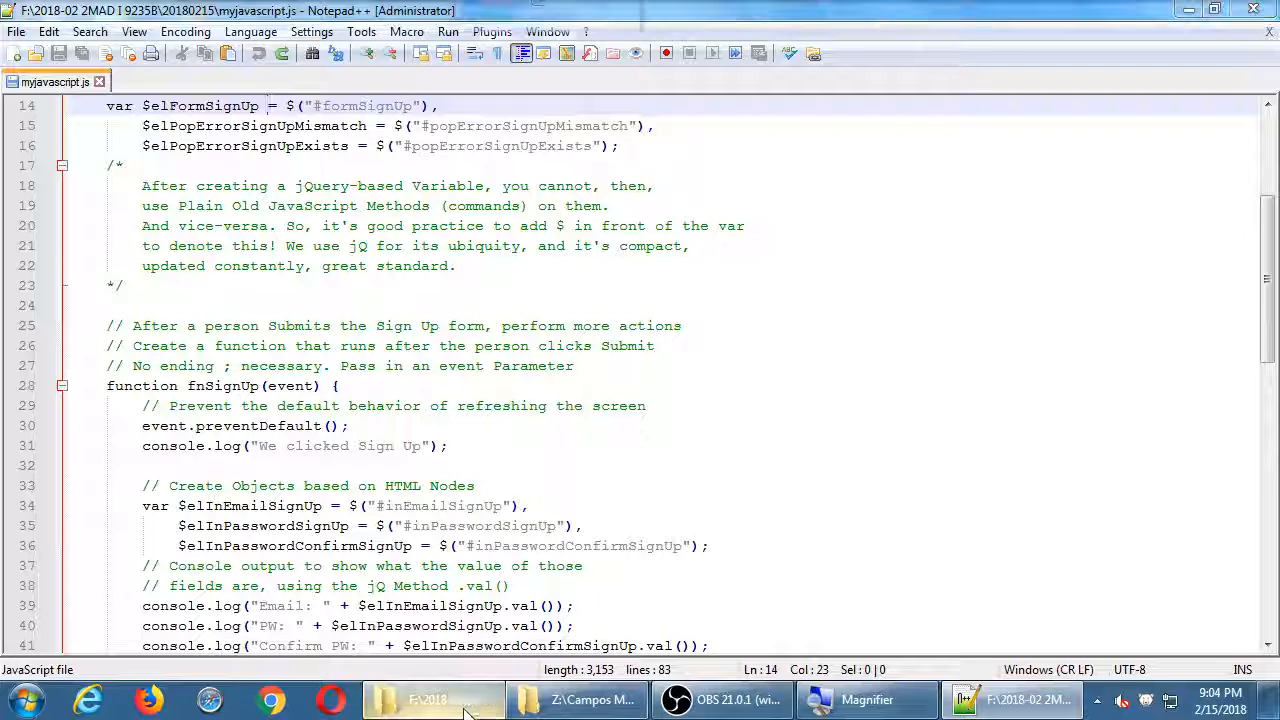
right_click(328, 179)
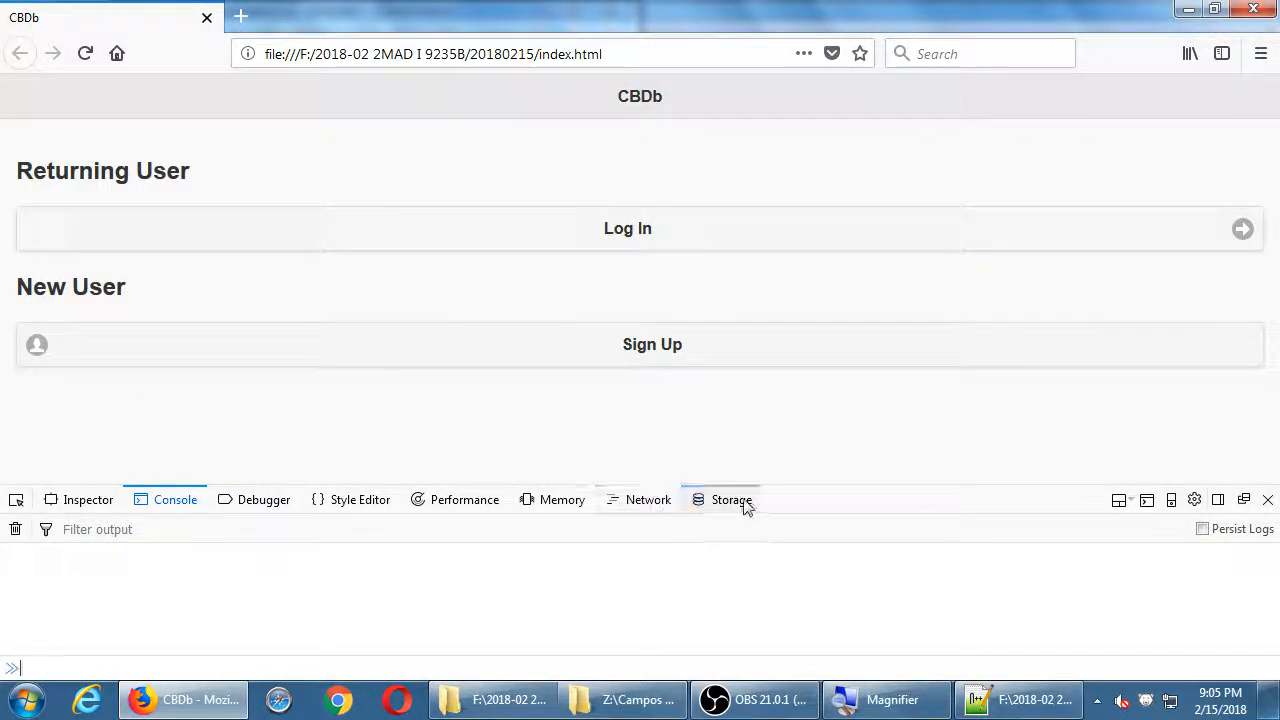
left_click(731, 499)
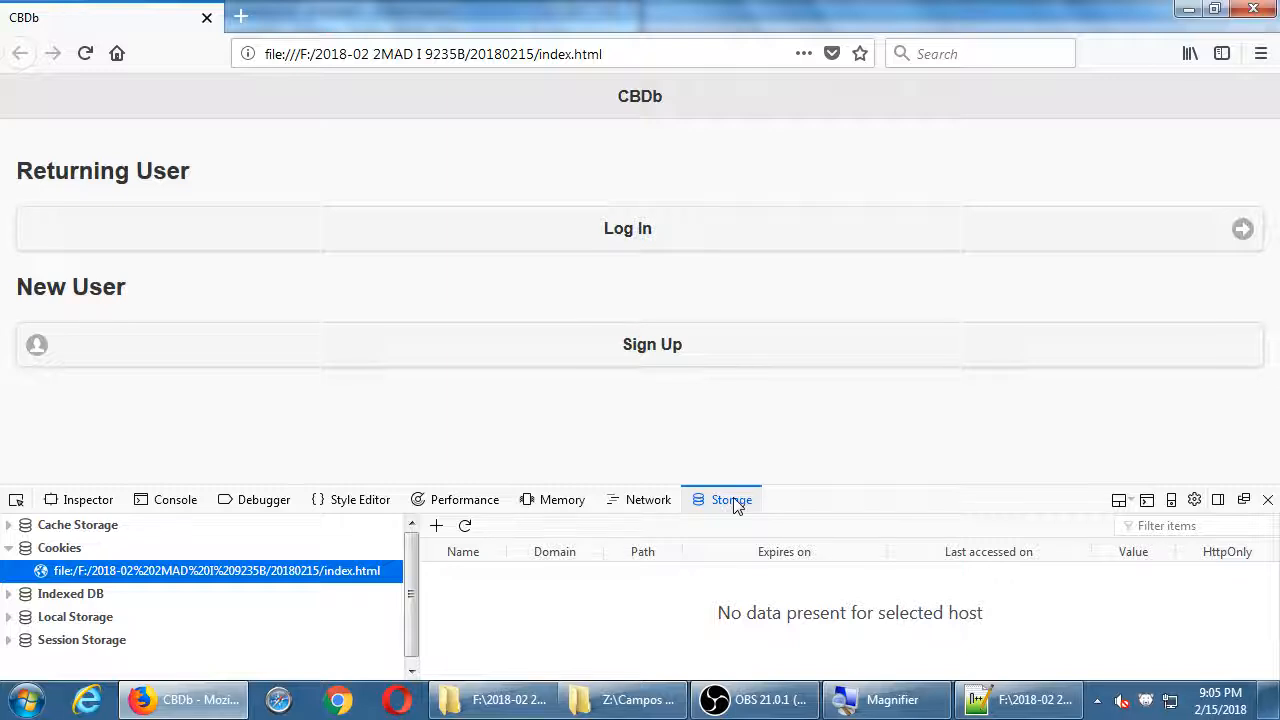
left_click(75, 616)
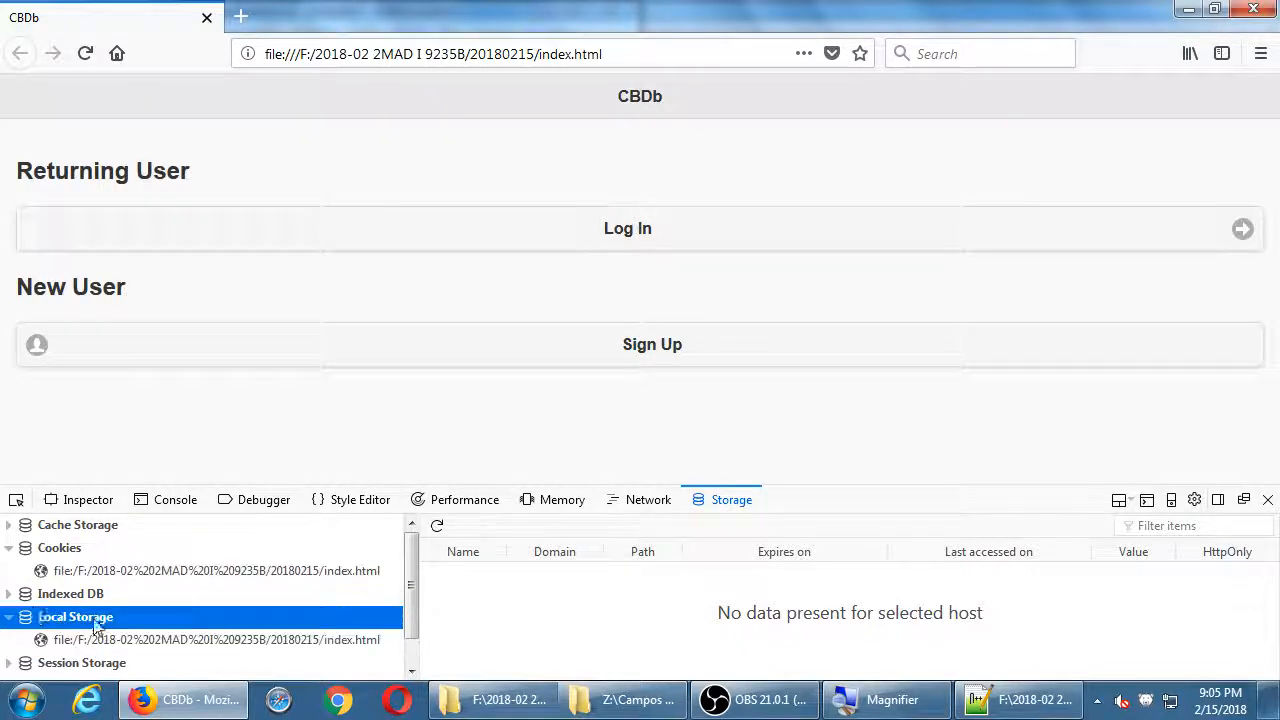
left_click(216, 639)
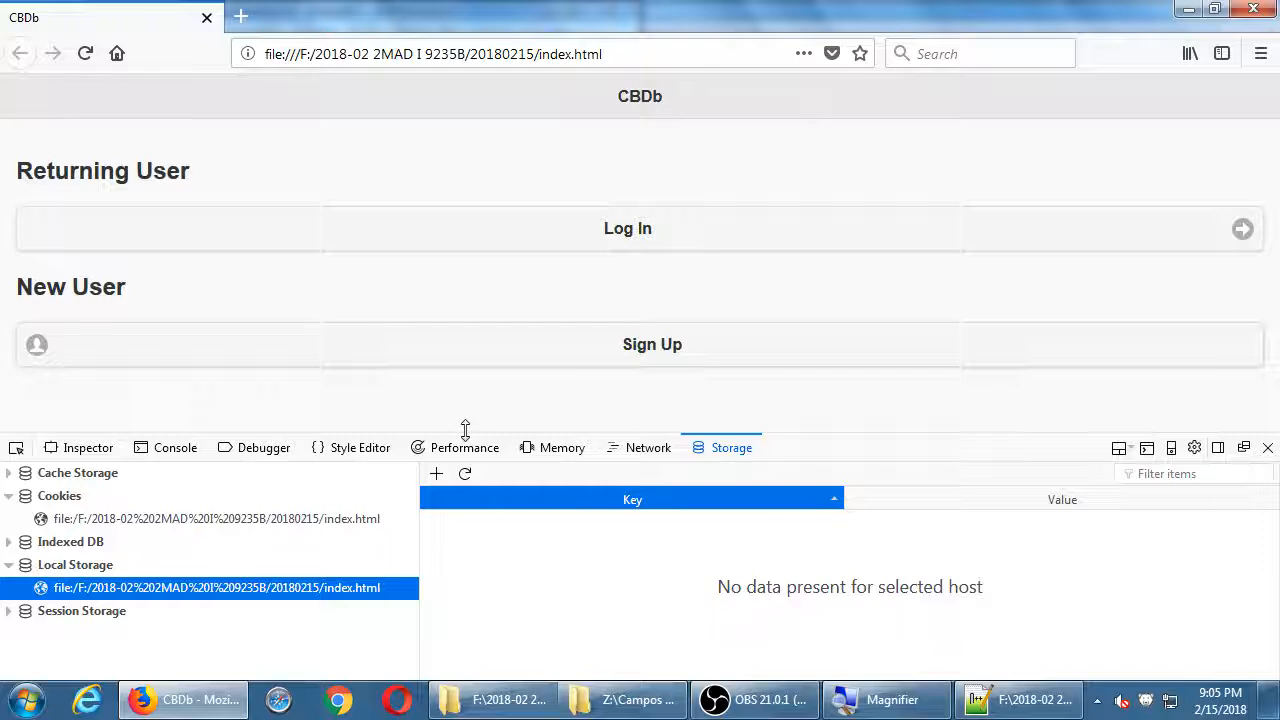
left_click(652, 344)
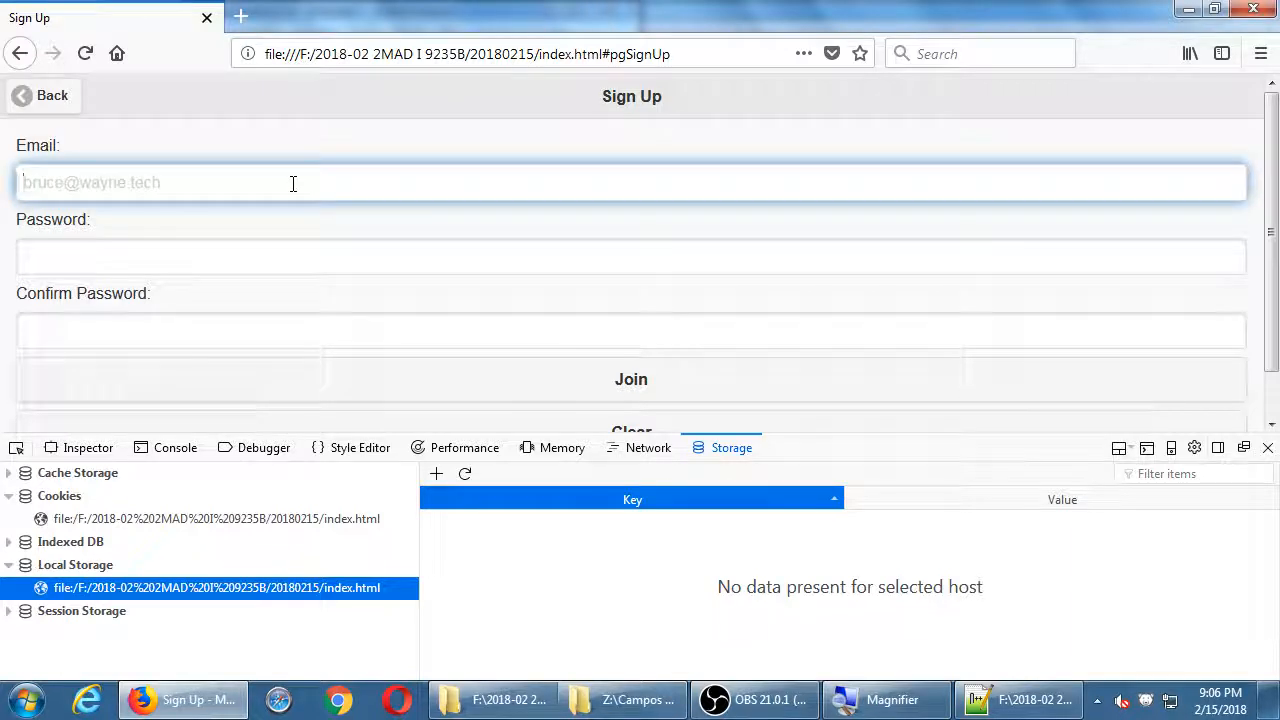
type("bruce")
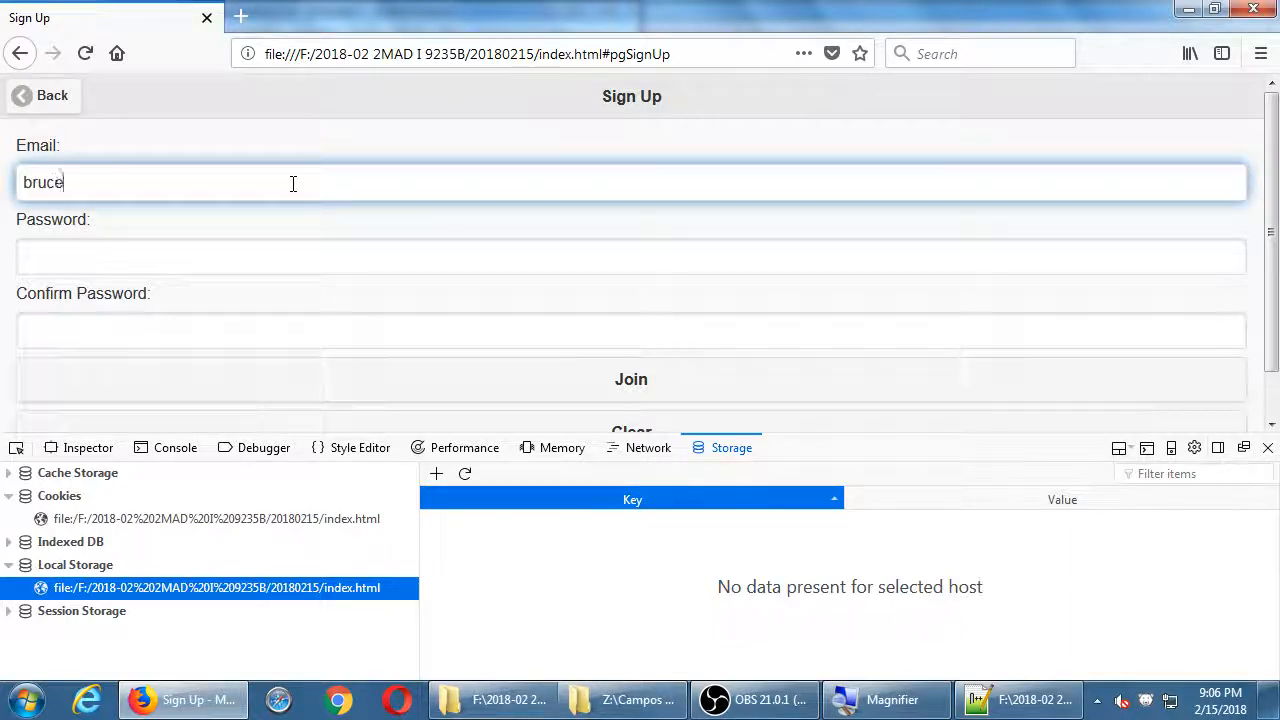
type("@hulk.com")
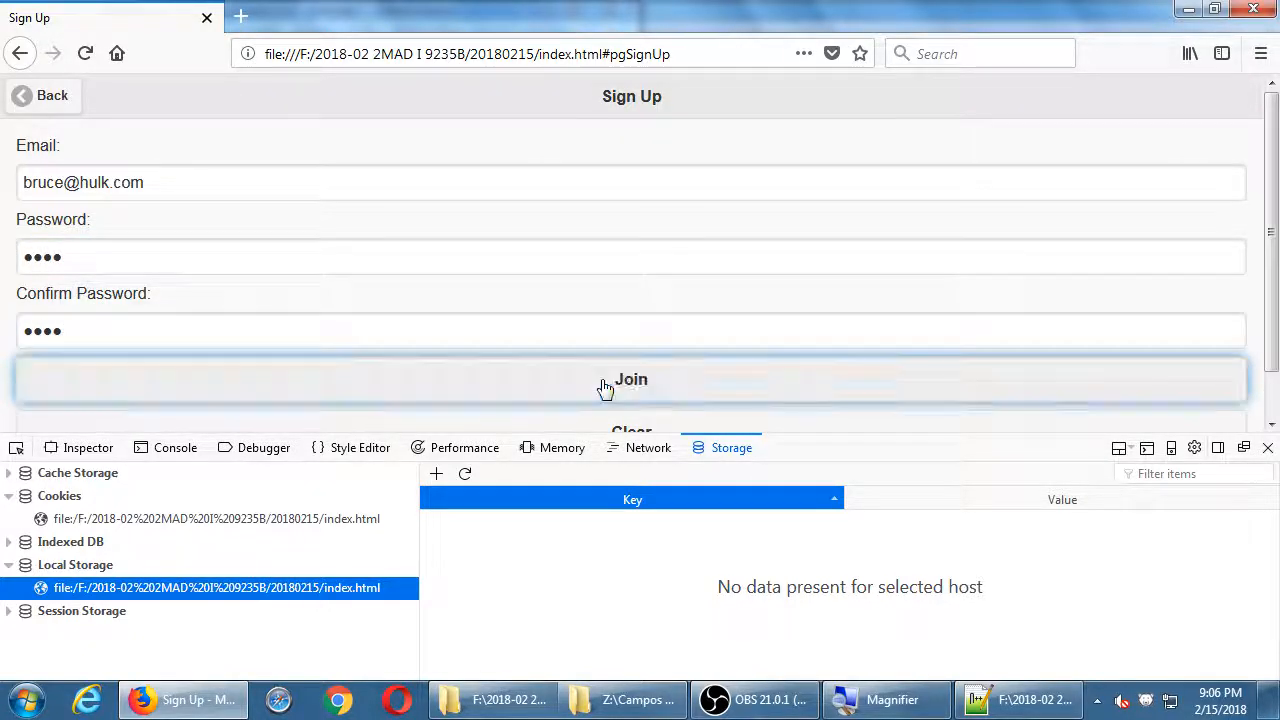
left_click(631, 379)
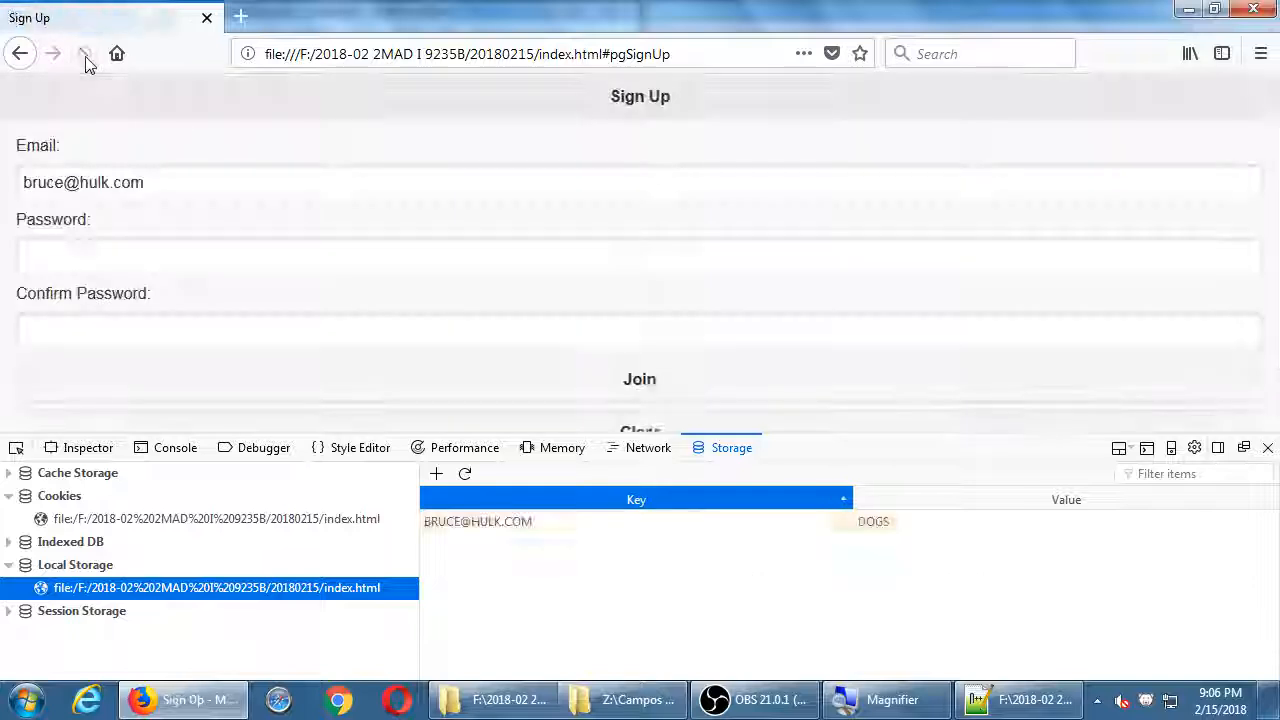
left_click(85, 53)
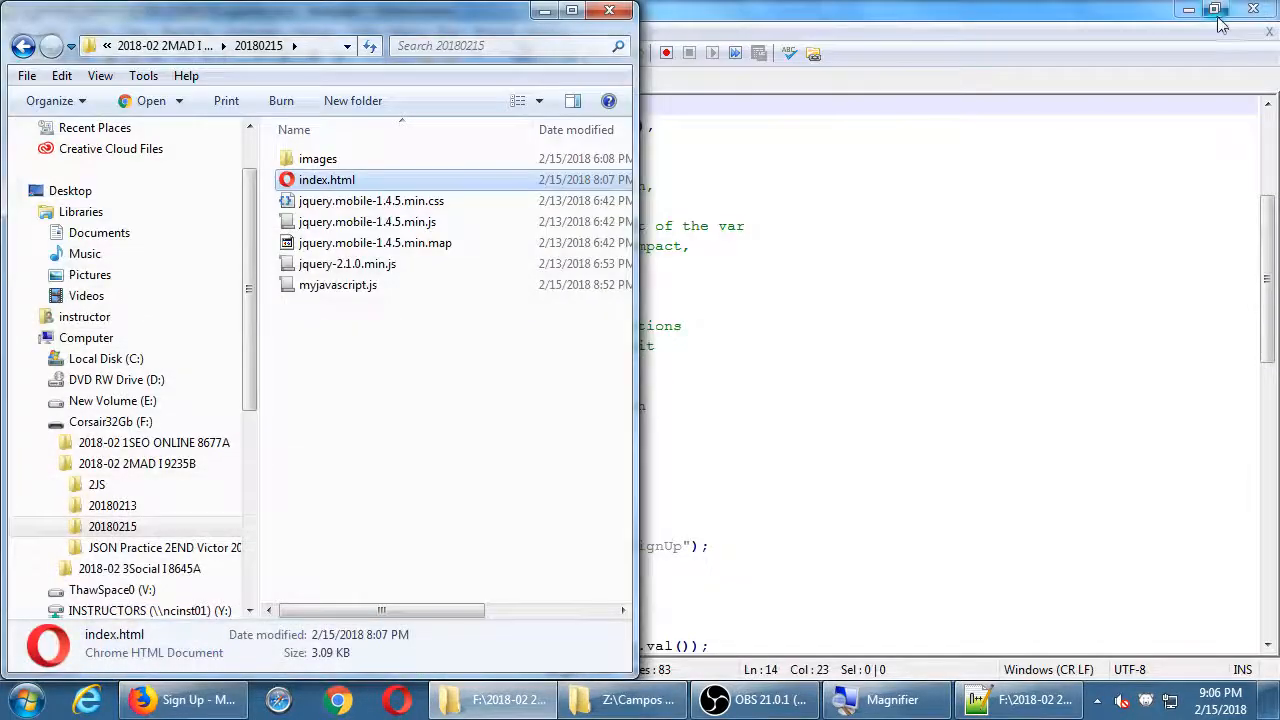
Open index.html in Google Chrome from Explorer, then highlight the setItem line in Notepad++.
left_click(493, 699)
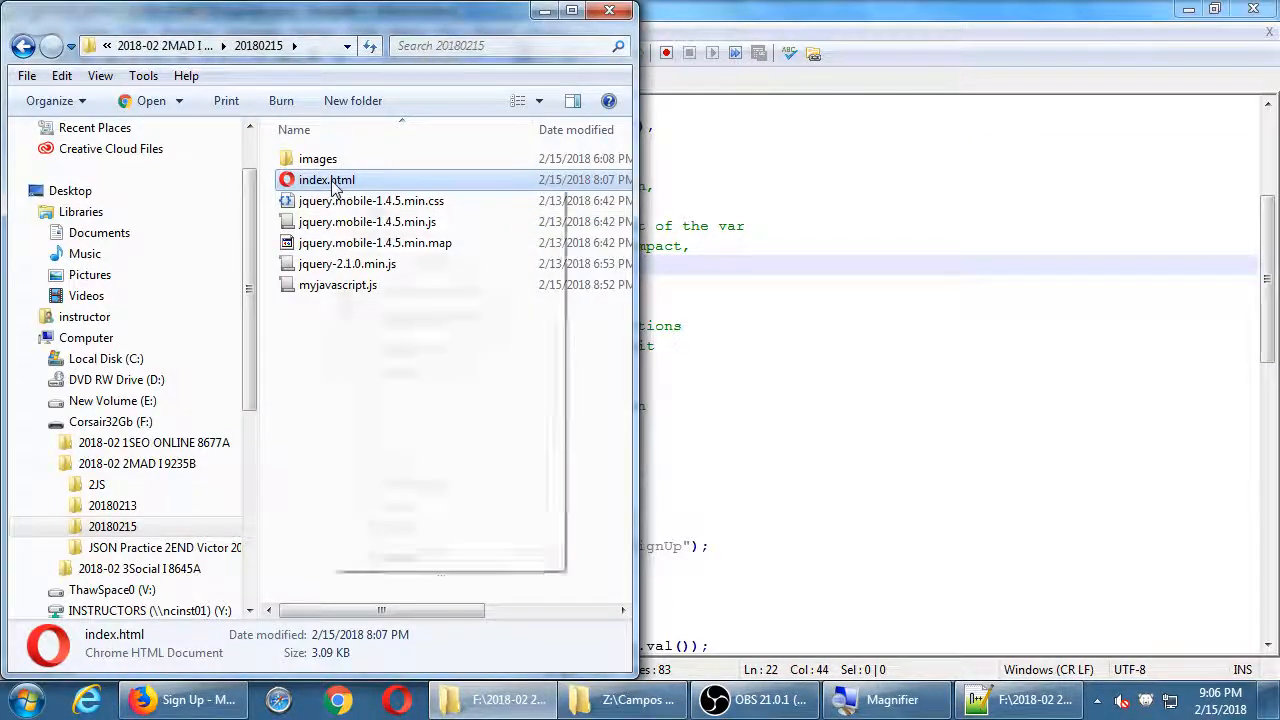
right_click(327, 179)
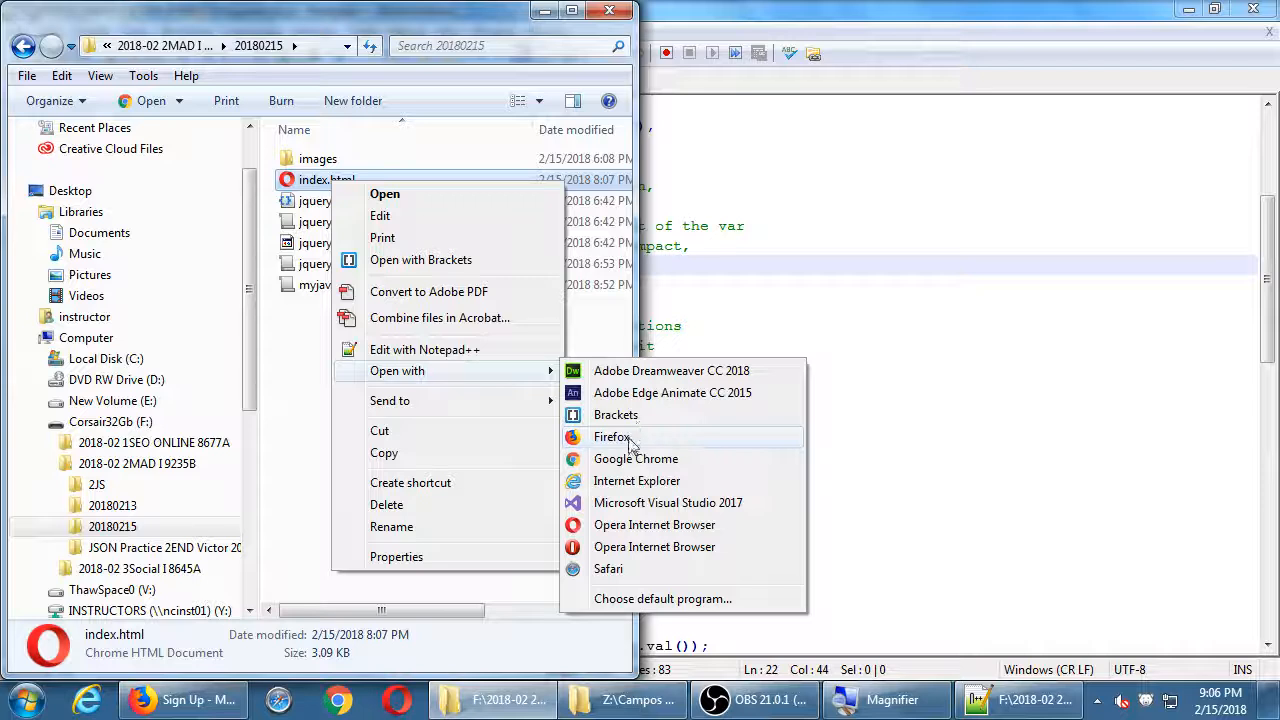
left_click(636, 458)
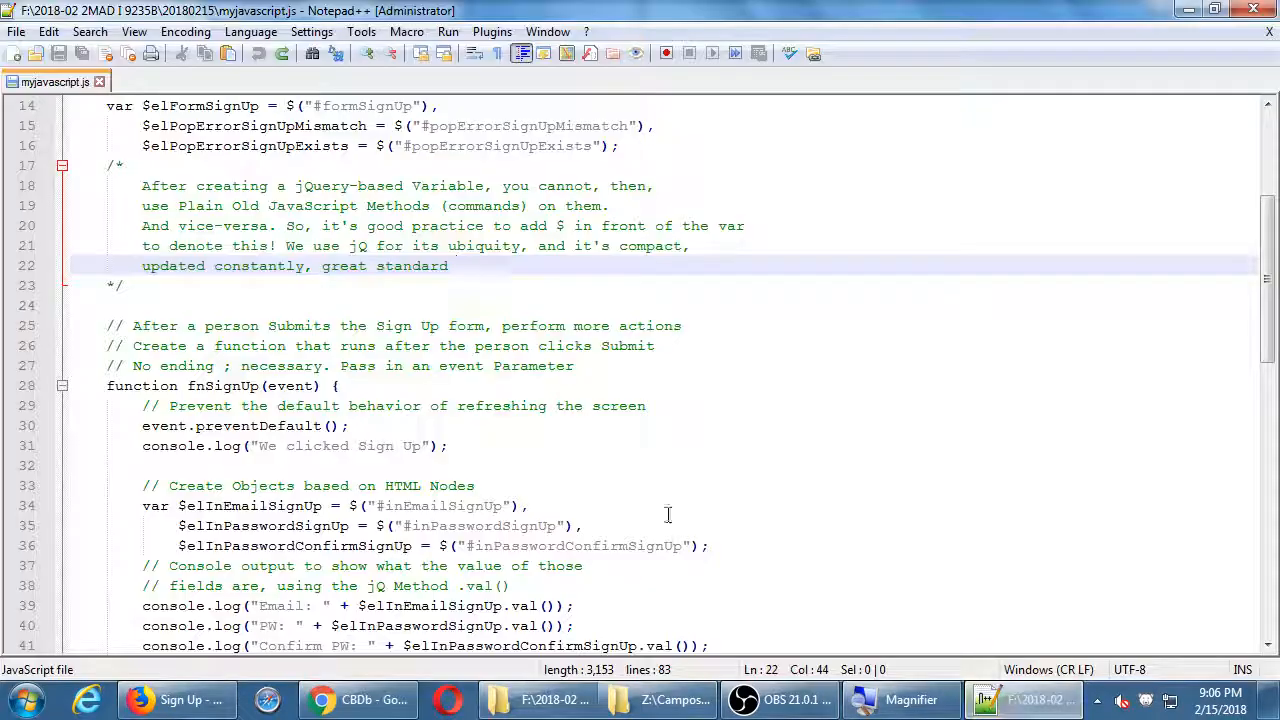
scroll("down", 3)
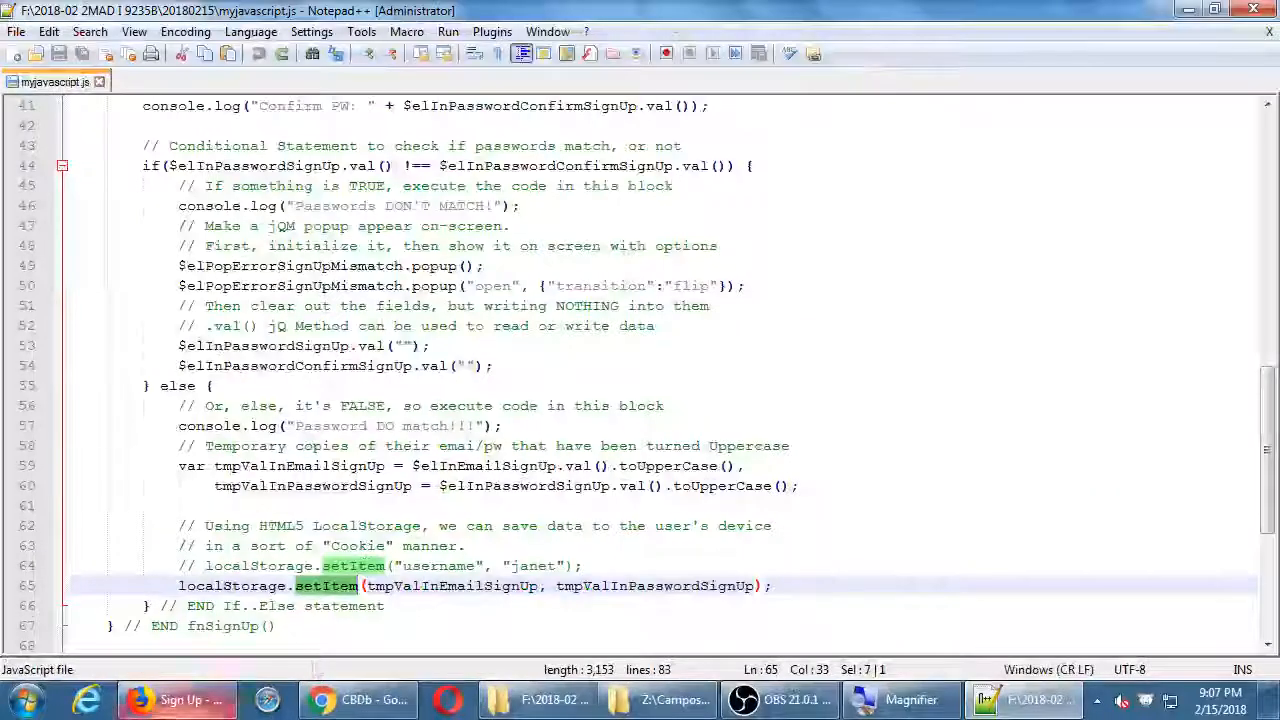
left_click(322, 699)
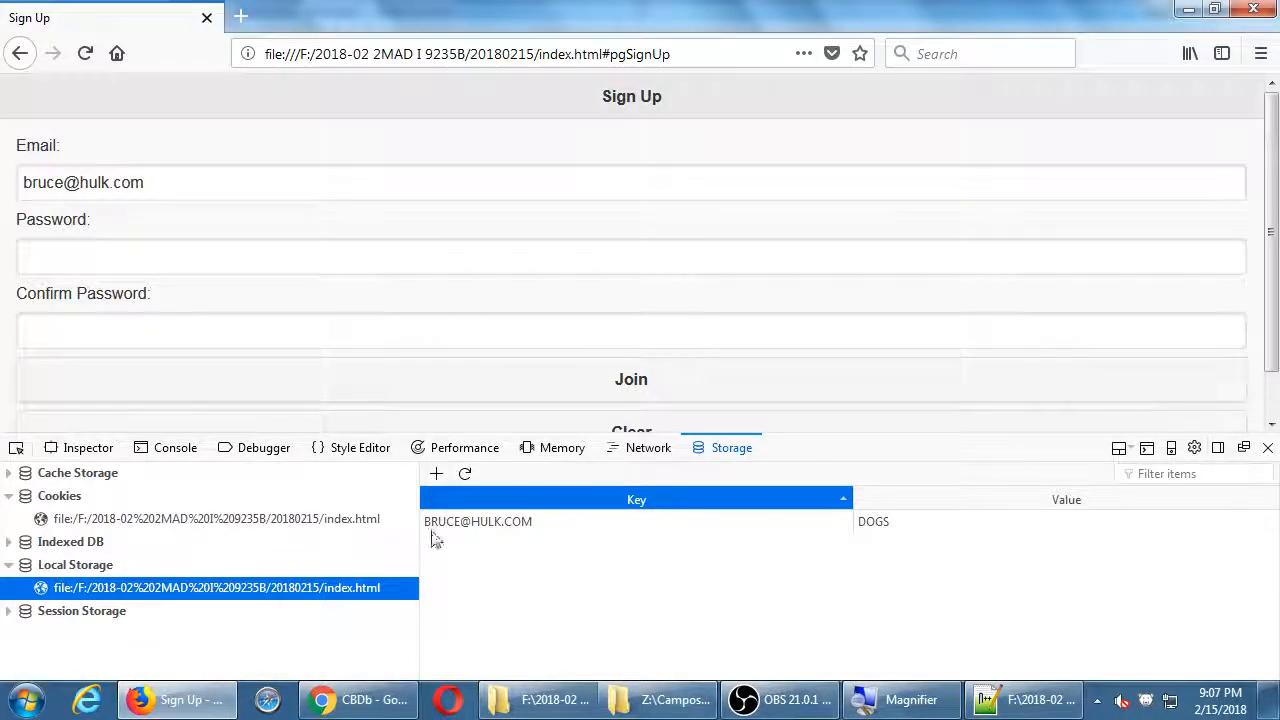
left_click(478, 521)
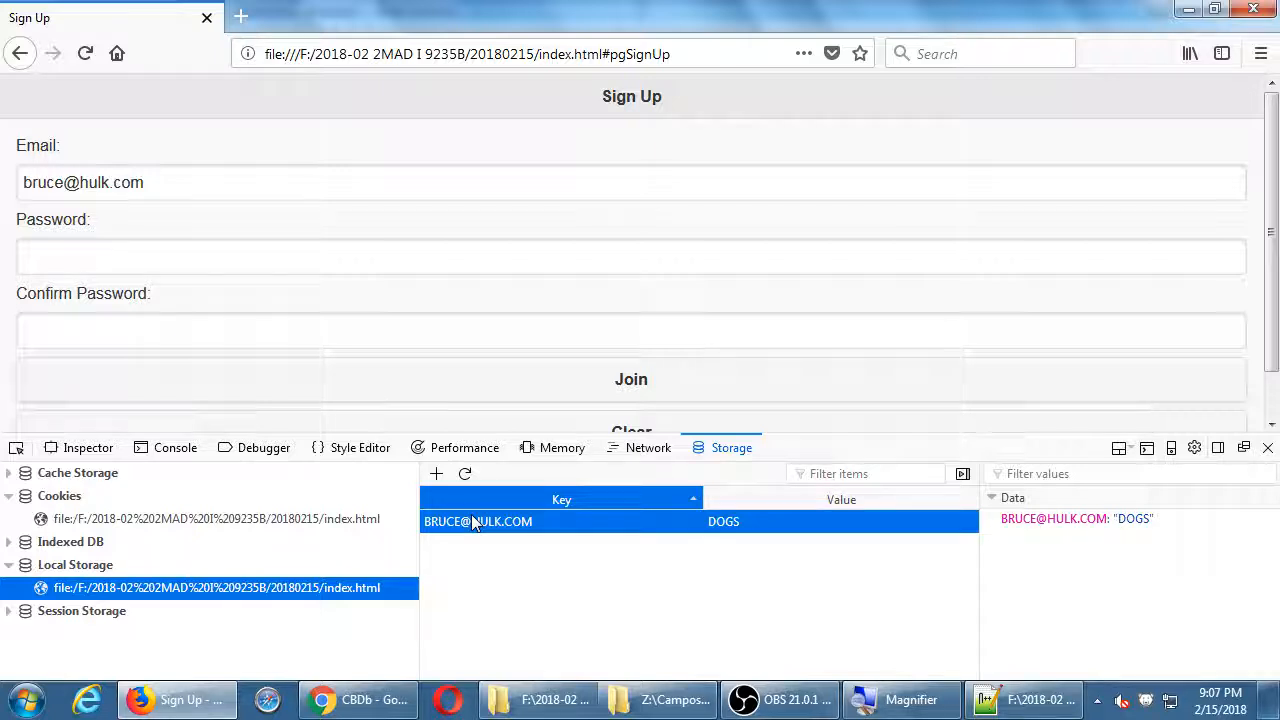
right_click(478, 521)
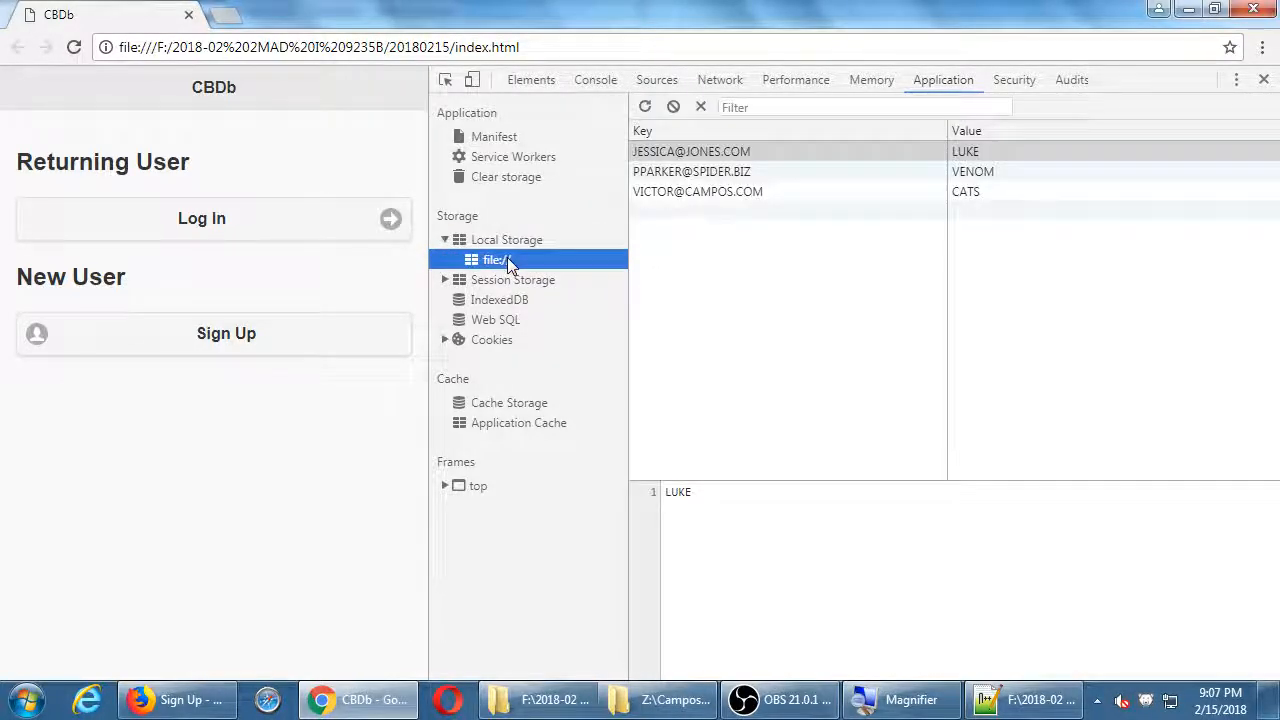
mouse_move(530, 270)
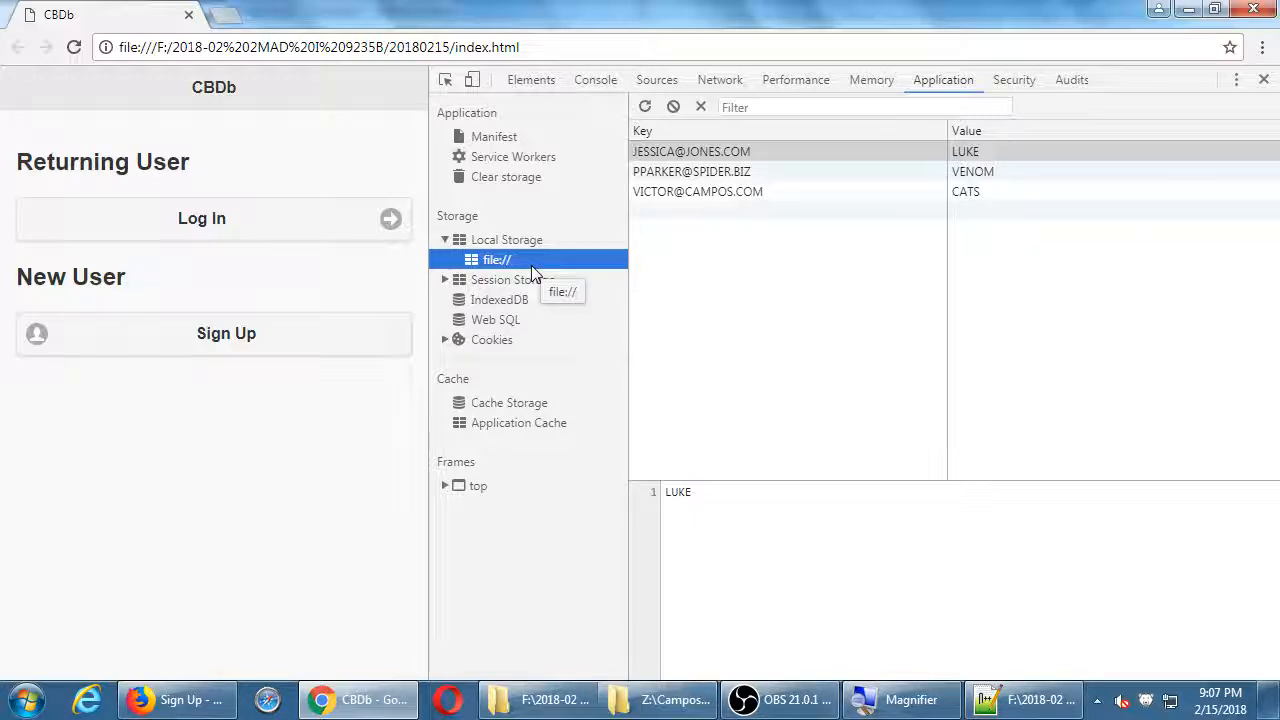
mouse_move(1030, 230)
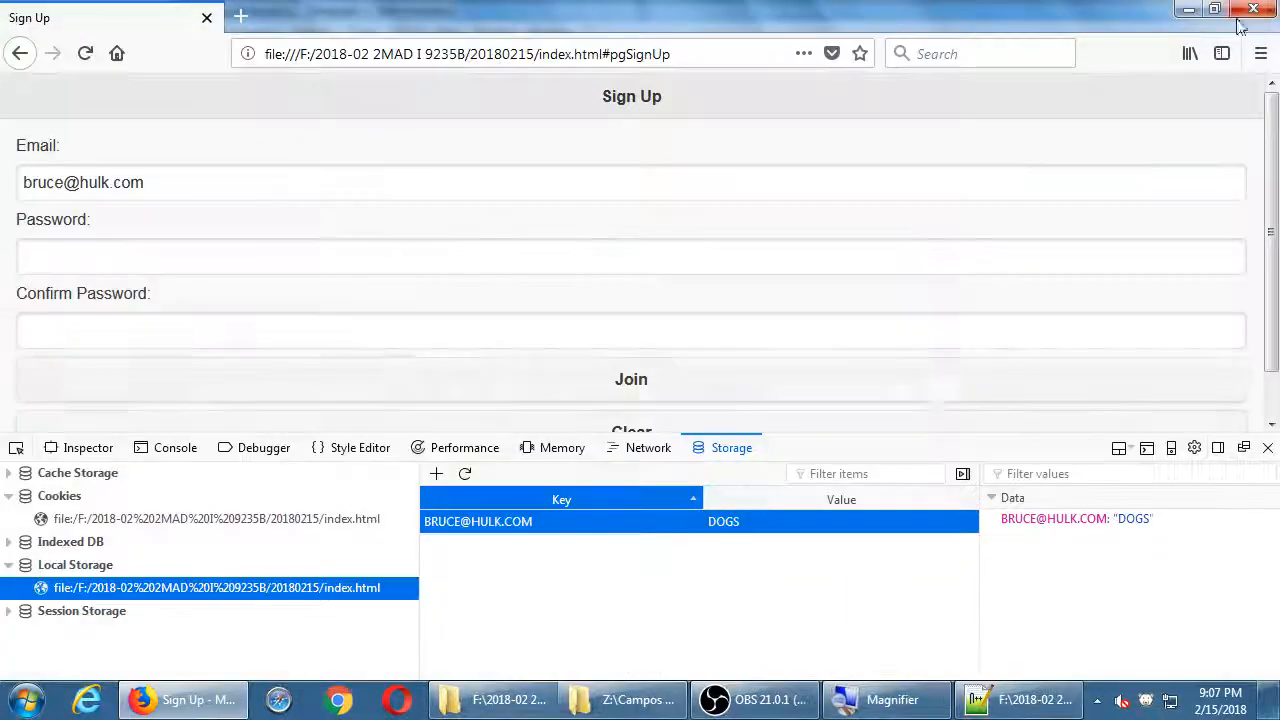
left_click(752, 699)
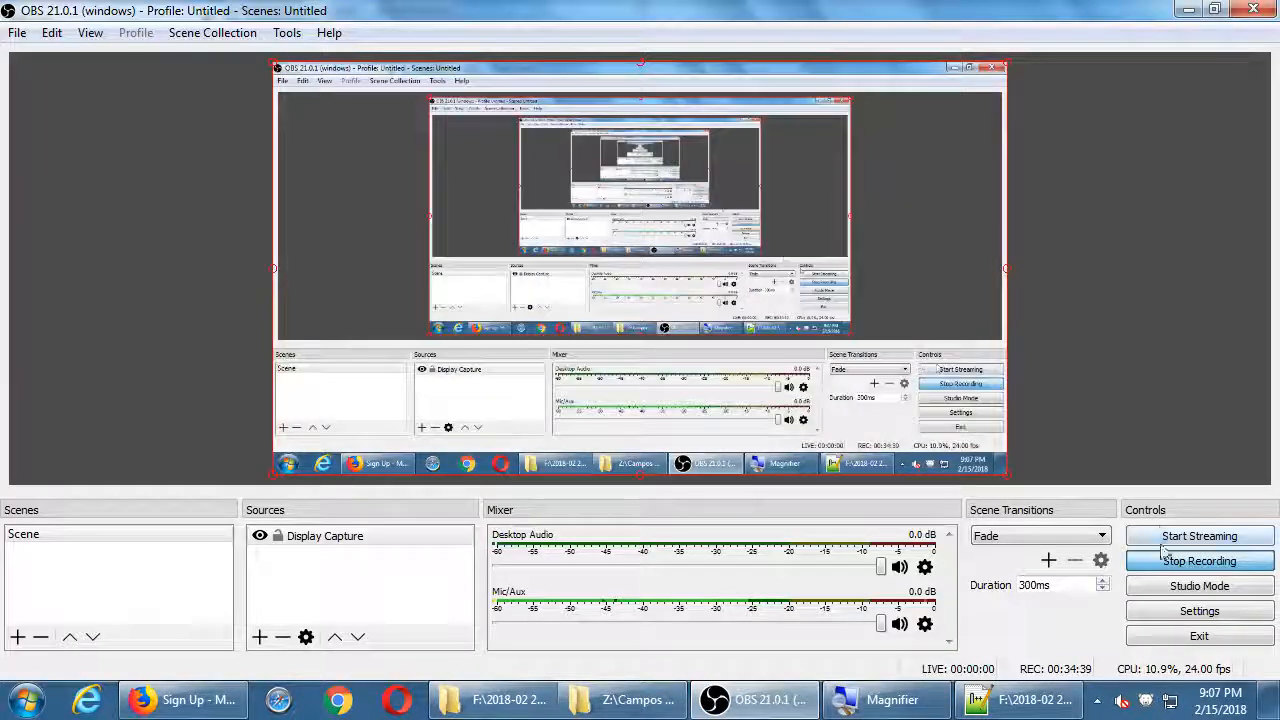